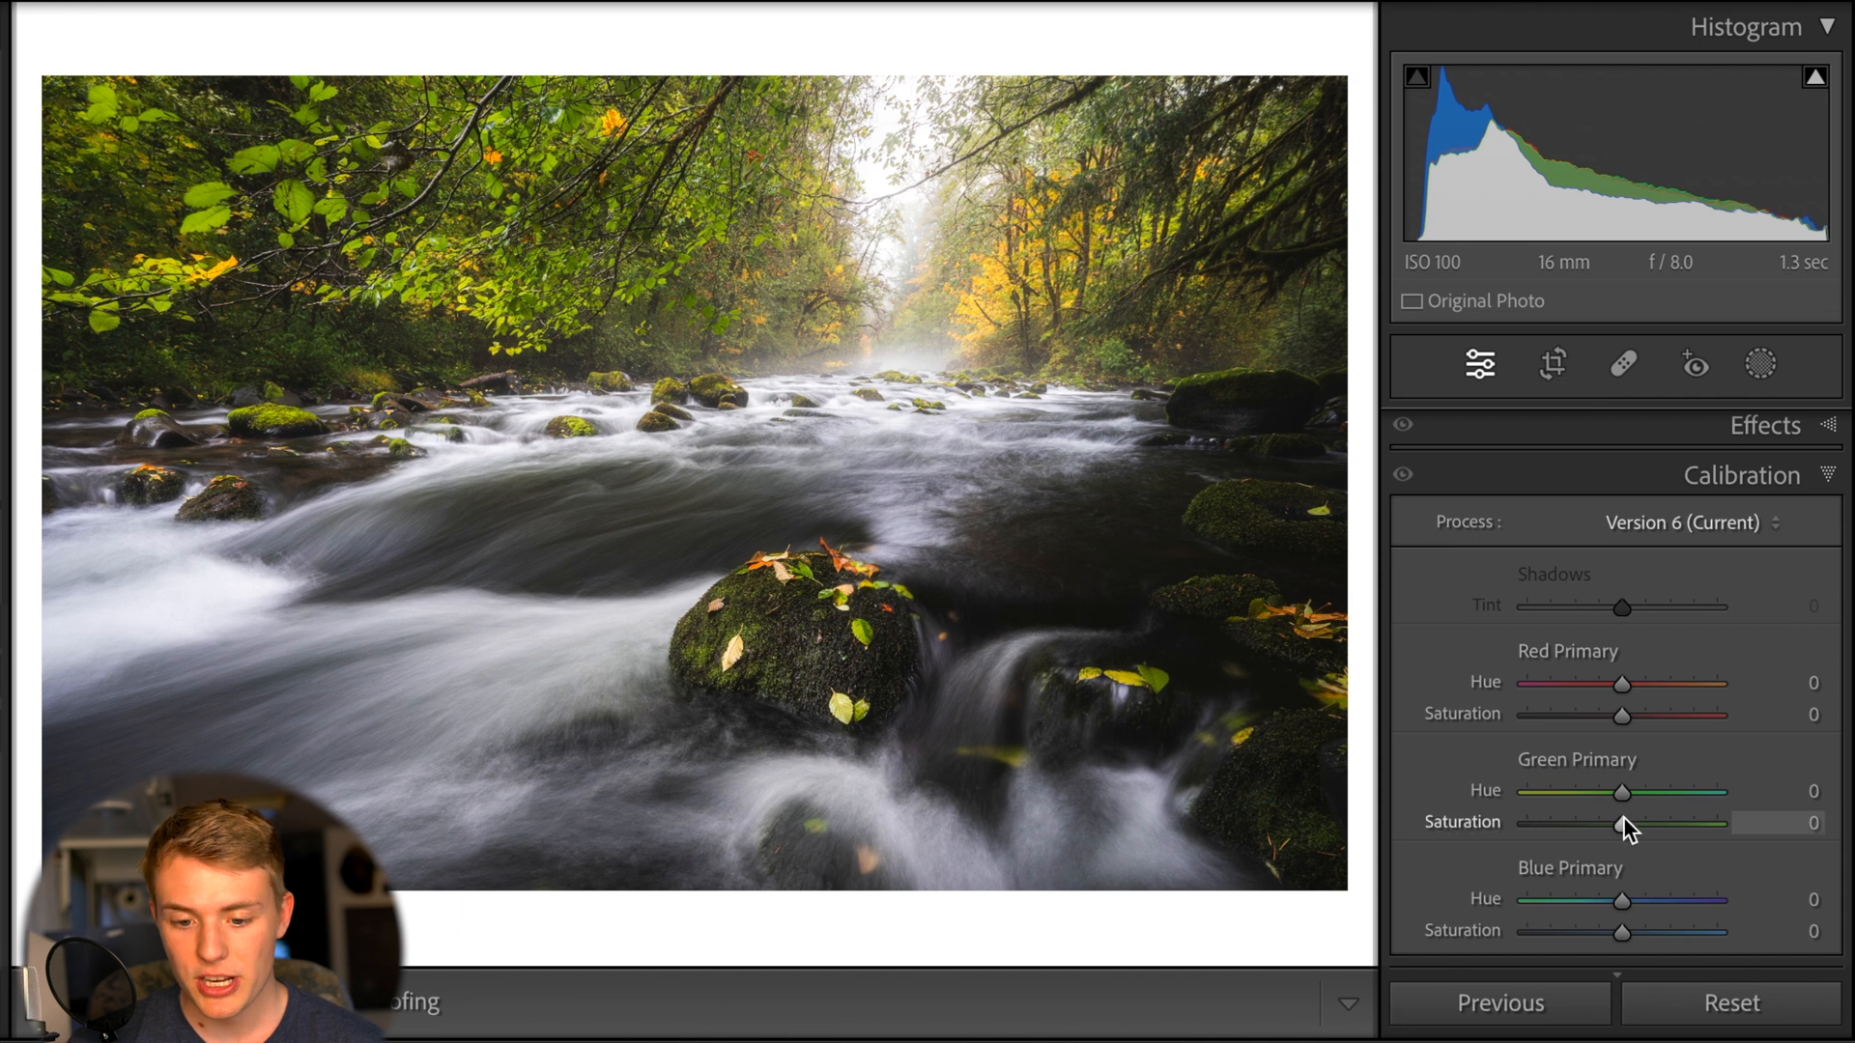
# Set Green Primary Saturation to +100 and Green Primary Hue to -44 on the river photo
pyautogui.moveTo(1622, 822); pyautogui.dragTo(1694, 822)
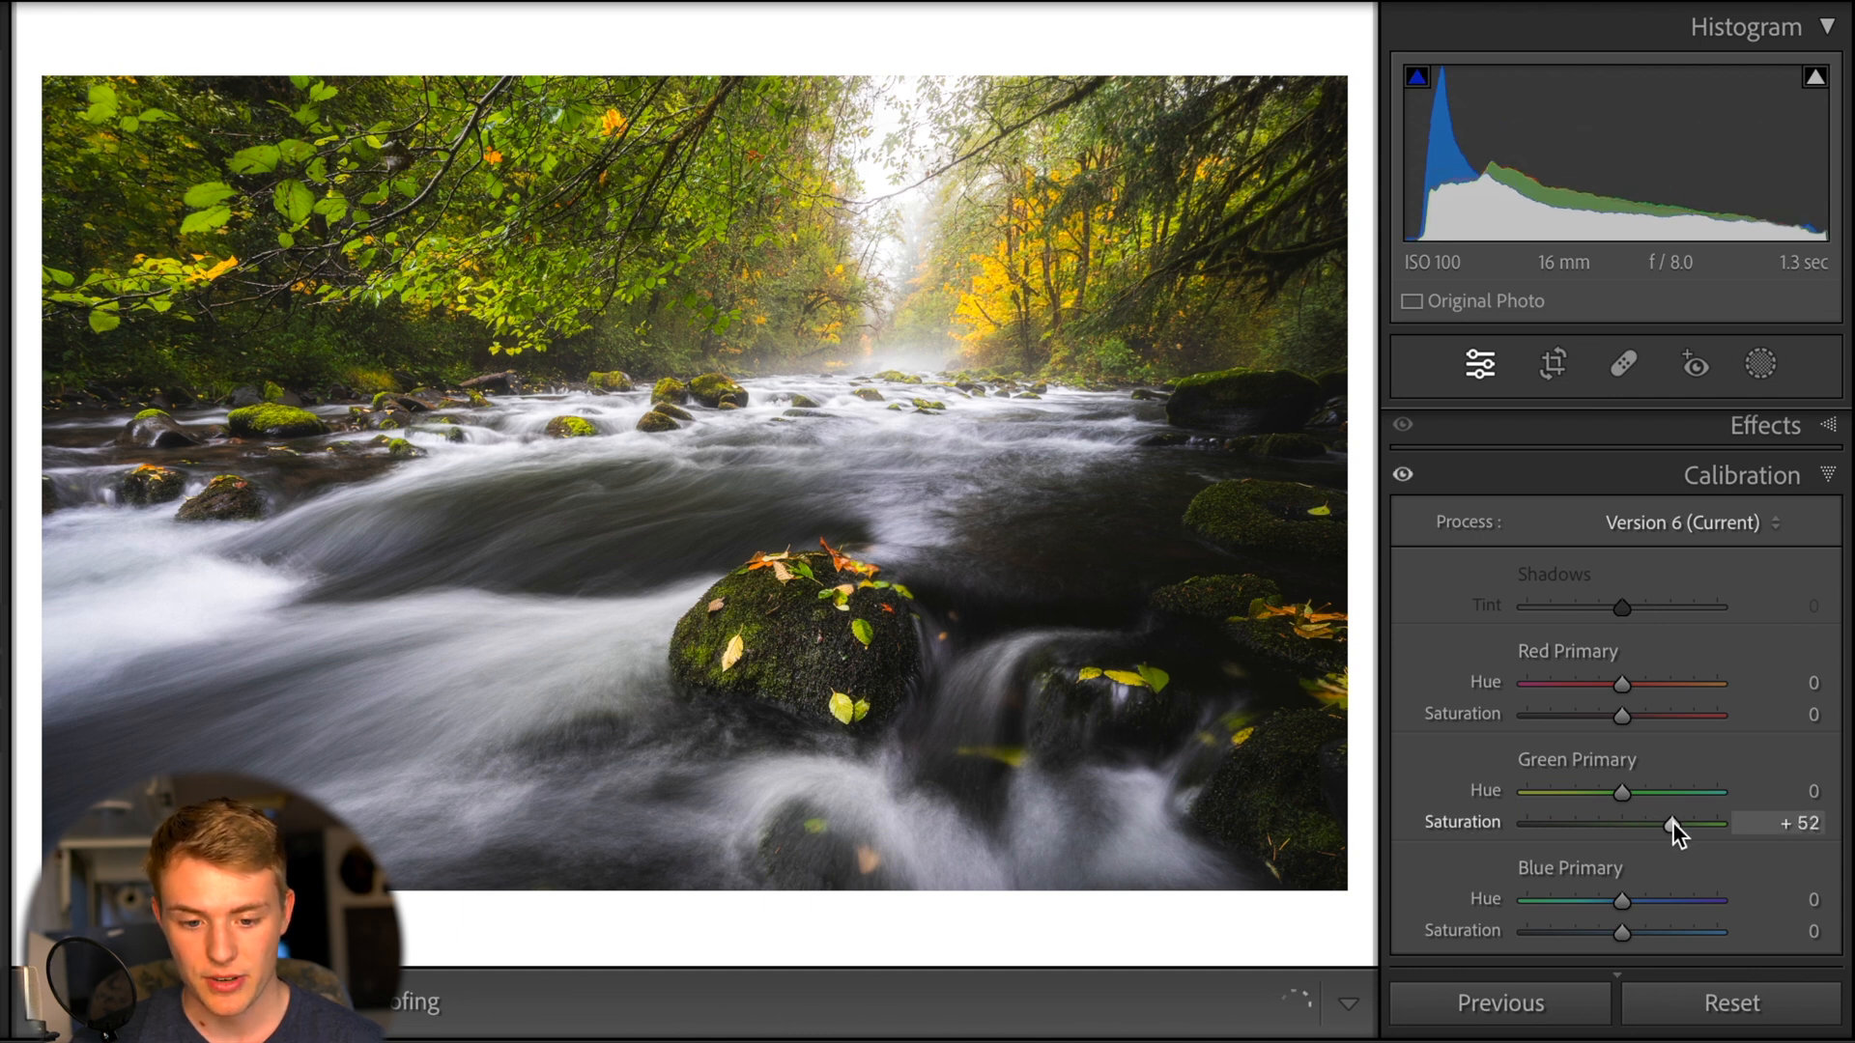
pyautogui.moveTo(1671, 823); pyautogui.dragTo(1718, 822)
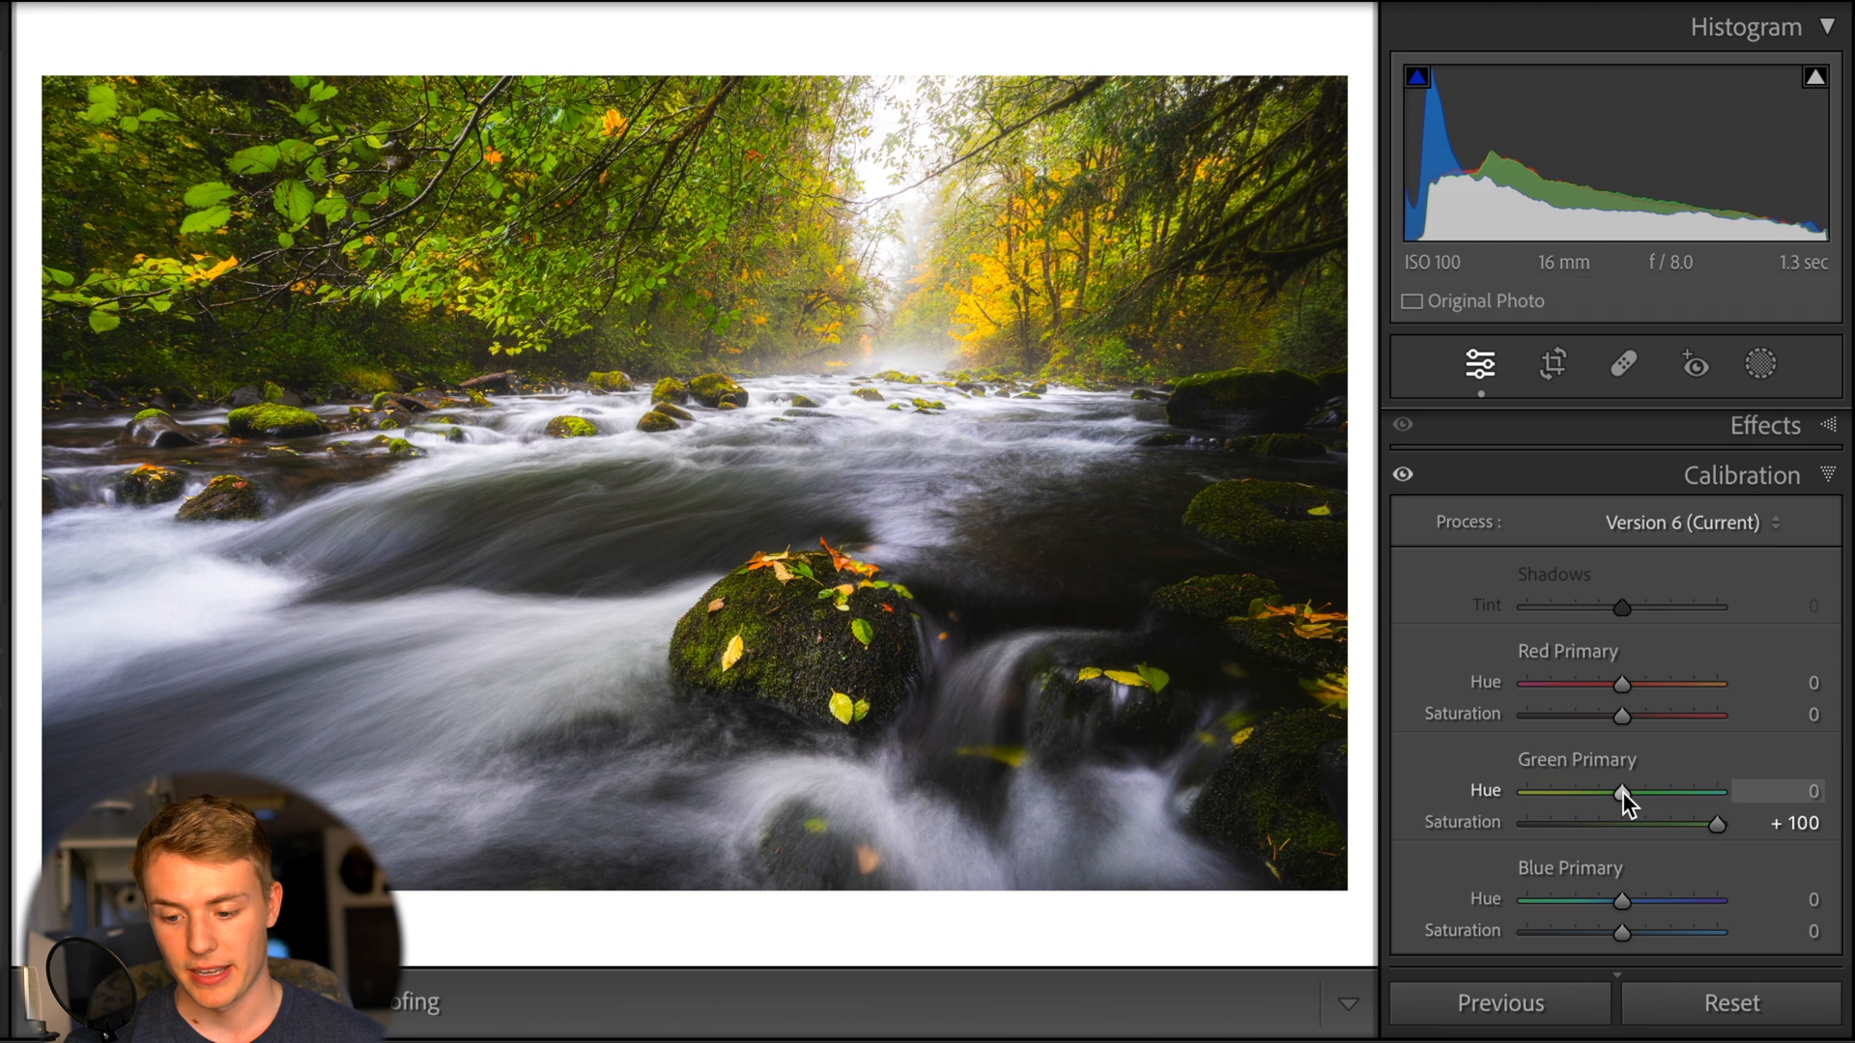
pyautogui.moveTo(1622, 793); pyautogui.dragTo(1692, 792)
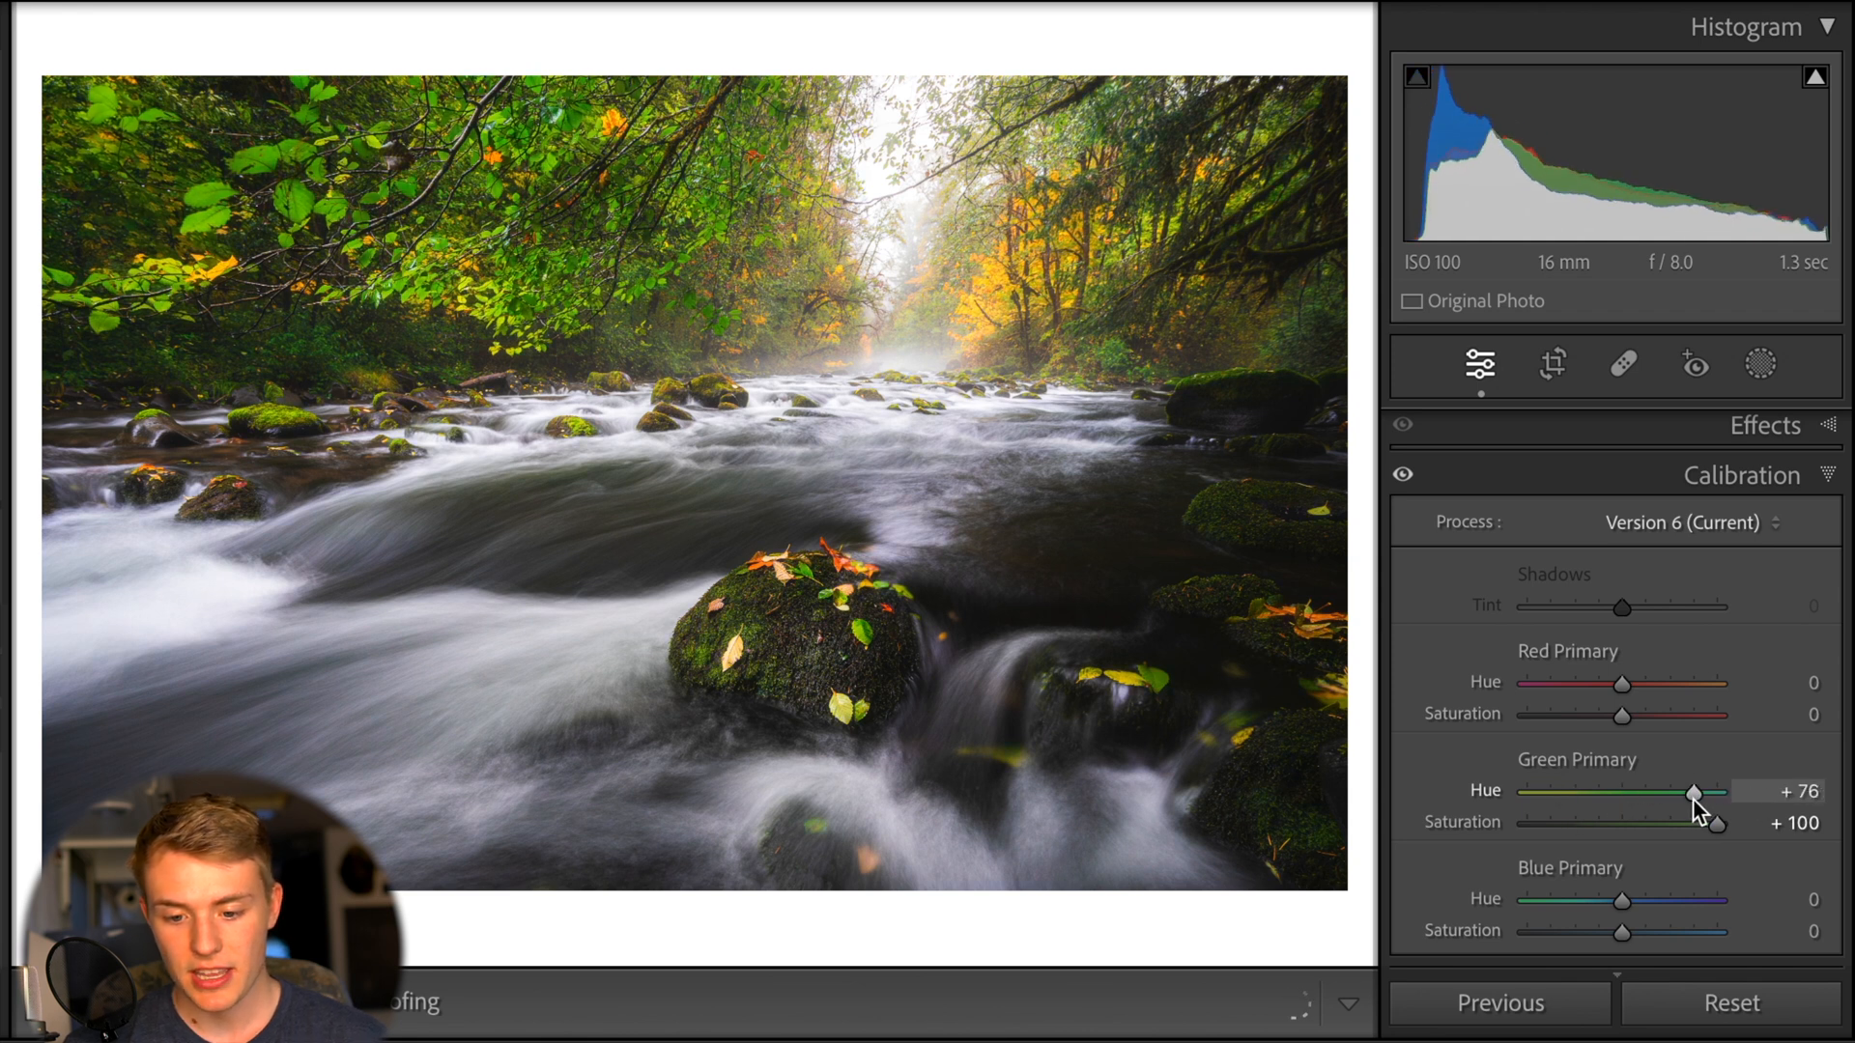
pyautogui.moveTo(1692, 795); pyautogui.dragTo(1656, 796)
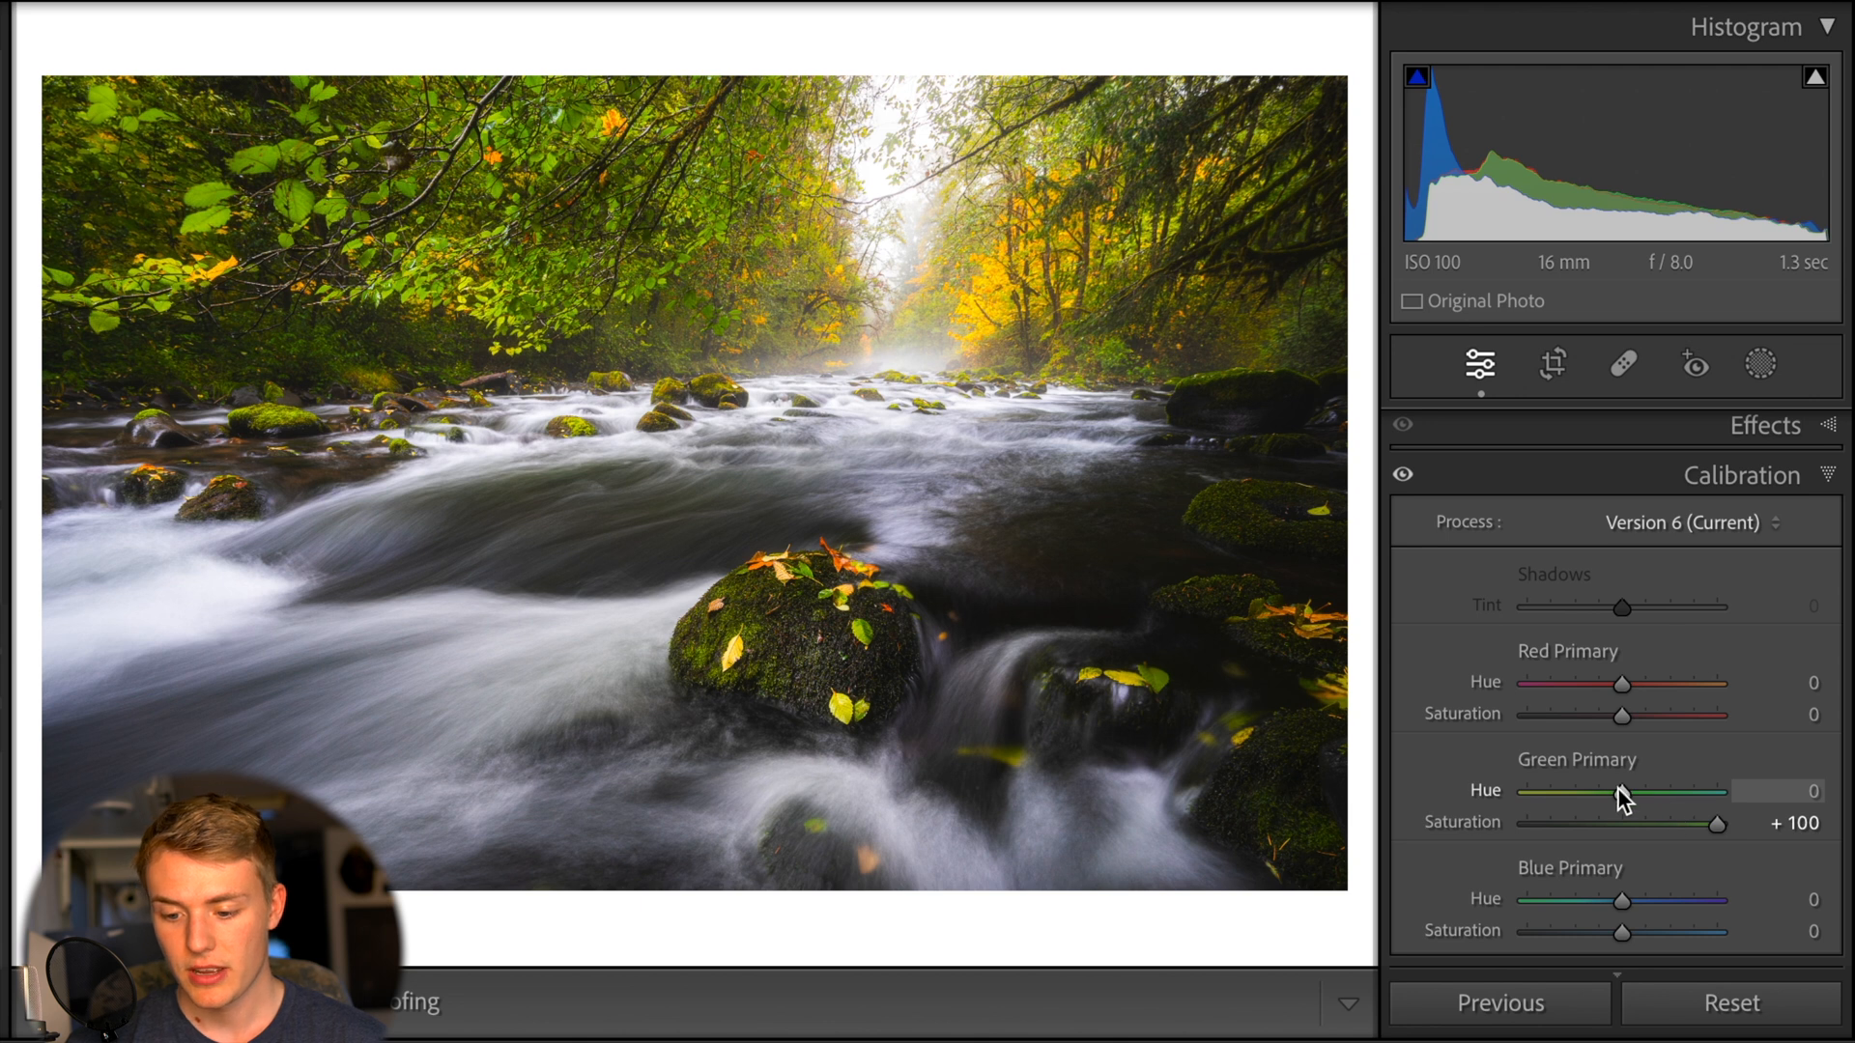
pyautogui.moveTo(1621, 792); pyautogui.dragTo(1603, 791)
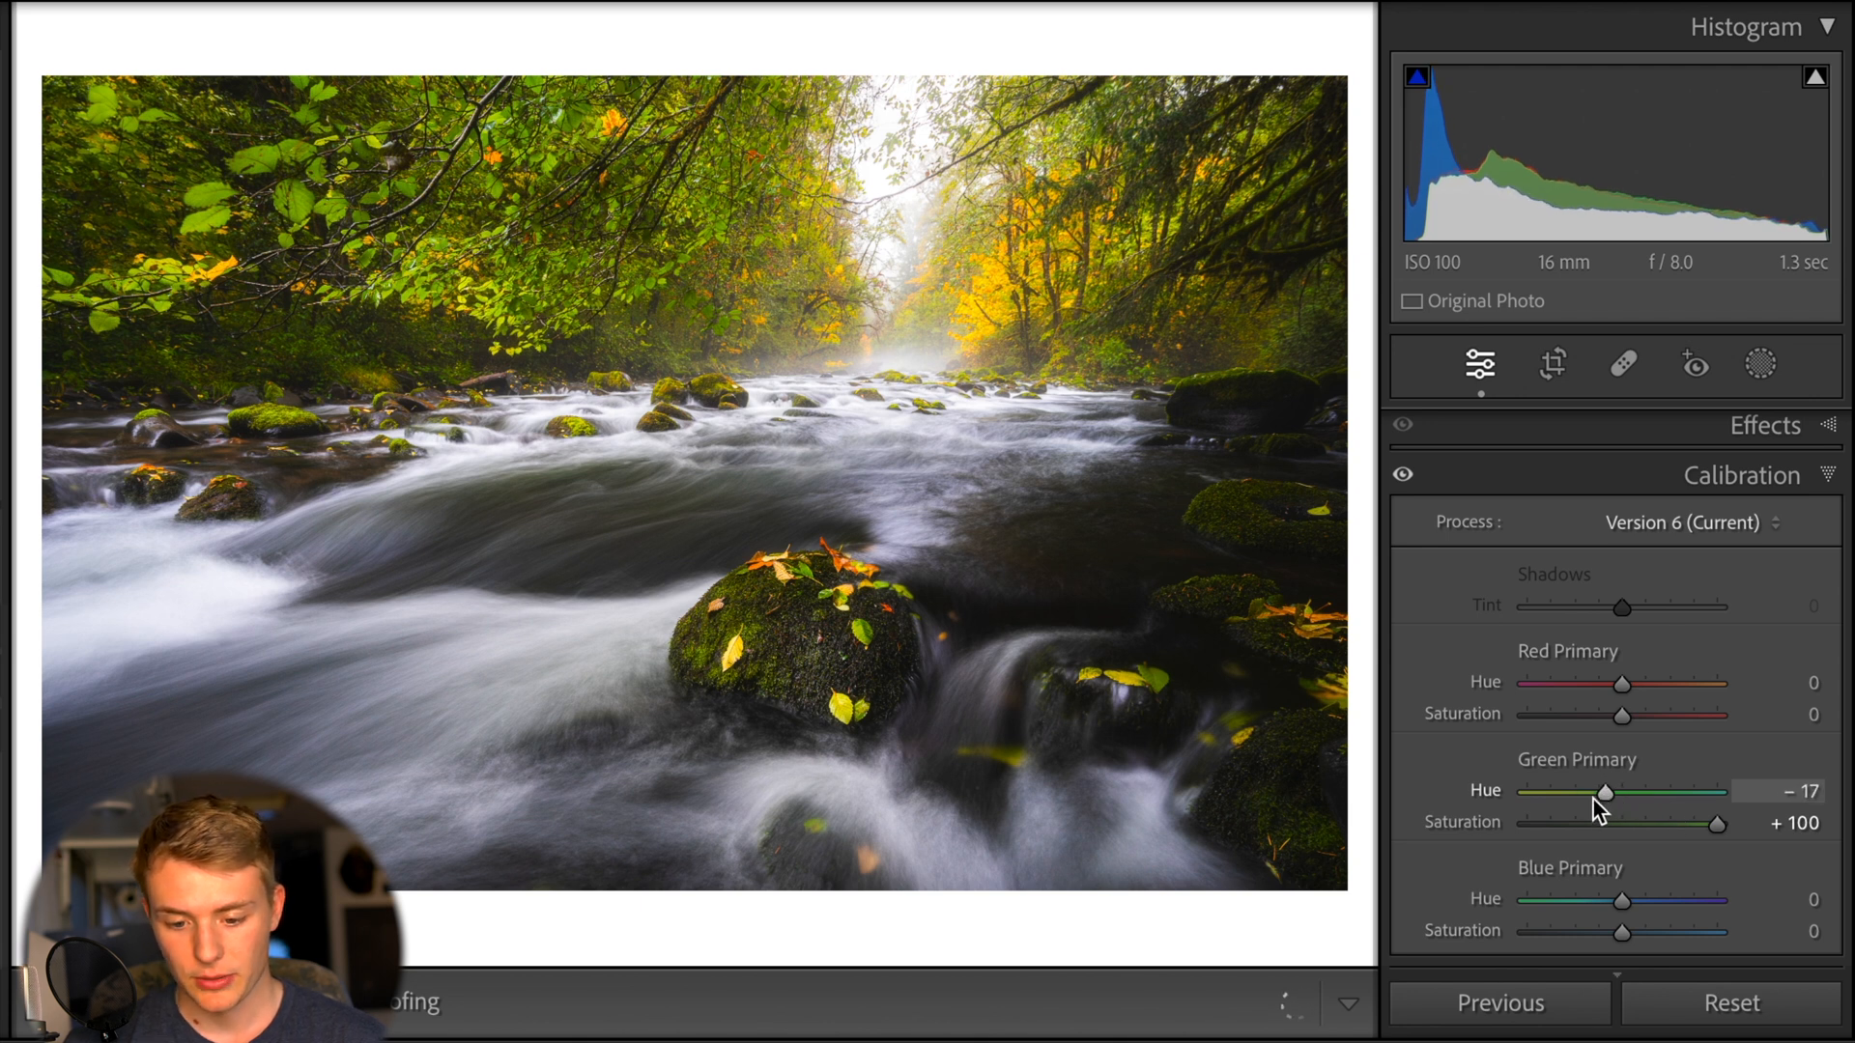
pyautogui.moveTo(1606, 792); pyautogui.dragTo(1581, 793)
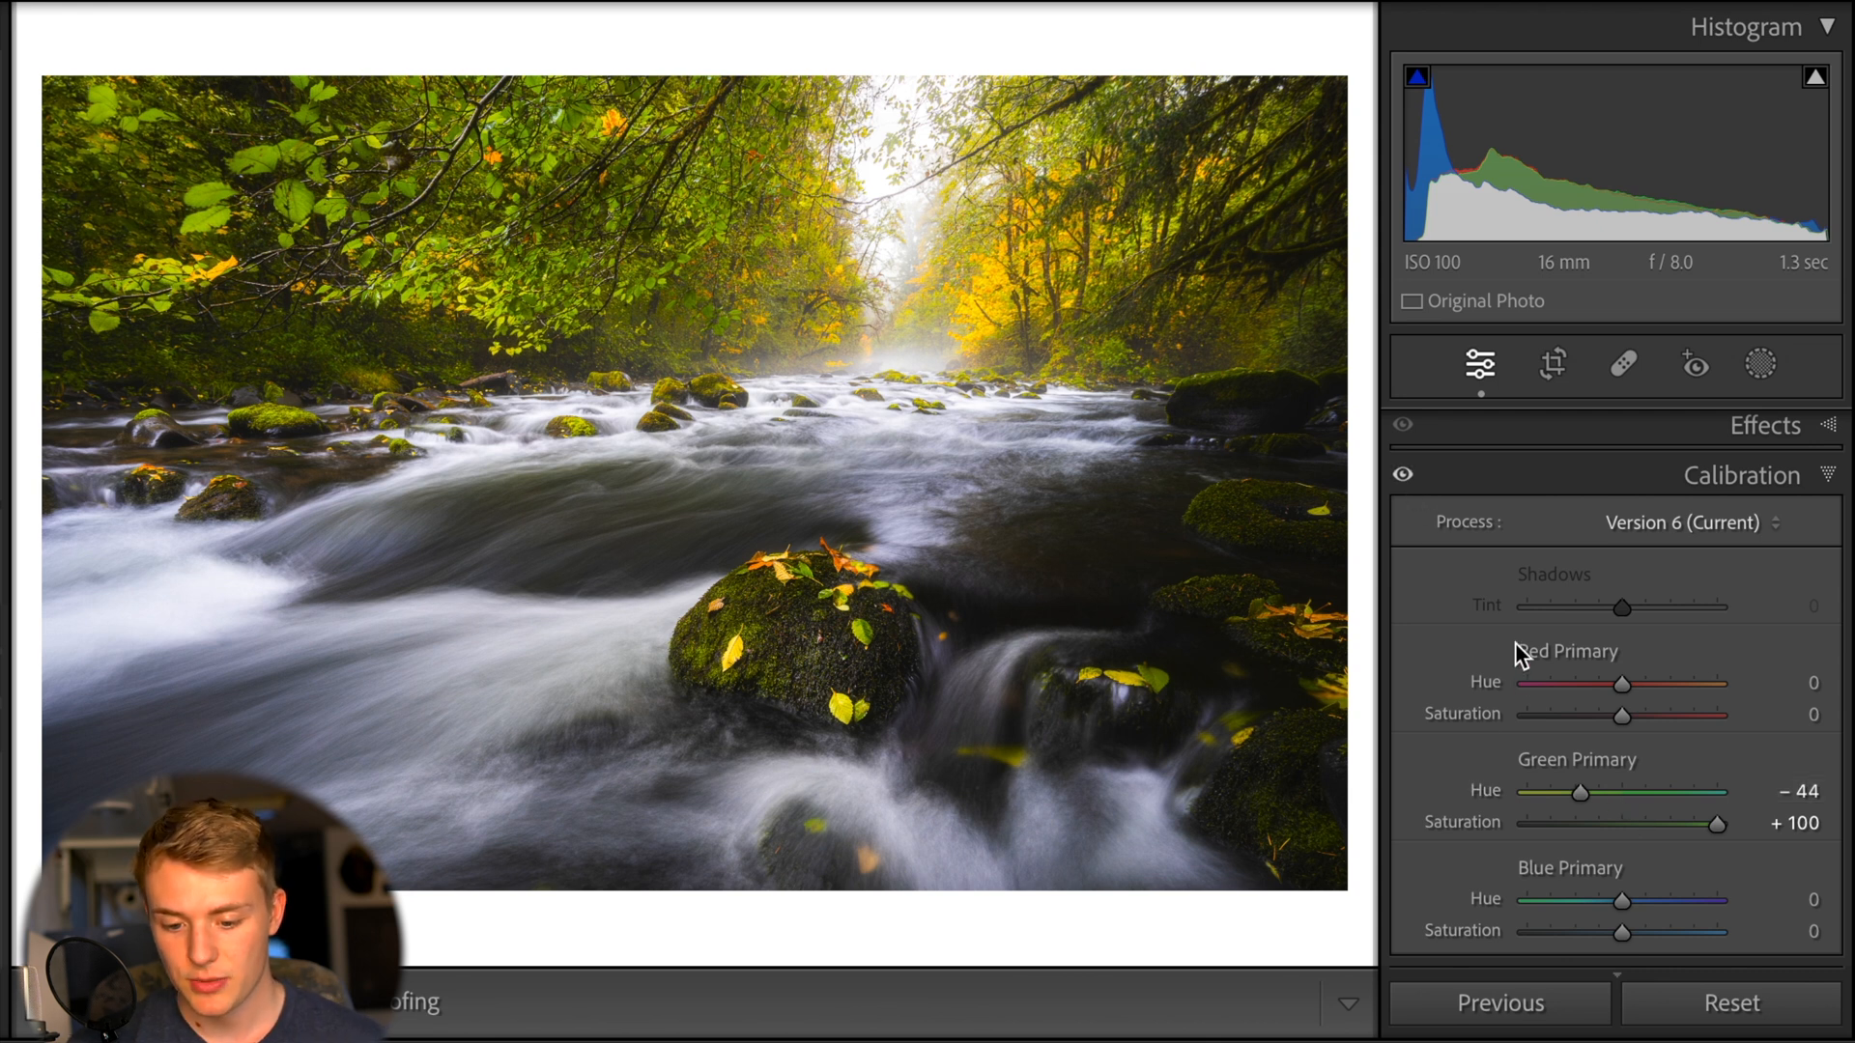
pyautogui.click(1402, 474)
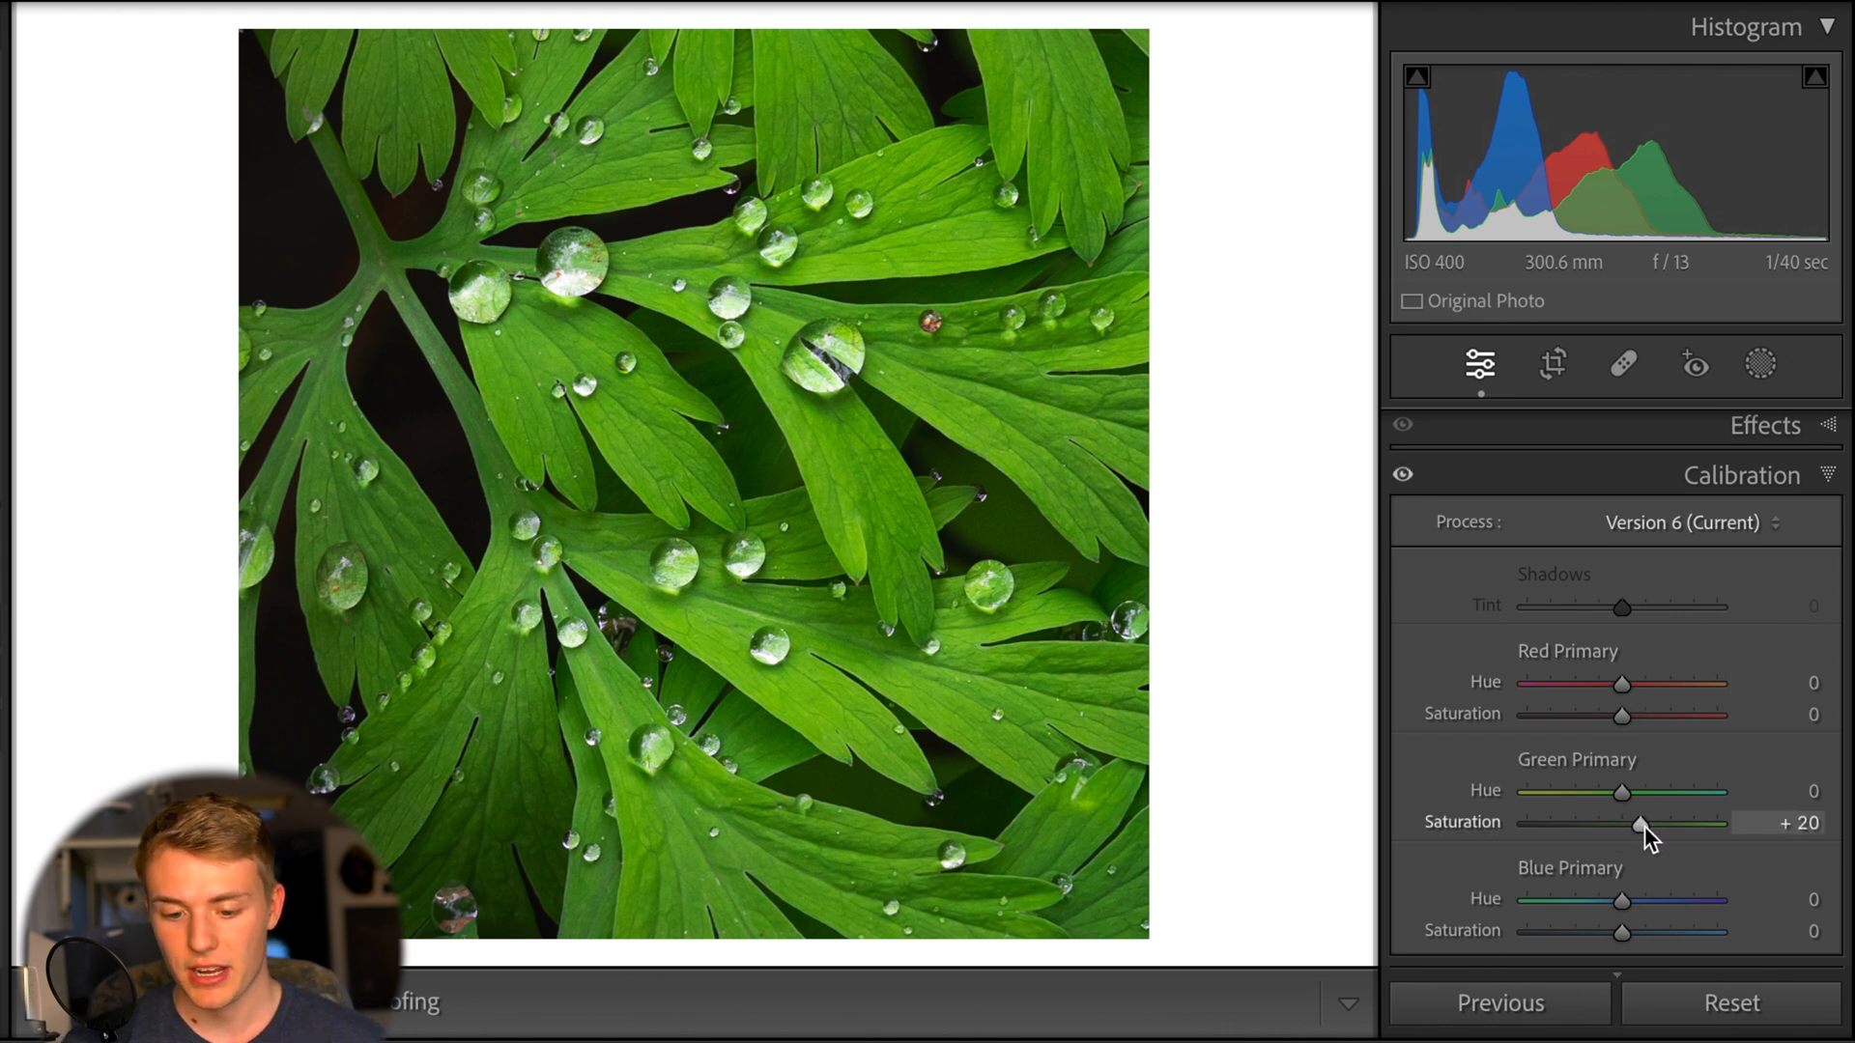
# Set Green Primary Saturation to +60, test Green Hue extremes, and return hue to zero
pyautogui.moveTo(1622, 823); pyautogui.dragTo(1680, 826)
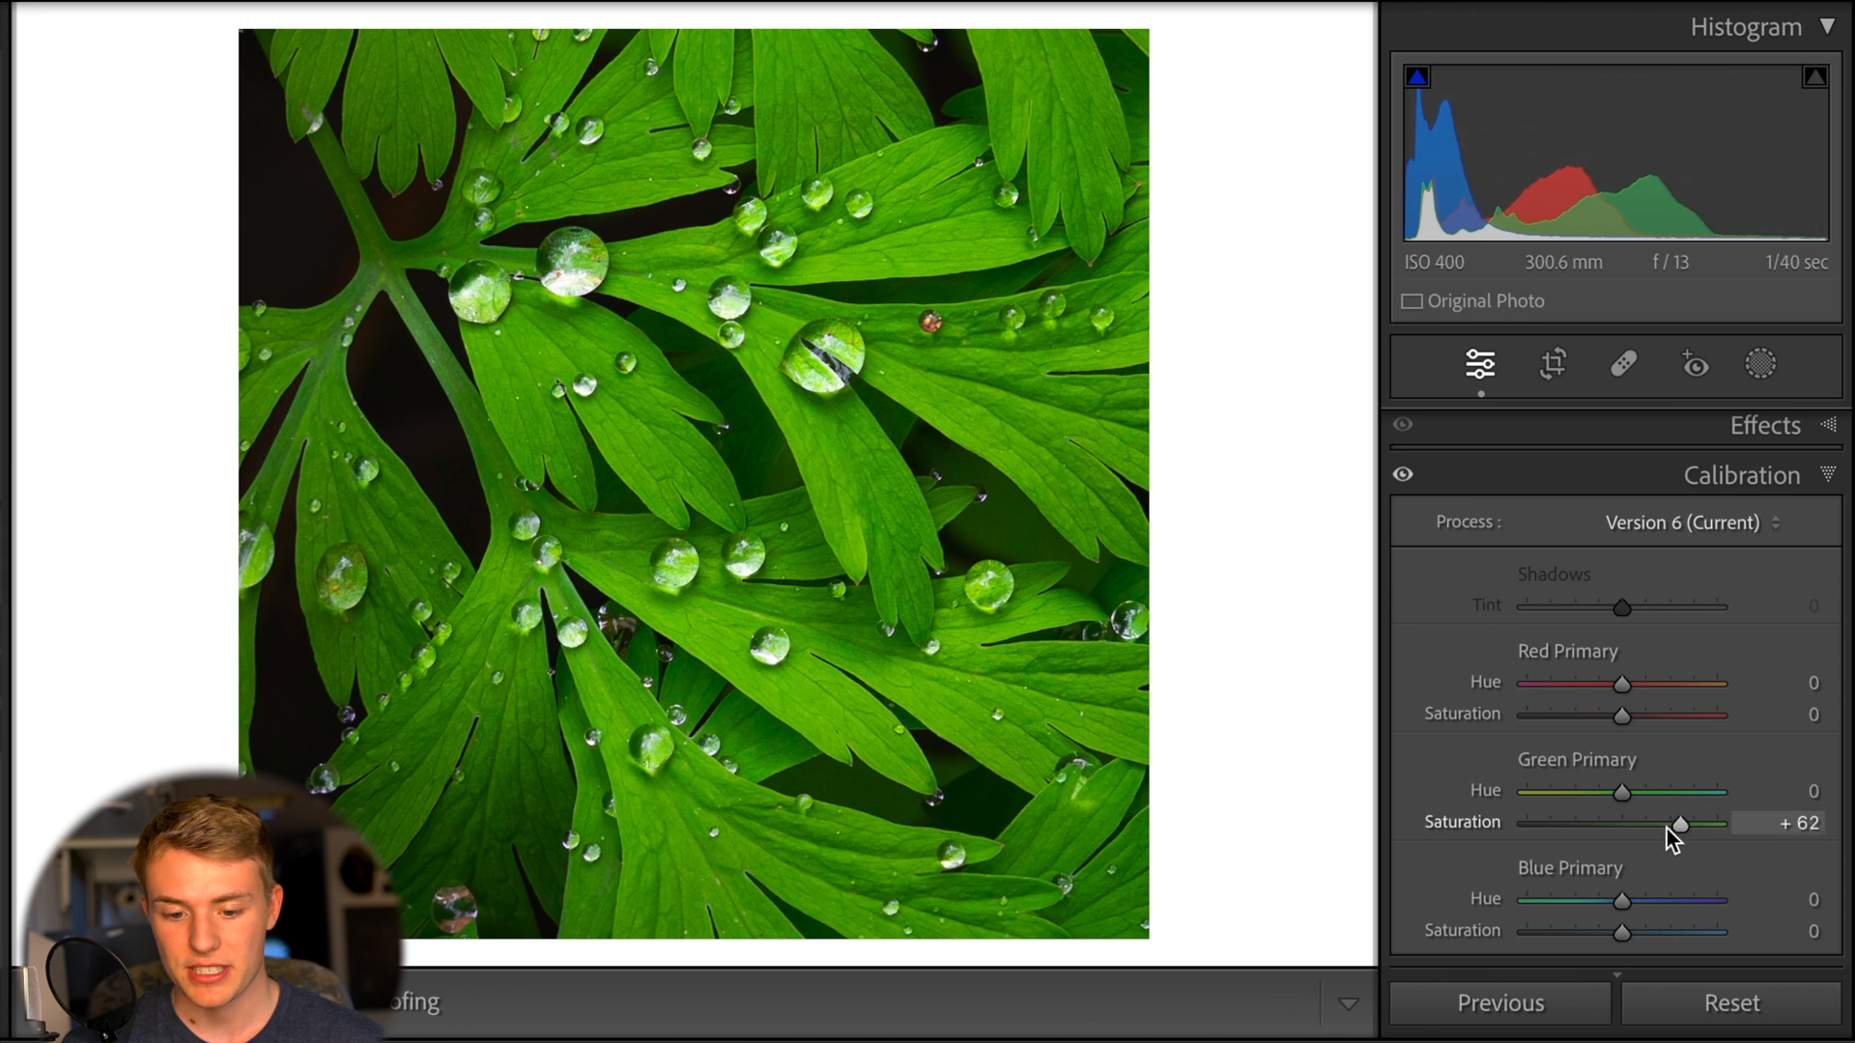
pyautogui.moveTo(1679, 824); pyautogui.dragTo(1687, 824)
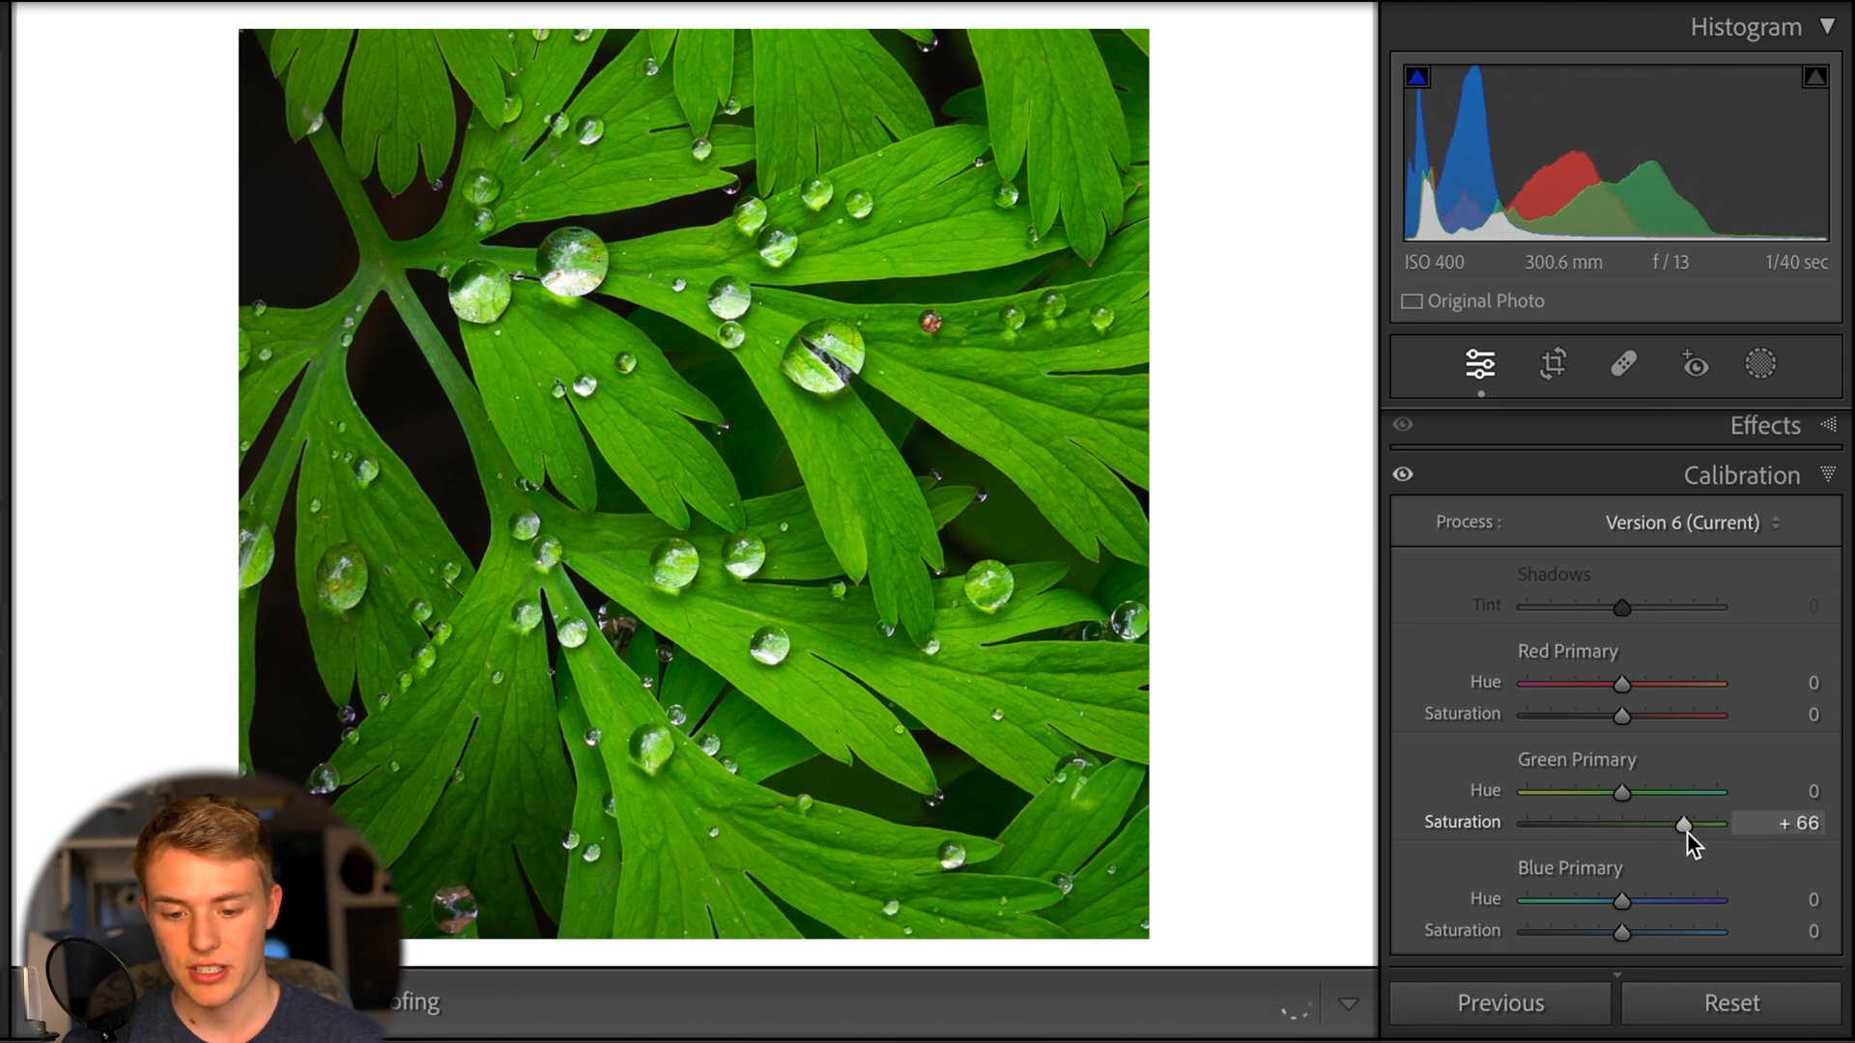
pyautogui.moveTo(1688, 824); pyautogui.dragTo(1682, 824)
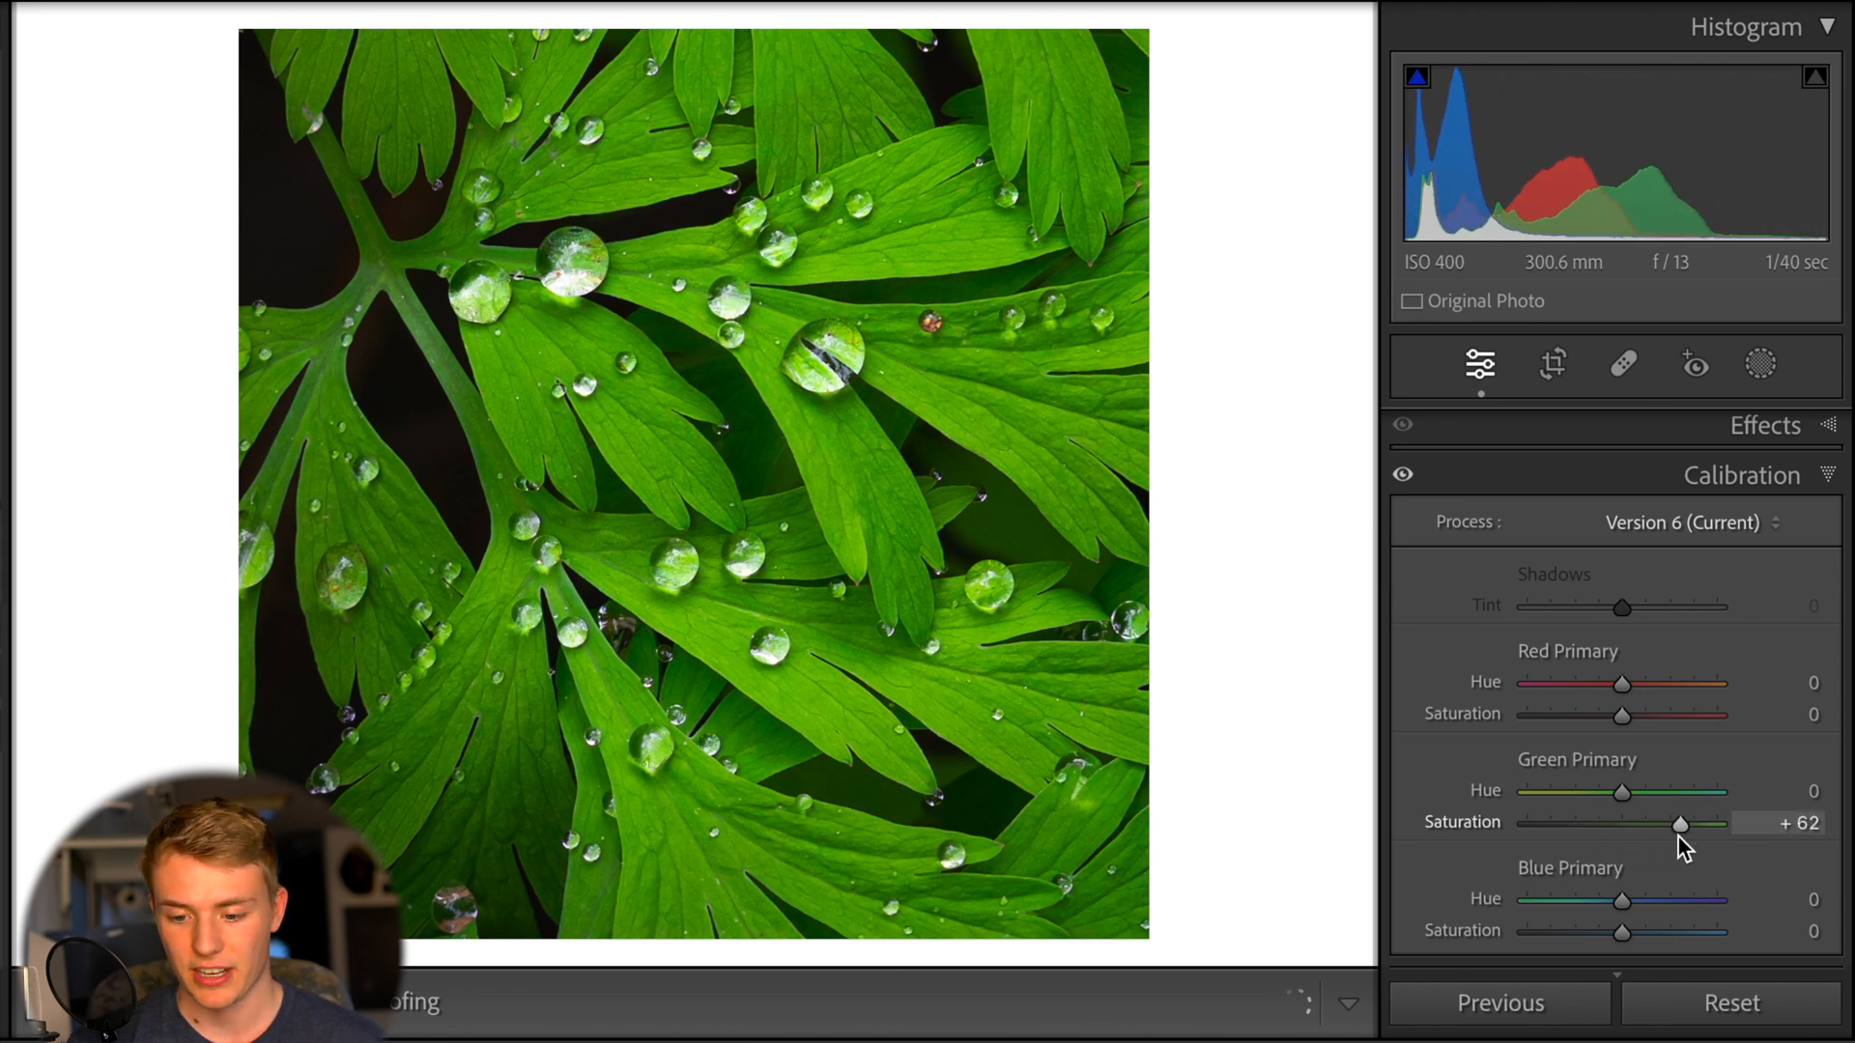
pyautogui.moveTo(1680, 824); pyautogui.dragTo(1675, 824)
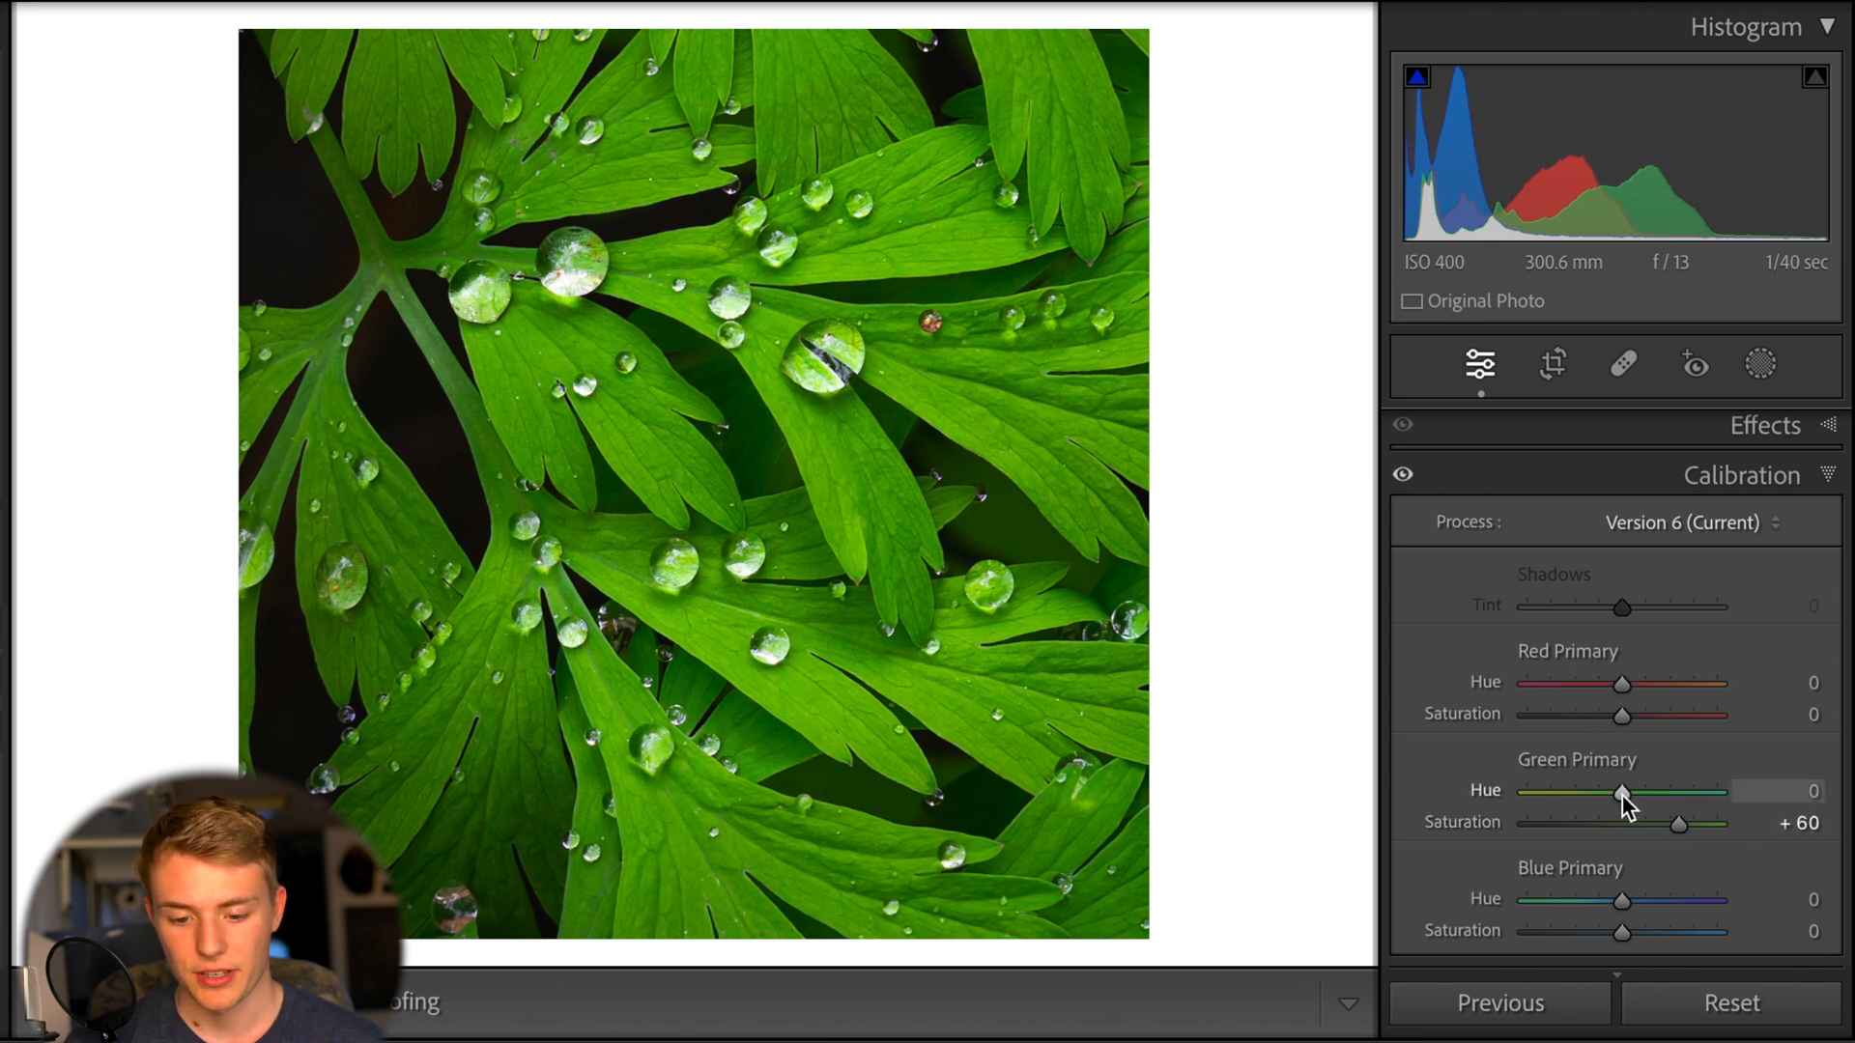
pyautogui.moveTo(1622, 792); pyautogui.dragTo(1527, 791)
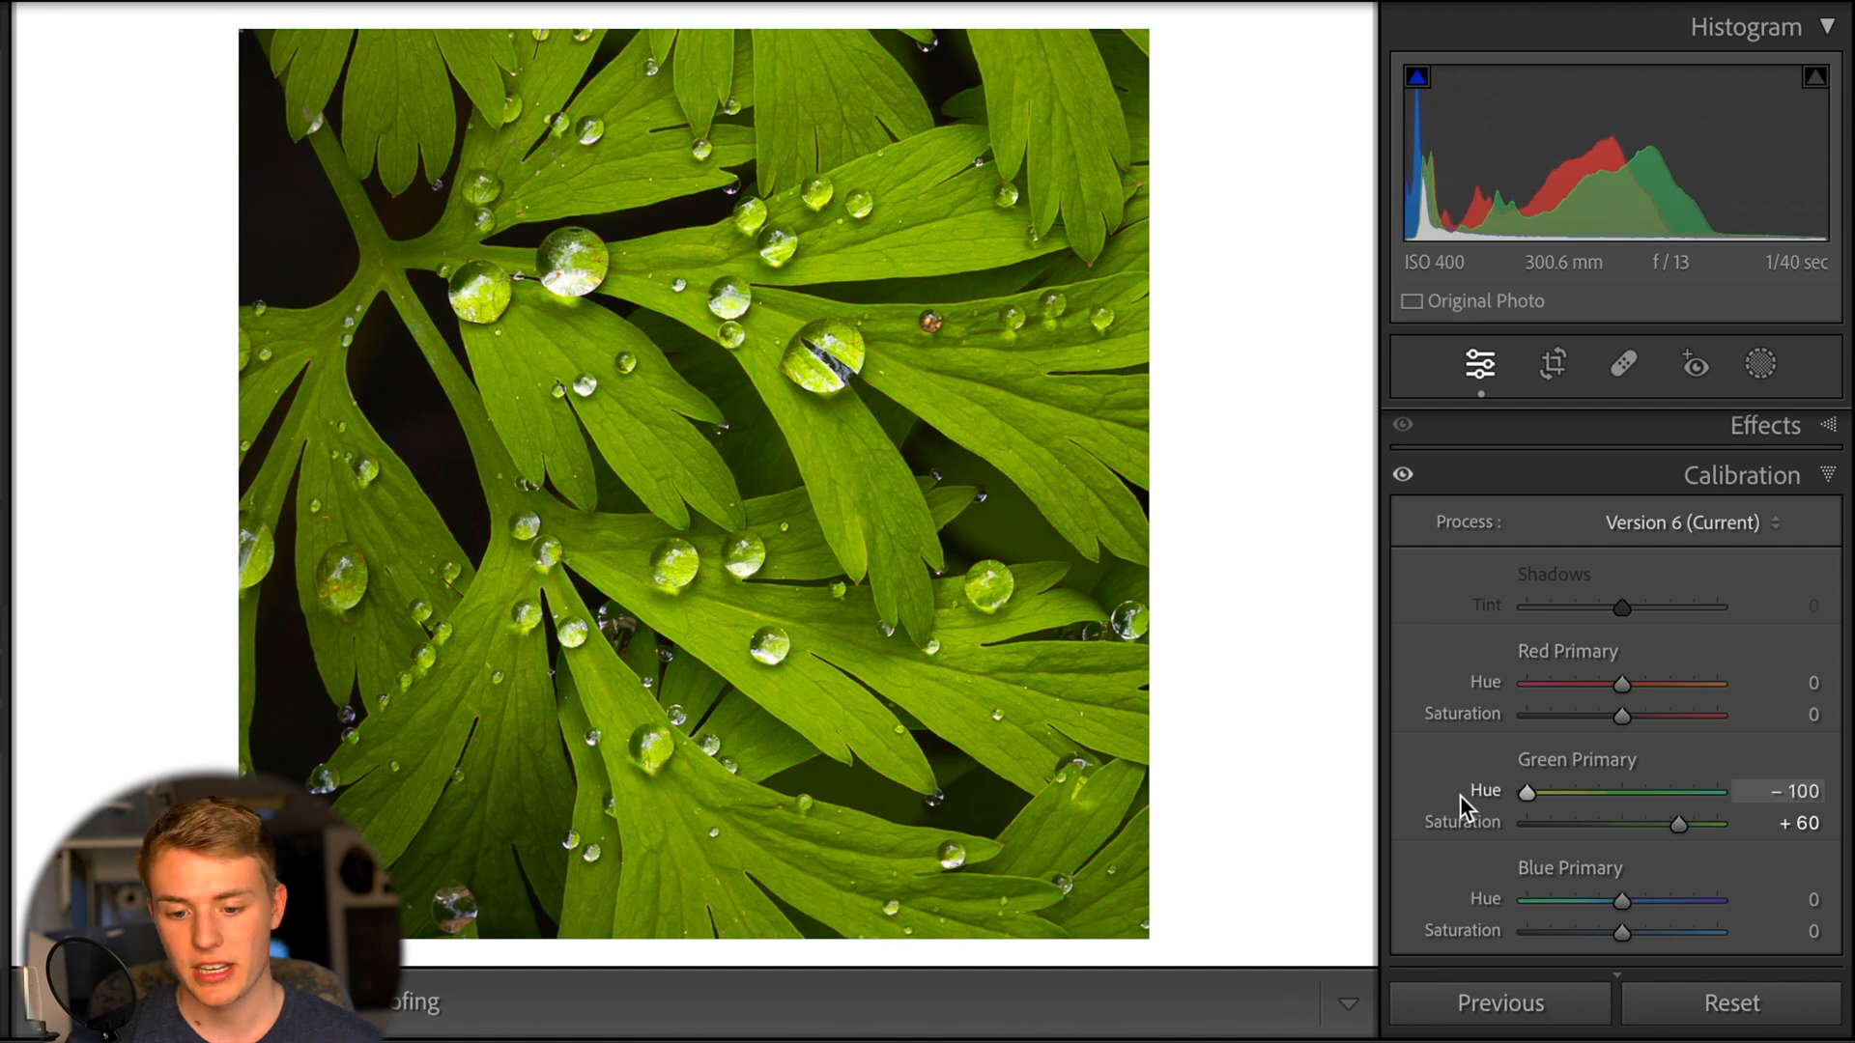
pyautogui.moveTo(1490, 829)
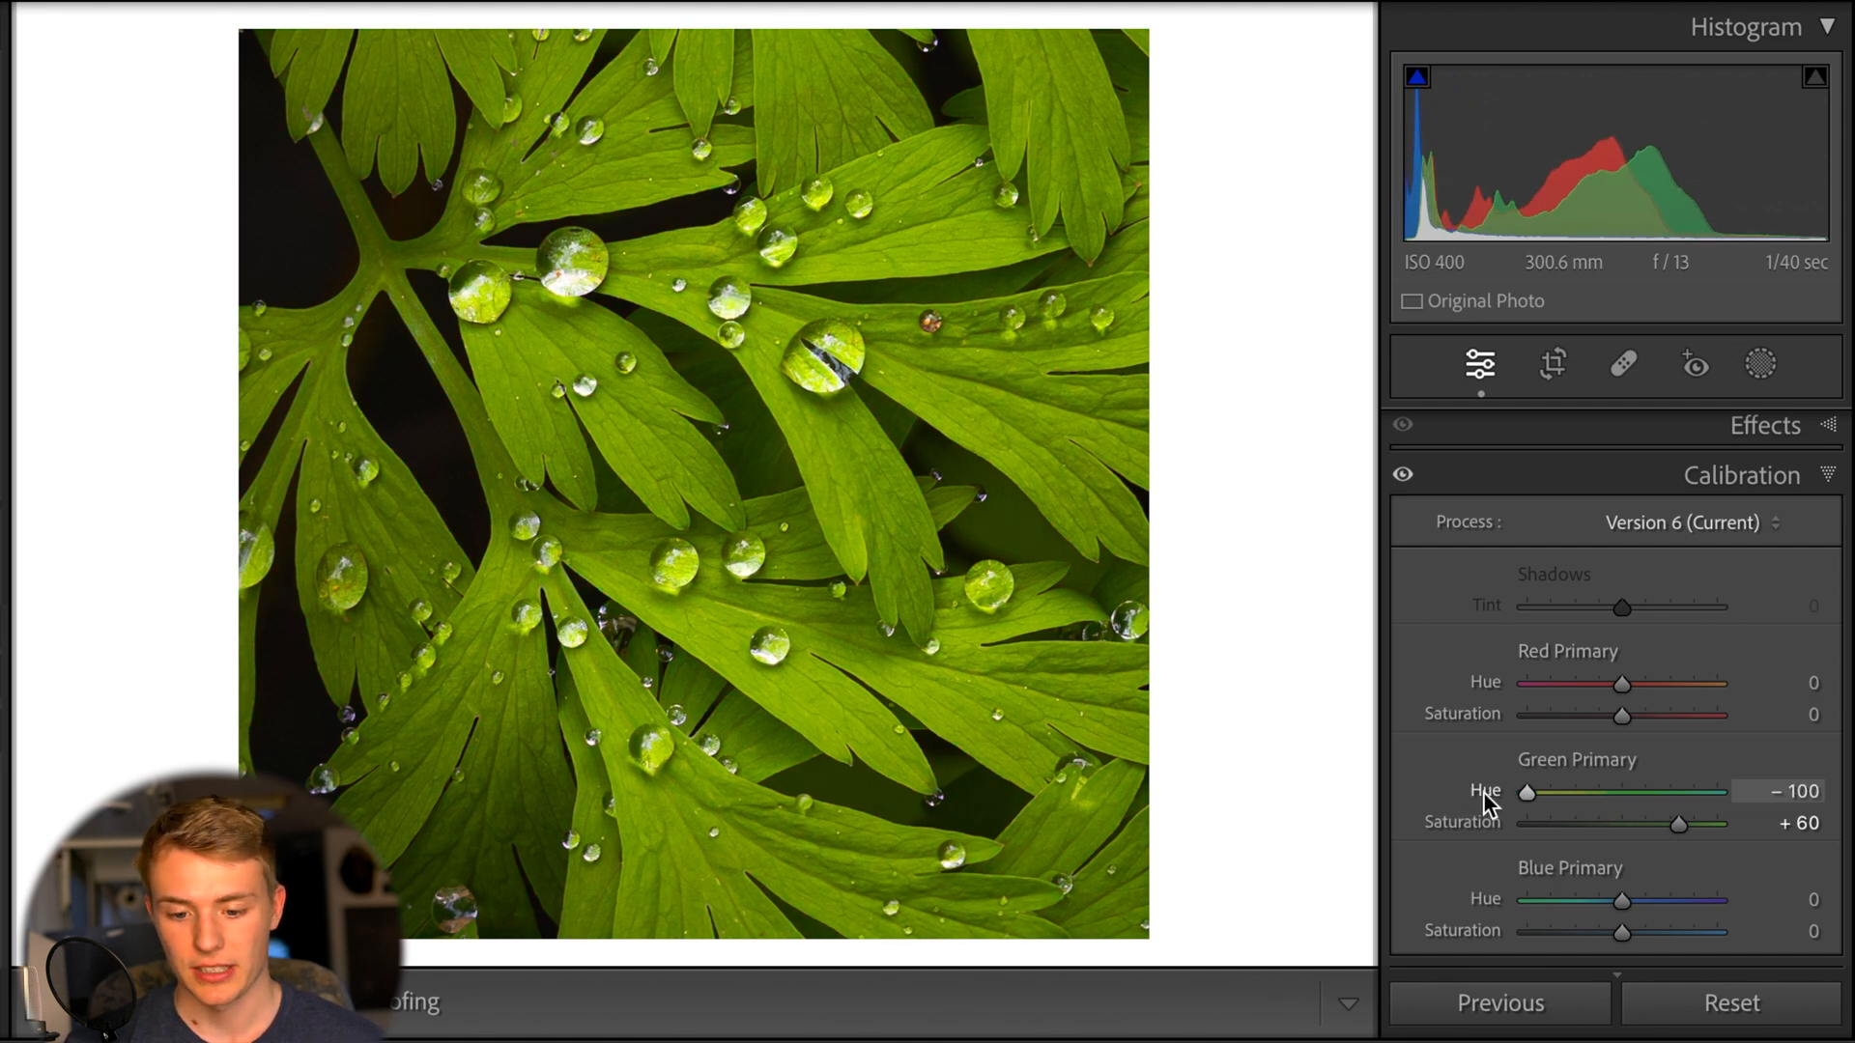
pyautogui.moveTo(1528, 791); pyautogui.dragTo(1666, 791)
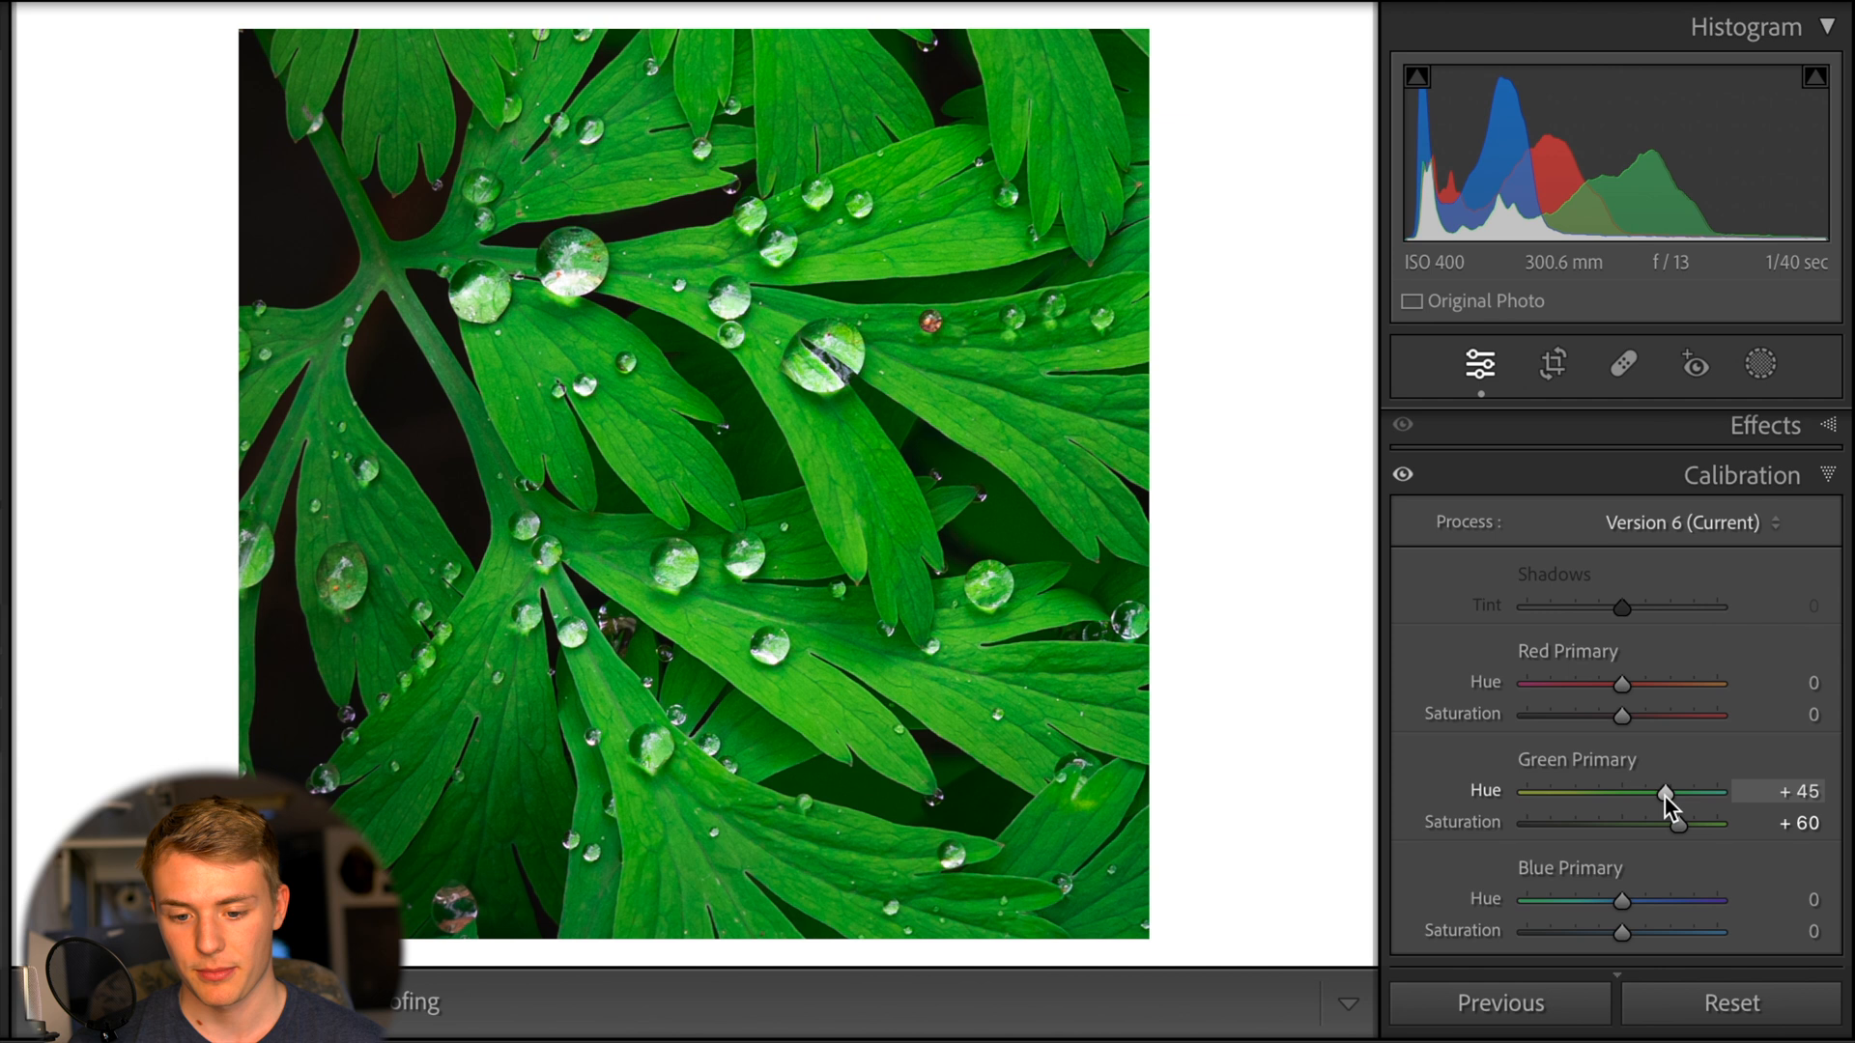
pyautogui.moveTo(1664, 793); pyautogui.dragTo(1595, 792)
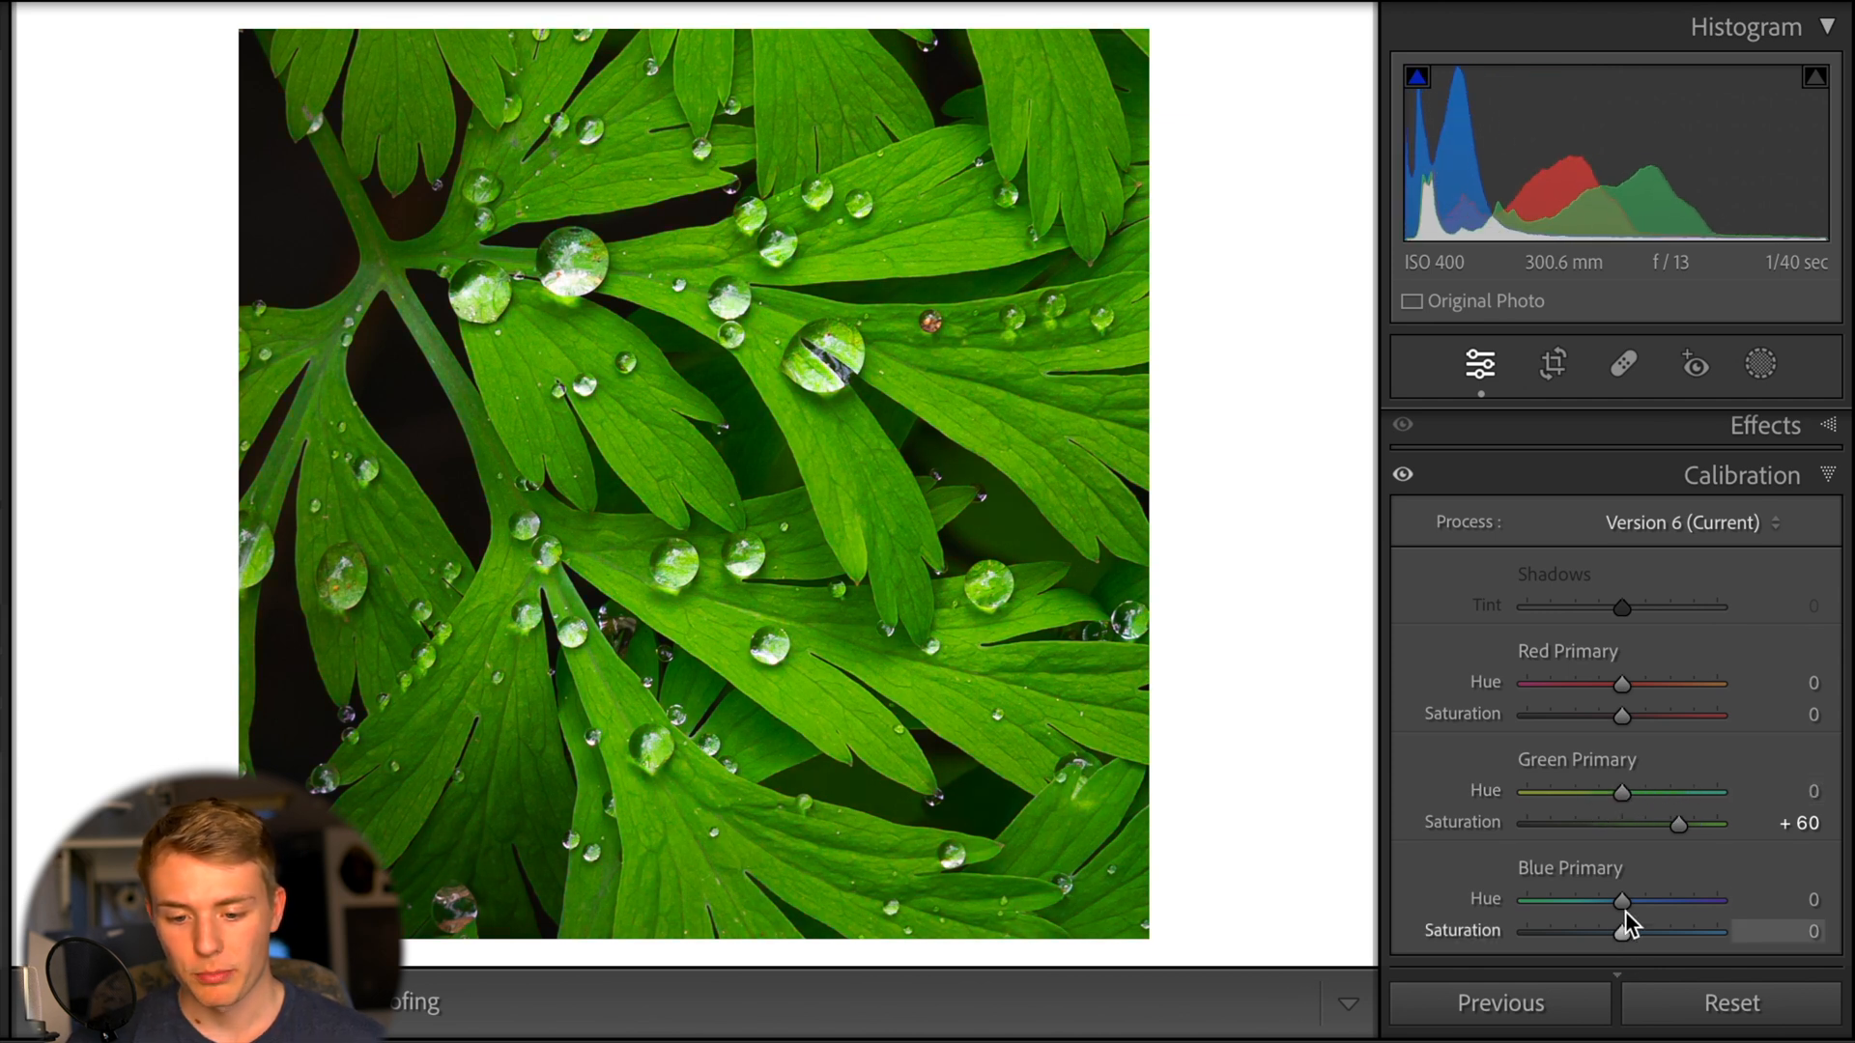
# Sweep Blue Primary Hue from -100 through neutral to +100
pyautogui.moveTo(1622, 900); pyautogui.dragTo(1528, 900)
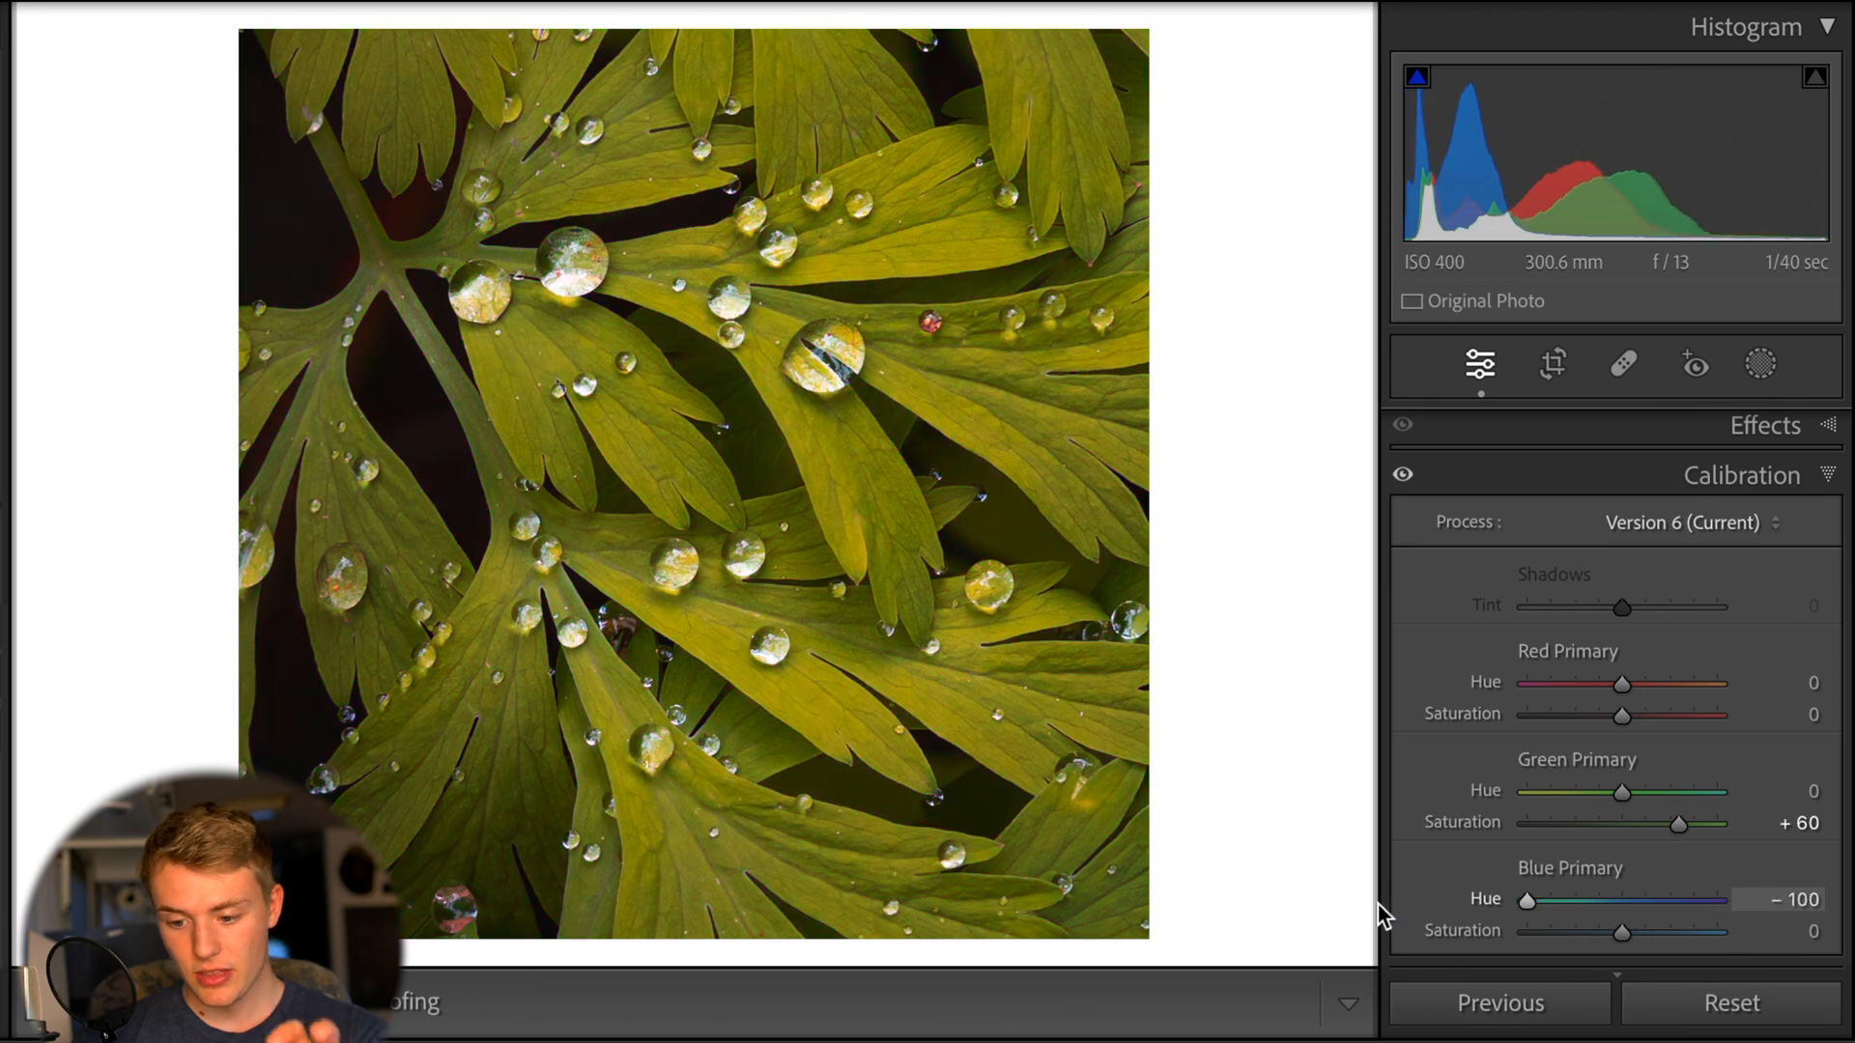
pyautogui.moveTo(1528, 900); pyautogui.dragTo(1609, 901)
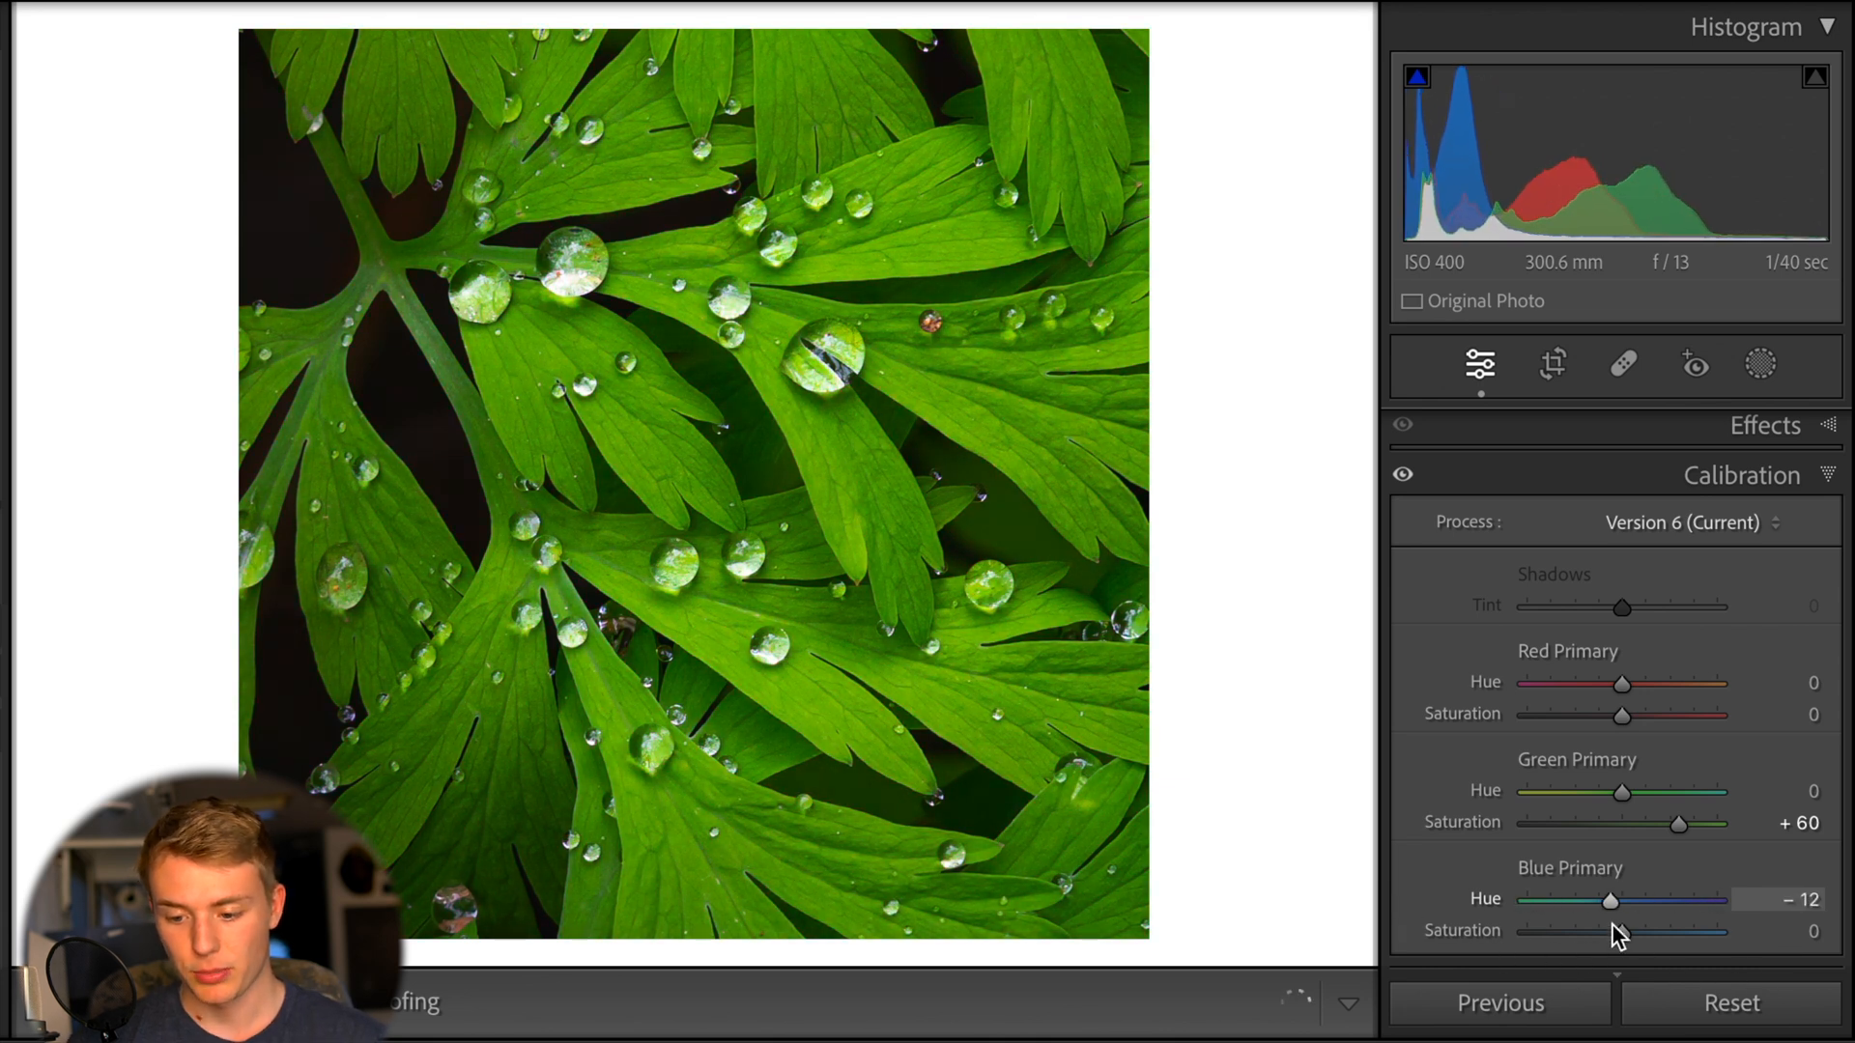
pyautogui.moveTo(1613, 900); pyautogui.dragTo(1606, 900)
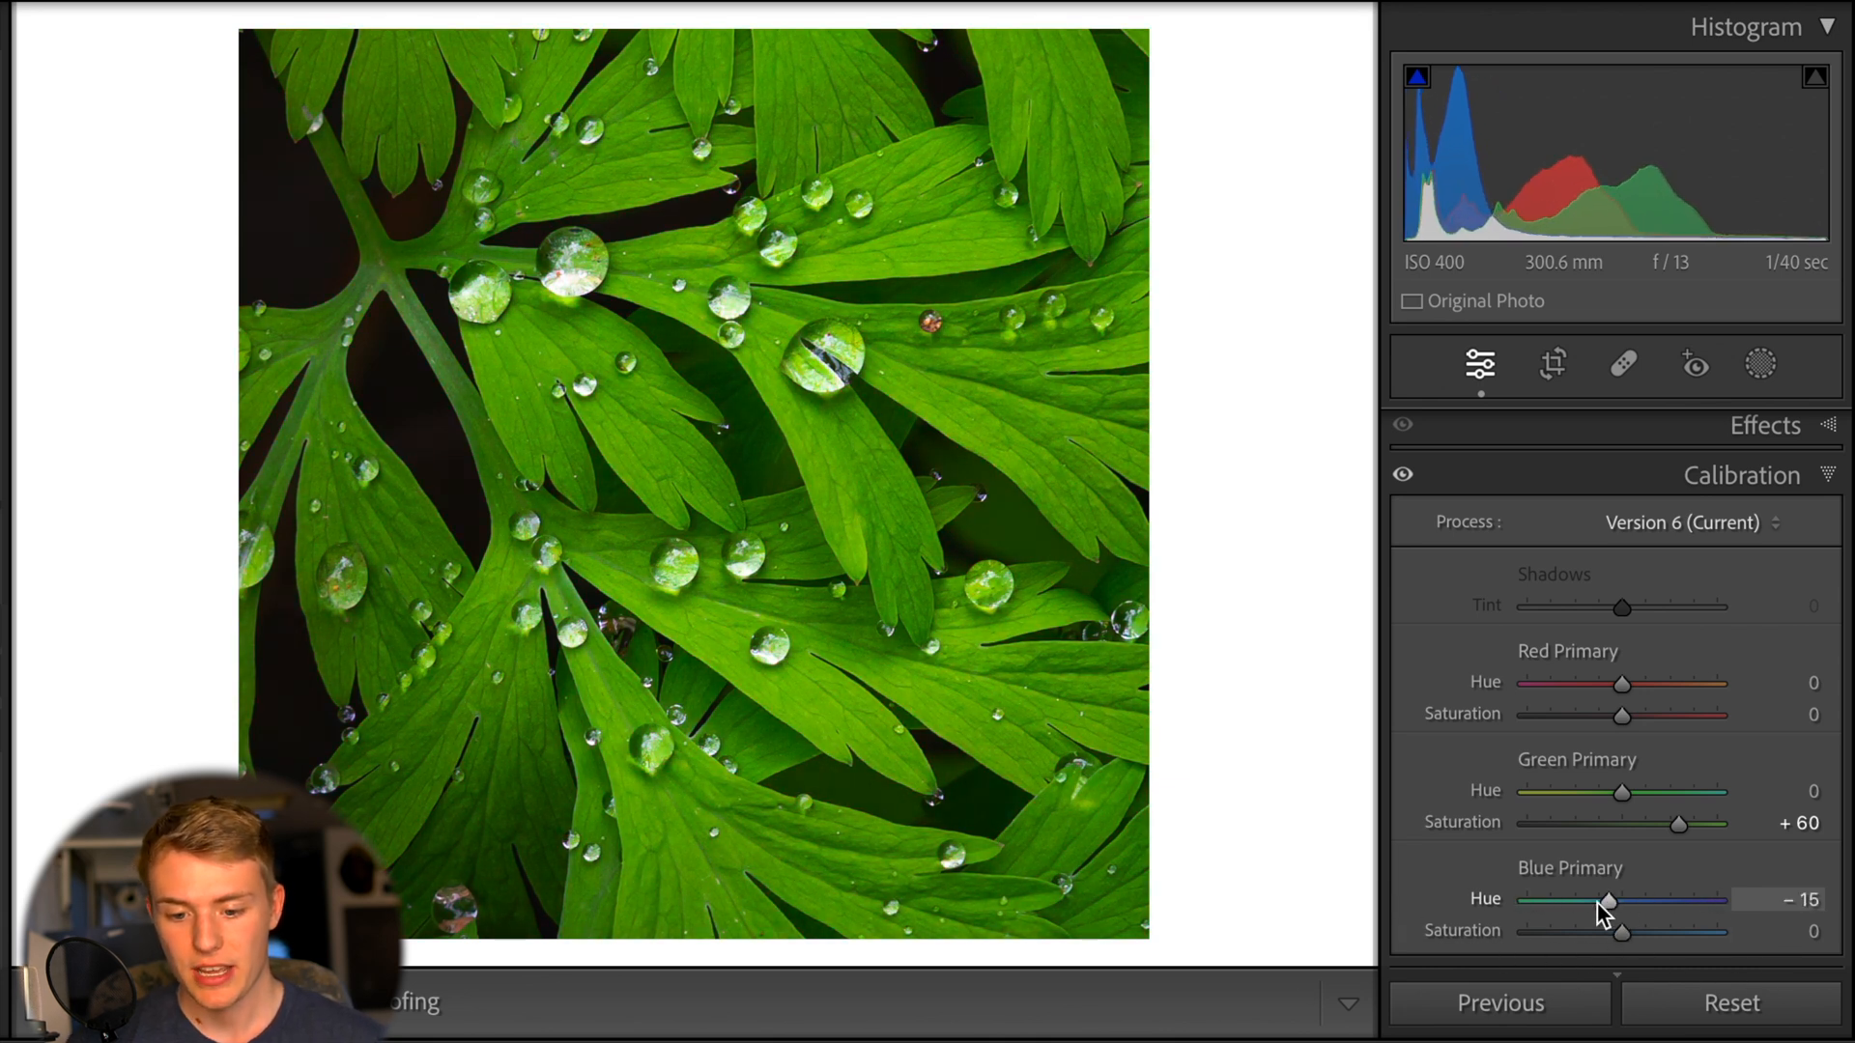
pyautogui.moveTo(1608, 901); pyautogui.dragTo(1718, 901)
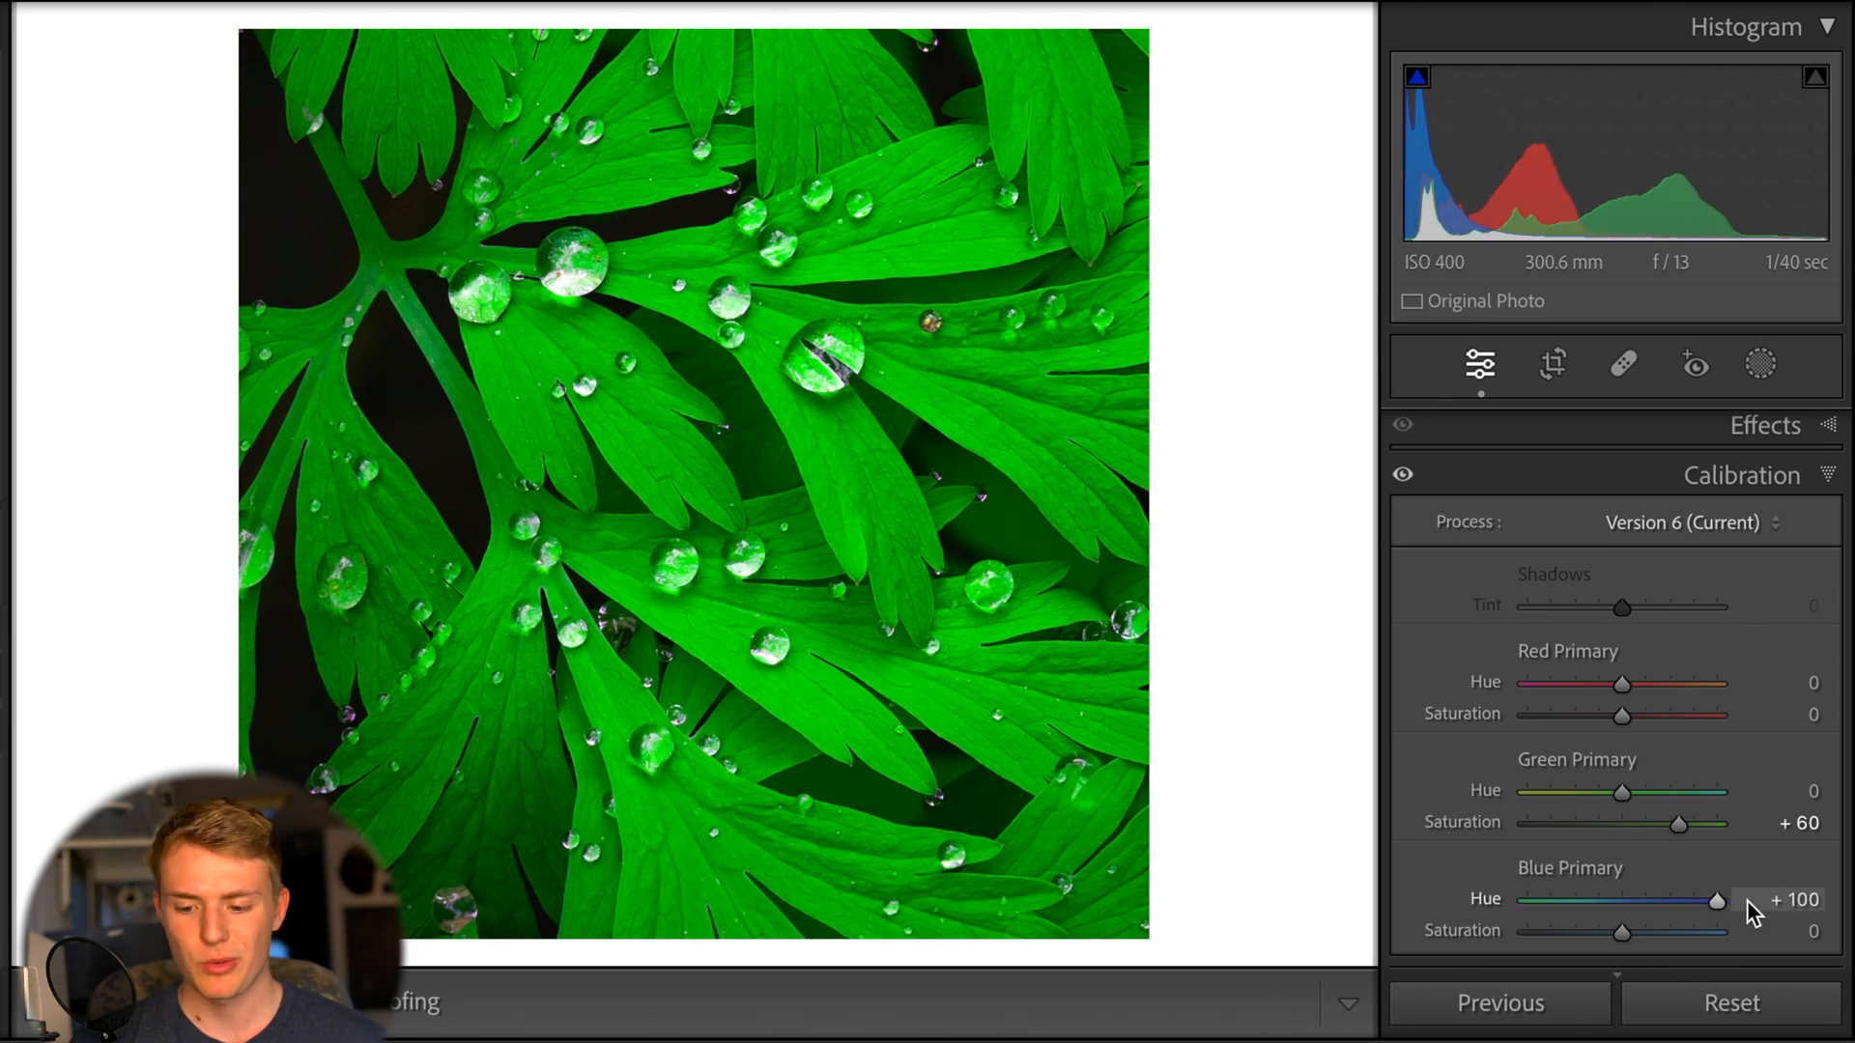
pyautogui.moveTo(1719, 901); pyautogui.dragTo(1580, 901)
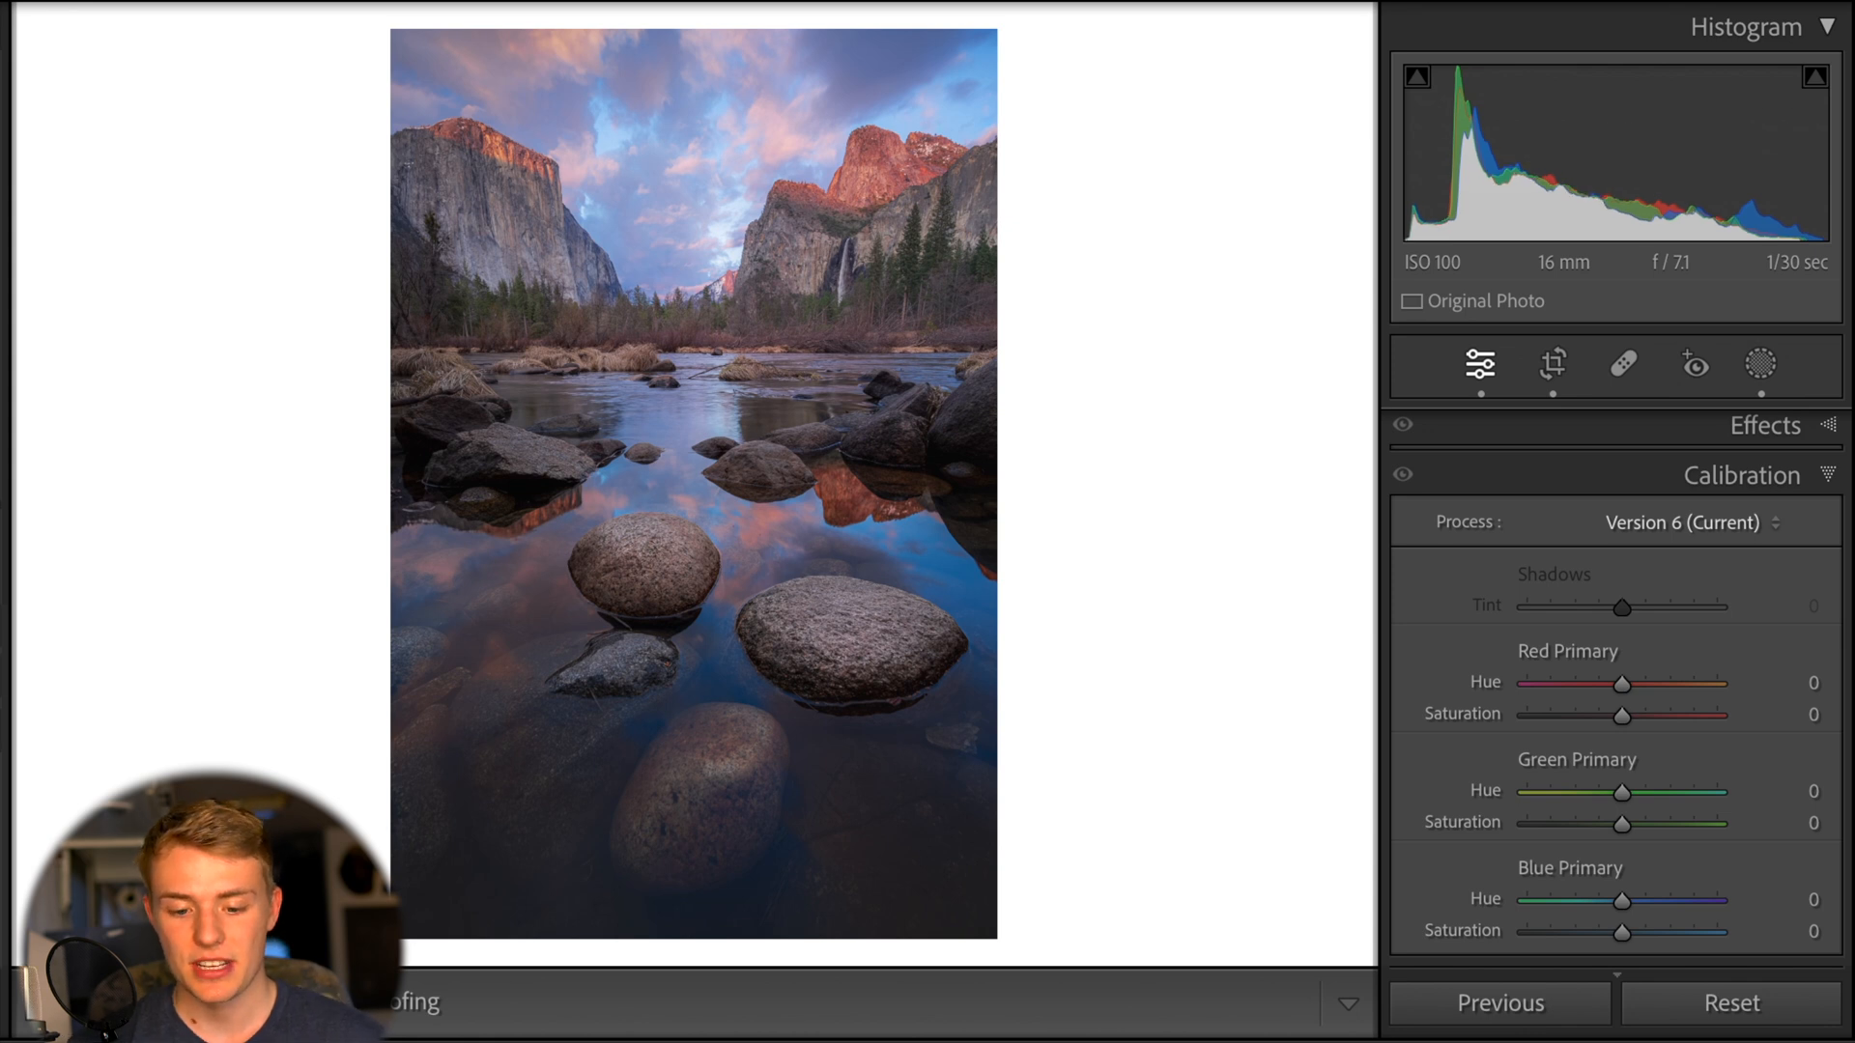
pyautogui.moveTo(1457, 810)
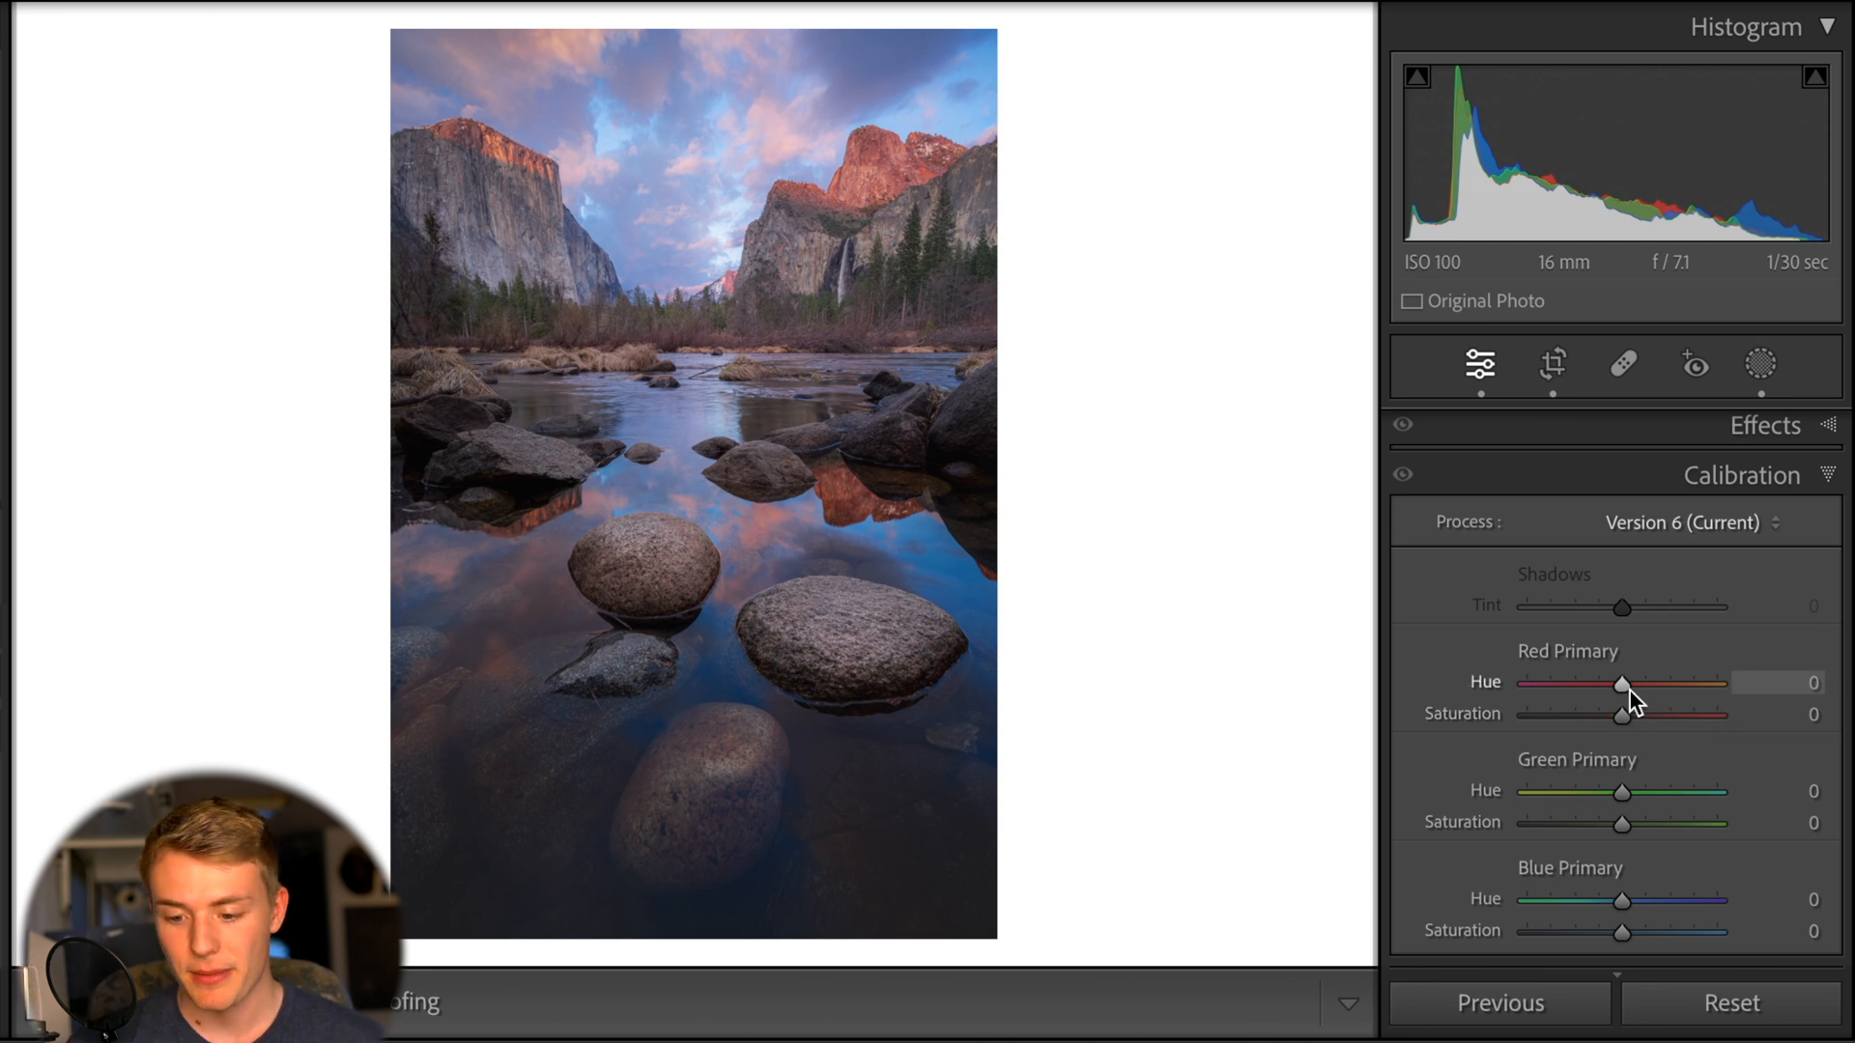
# Set Red Primary Hue to -15 and Red Primary Saturation to +22
pyautogui.moveTo(1623, 684); pyautogui.dragTo(1603, 683)
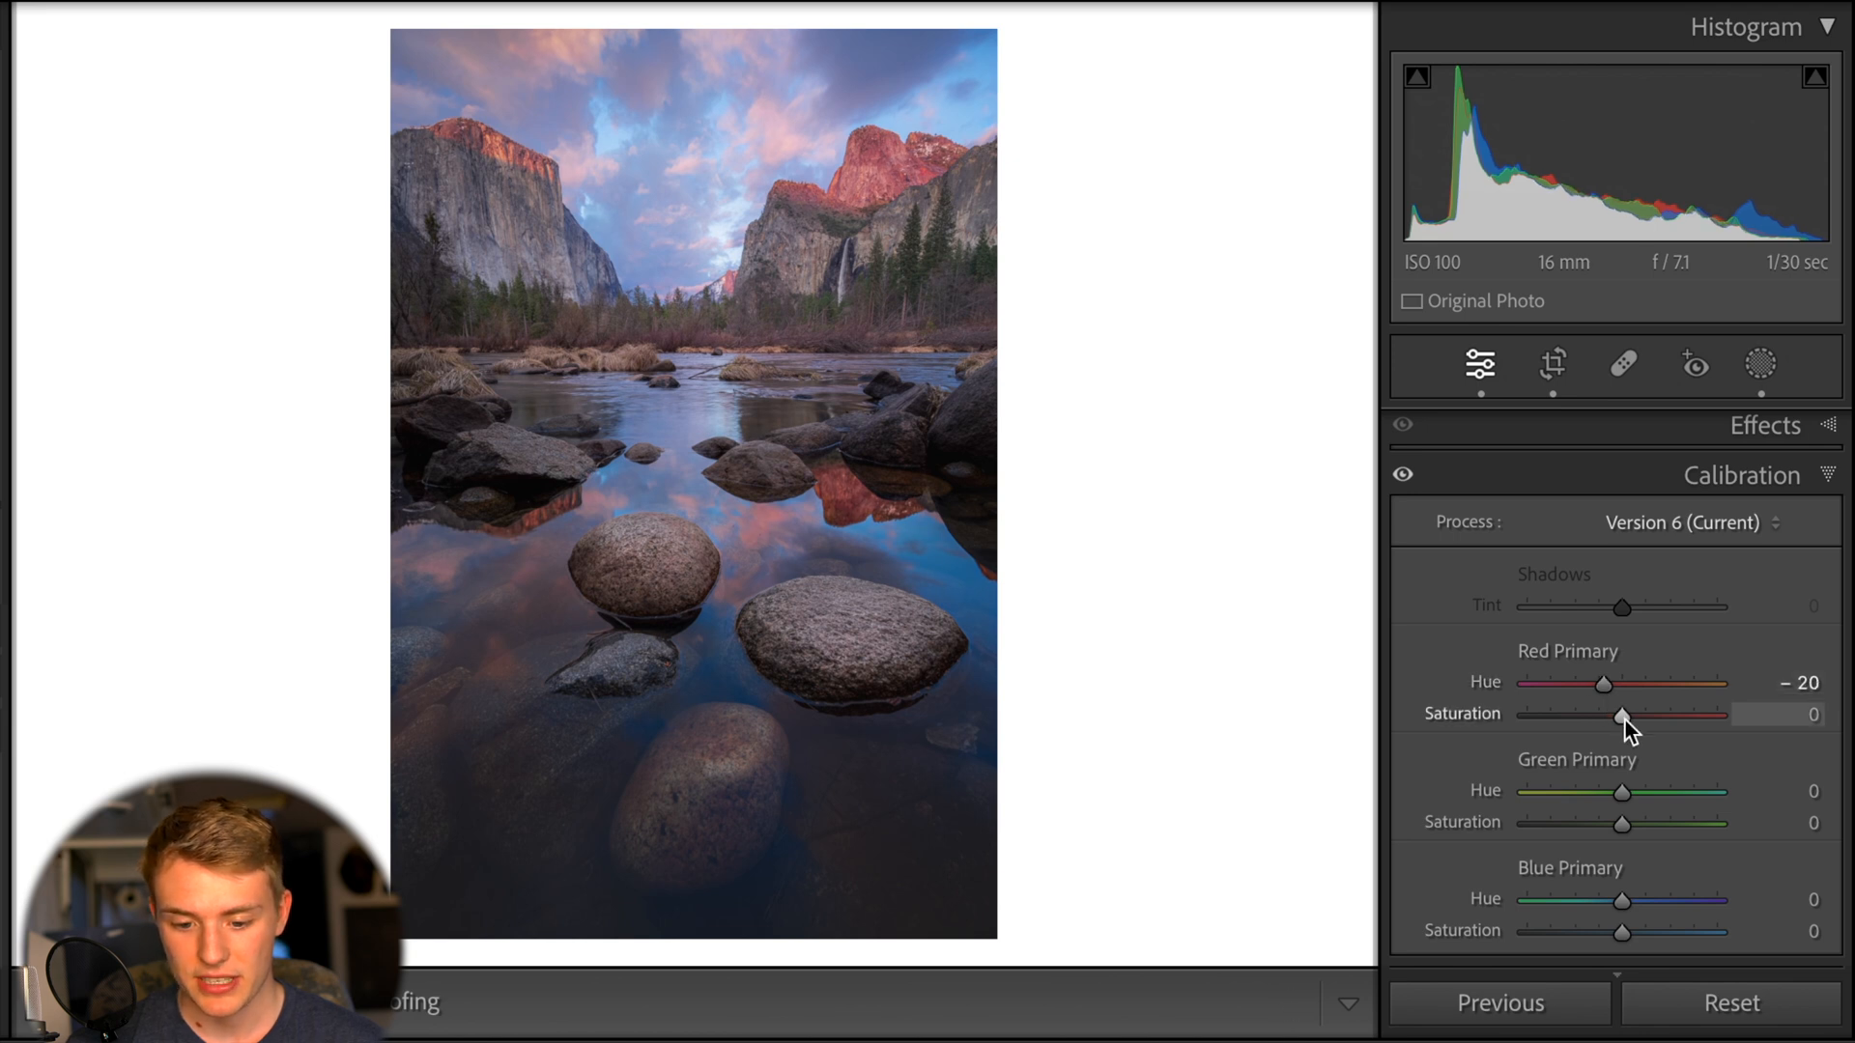
pyautogui.moveTo(1622, 715); pyautogui.dragTo(1662, 715)
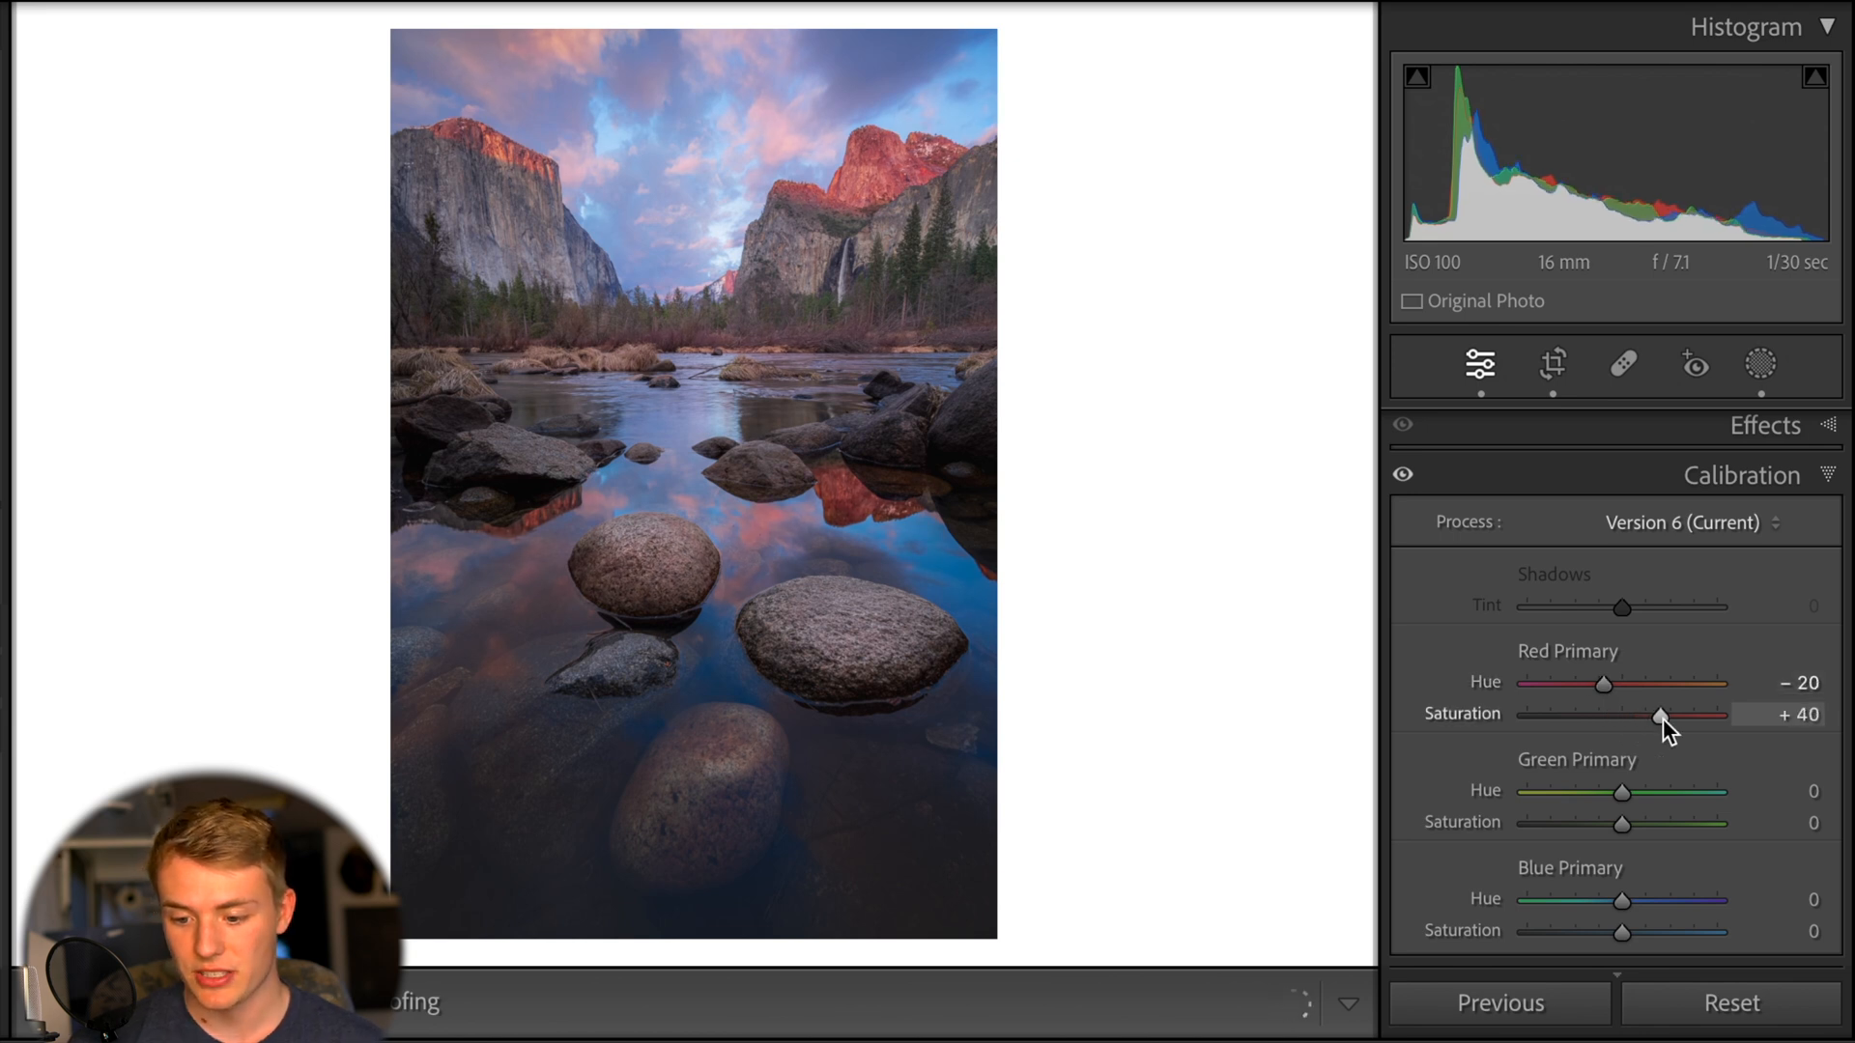
pyautogui.moveTo(1657, 715); pyautogui.dragTo(1642, 717)
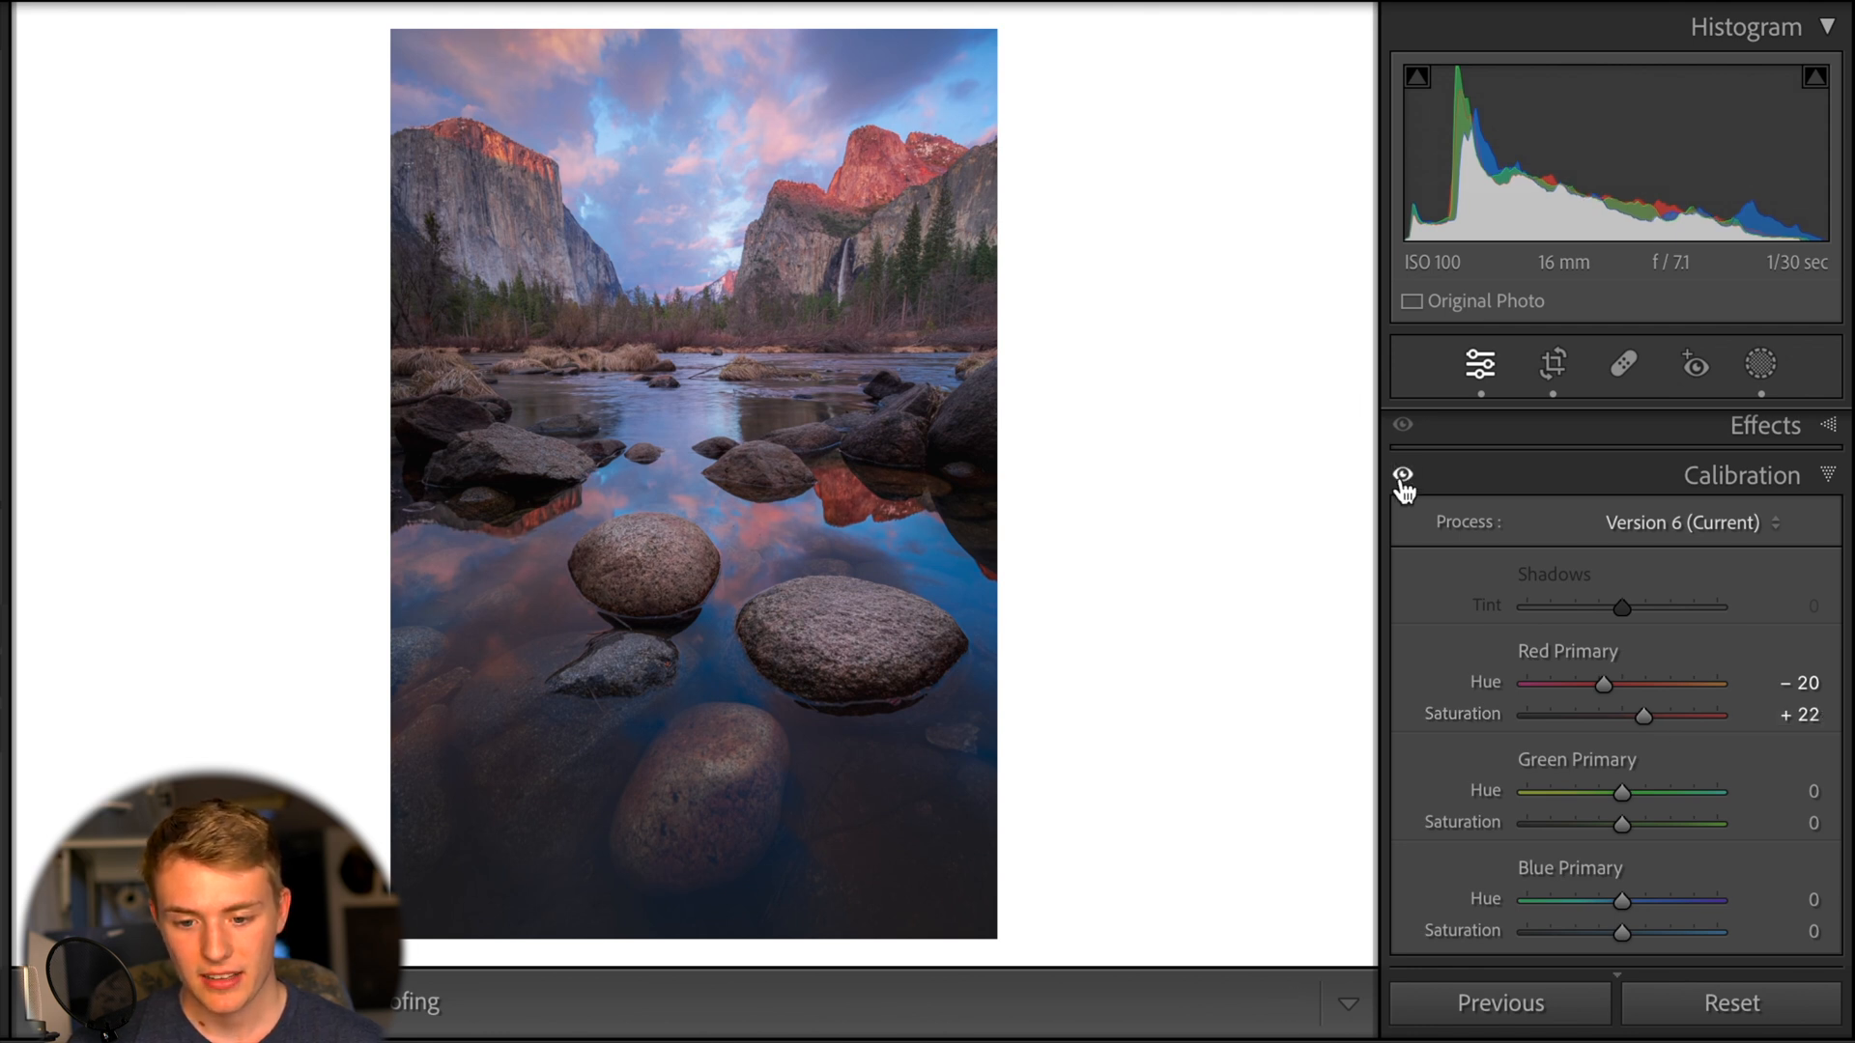
pyautogui.click(1403, 476)
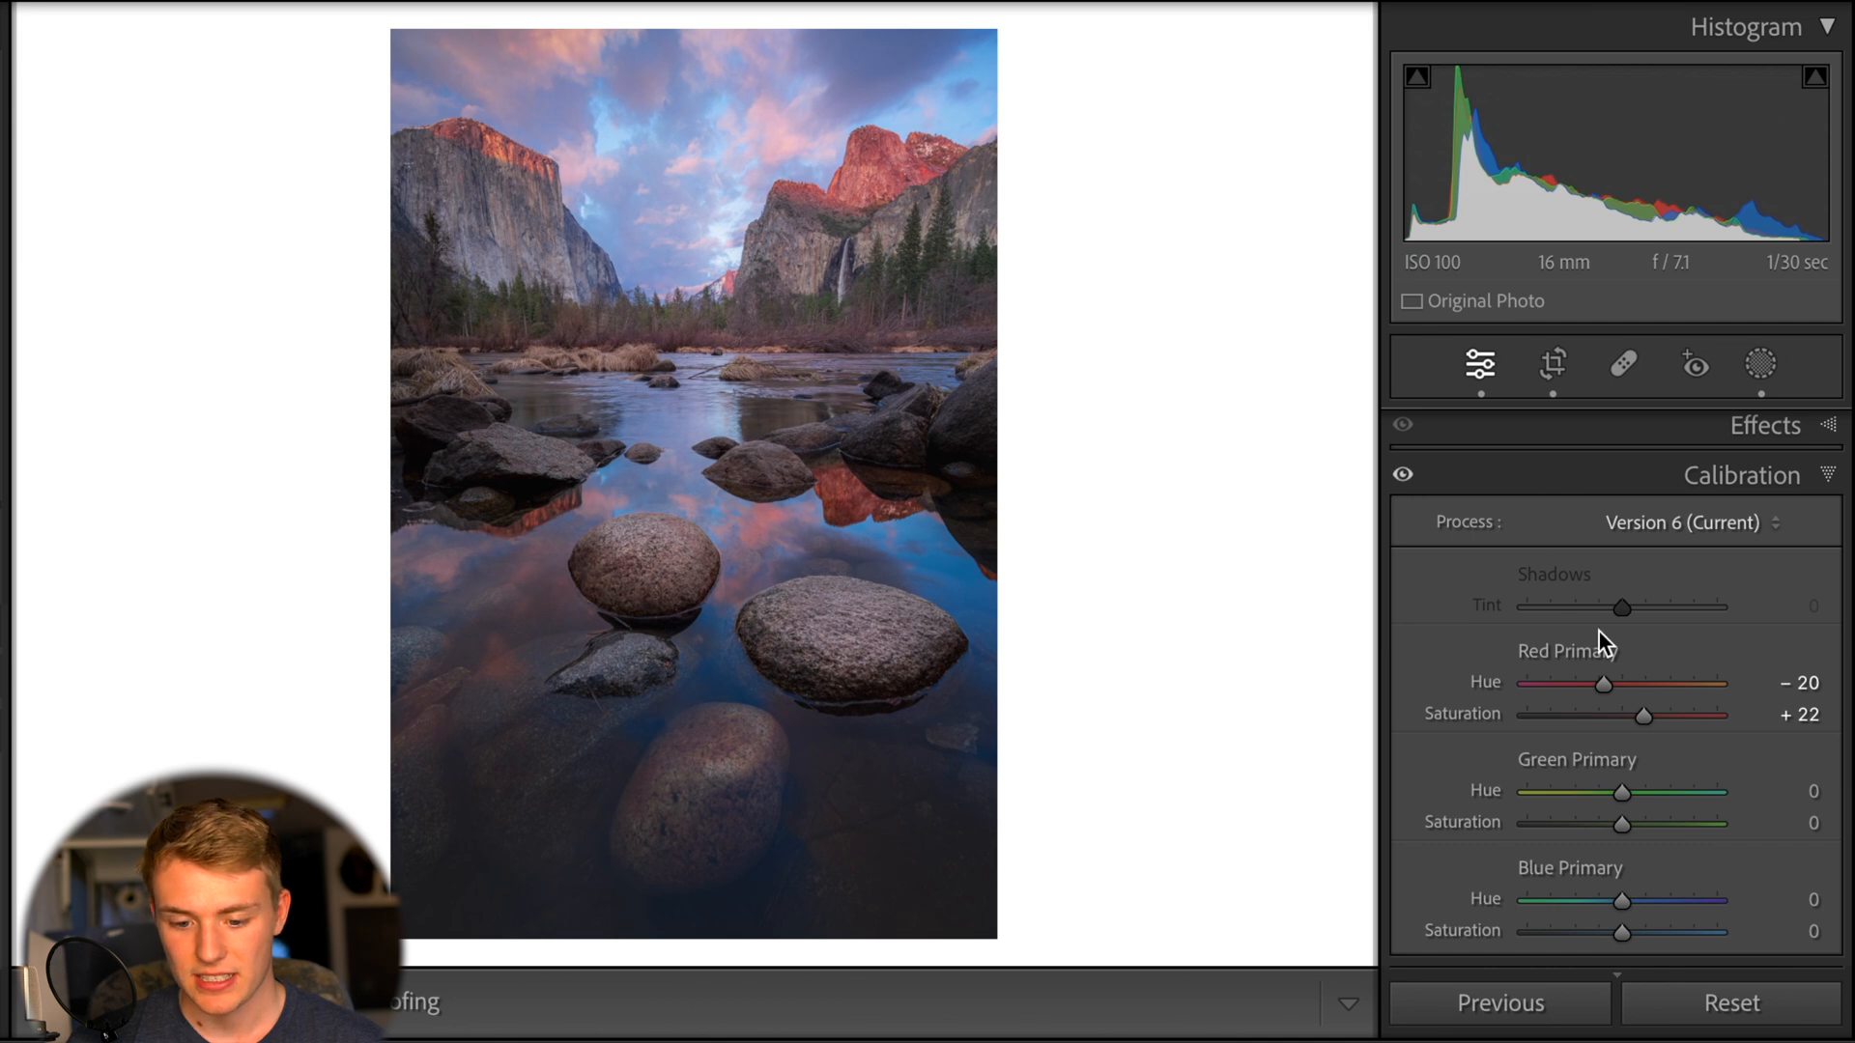
pyautogui.moveTo(1602, 684); pyautogui.dragTo(1617, 684)
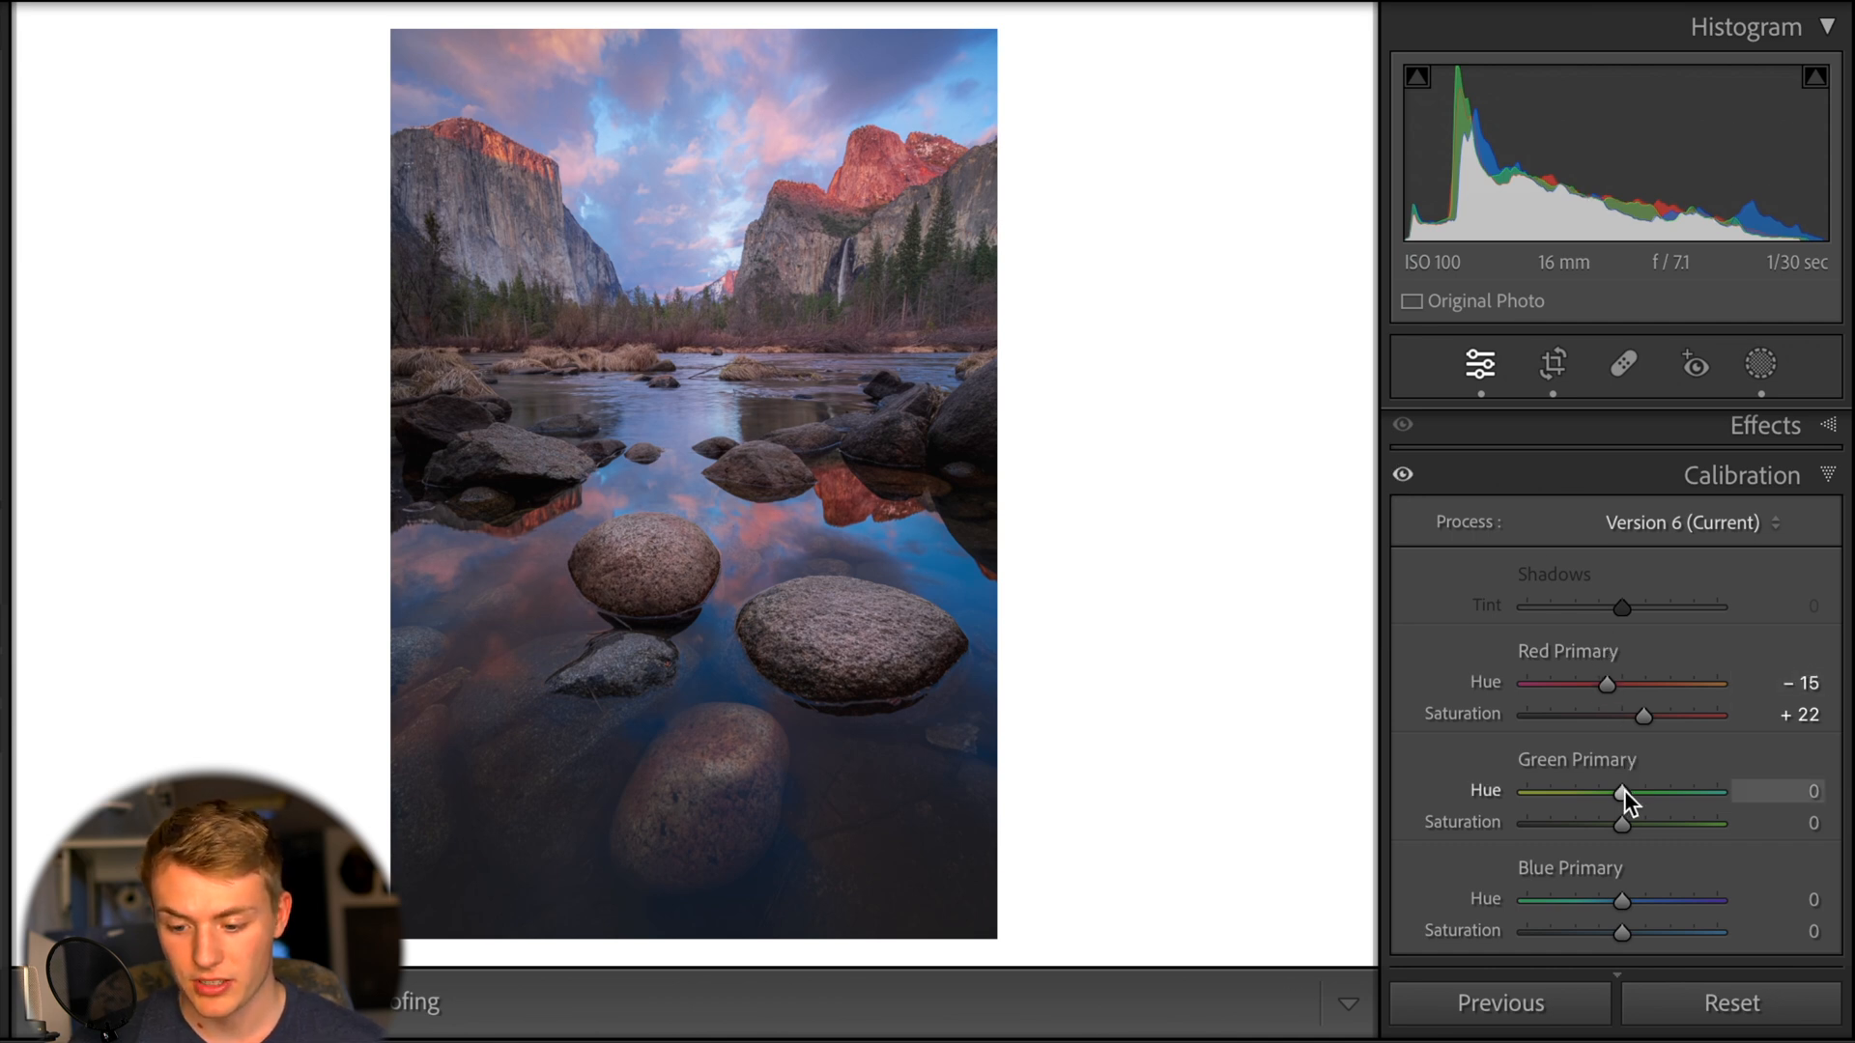
# Set Blue Primary Saturation +37 and Hue +6, then toggle Calibration off and on
pyautogui.moveTo(1622, 932); pyautogui.dragTo(1629, 932)
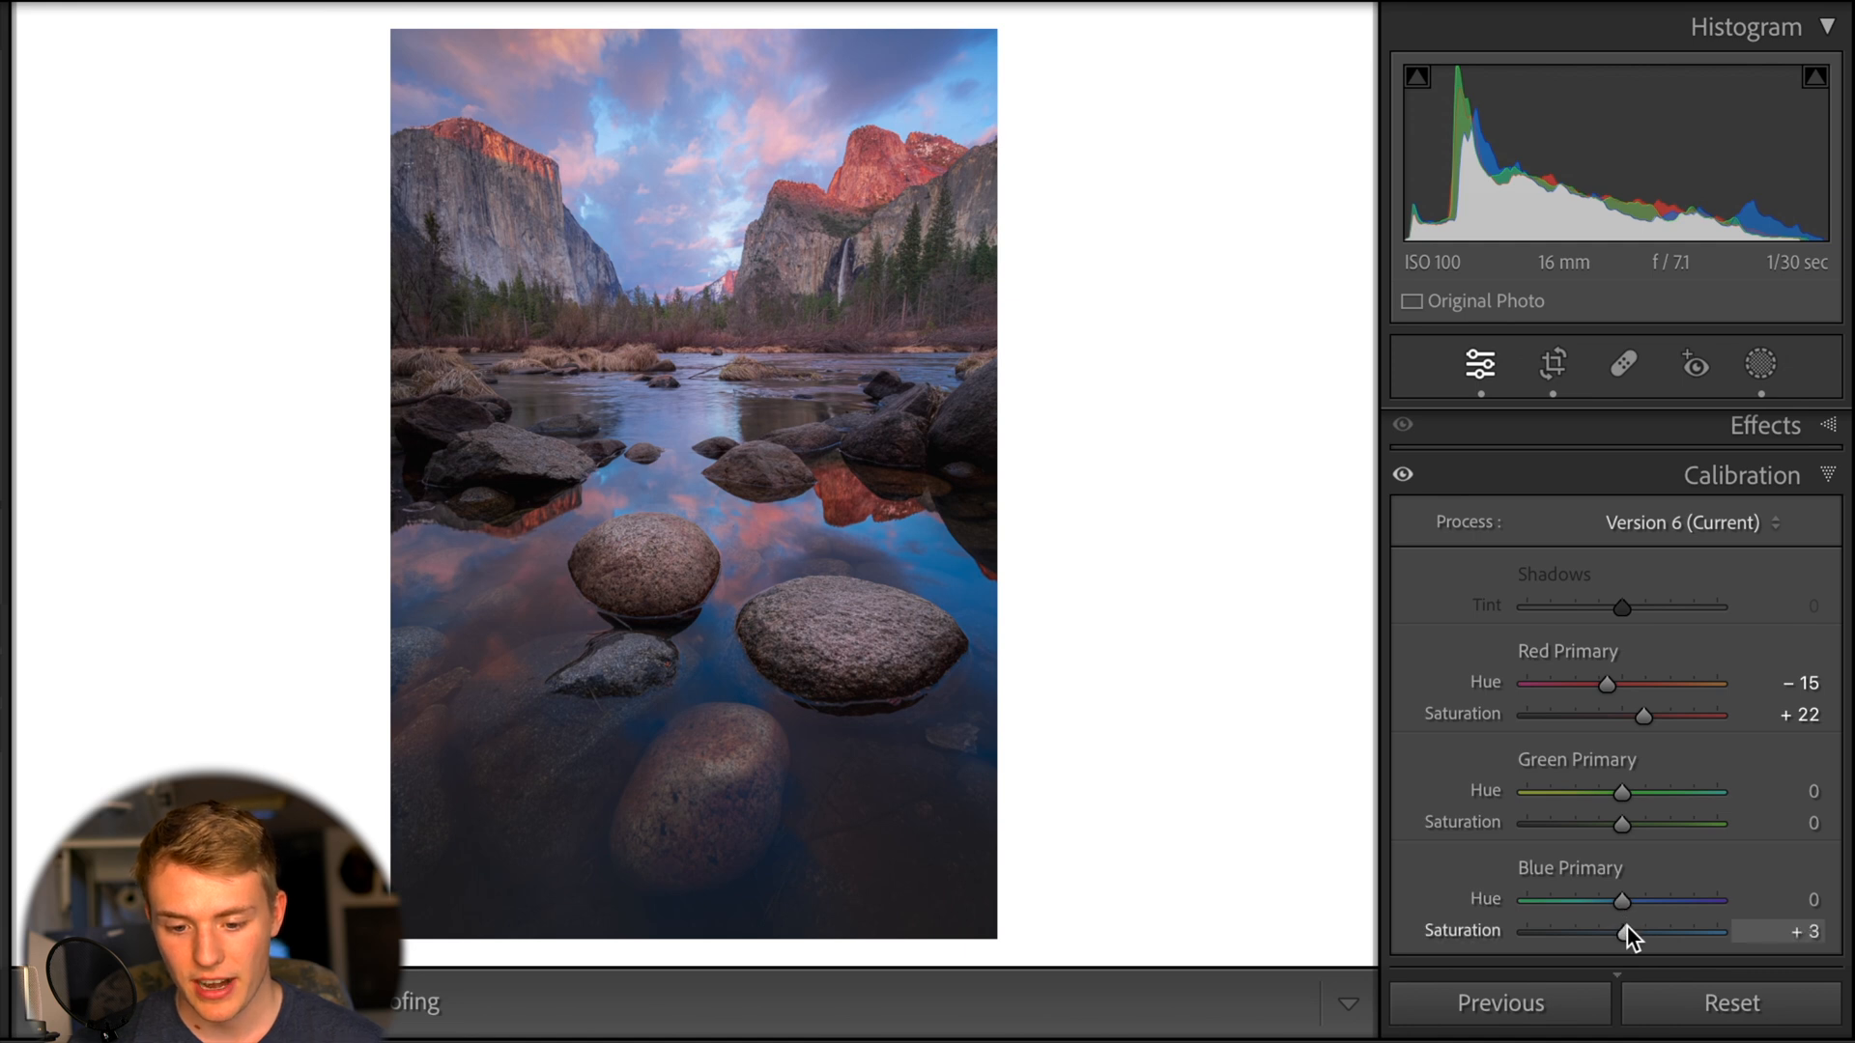
pyautogui.moveTo(1622, 931); pyautogui.dragTo(1658, 932)
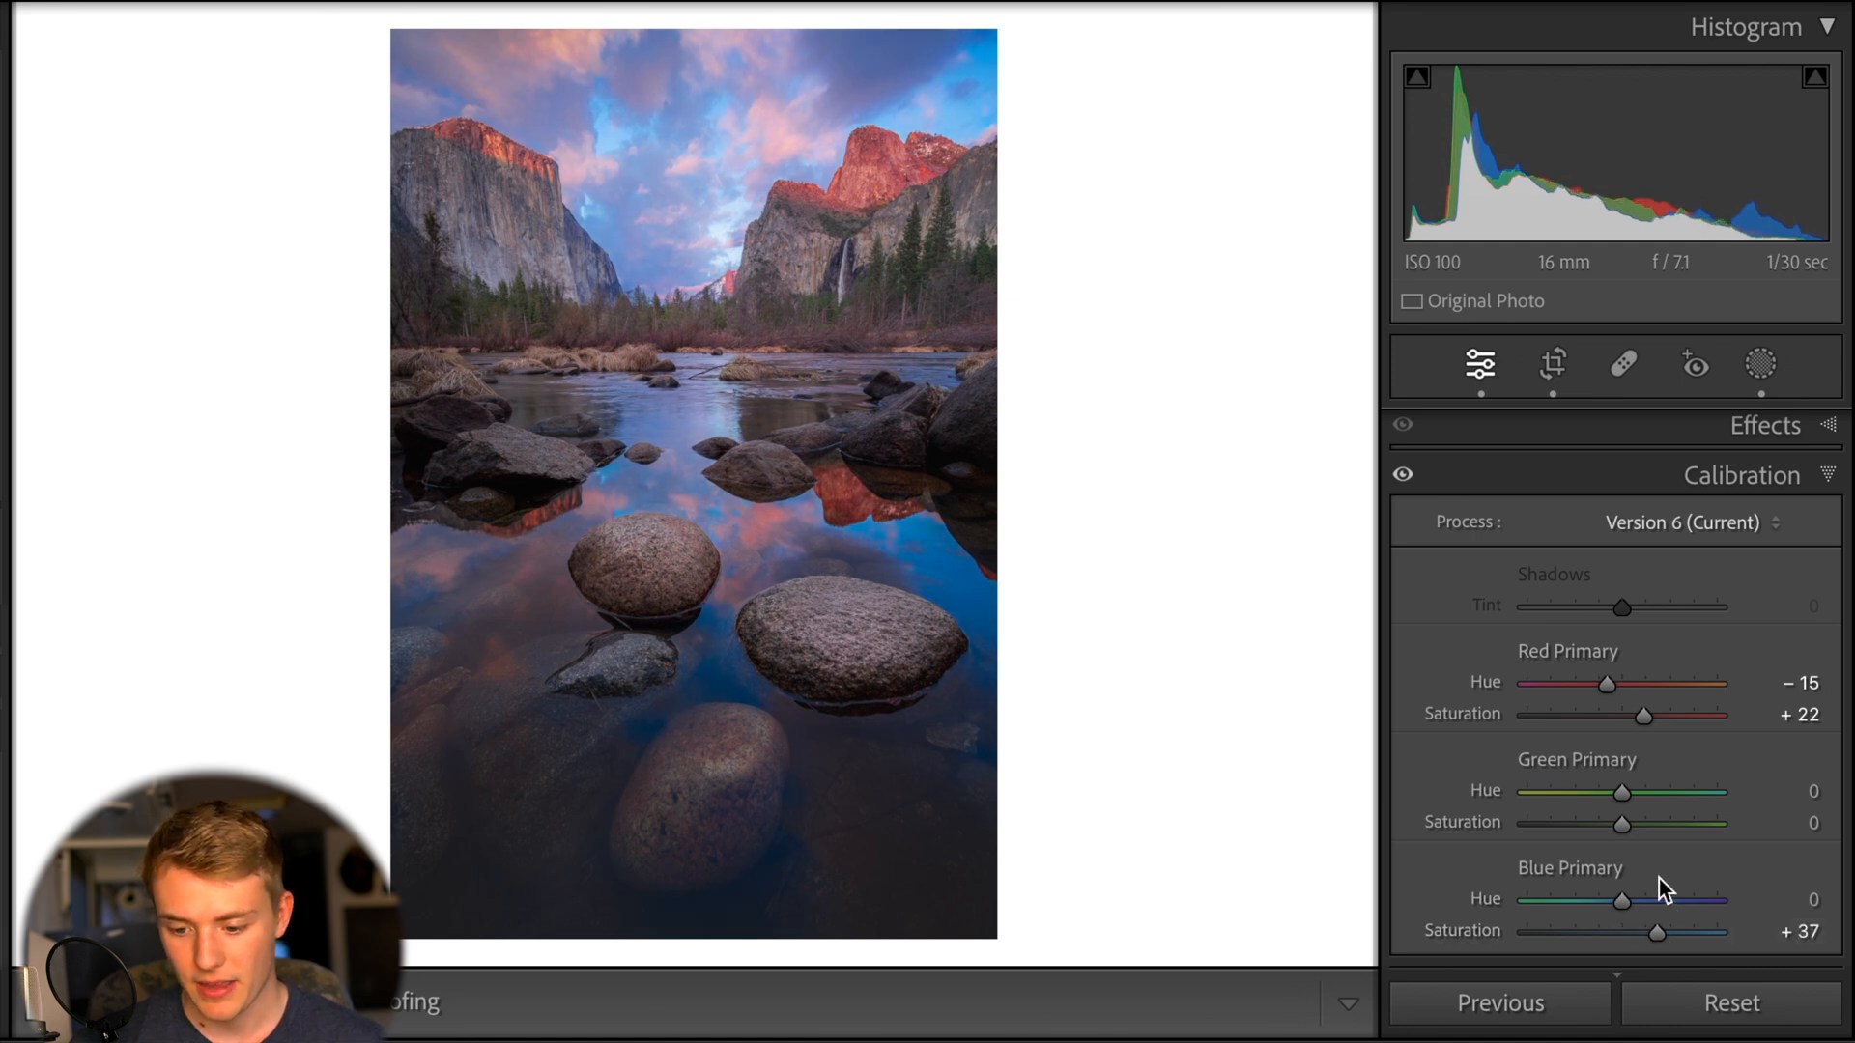
pyautogui.moveTo(1622, 901); pyautogui.dragTo(1630, 901)
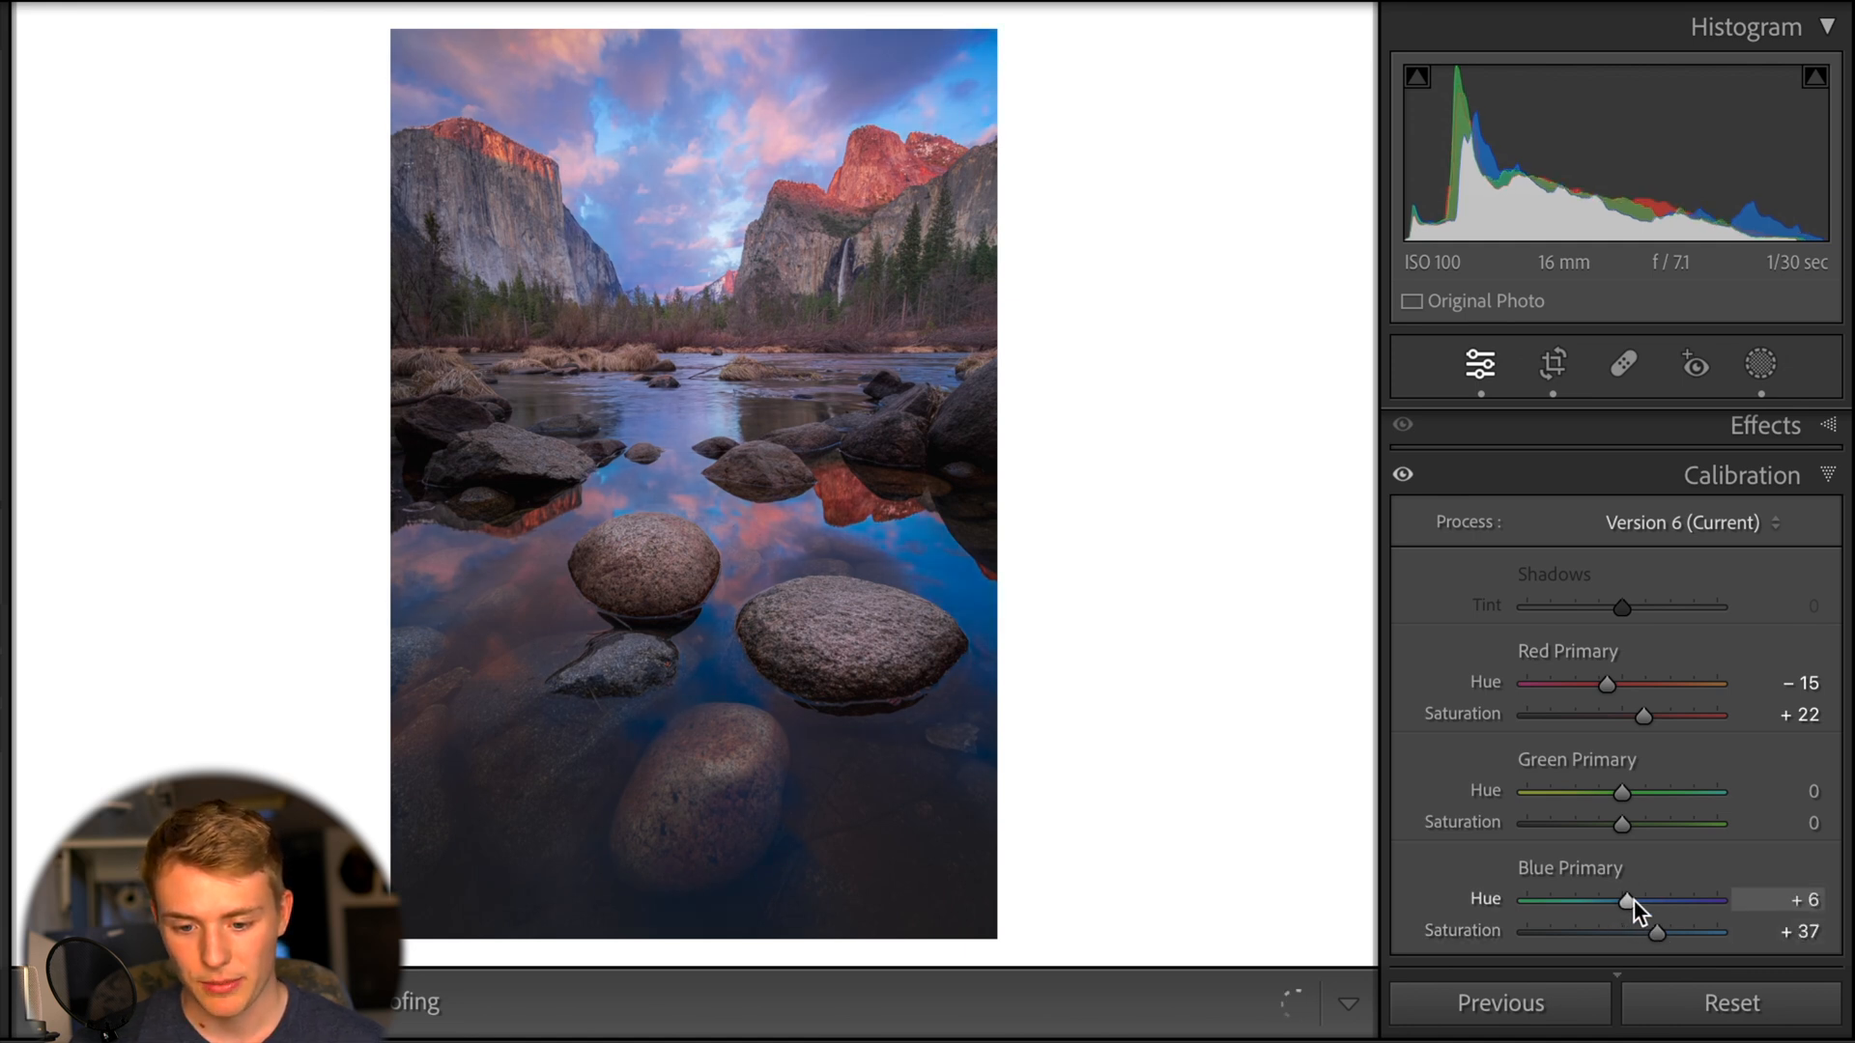
pyautogui.click(1403, 474)
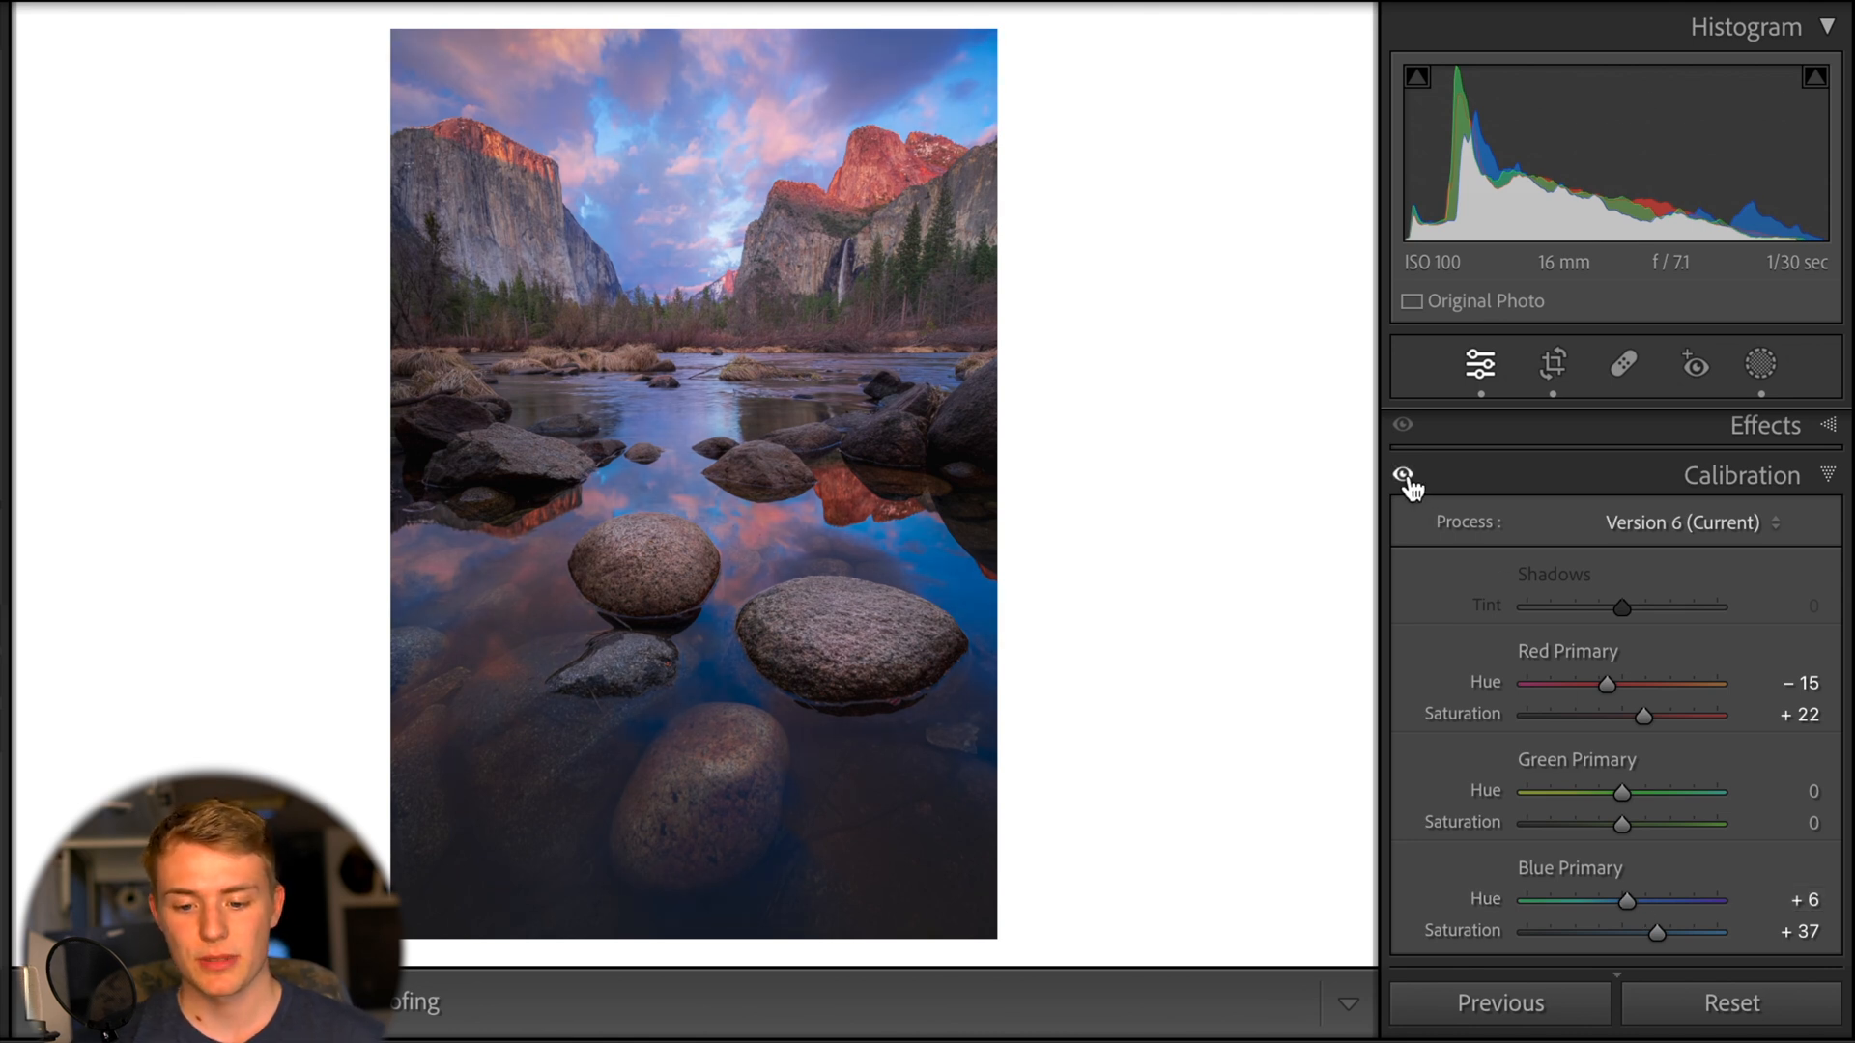
pyautogui.click(1741, 475)
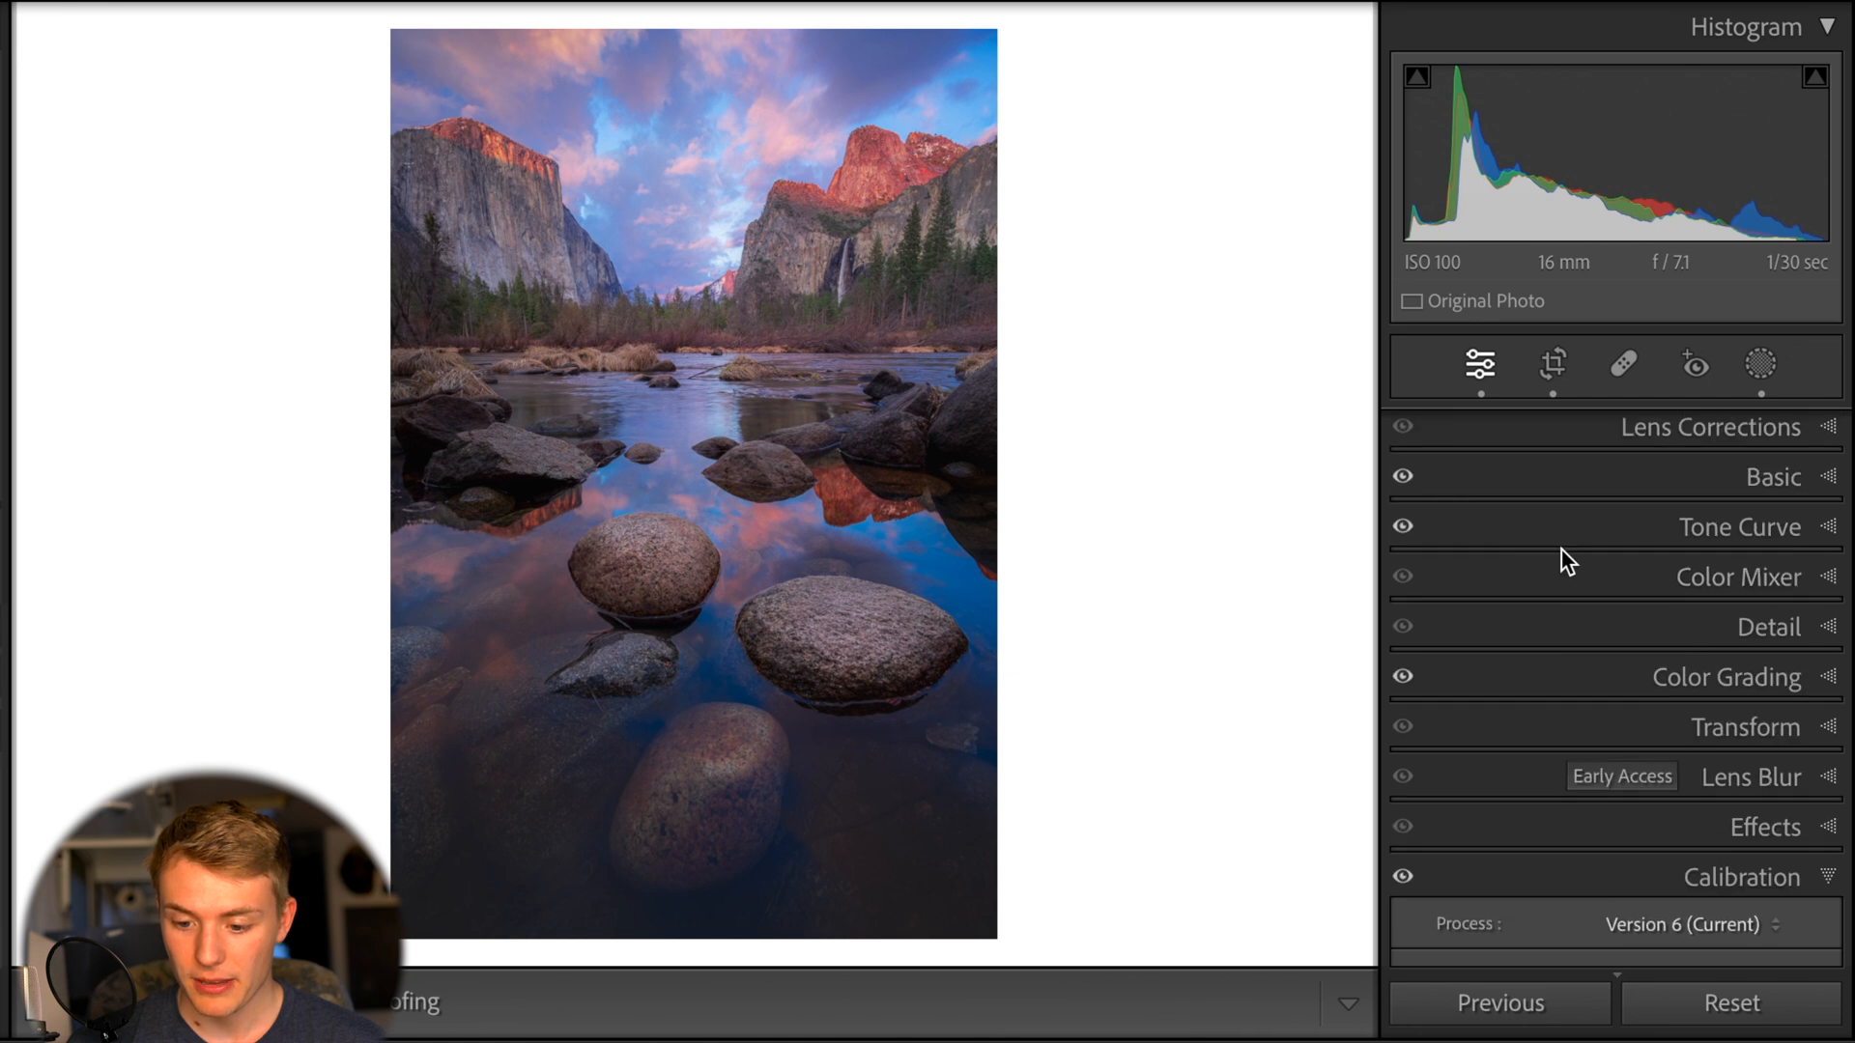
# Lower Color Mixer Blue saturation to -17, toggling Color Mixer and Calibration to compare
pyautogui.click(1725, 576)
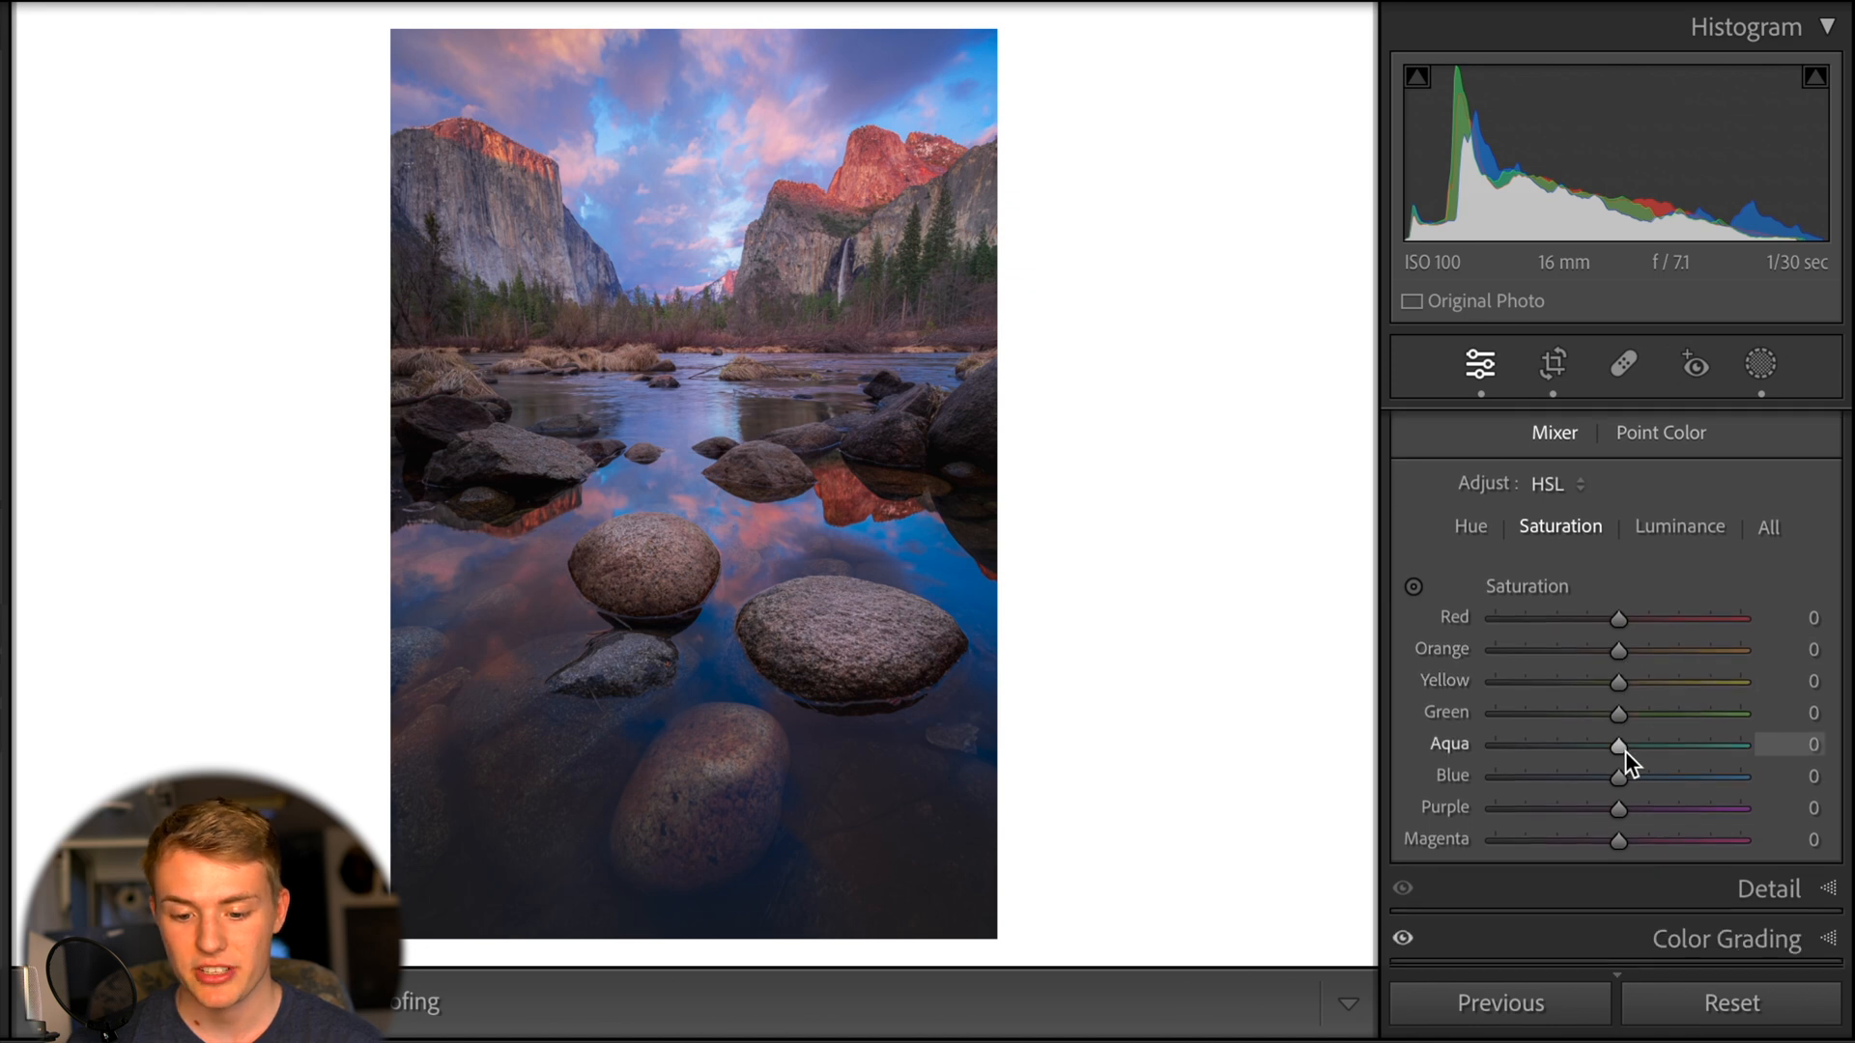
pyautogui.moveTo(1618, 776); pyautogui.dragTo(1604, 776)
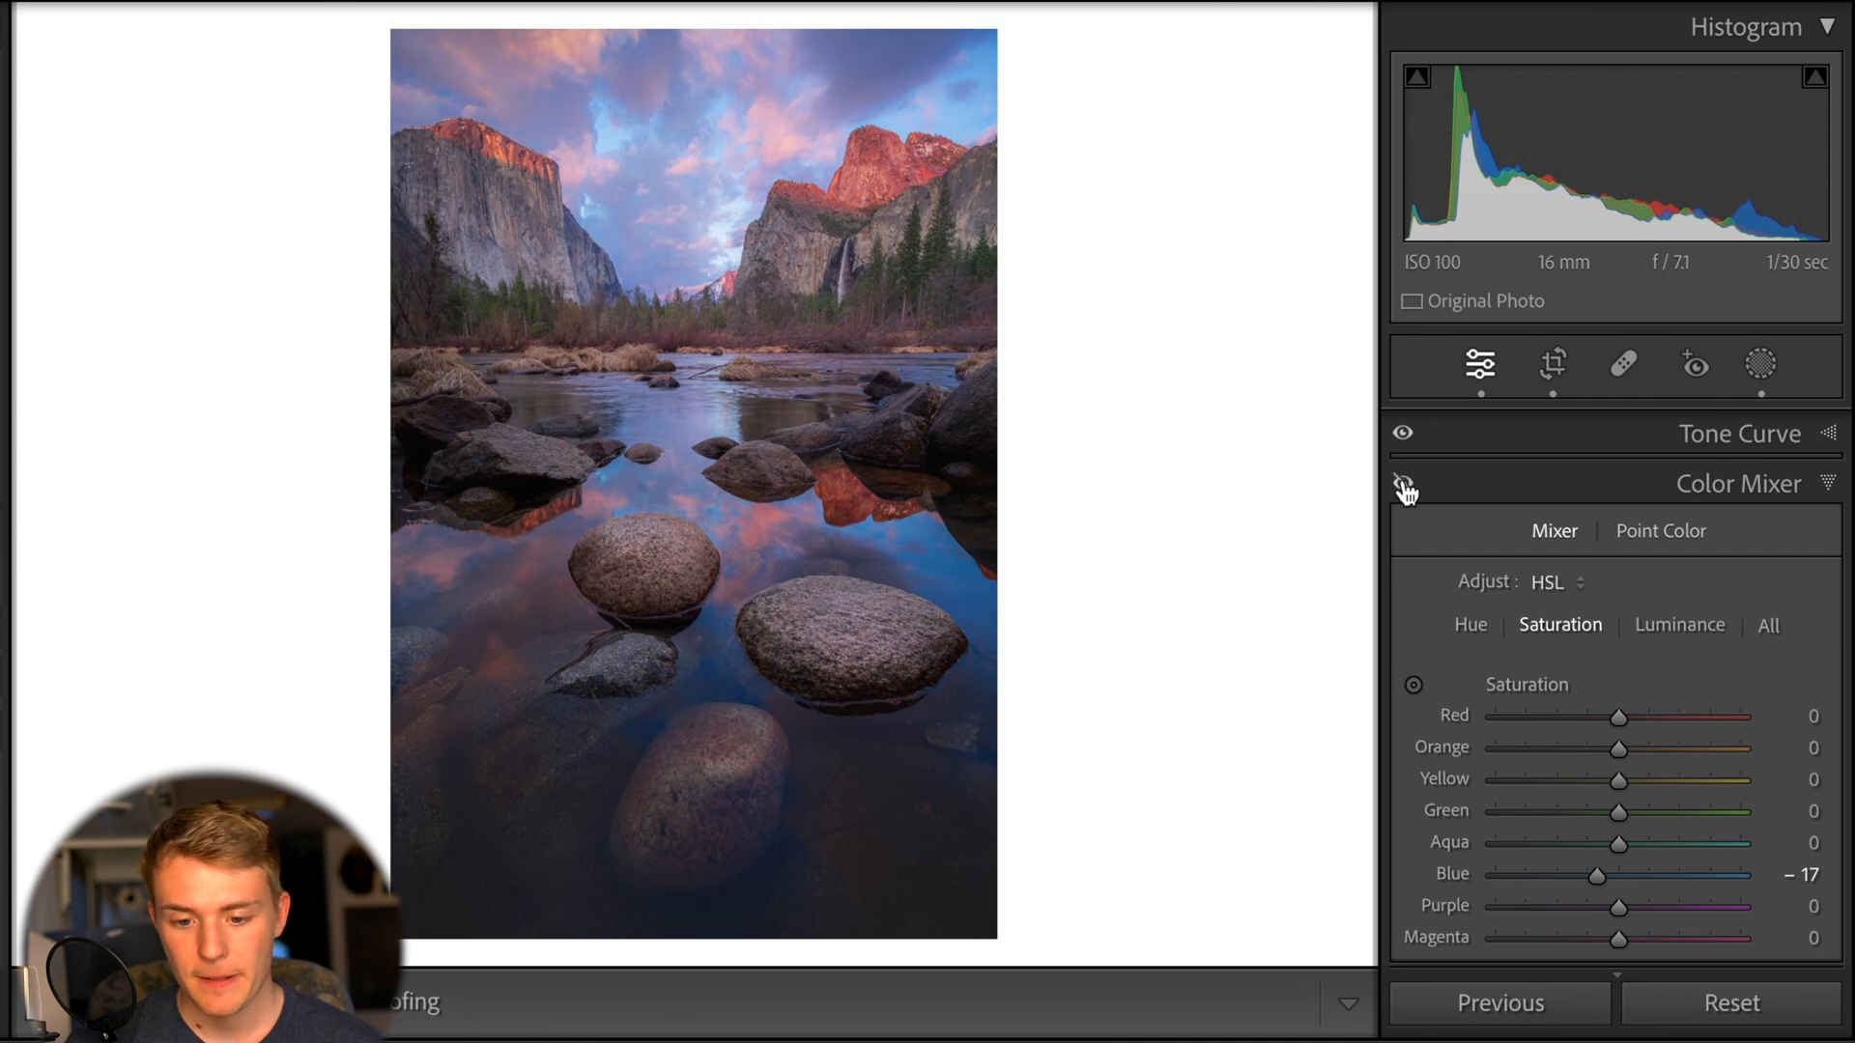
pyautogui.click(1402, 483)
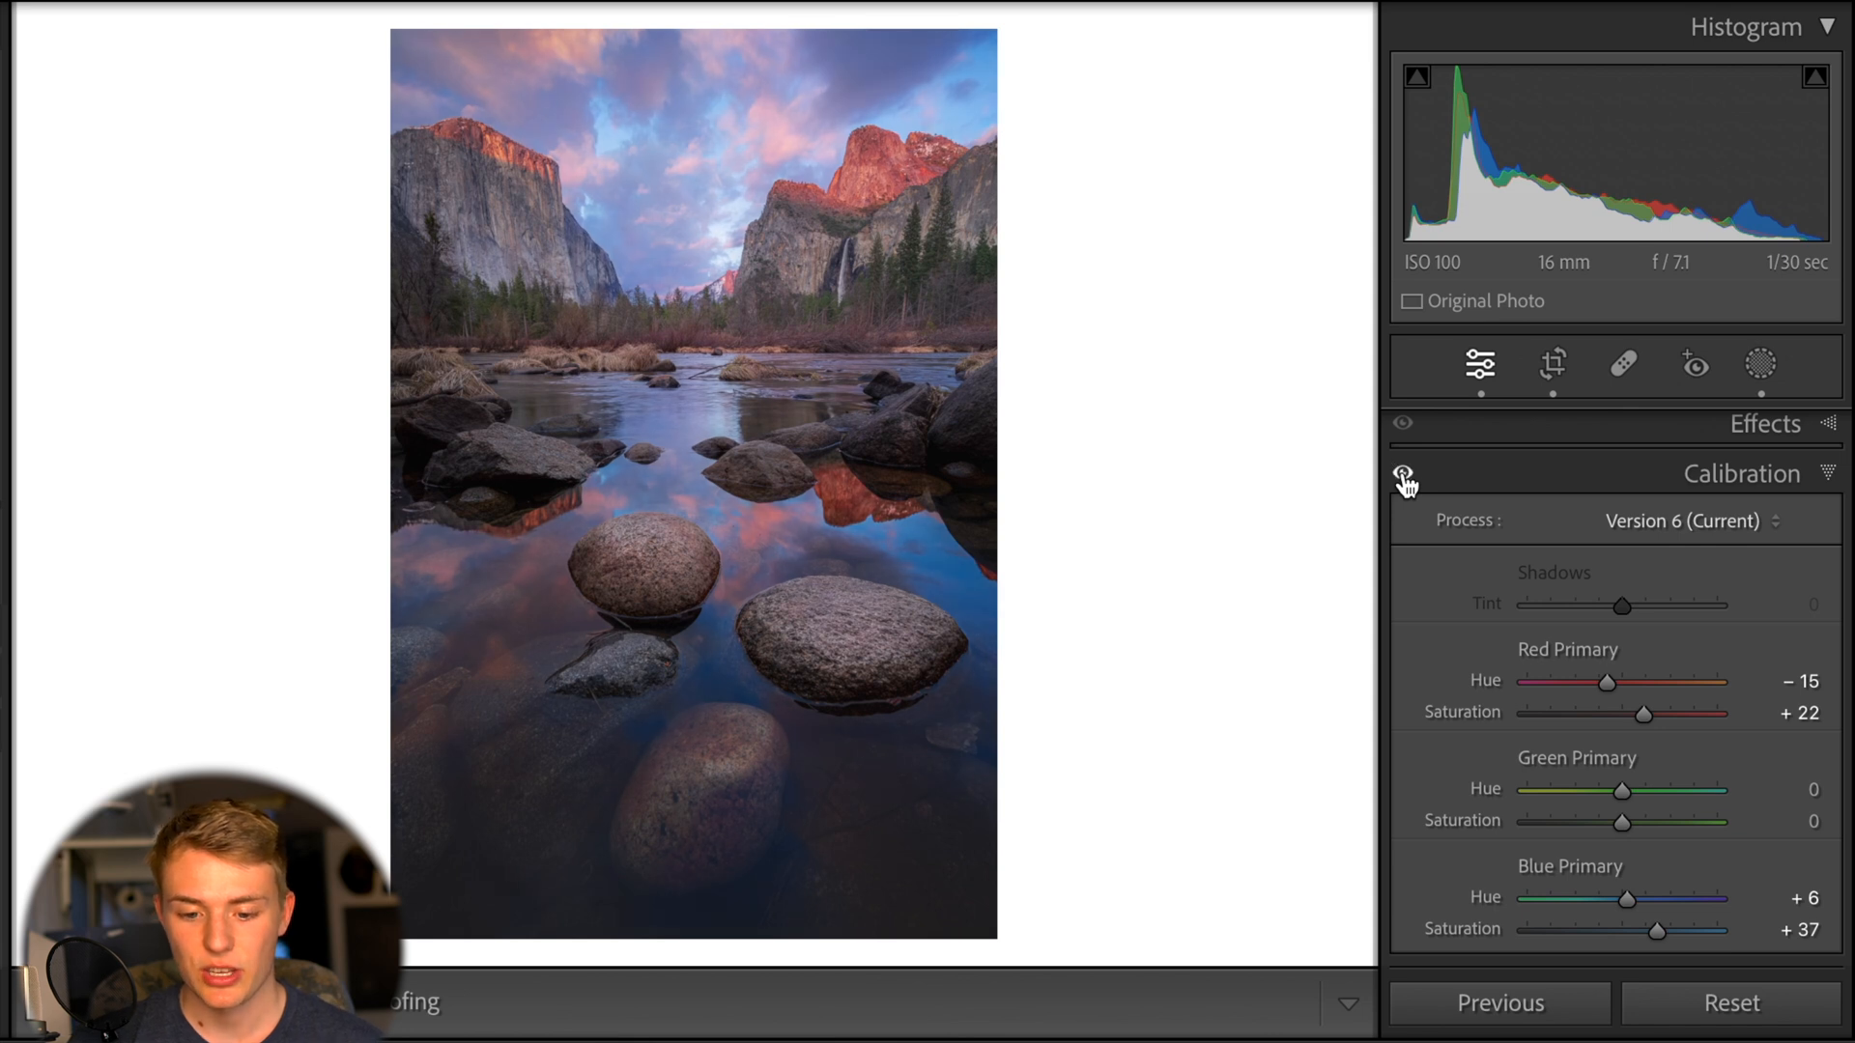
pyautogui.click(1403, 473)
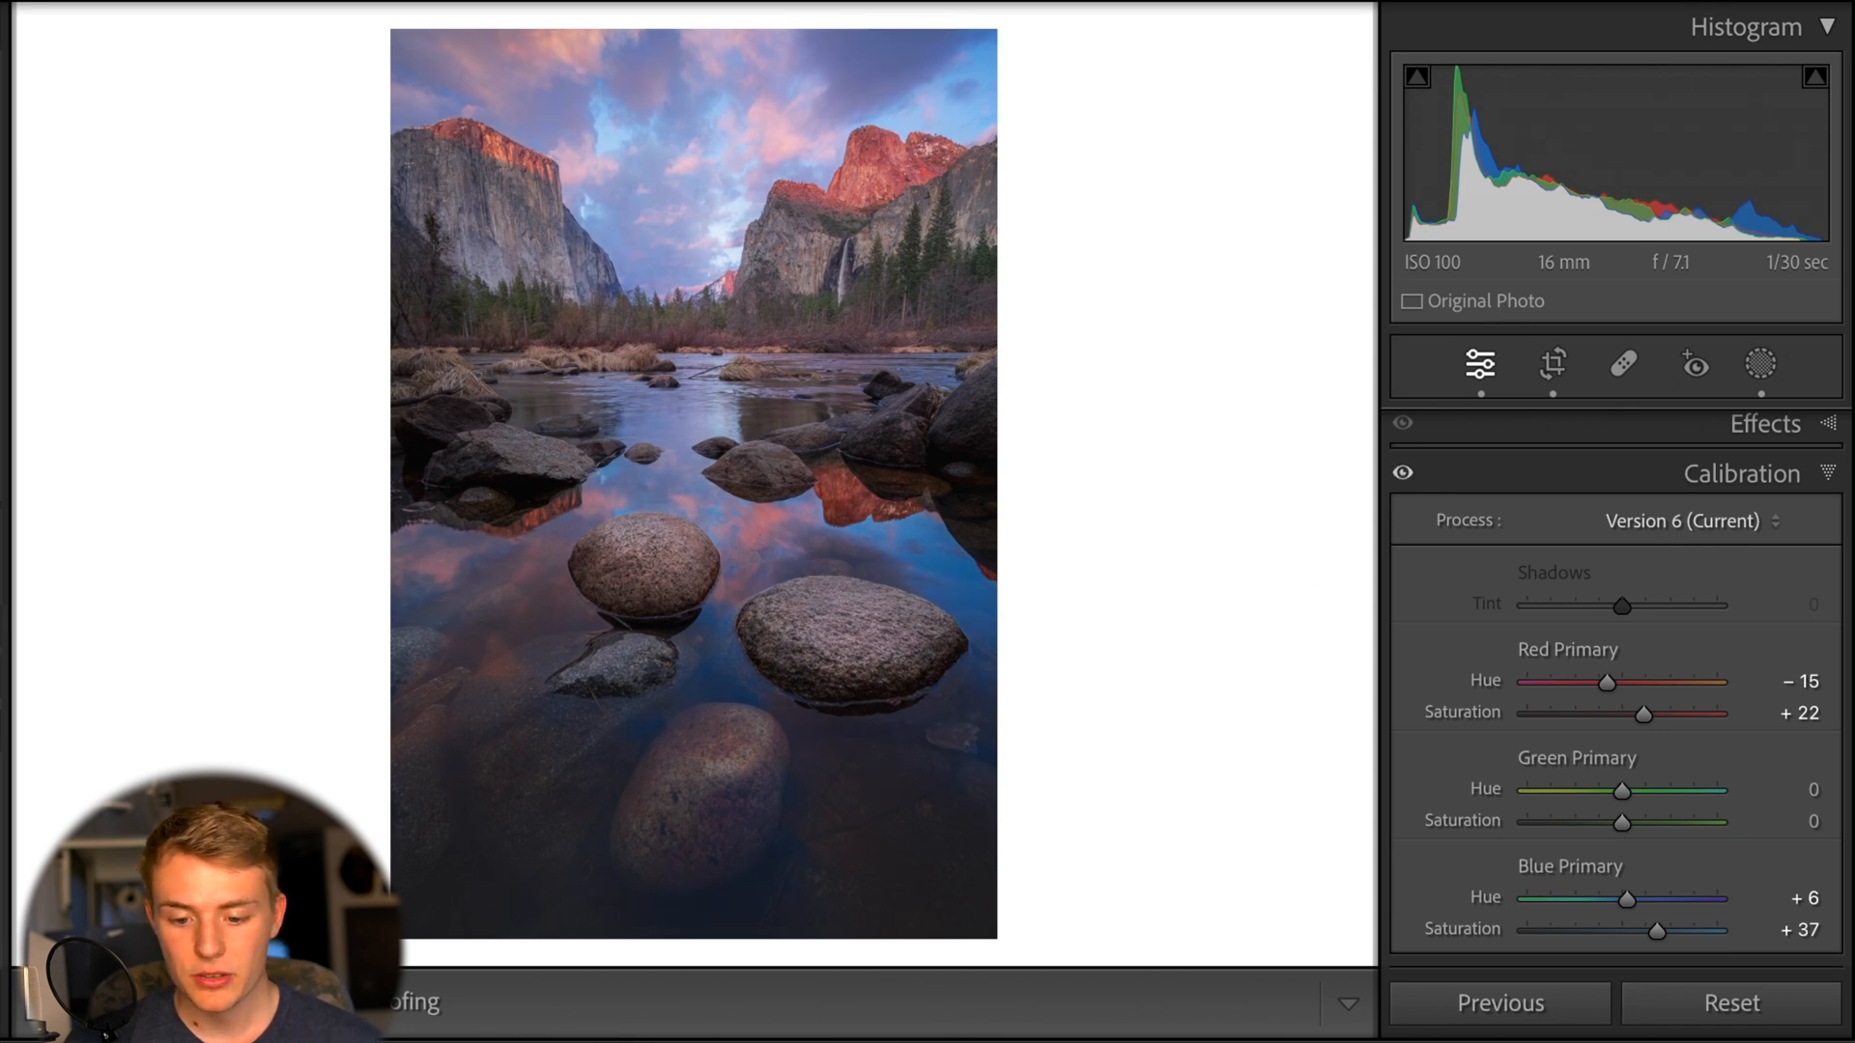
pyautogui.click(1724, 1002)
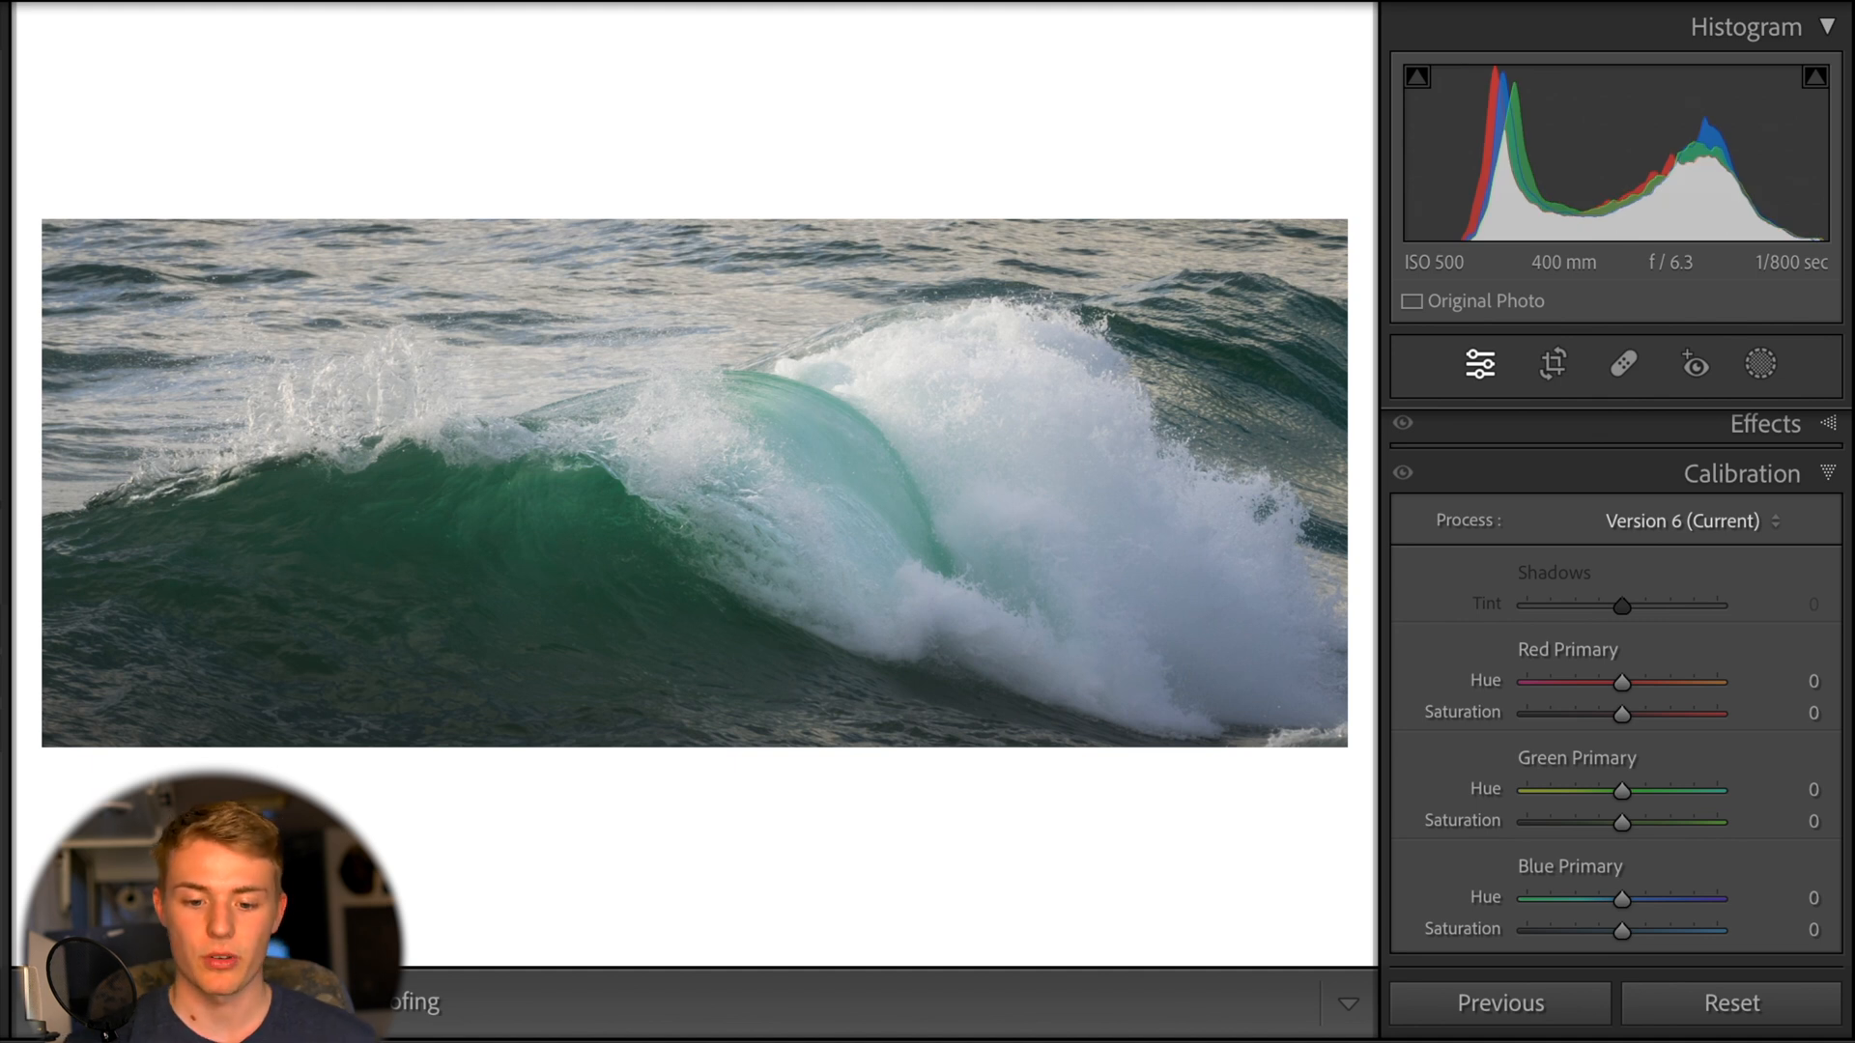
pyautogui.moveTo(804, 601)
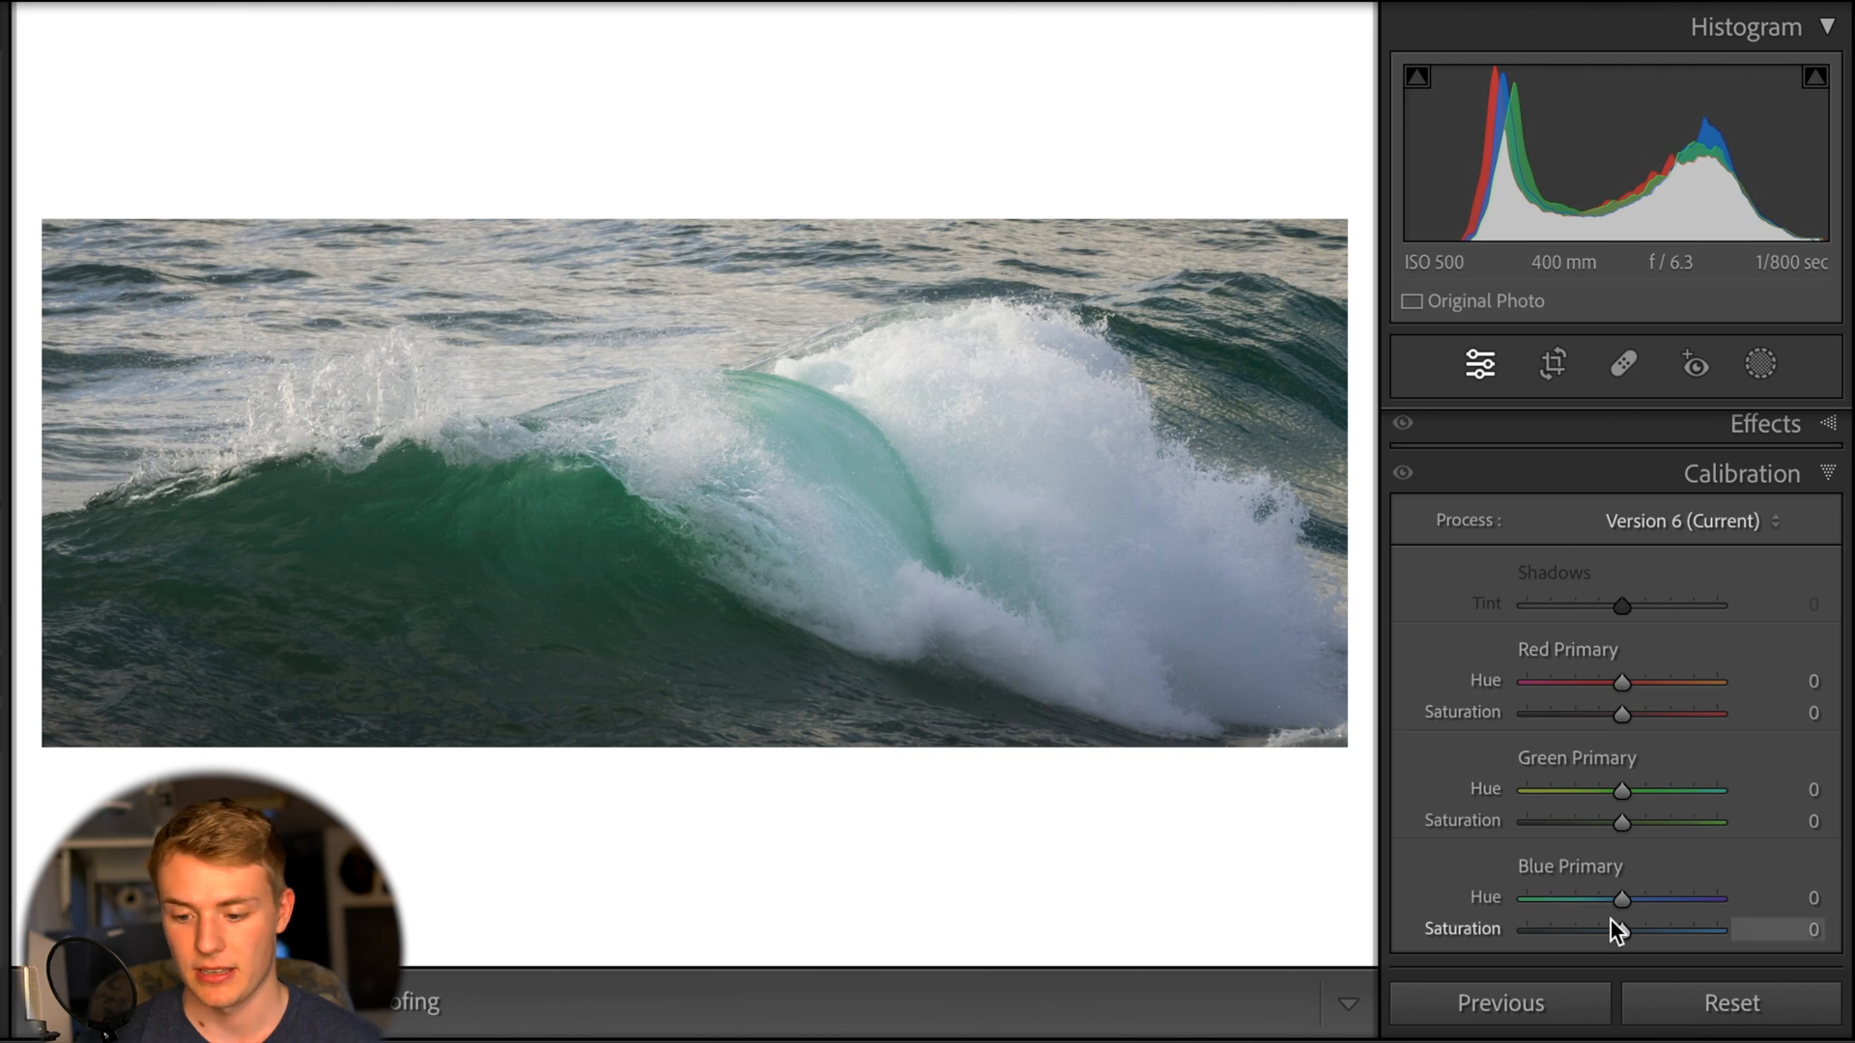
# Sweep Blue Primary Hue across its range and settle at -60
pyautogui.moveTo(1621, 897); pyautogui.dragTo(1660, 897)
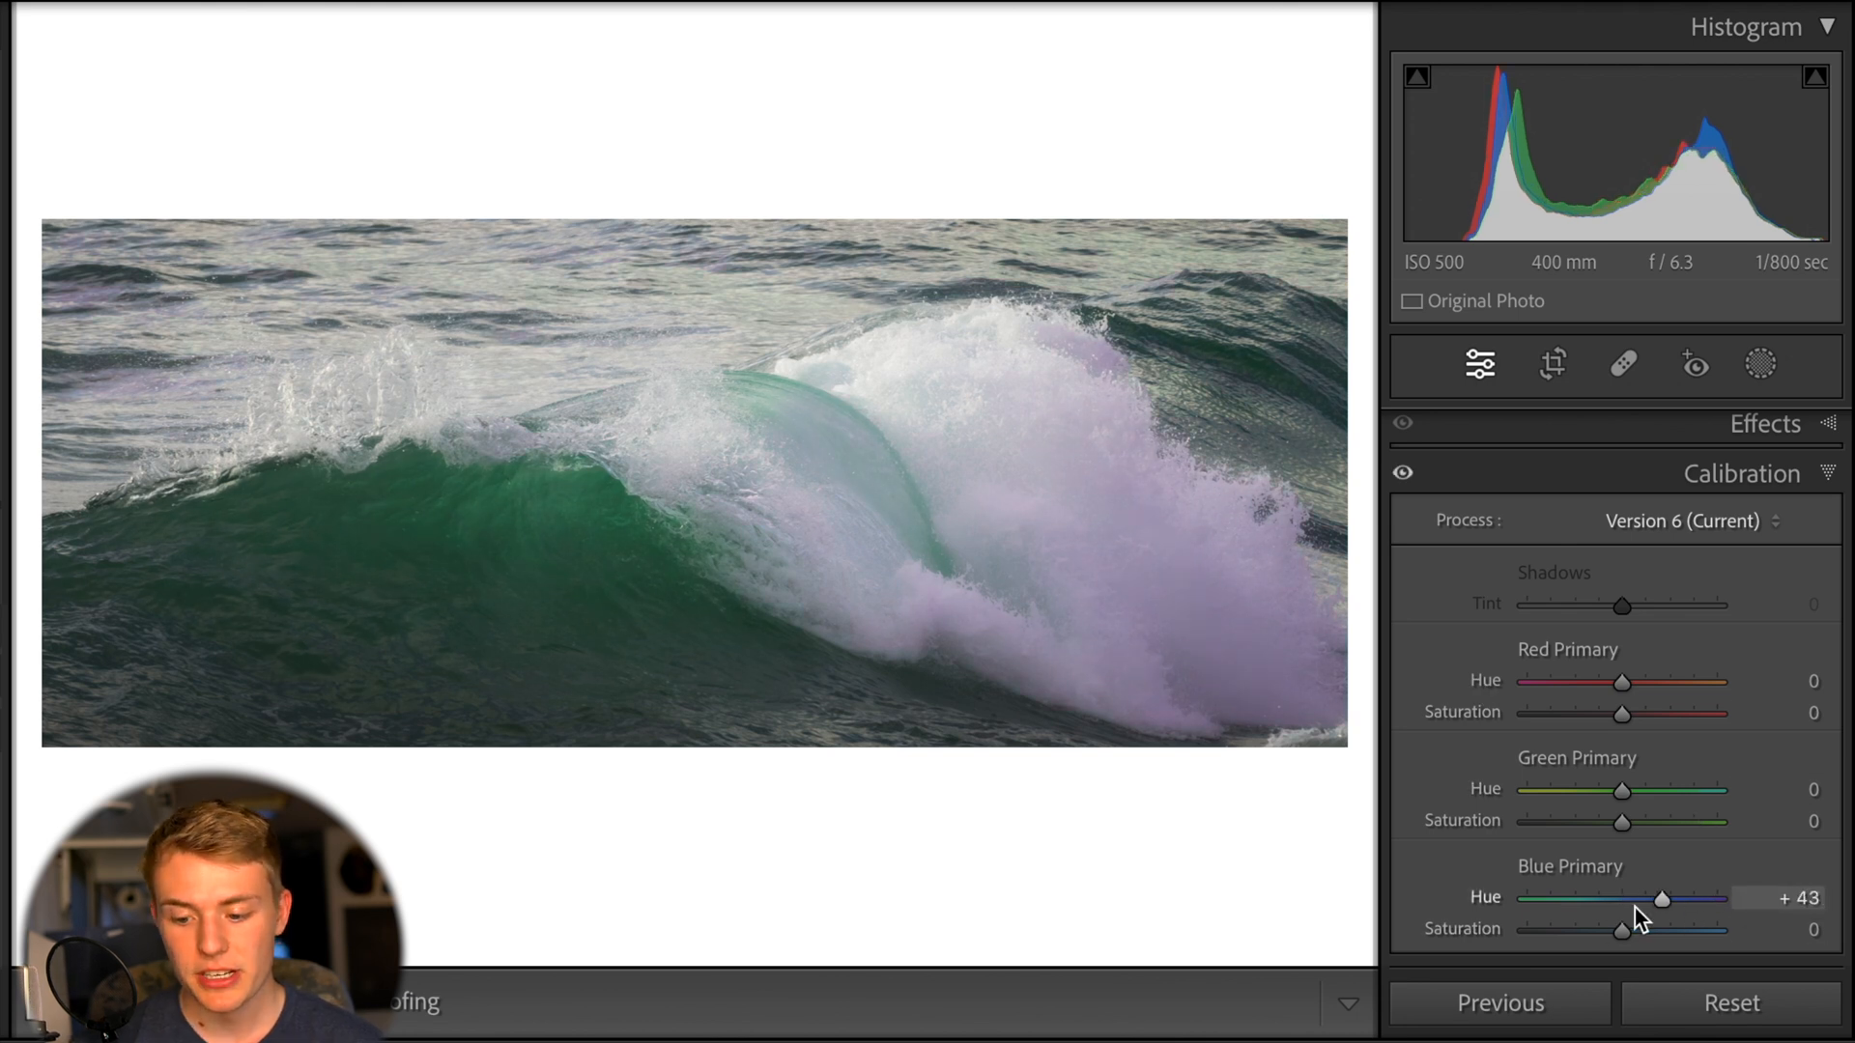
pyautogui.moveTo(1661, 900); pyautogui.dragTo(1527, 899)
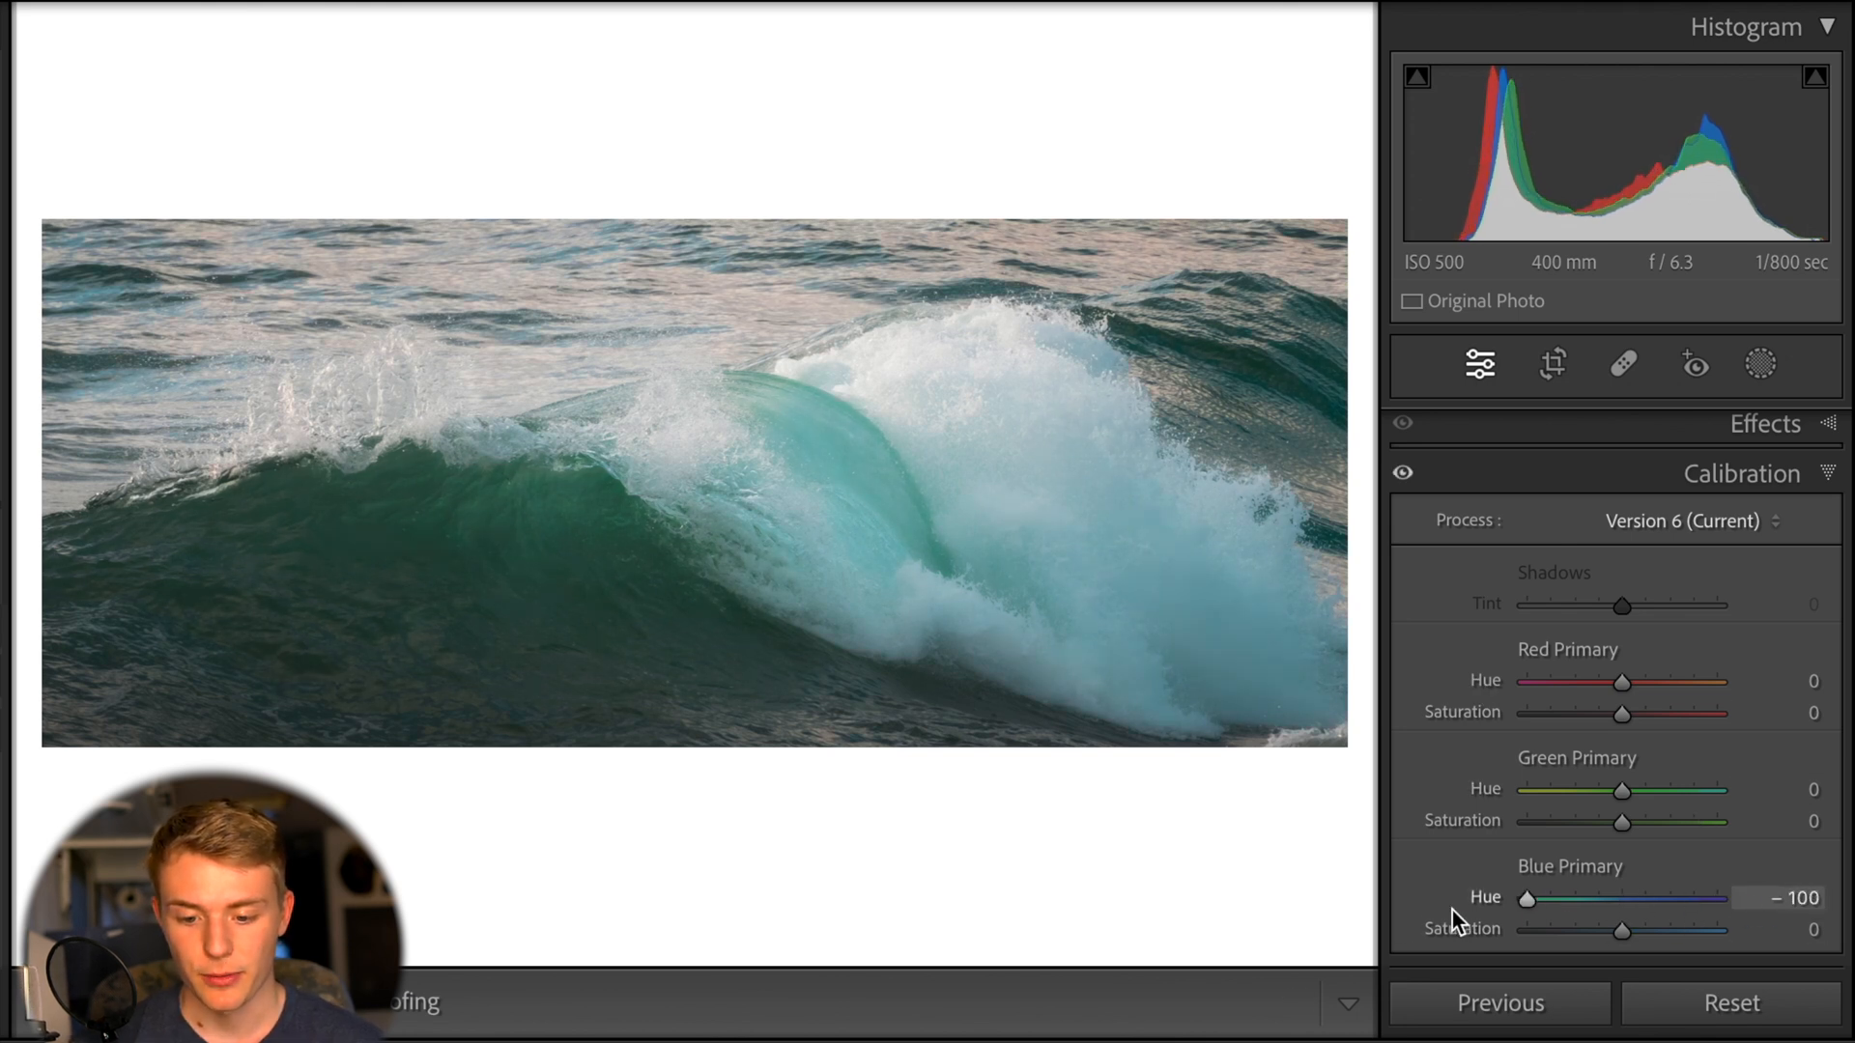
pyautogui.moveTo(1528, 900); pyautogui.dragTo(1718, 900)
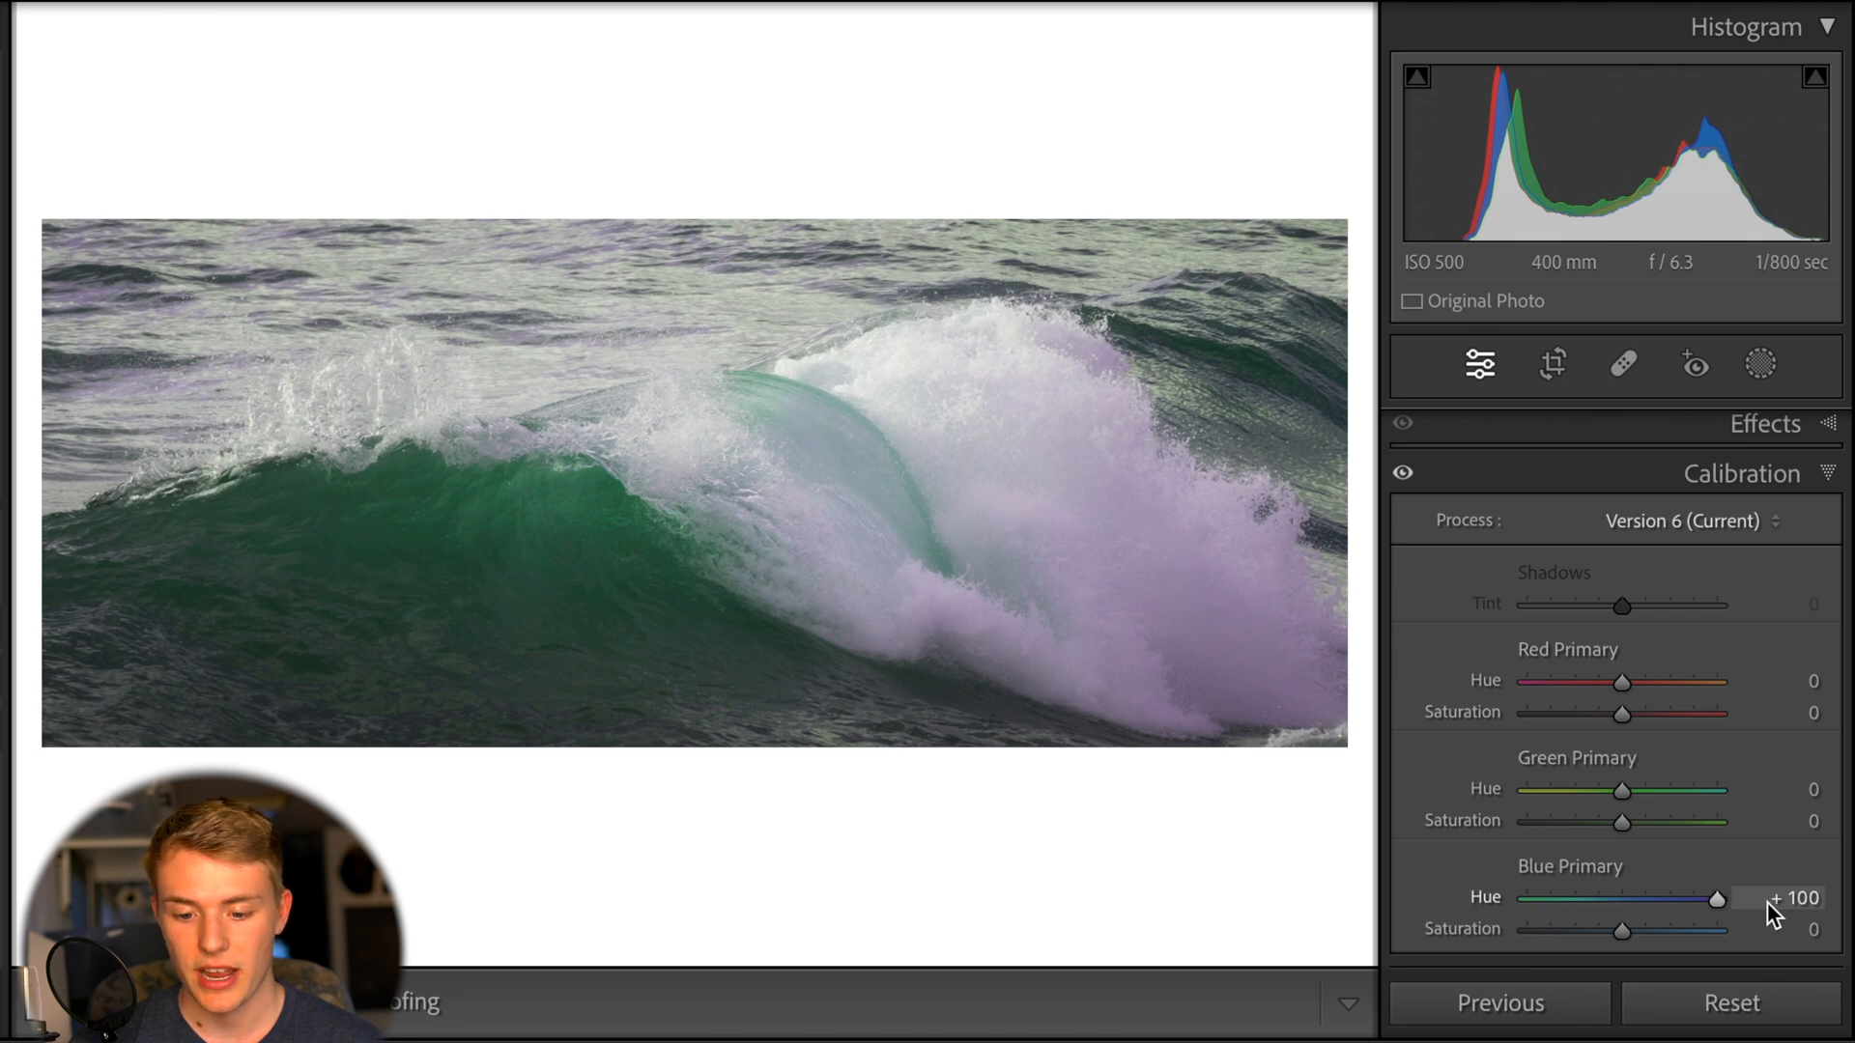
pyautogui.moveTo(1718, 899); pyautogui.dragTo(1527, 899)
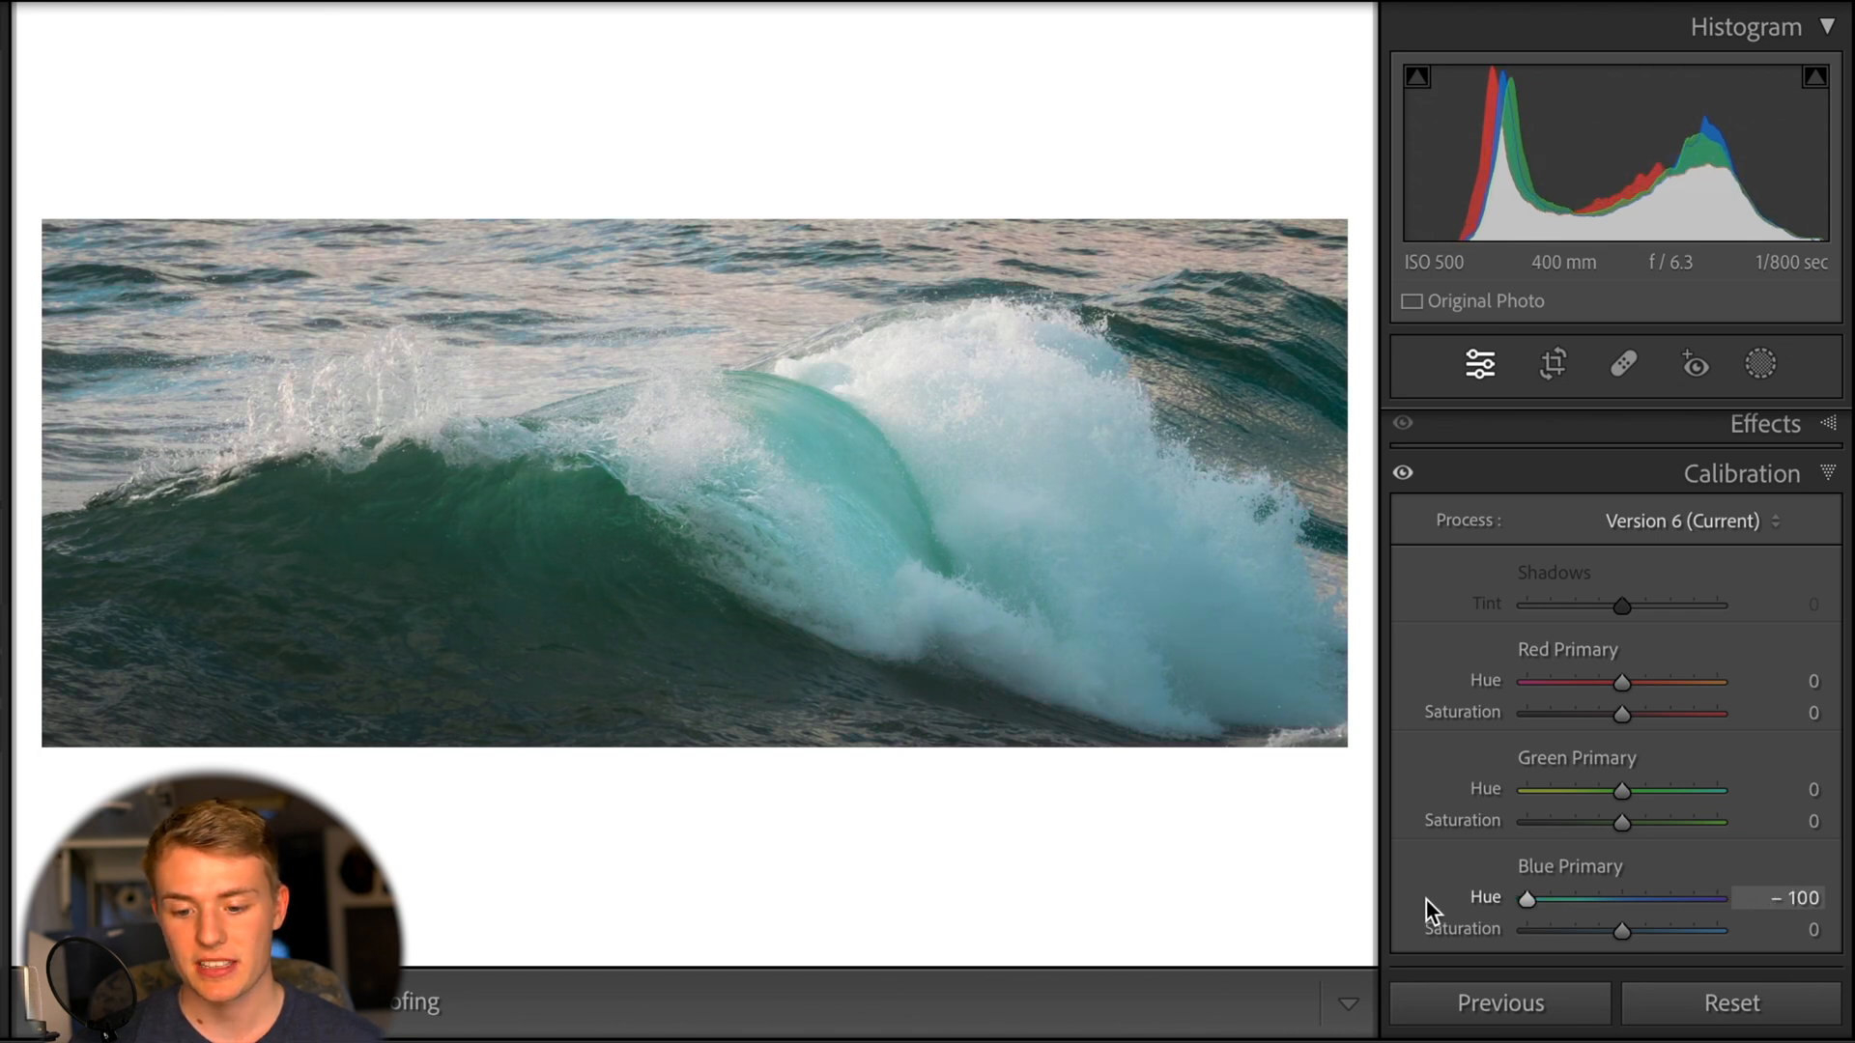
pyautogui.moveTo(1528, 899); pyautogui.dragTo(1557, 900)
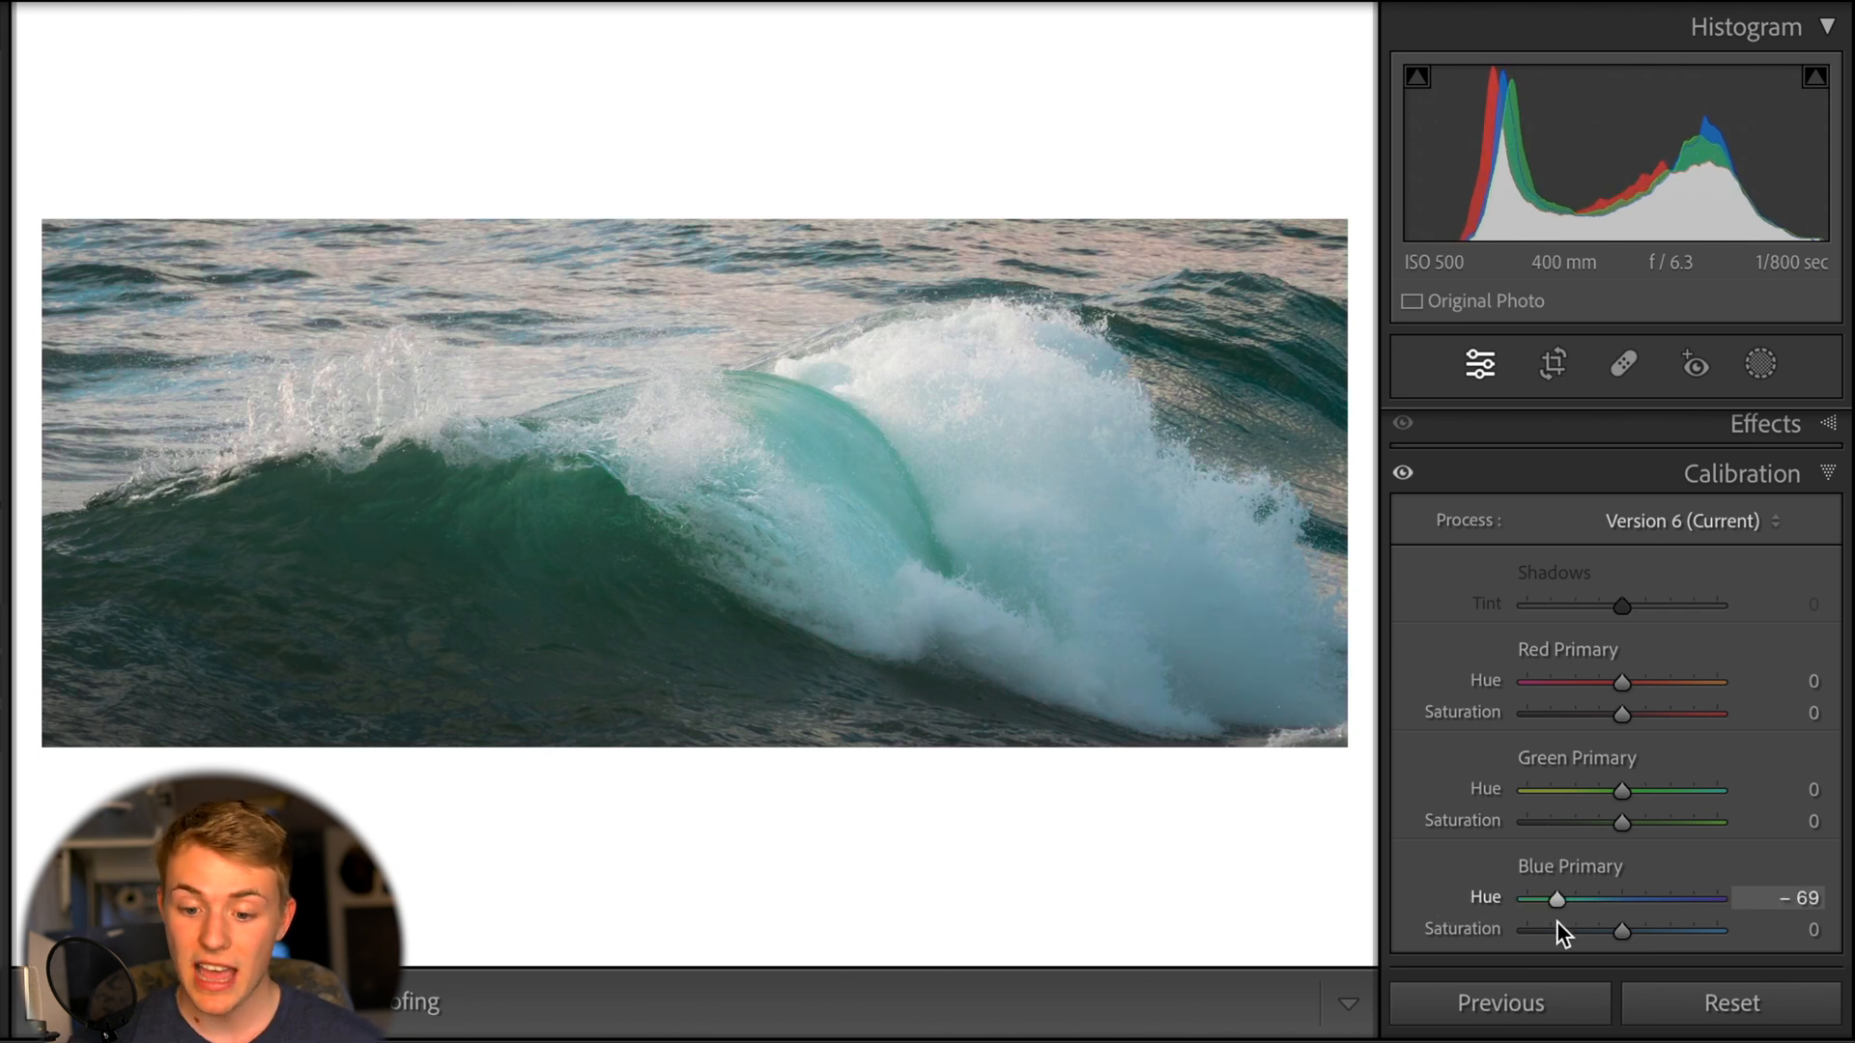
pyautogui.moveTo(1556, 900); pyautogui.dragTo(1566, 899)
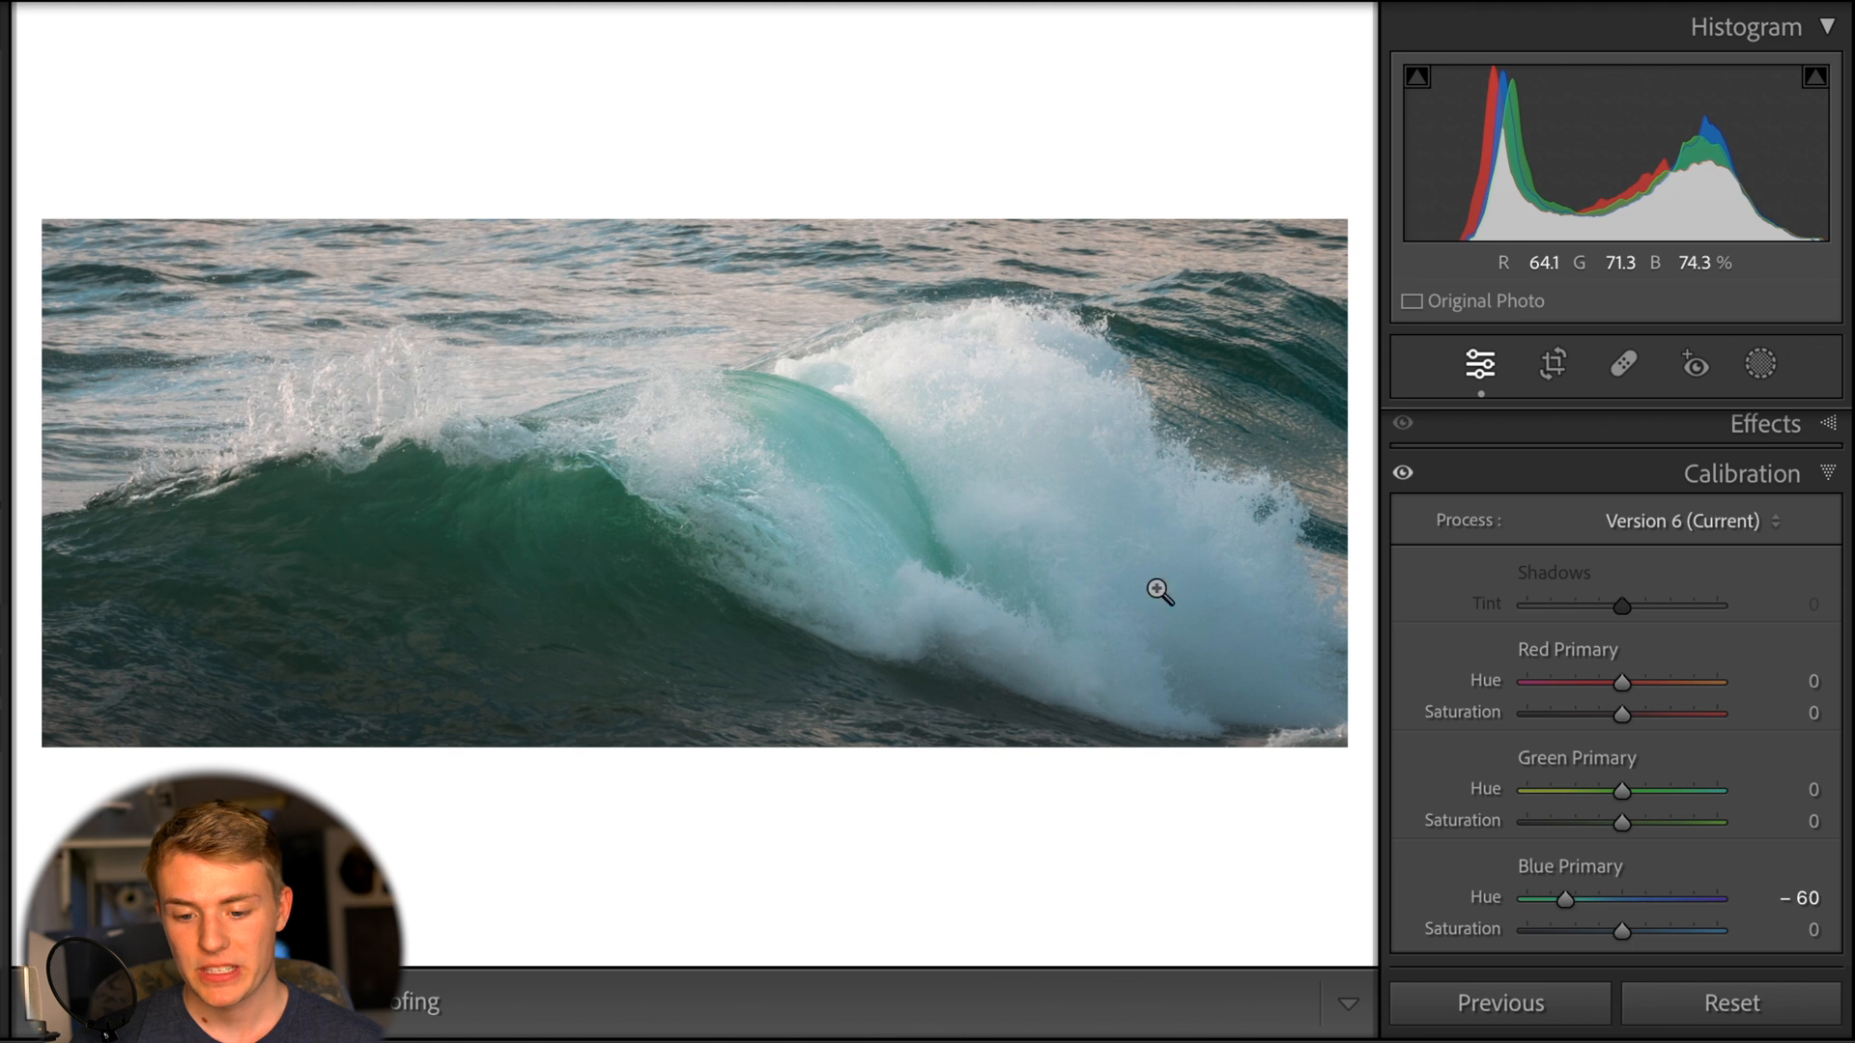
# Set Green Primary Hue +100, Green Saturation +13, and Blue Primary Saturation +18
pyautogui.moveTo(1622, 791); pyautogui.dragTo(1680, 790)
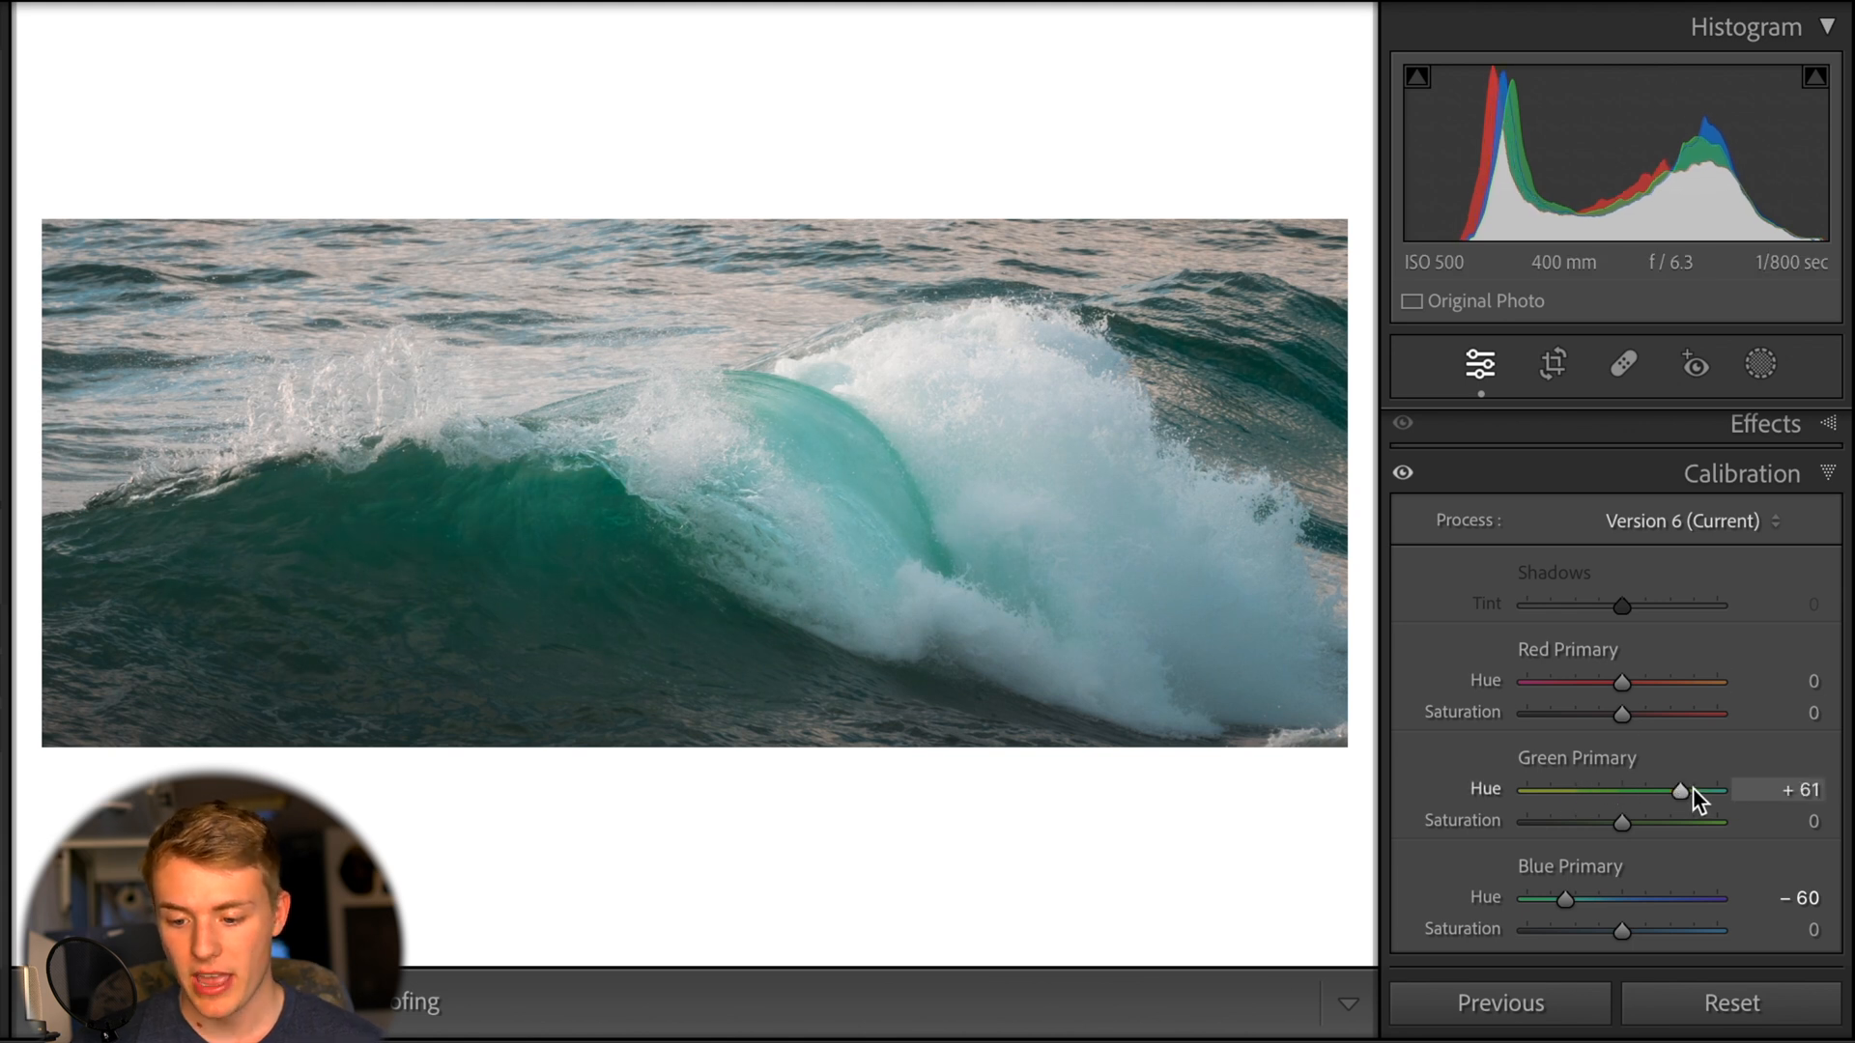
pyautogui.moveTo(1682, 789); pyautogui.dragTo(1592, 789)
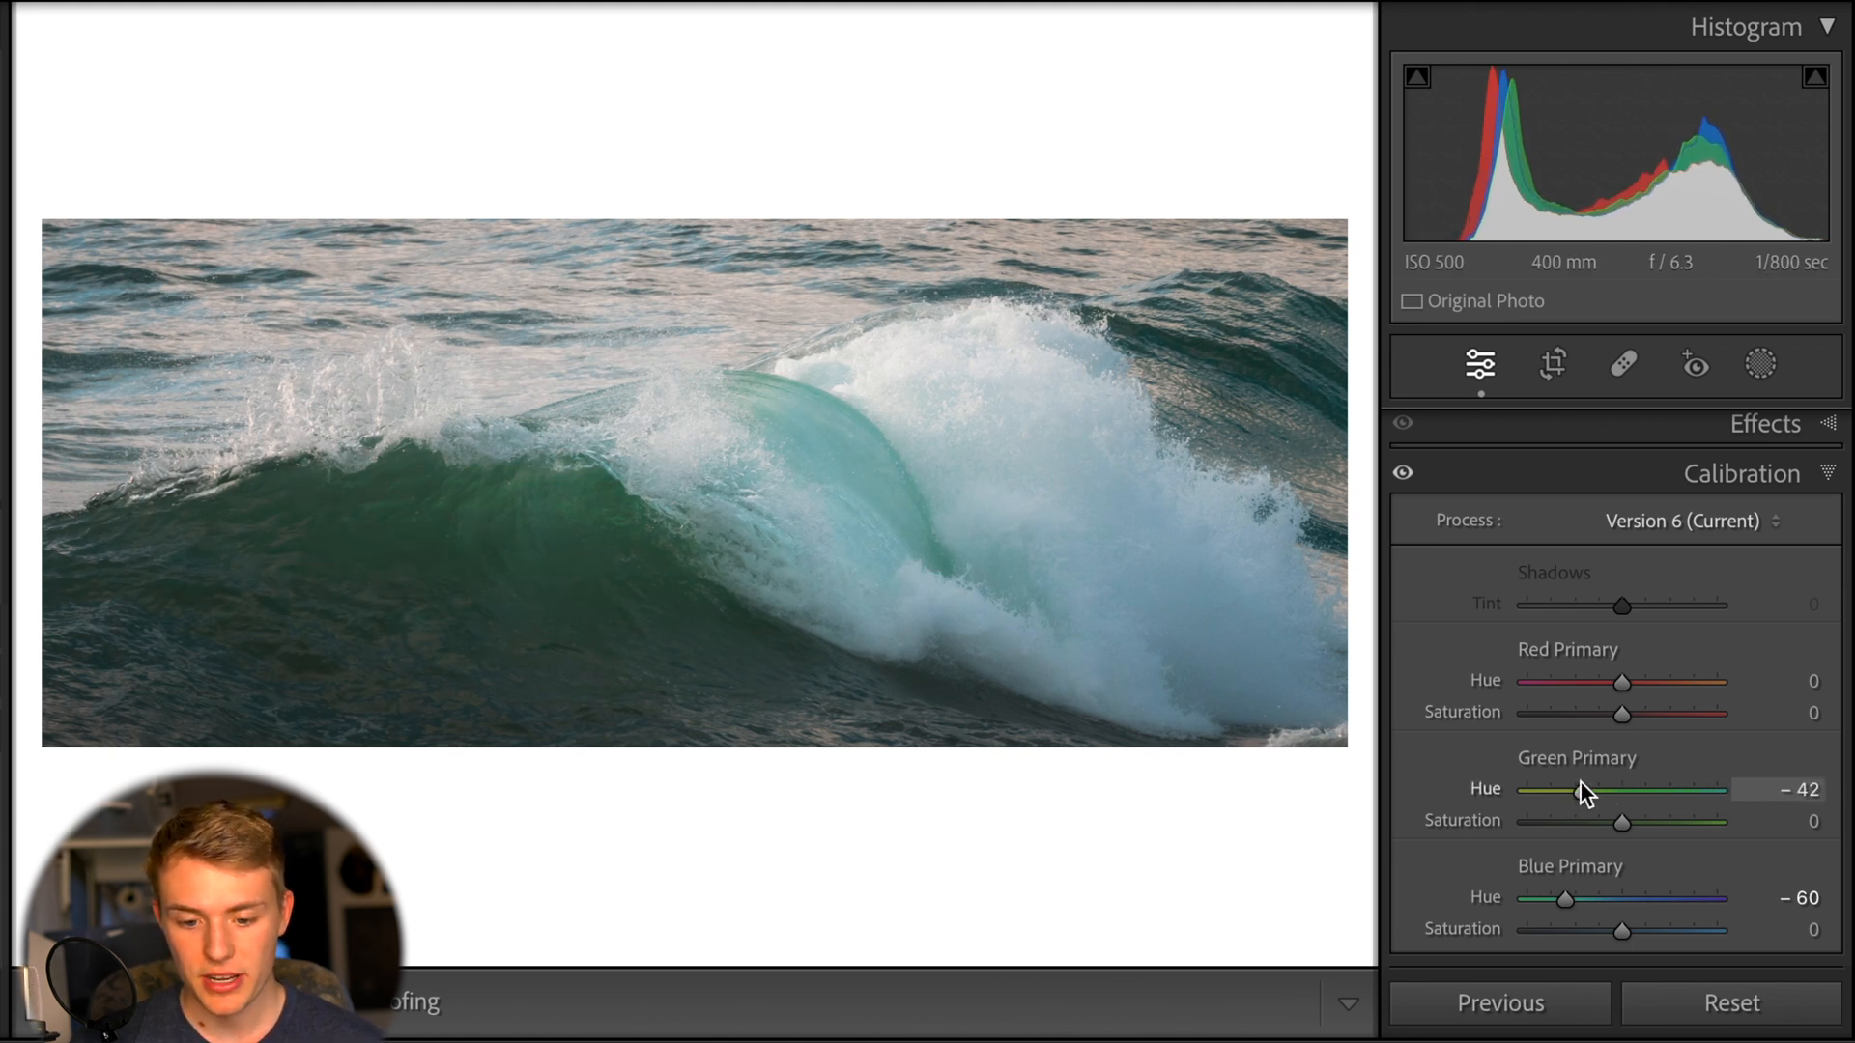
pyautogui.moveTo(1622, 790); pyautogui.dragTo(1719, 790)
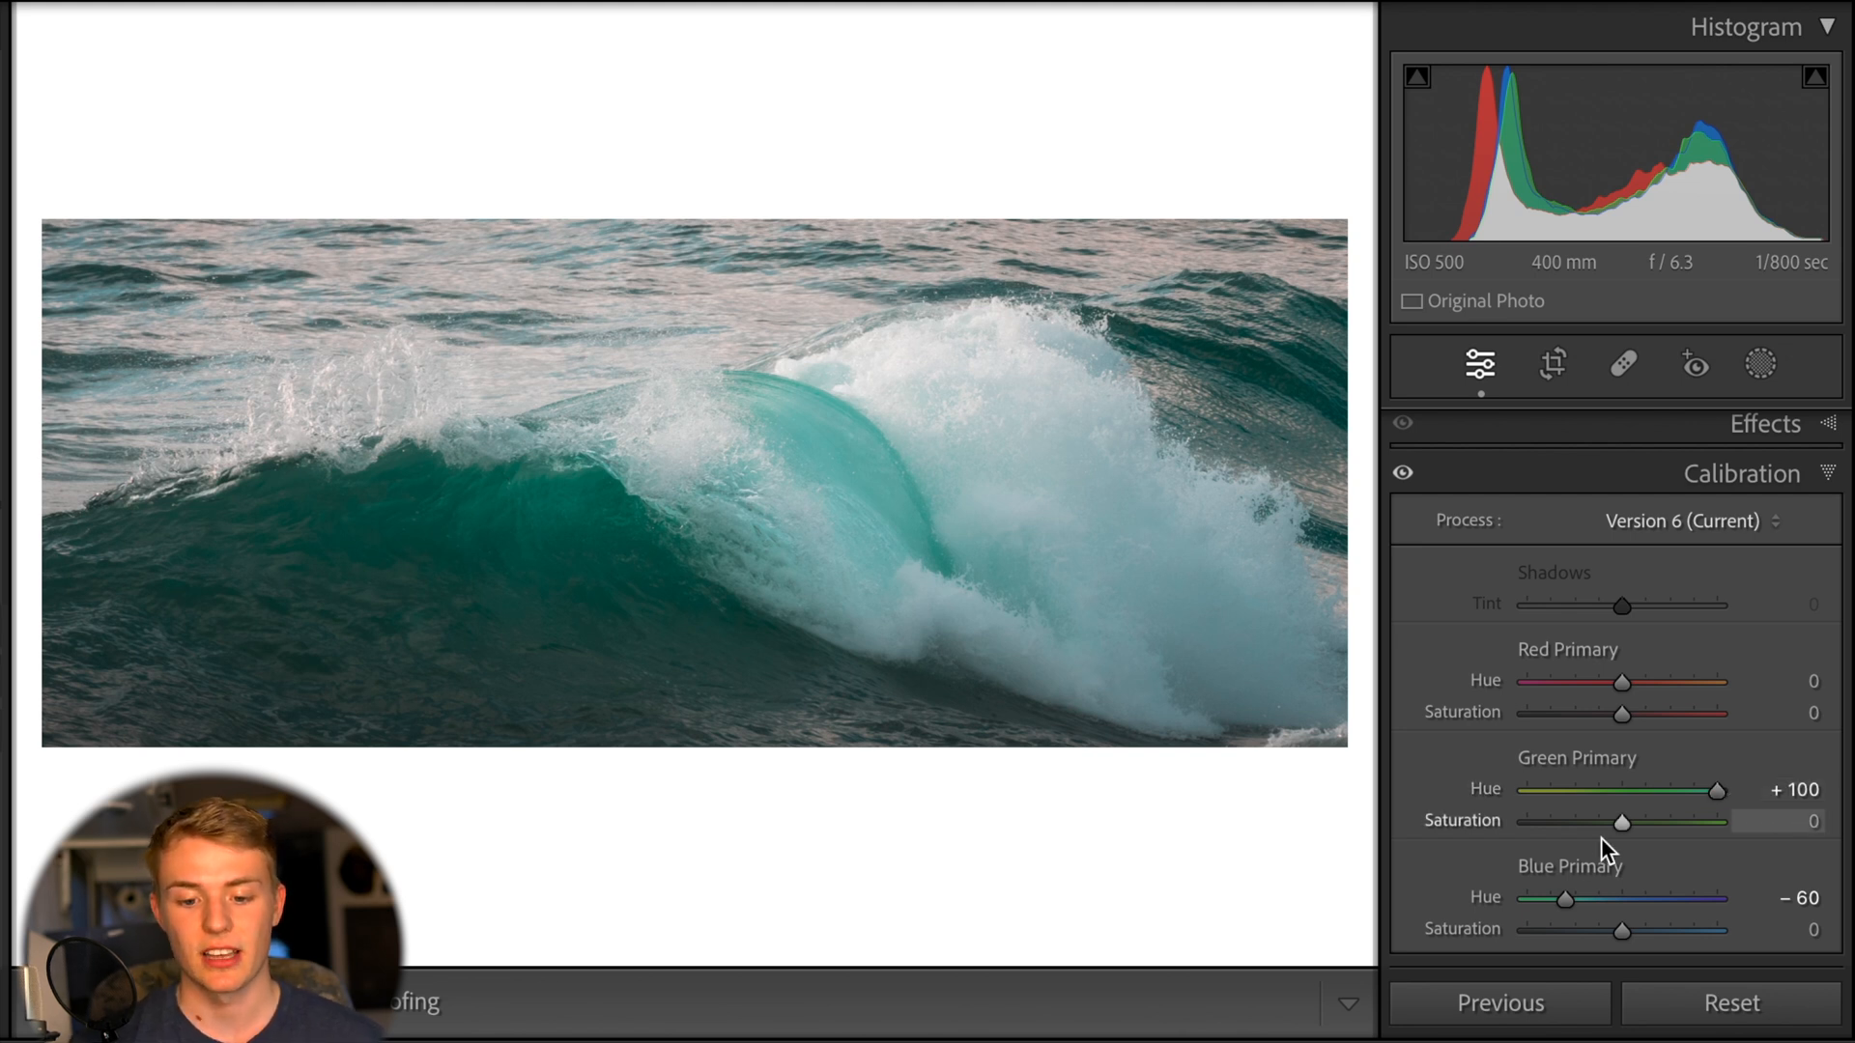
pyautogui.moveTo(1622, 821); pyautogui.dragTo(1634, 821)
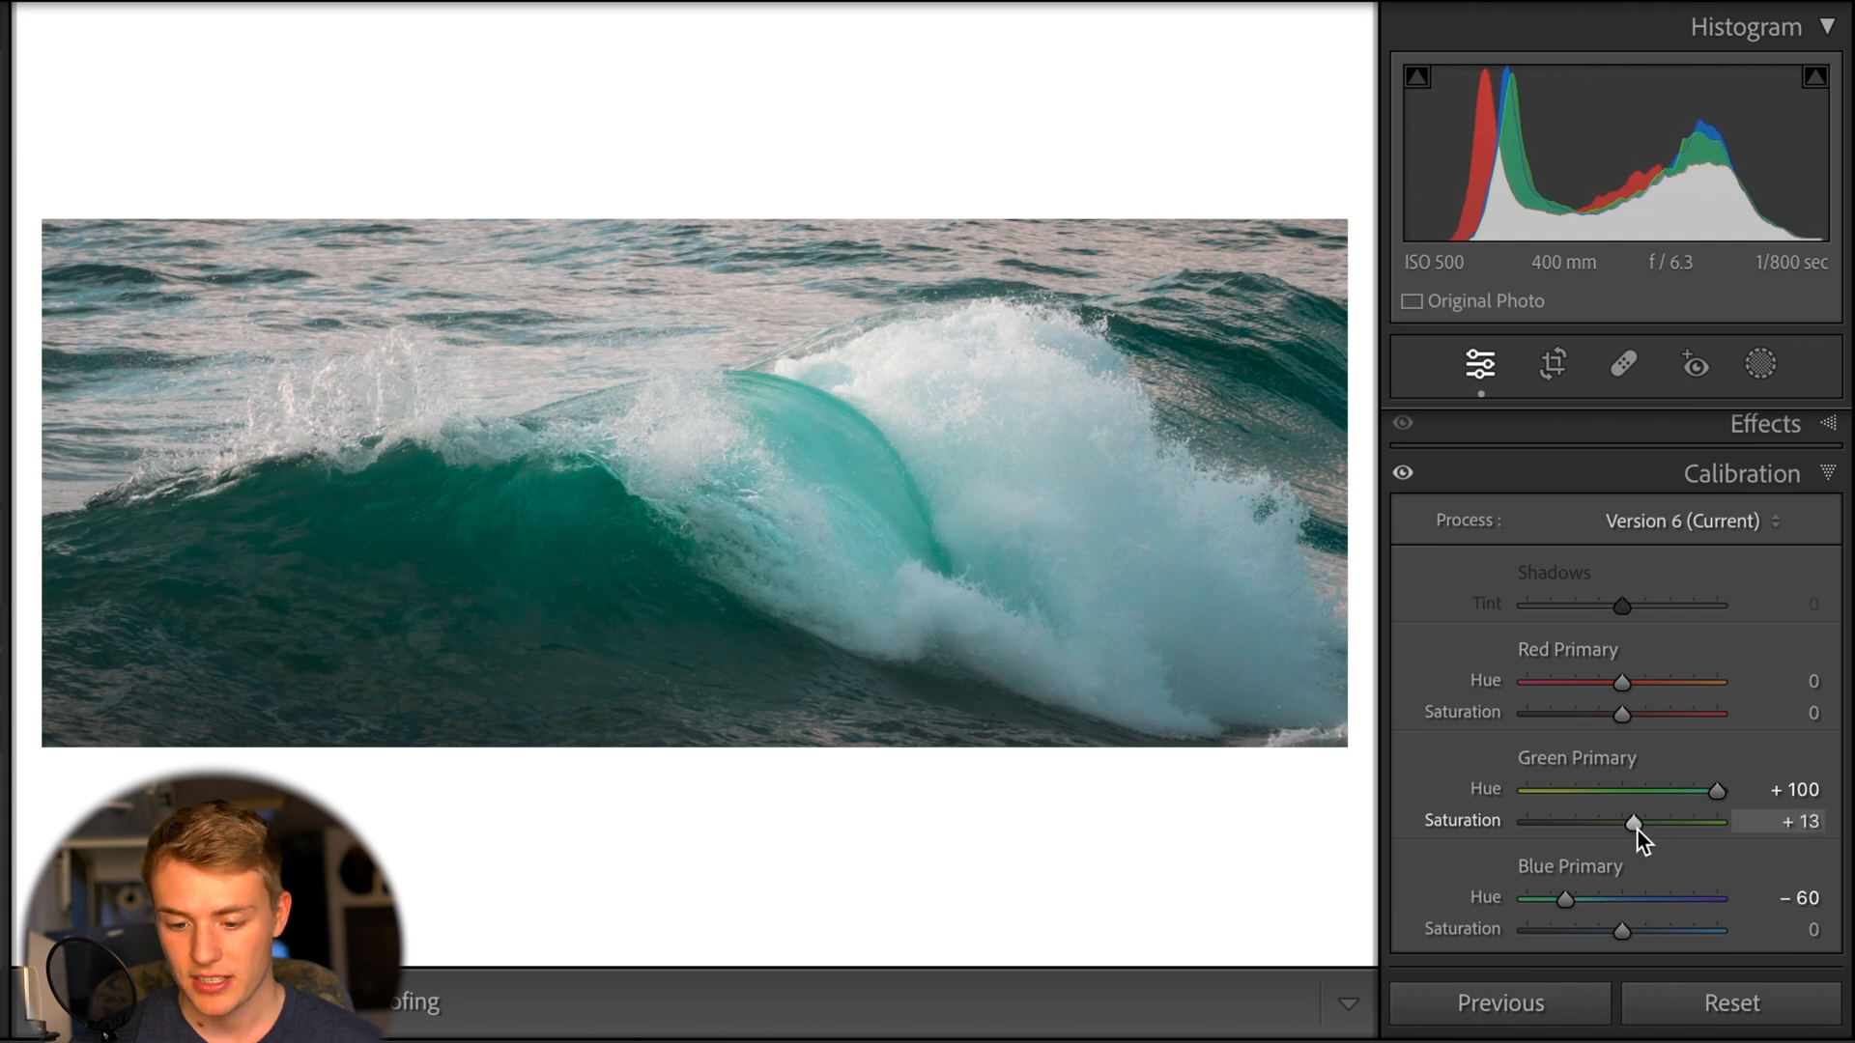
pyautogui.moveTo(1622, 930); pyautogui.dragTo(1609, 930)
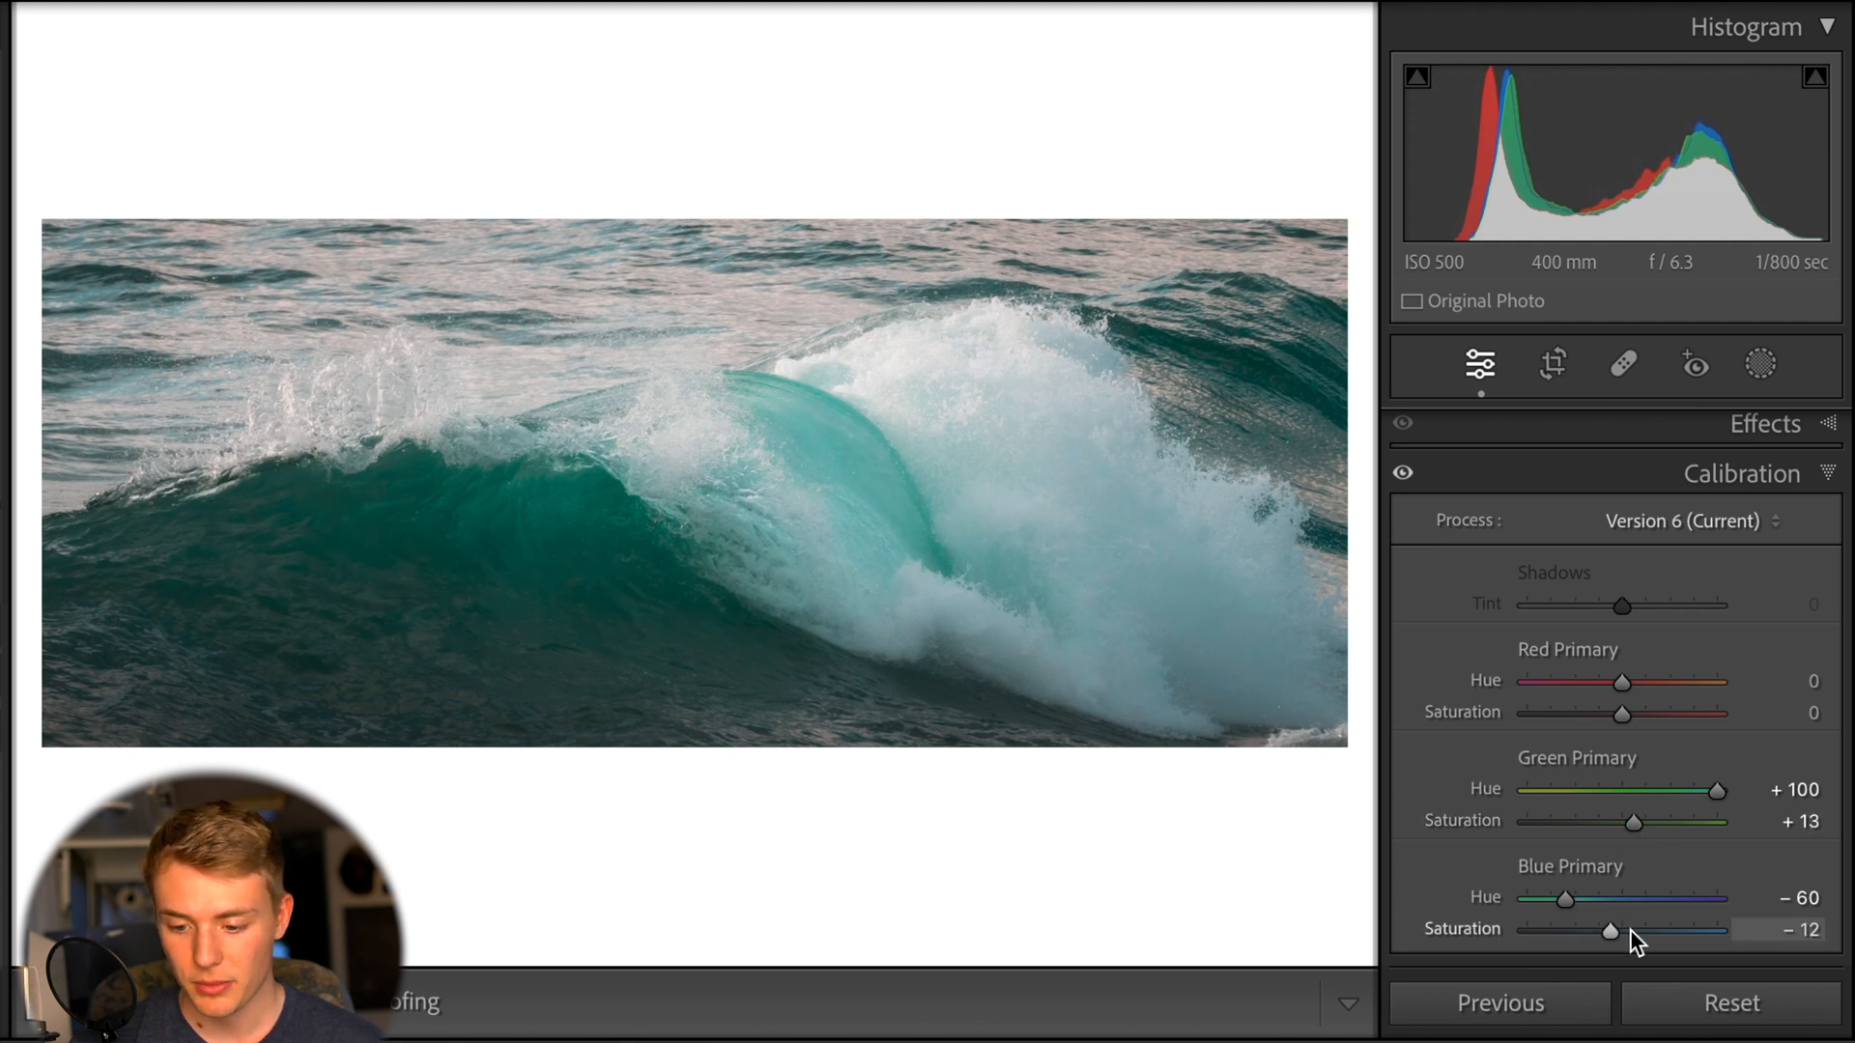
pyautogui.moveTo(1613, 930); pyautogui.dragTo(1603, 929)
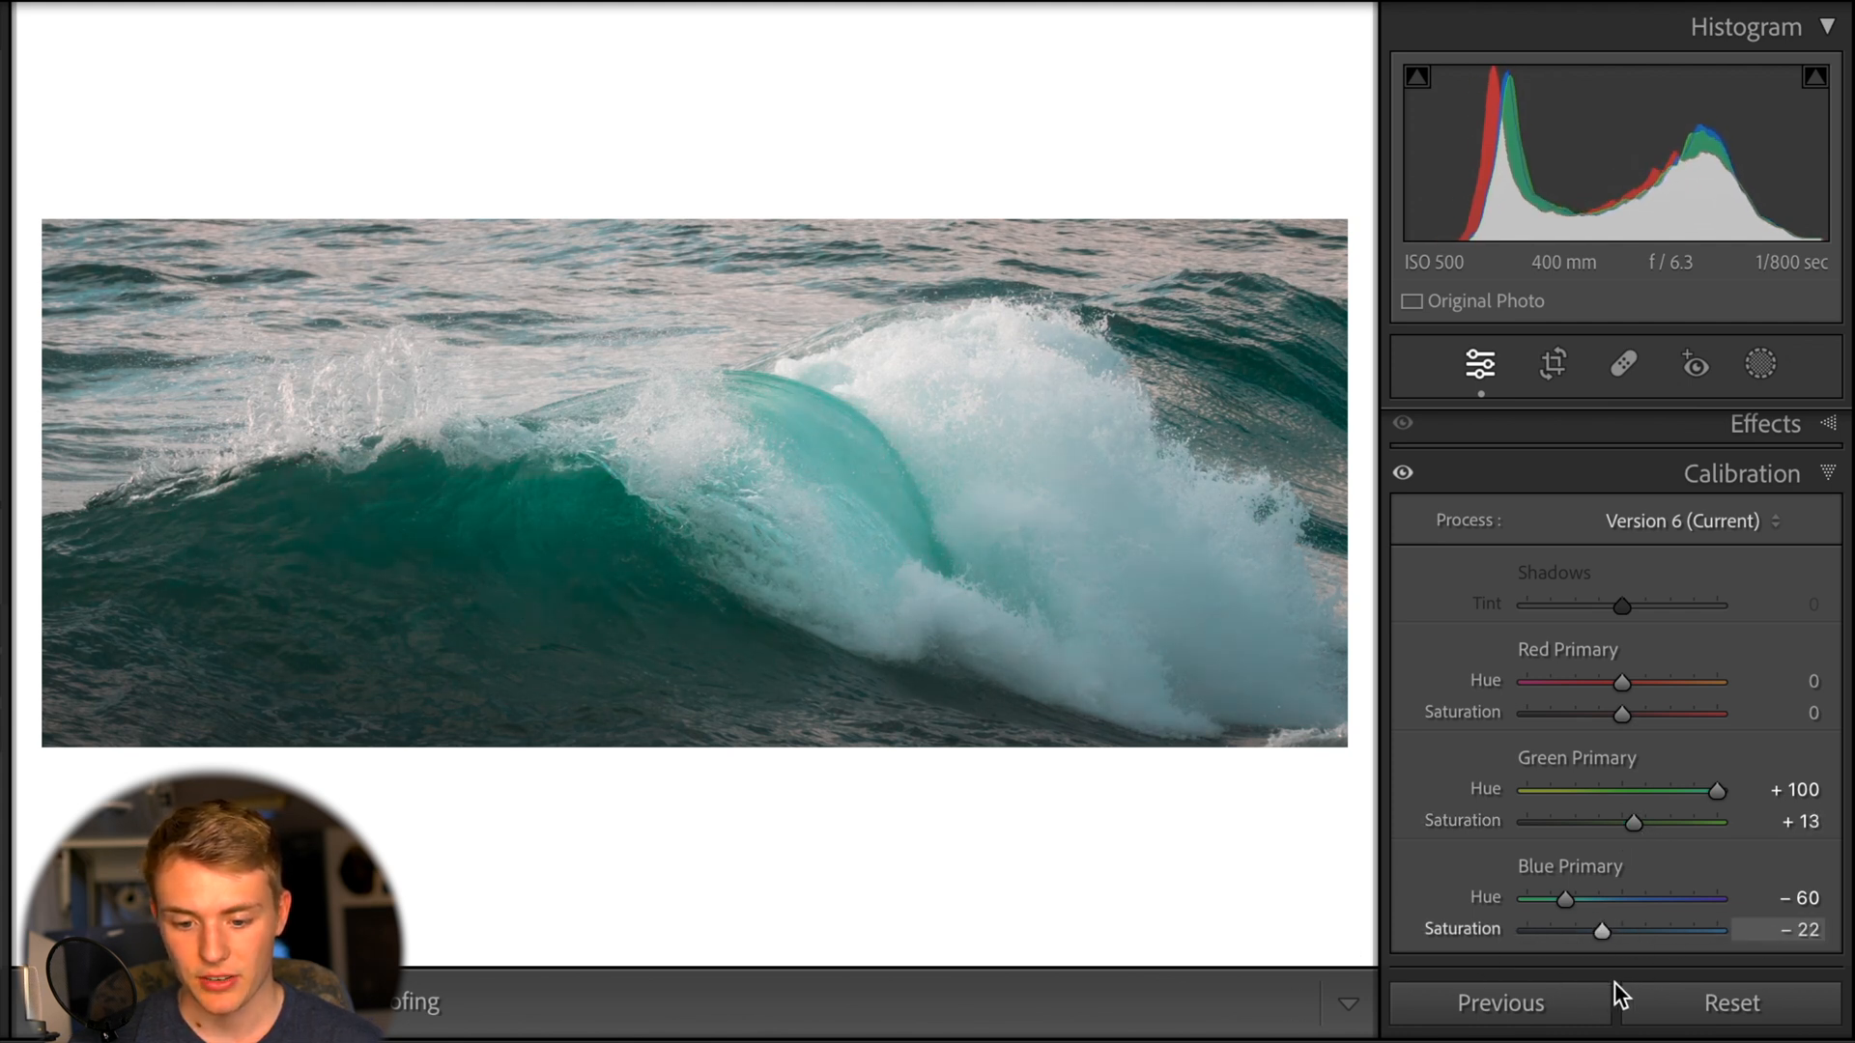
pyautogui.moveTo(1603, 930); pyautogui.dragTo(1640, 930)
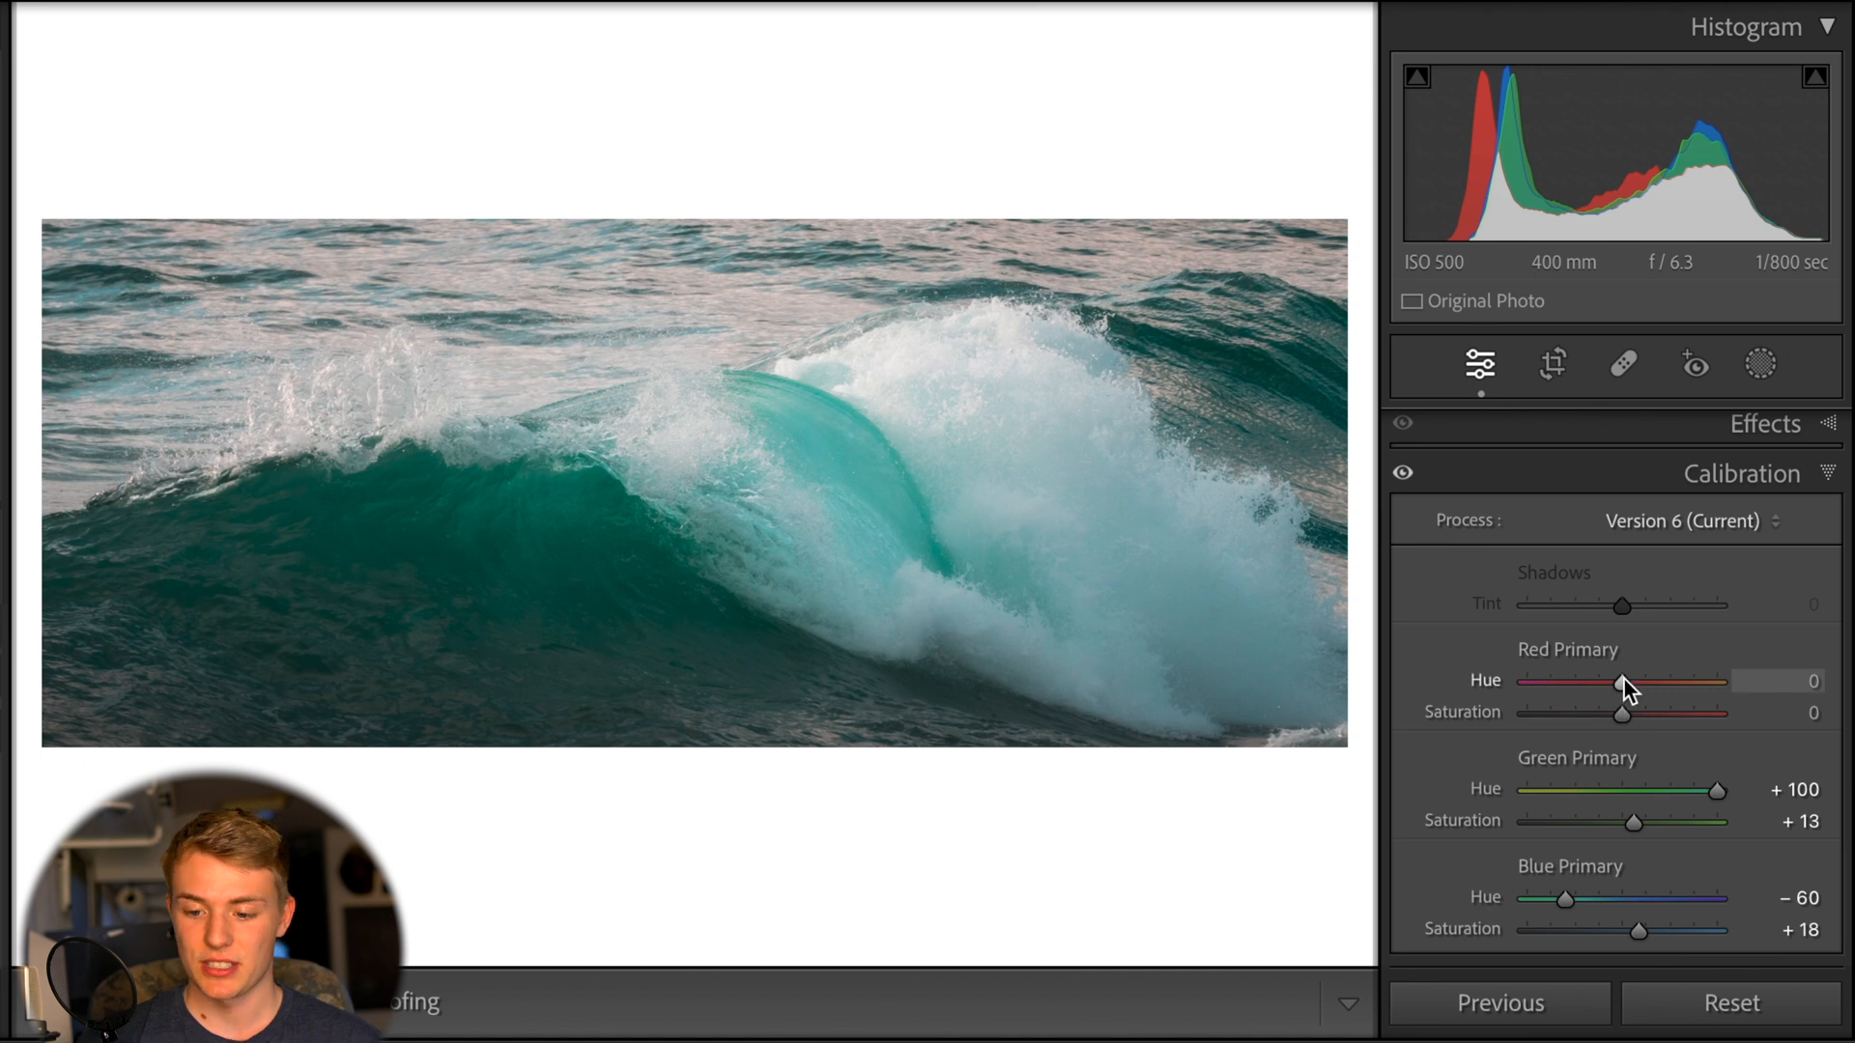
# Sweep Red Primary Hue between -100 and +100, finishing at +100
pyautogui.moveTo(1623, 681); pyautogui.dragTo(1713, 682)
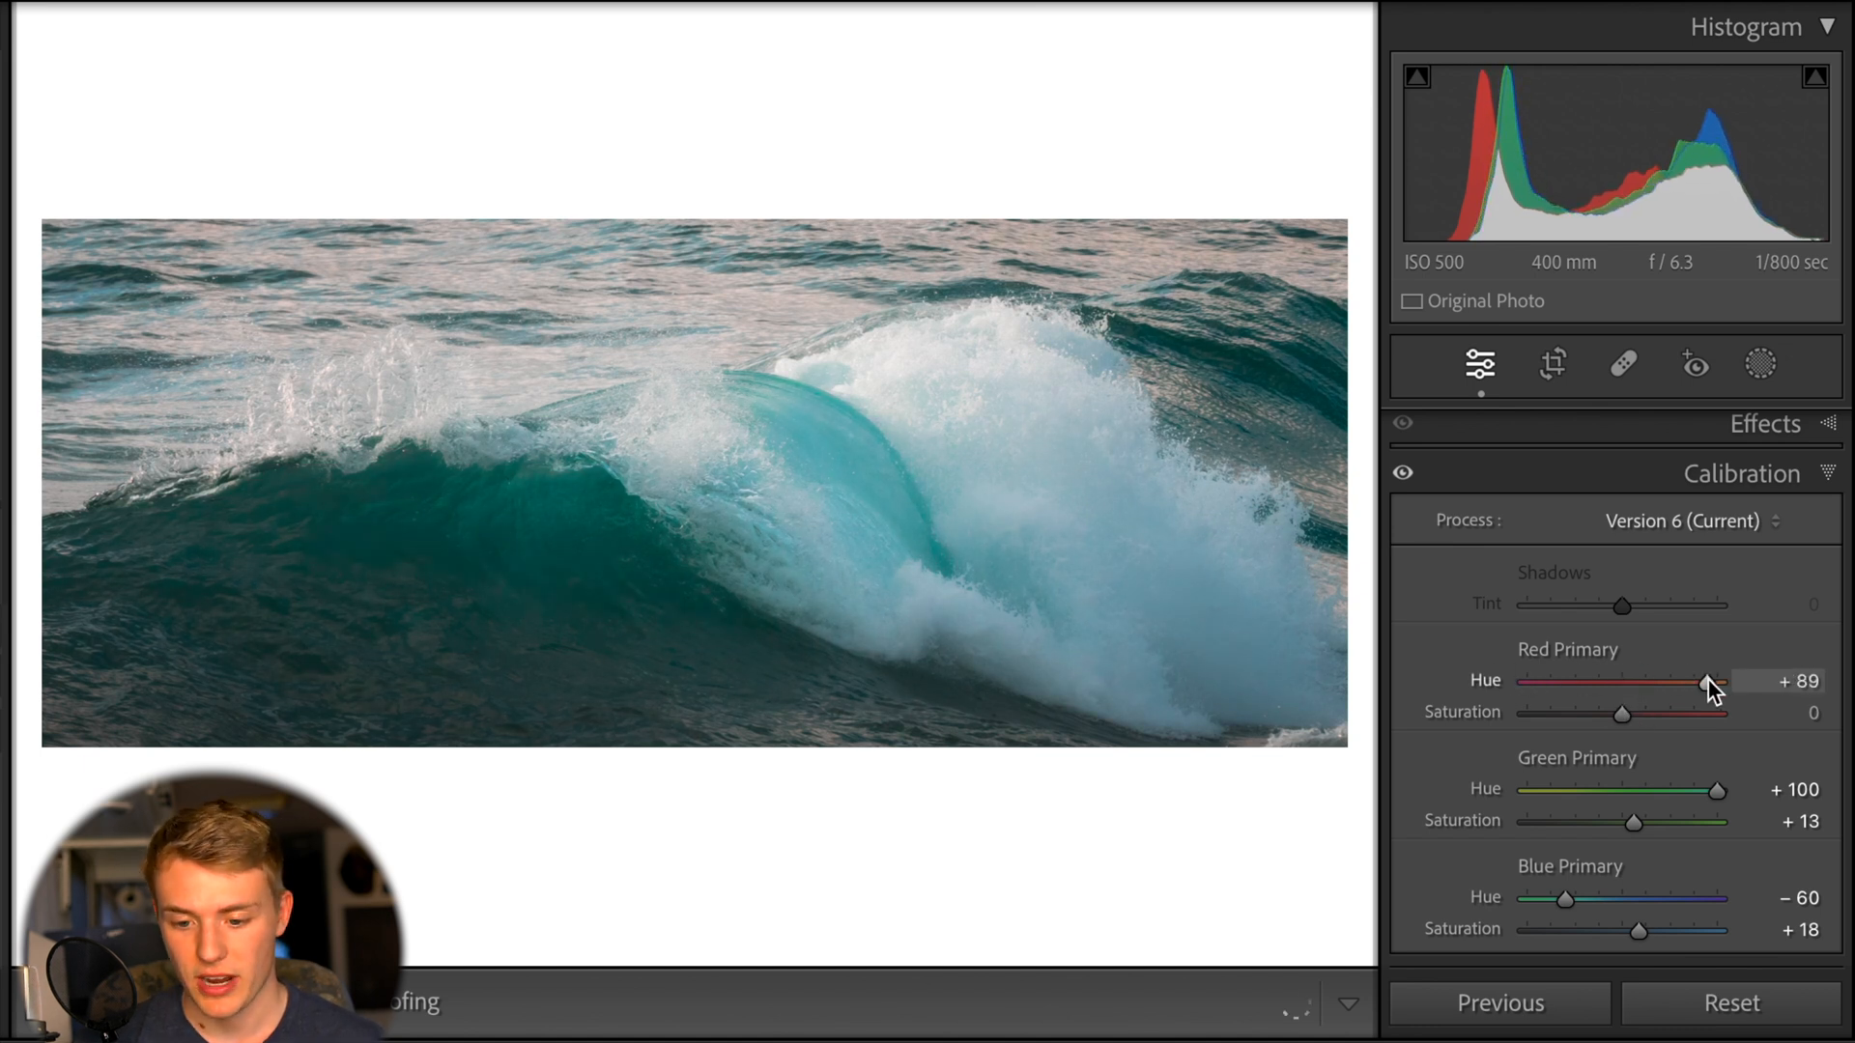
pyautogui.moveTo(1709, 681); pyautogui.dragTo(1654, 682)
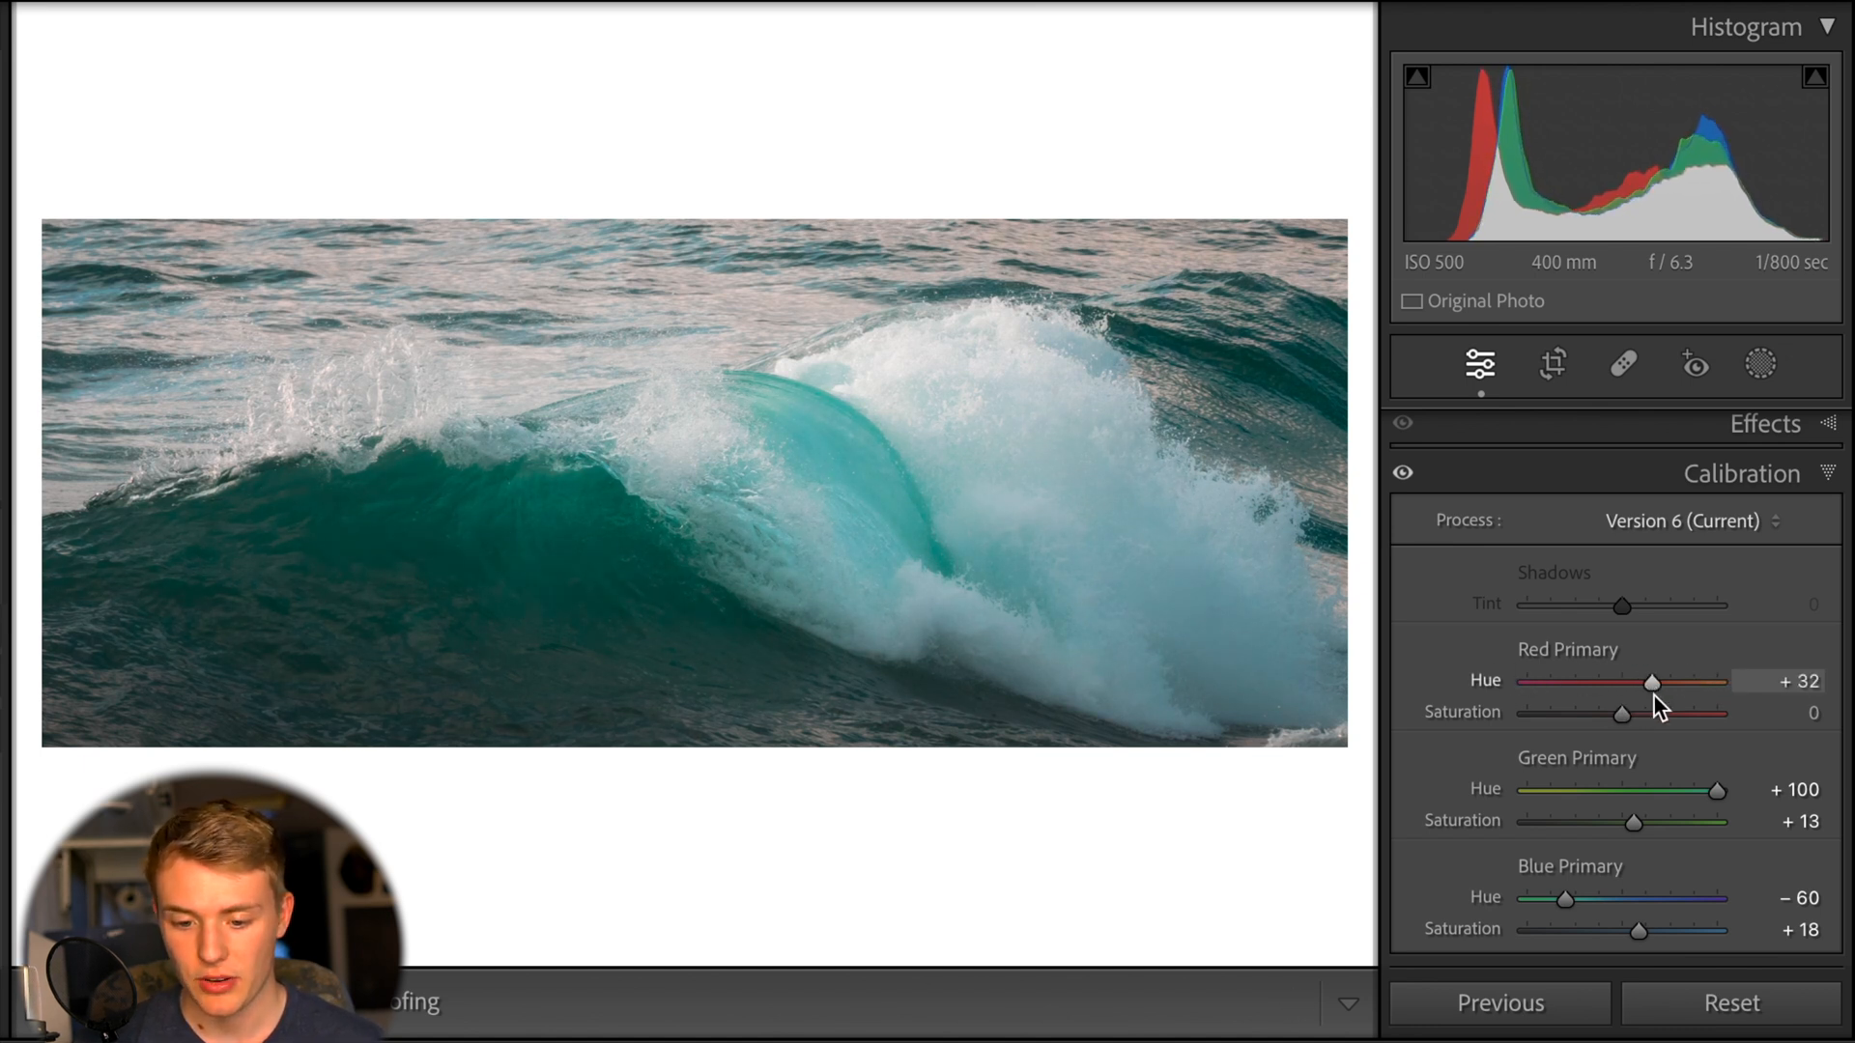
pyautogui.moveTo(1652, 681); pyautogui.dragTo(1641, 681)
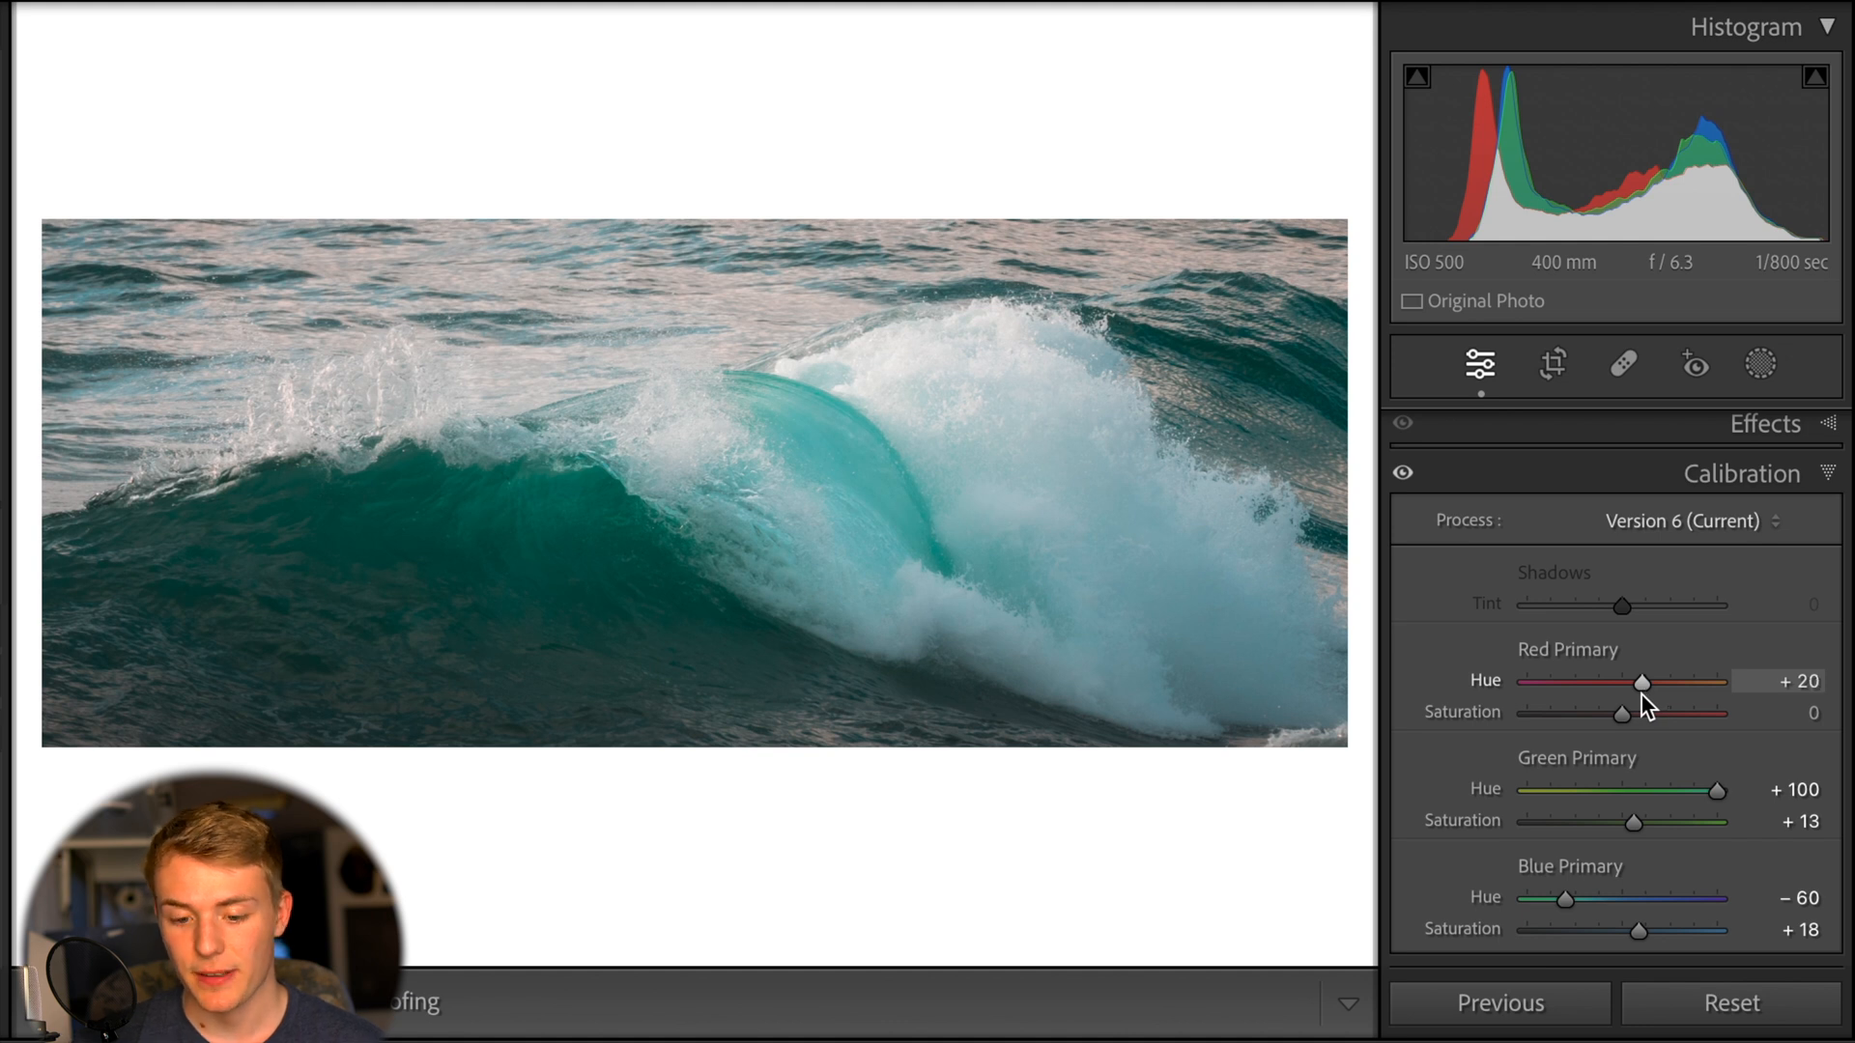
pyautogui.moveTo(1639, 683); pyautogui.dragTo(1629, 683)
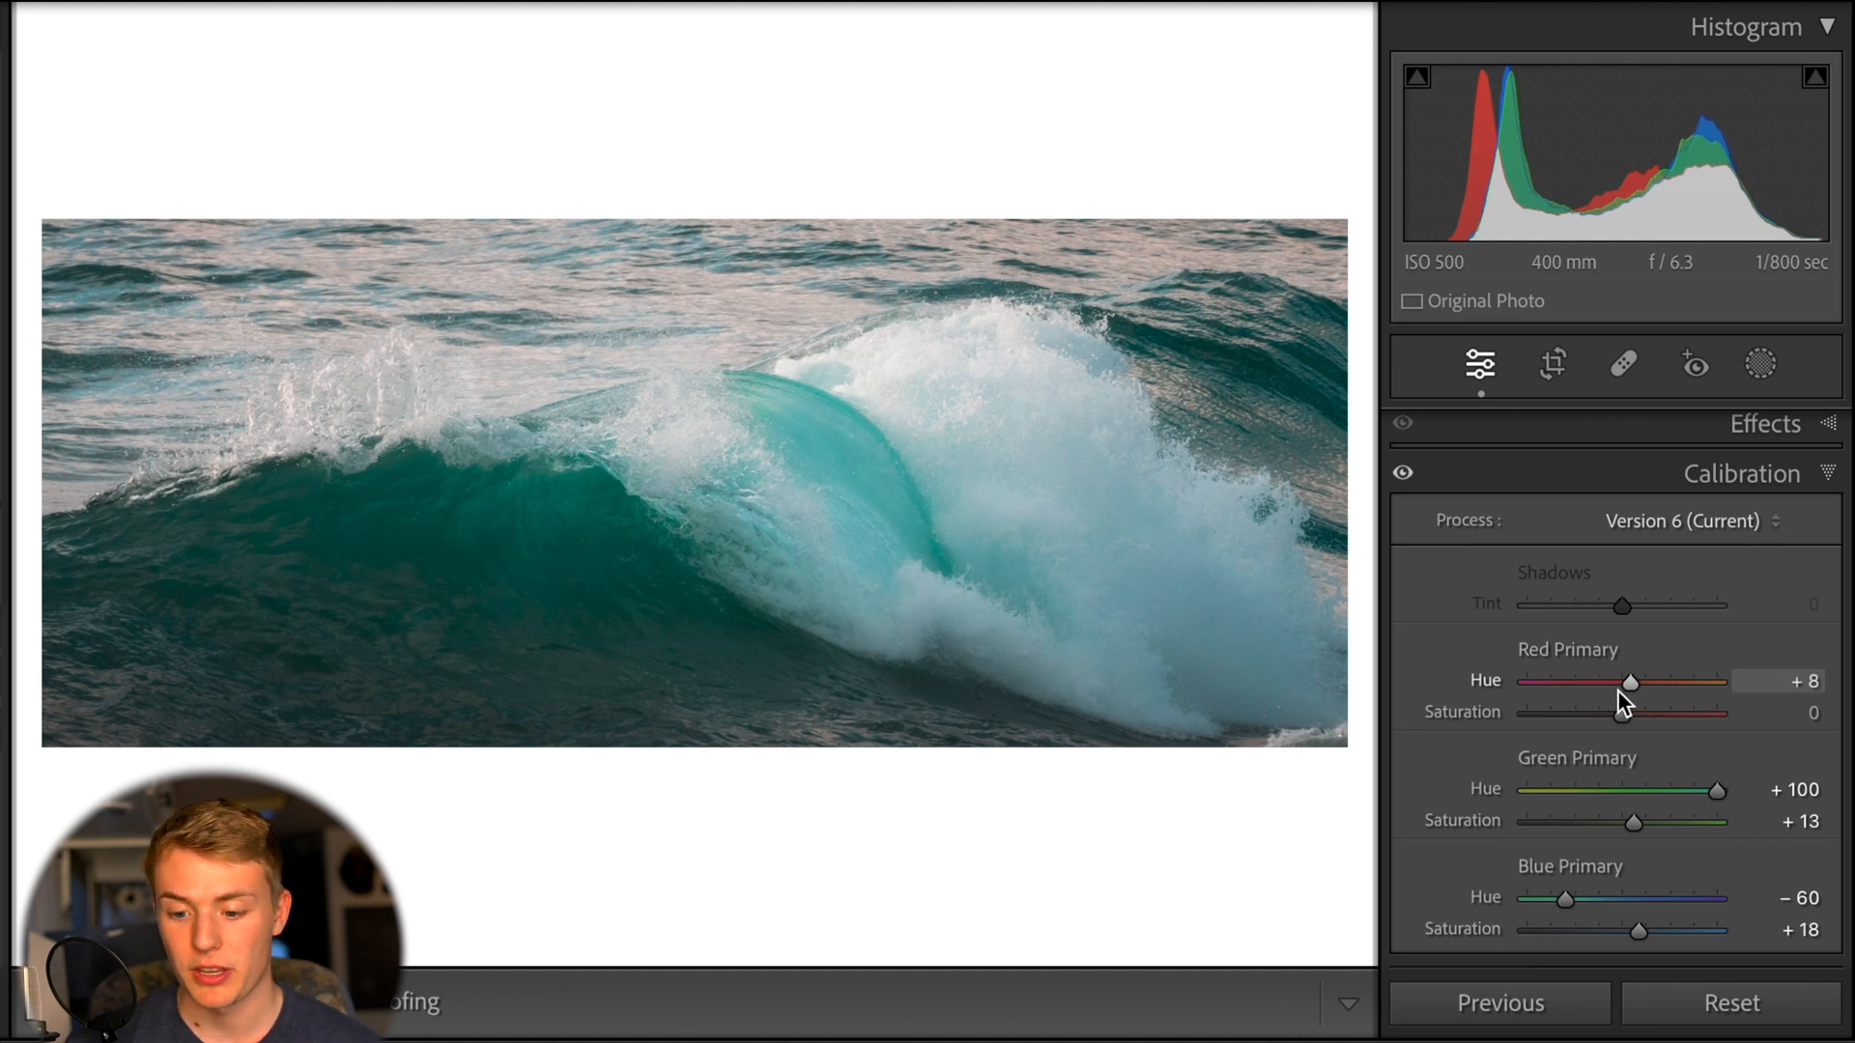
pyautogui.moveTo(1630, 681); pyautogui.dragTo(1586, 682)
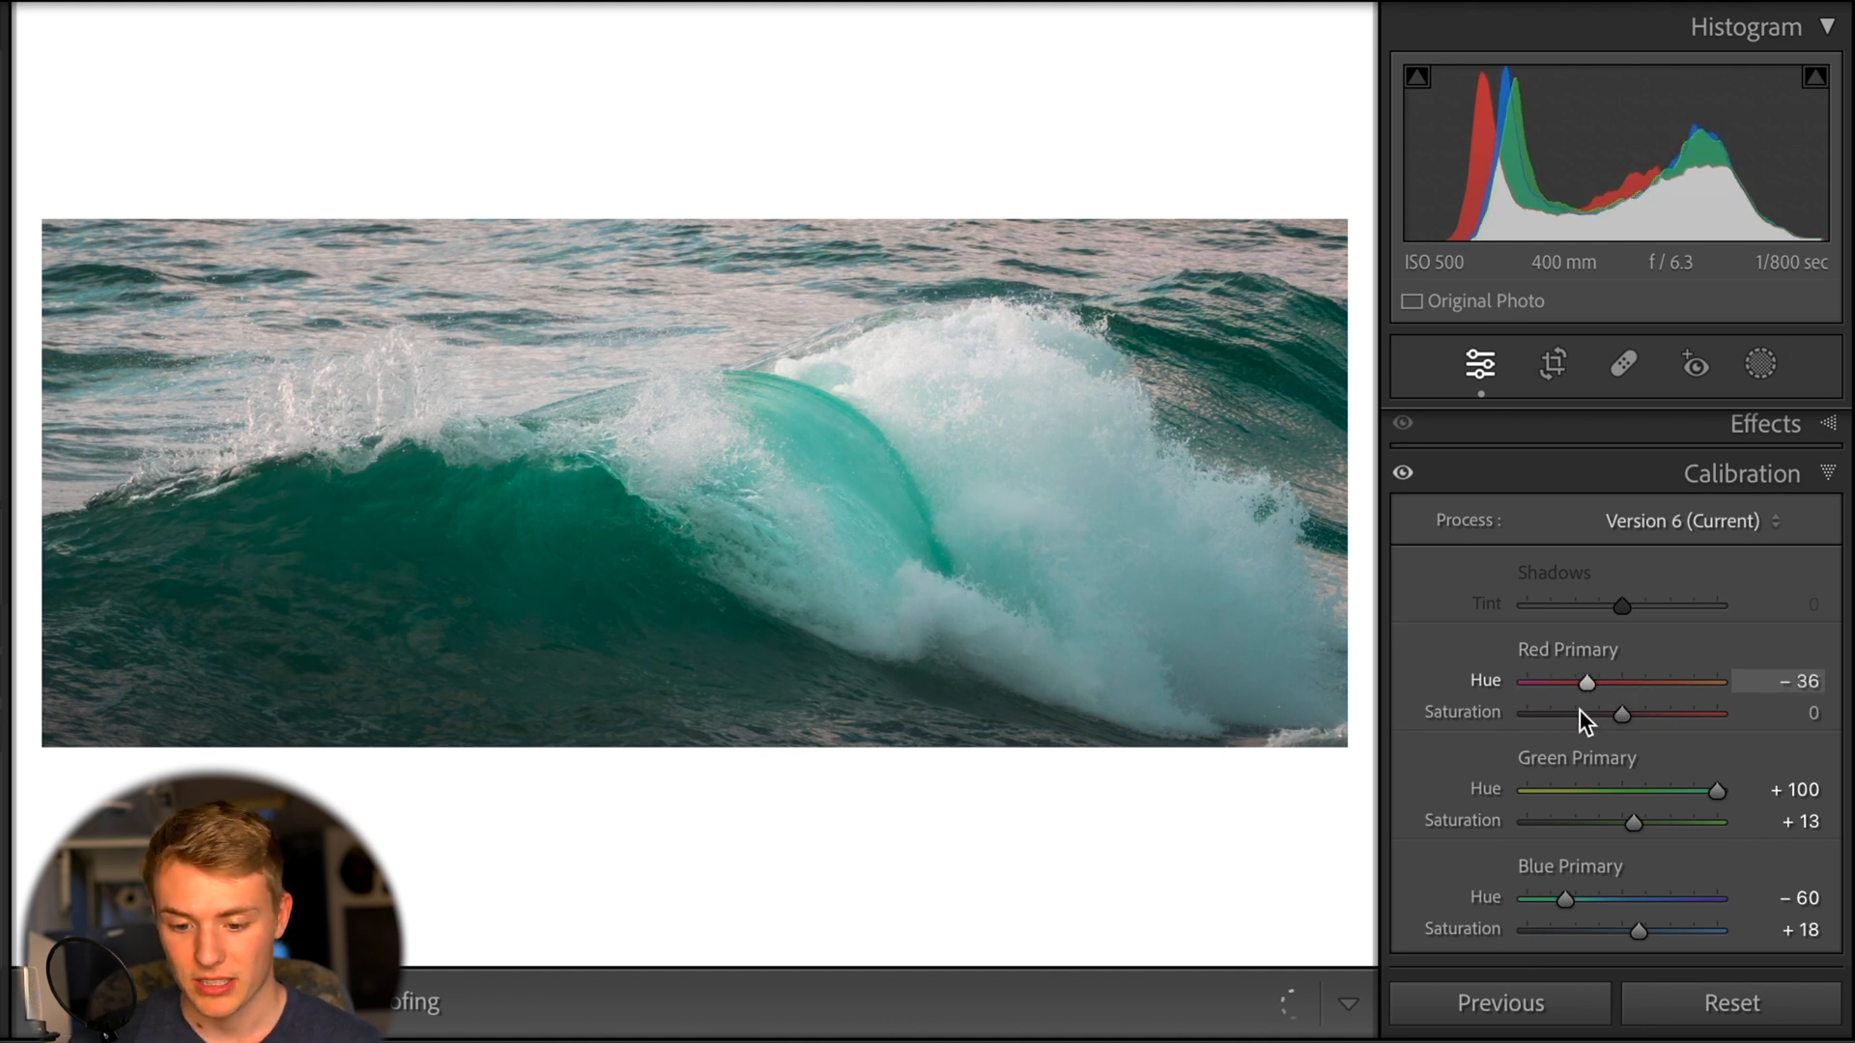
pyautogui.moveTo(1586, 682); pyautogui.dragTo(1527, 681)
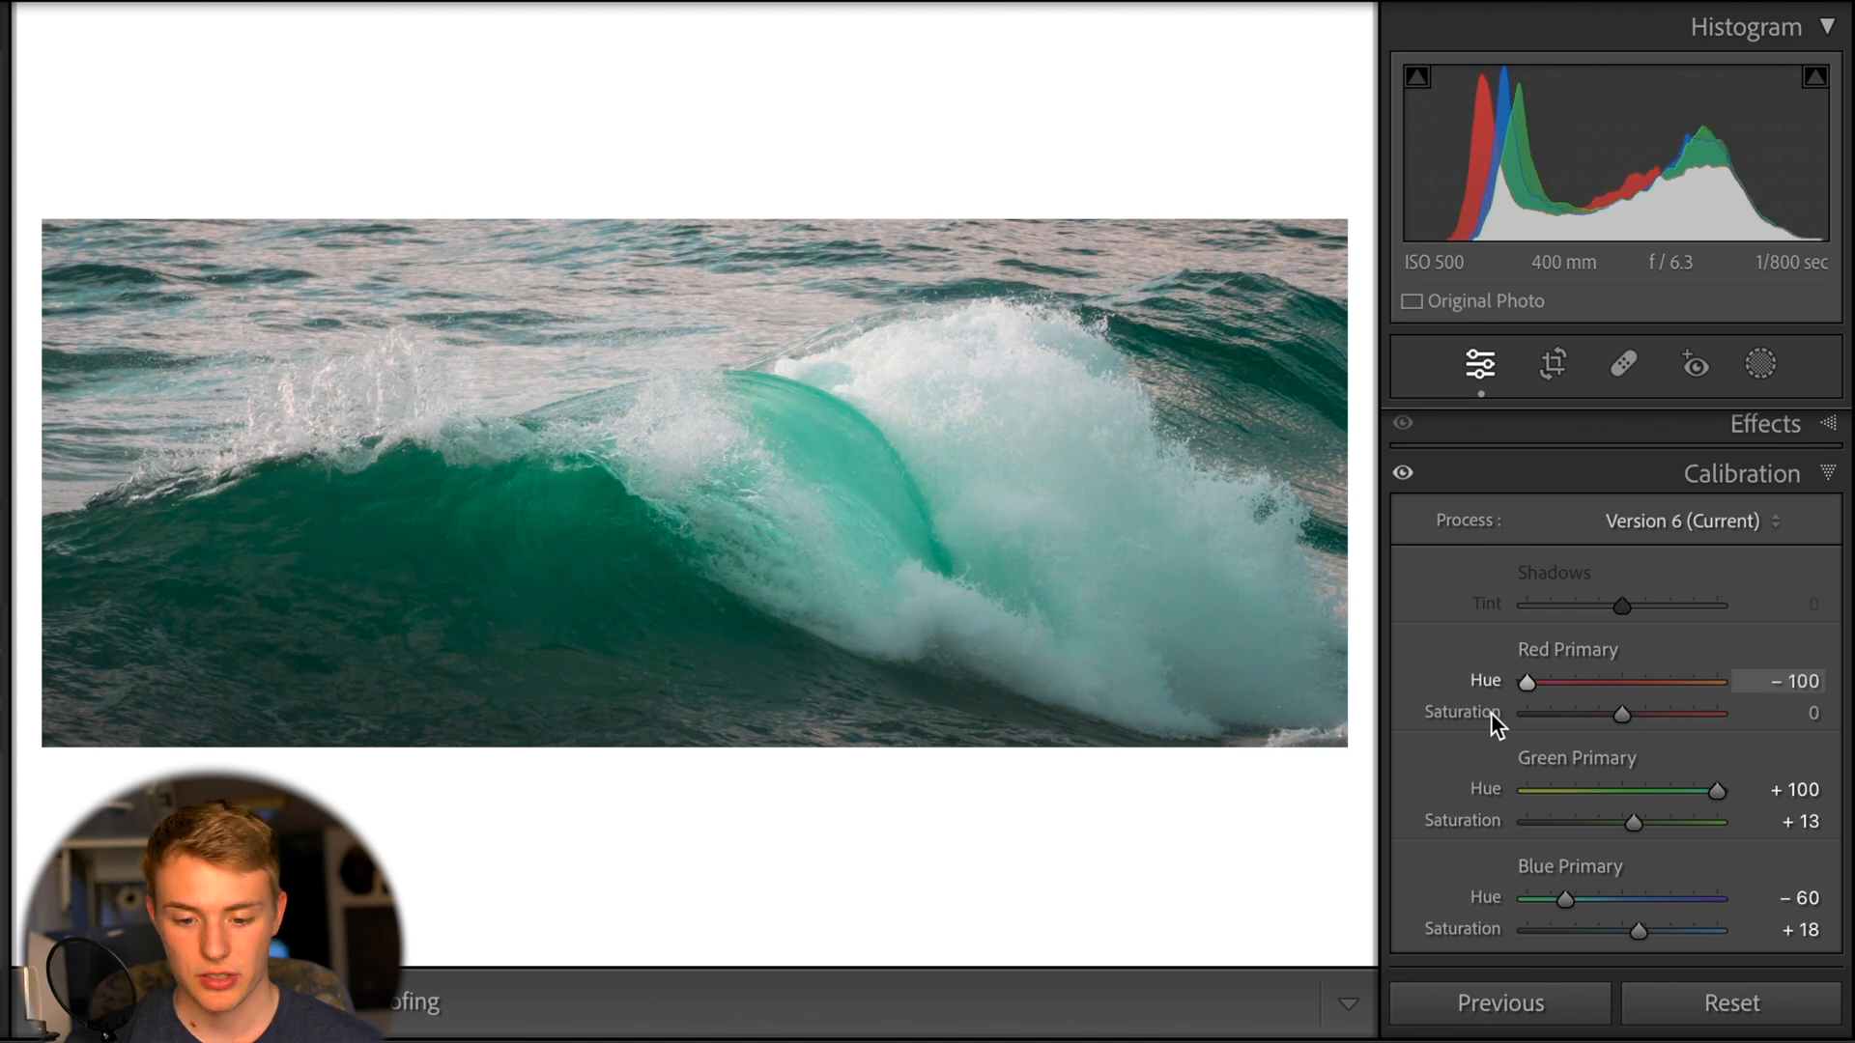
pyautogui.moveTo(1527, 681); pyautogui.dragTo(1571, 682)
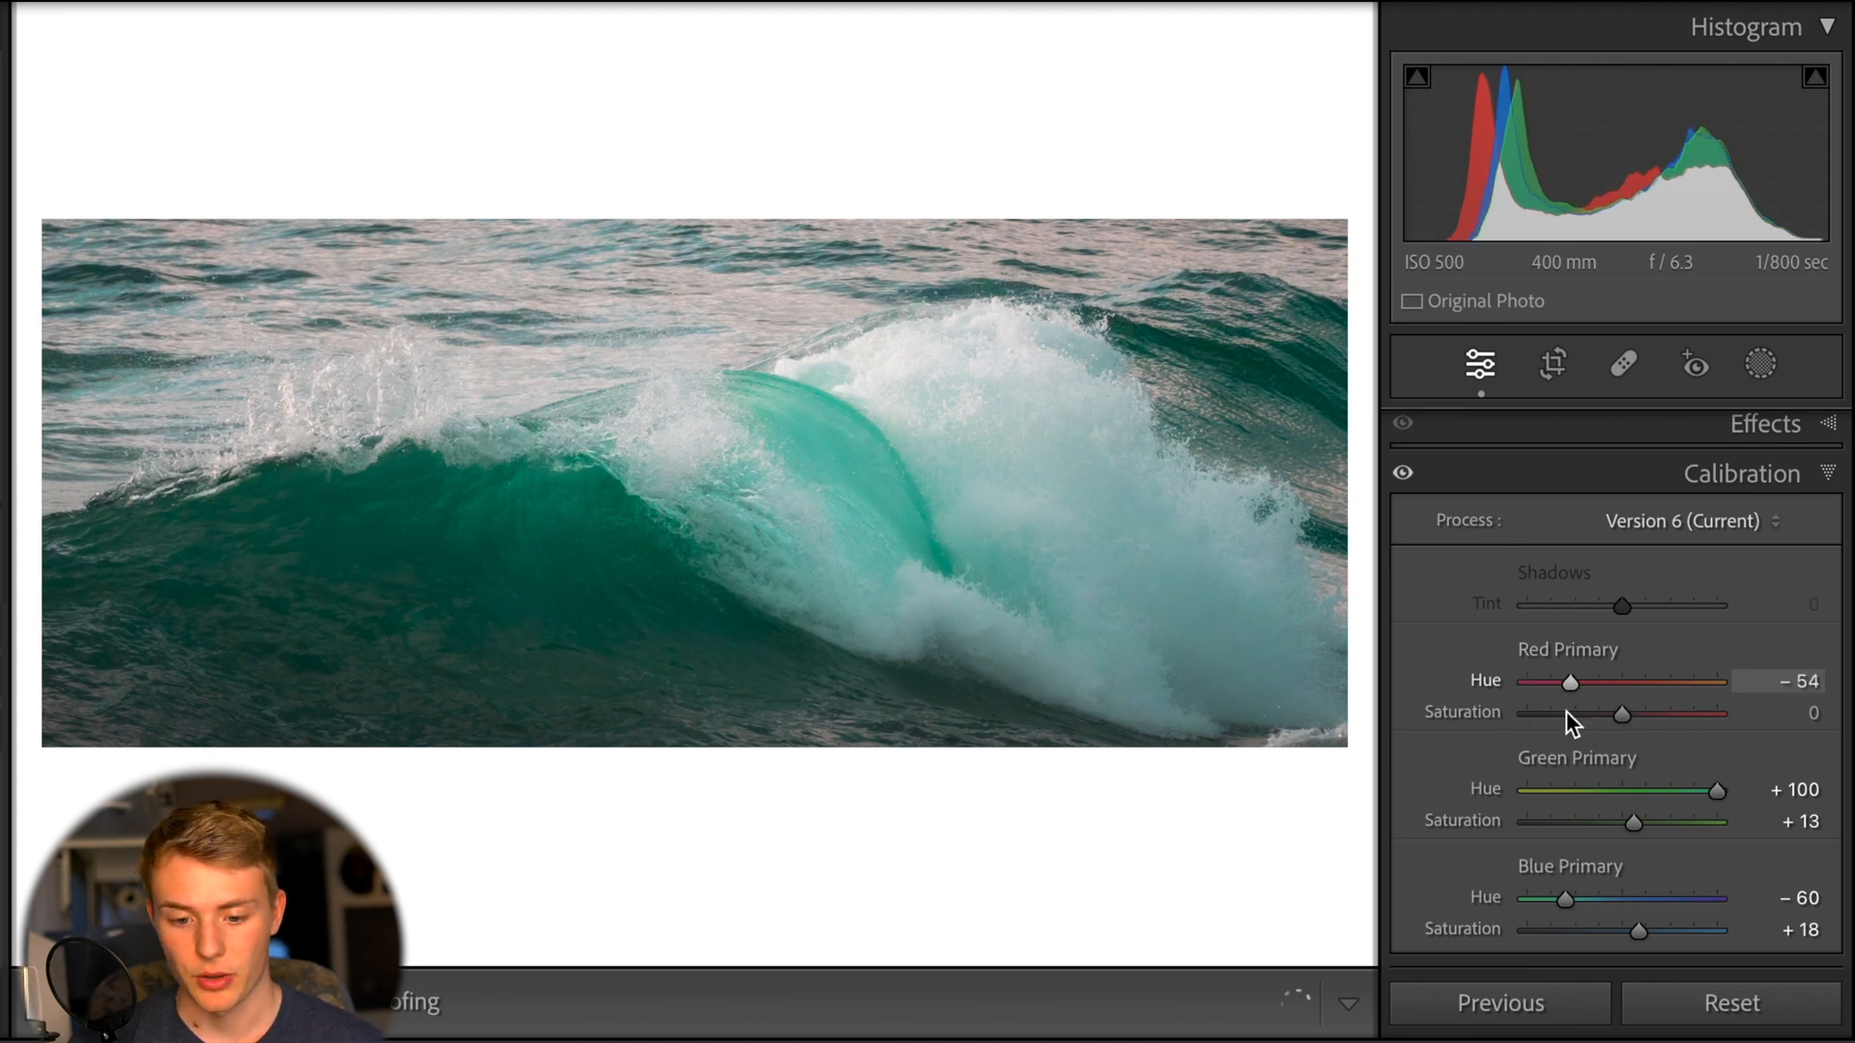
pyautogui.moveTo(1571, 681); pyautogui.dragTo(1707, 681)
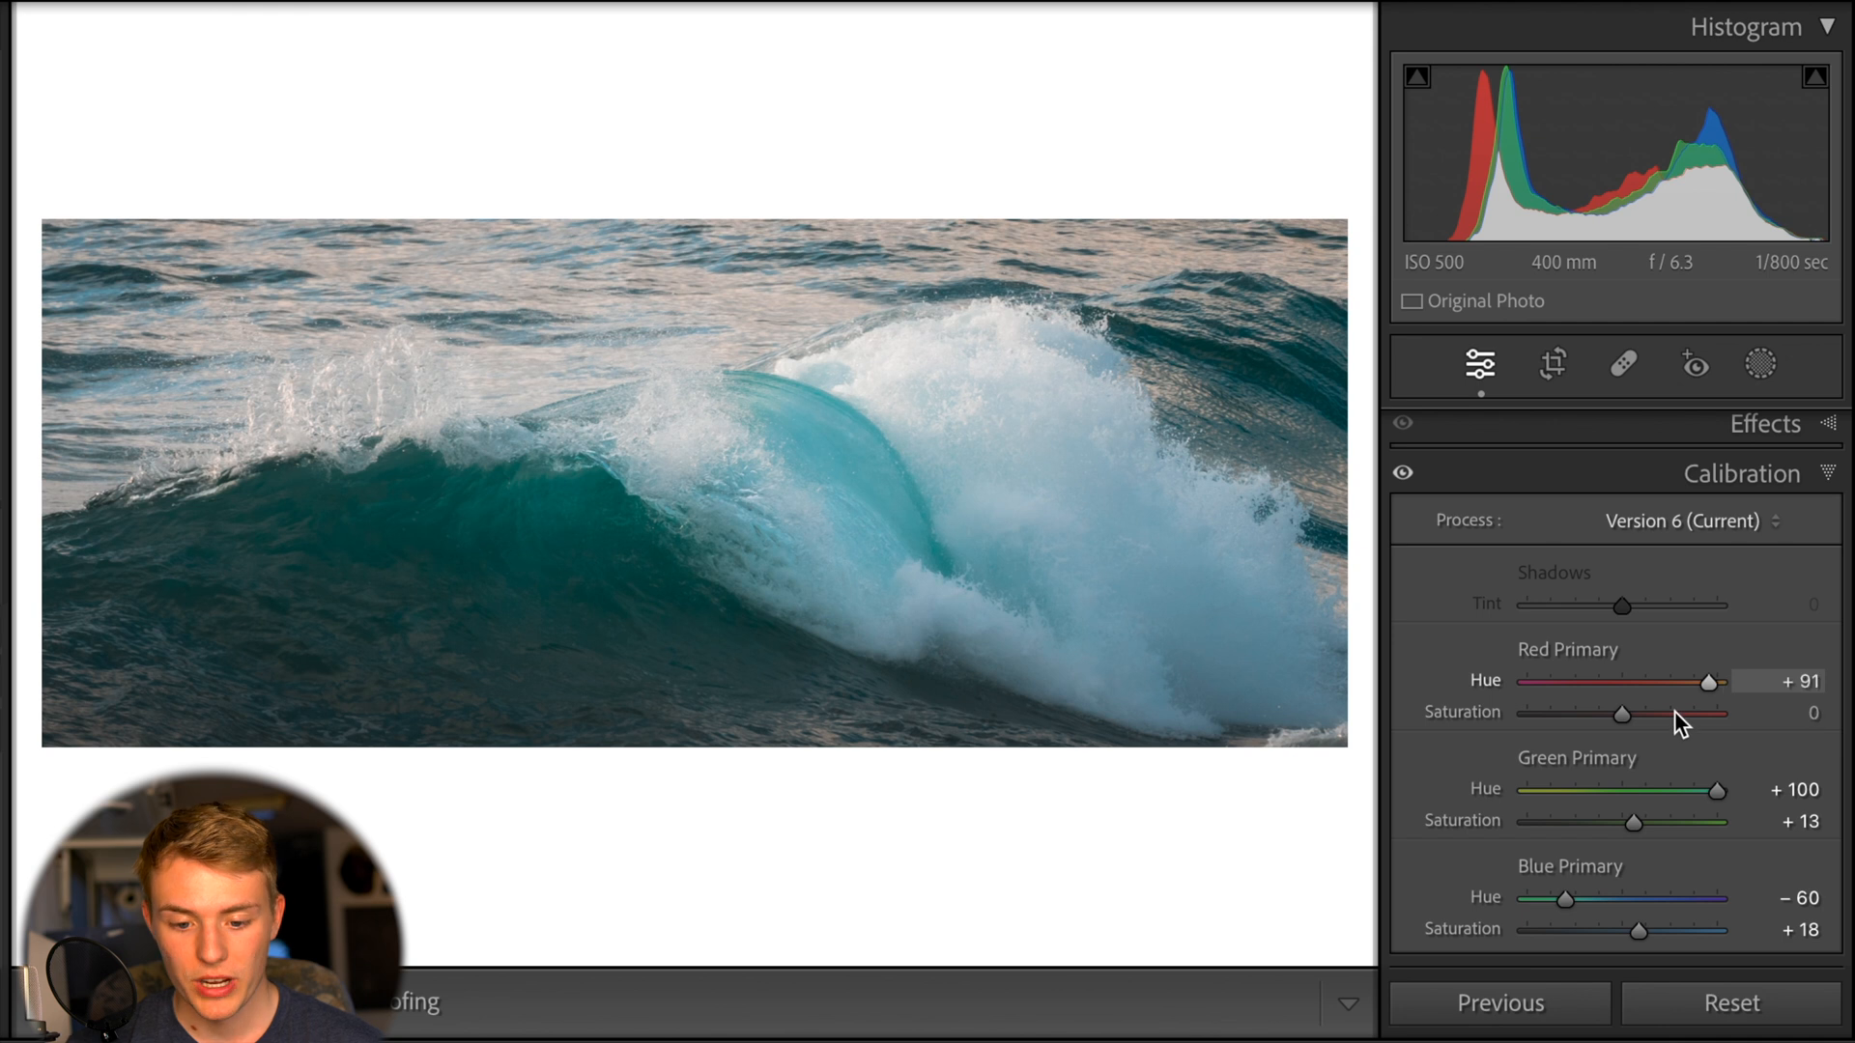
pyautogui.moveTo(1708, 680); pyautogui.dragTo(1751, 680)
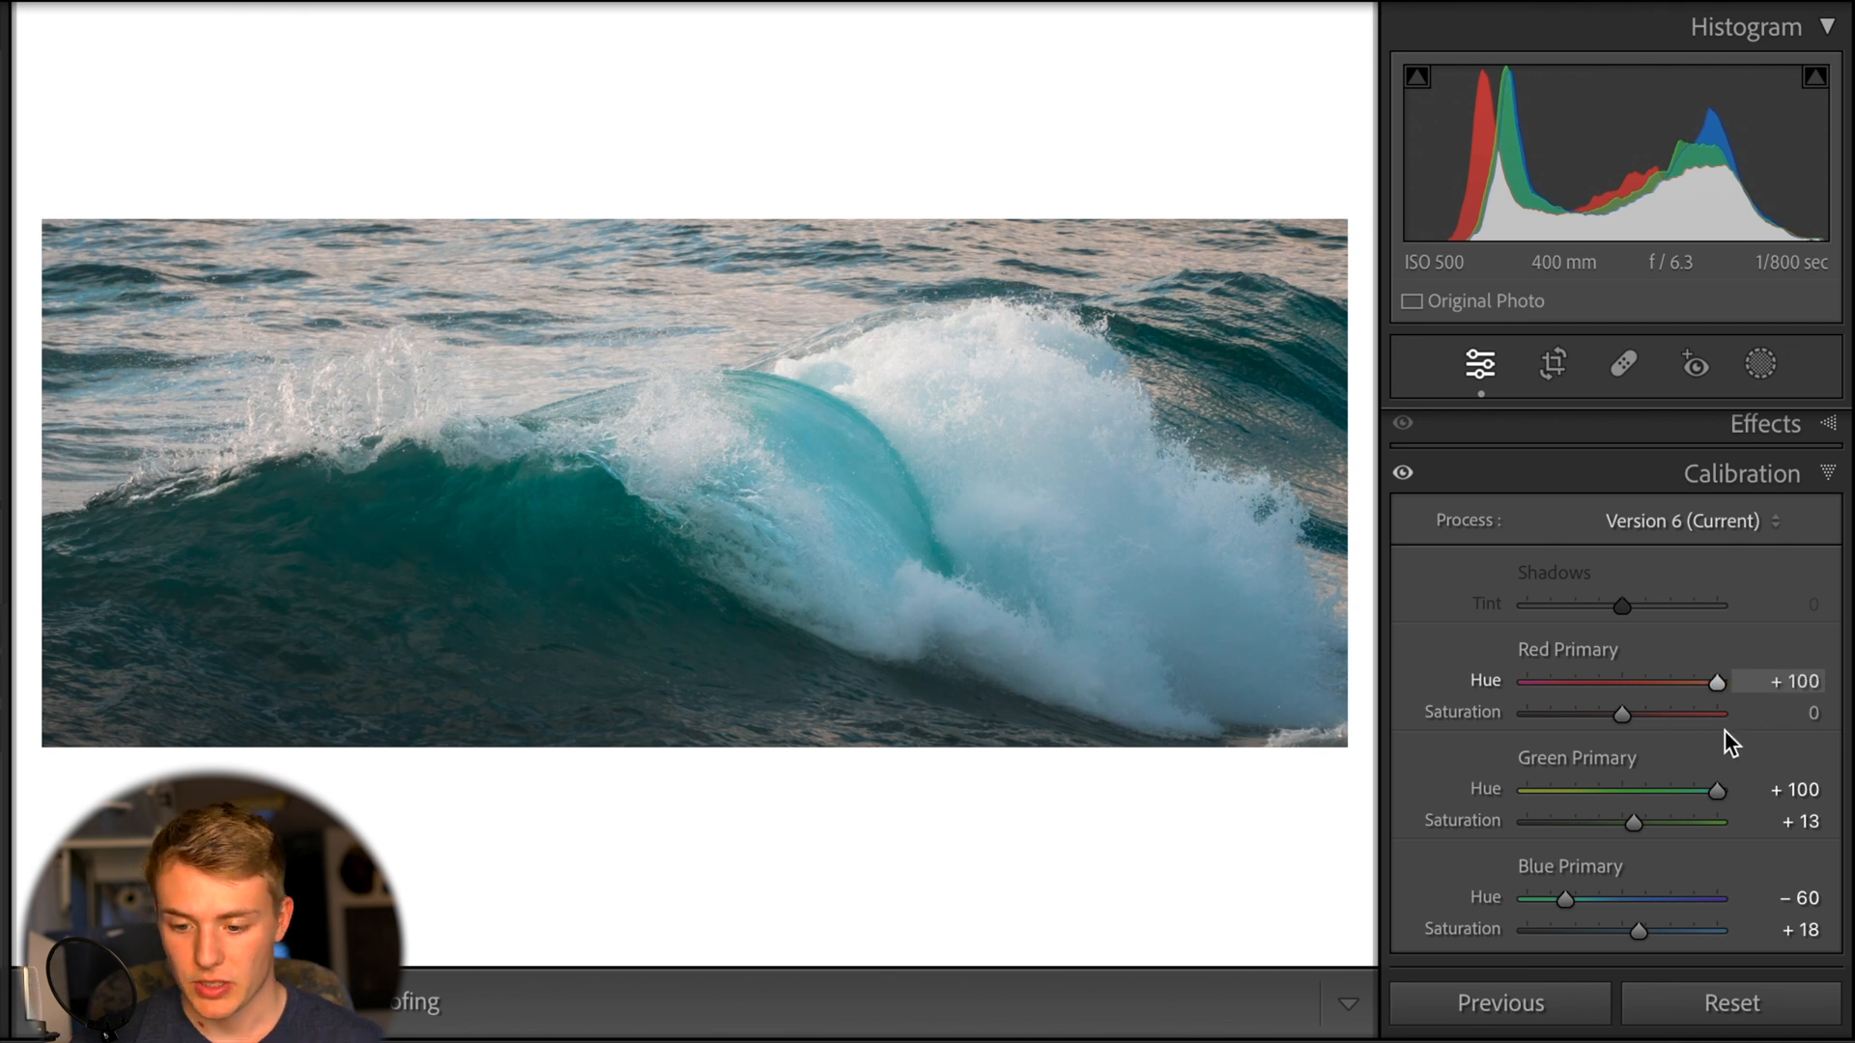
pyautogui.moveTo(1723, 680); pyautogui.dragTo(1716, 680)
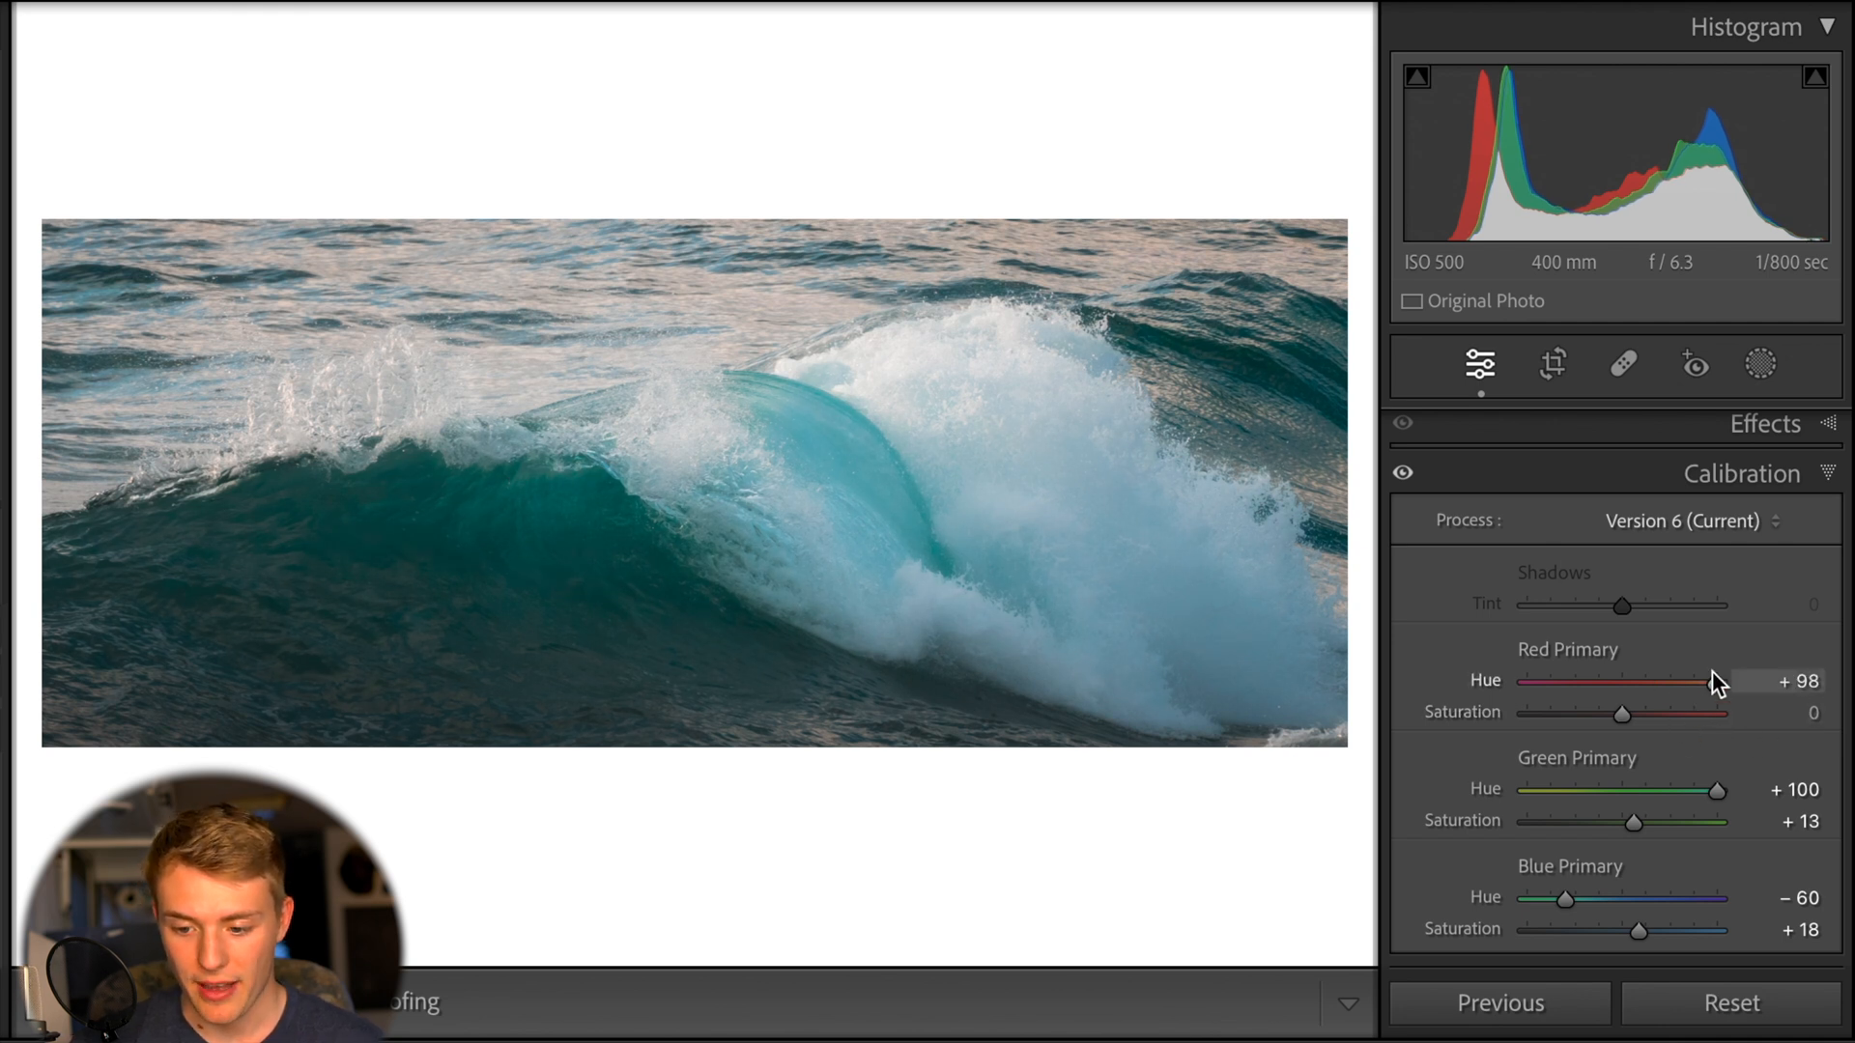
pyautogui.moveTo(1716, 680); pyautogui.dragTo(1740, 680)
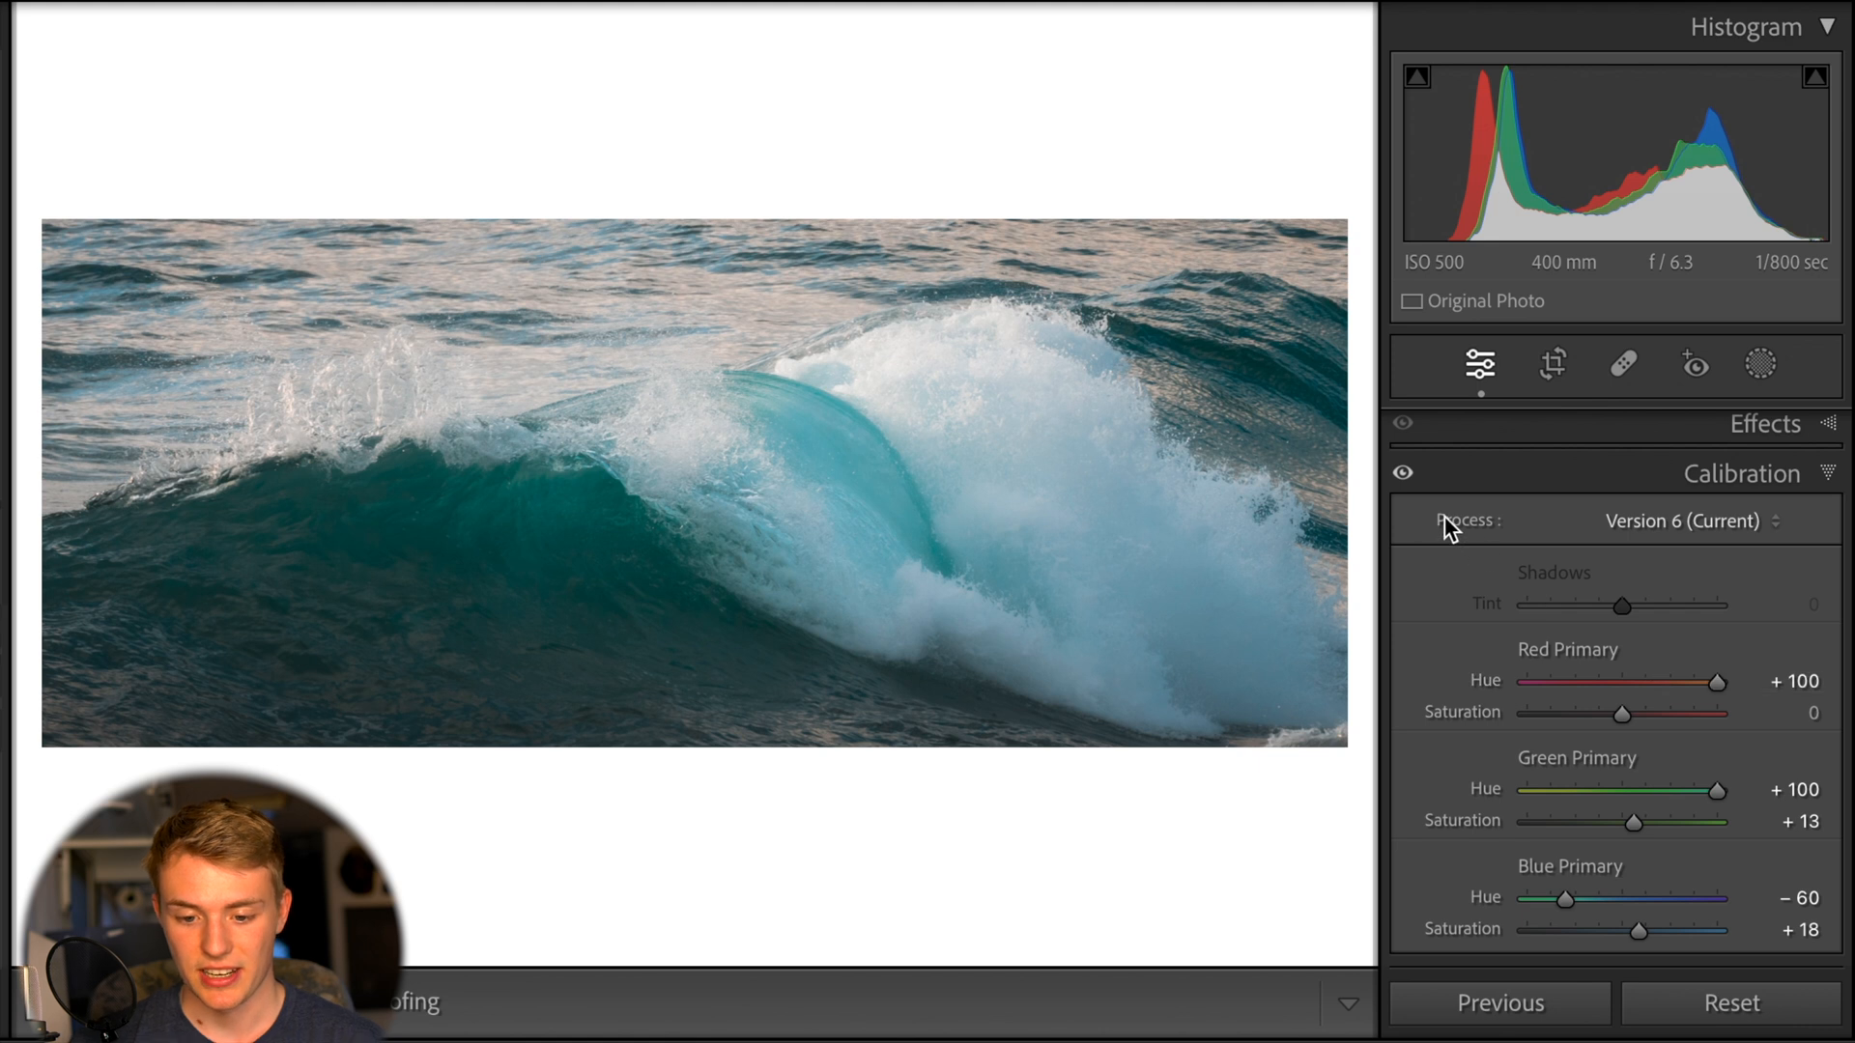
# Toggle the Calibration panel off and on twice to compare the wave photo
pyautogui.click(1402, 472)
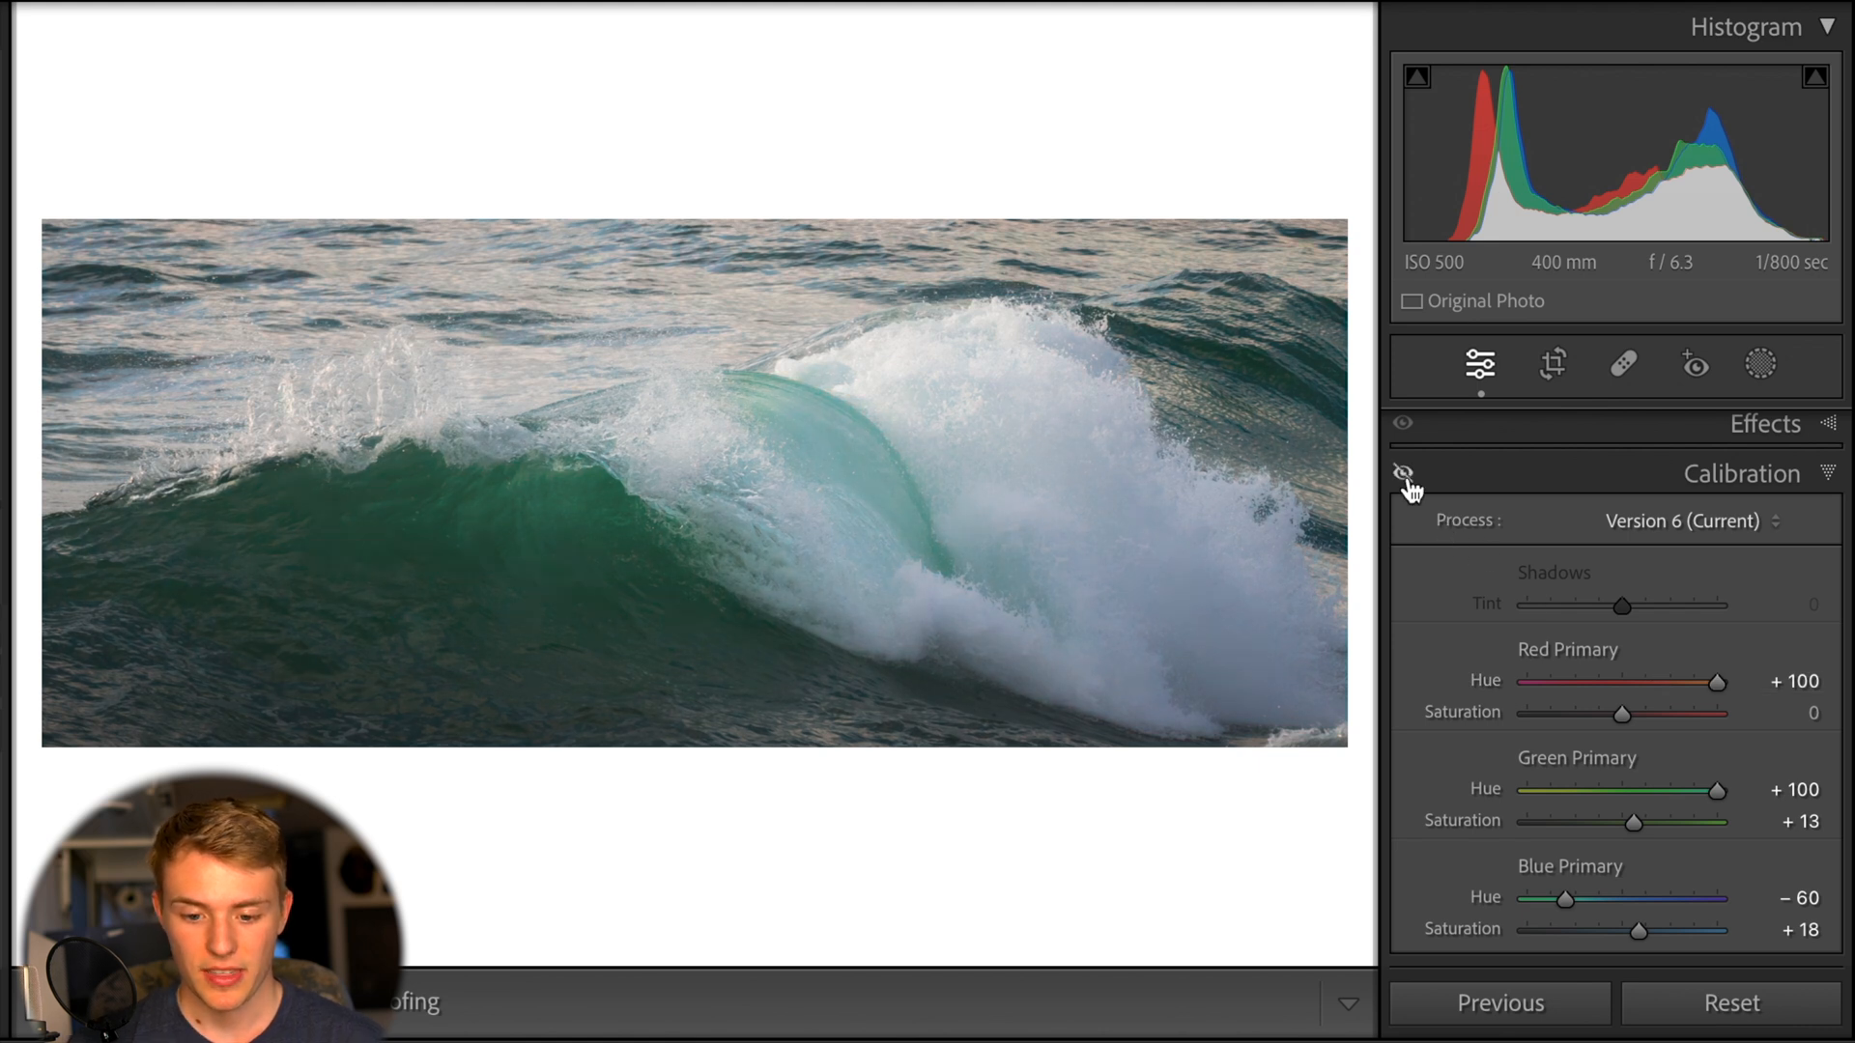
pyautogui.click(1402, 474)
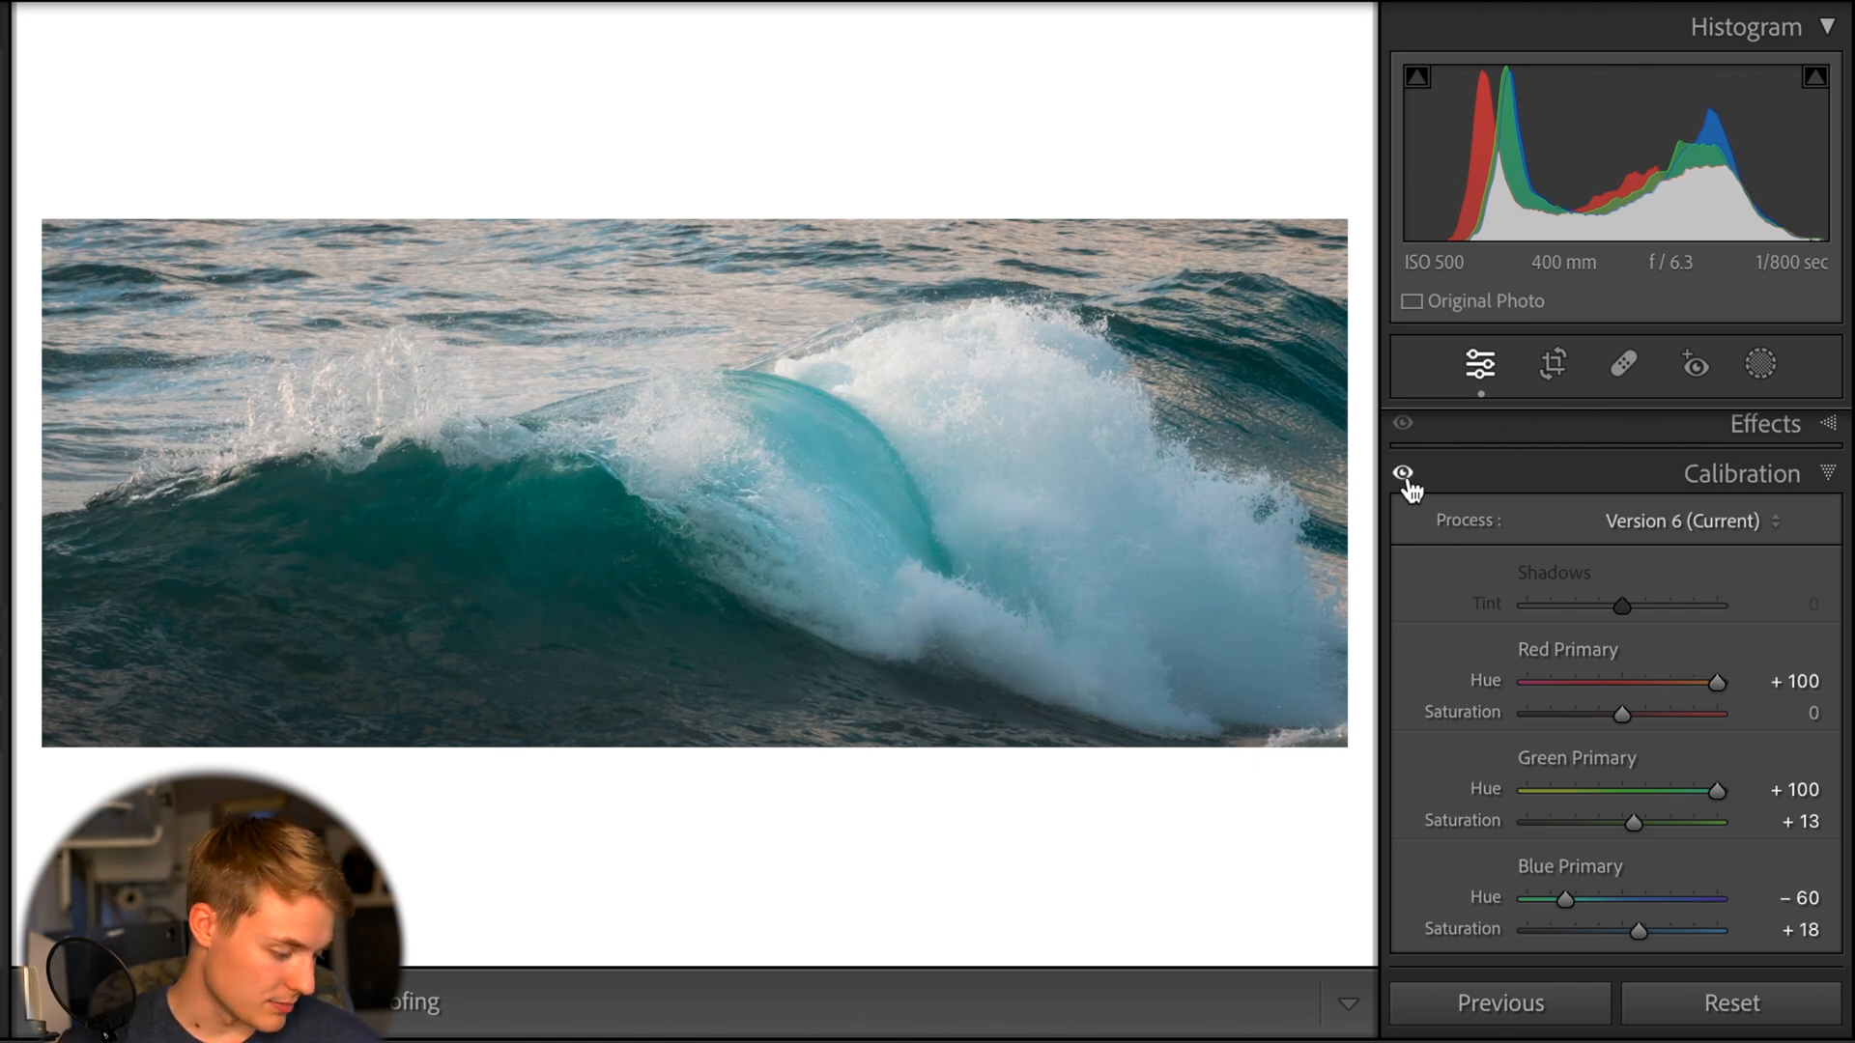
pyautogui.click(1403, 474)
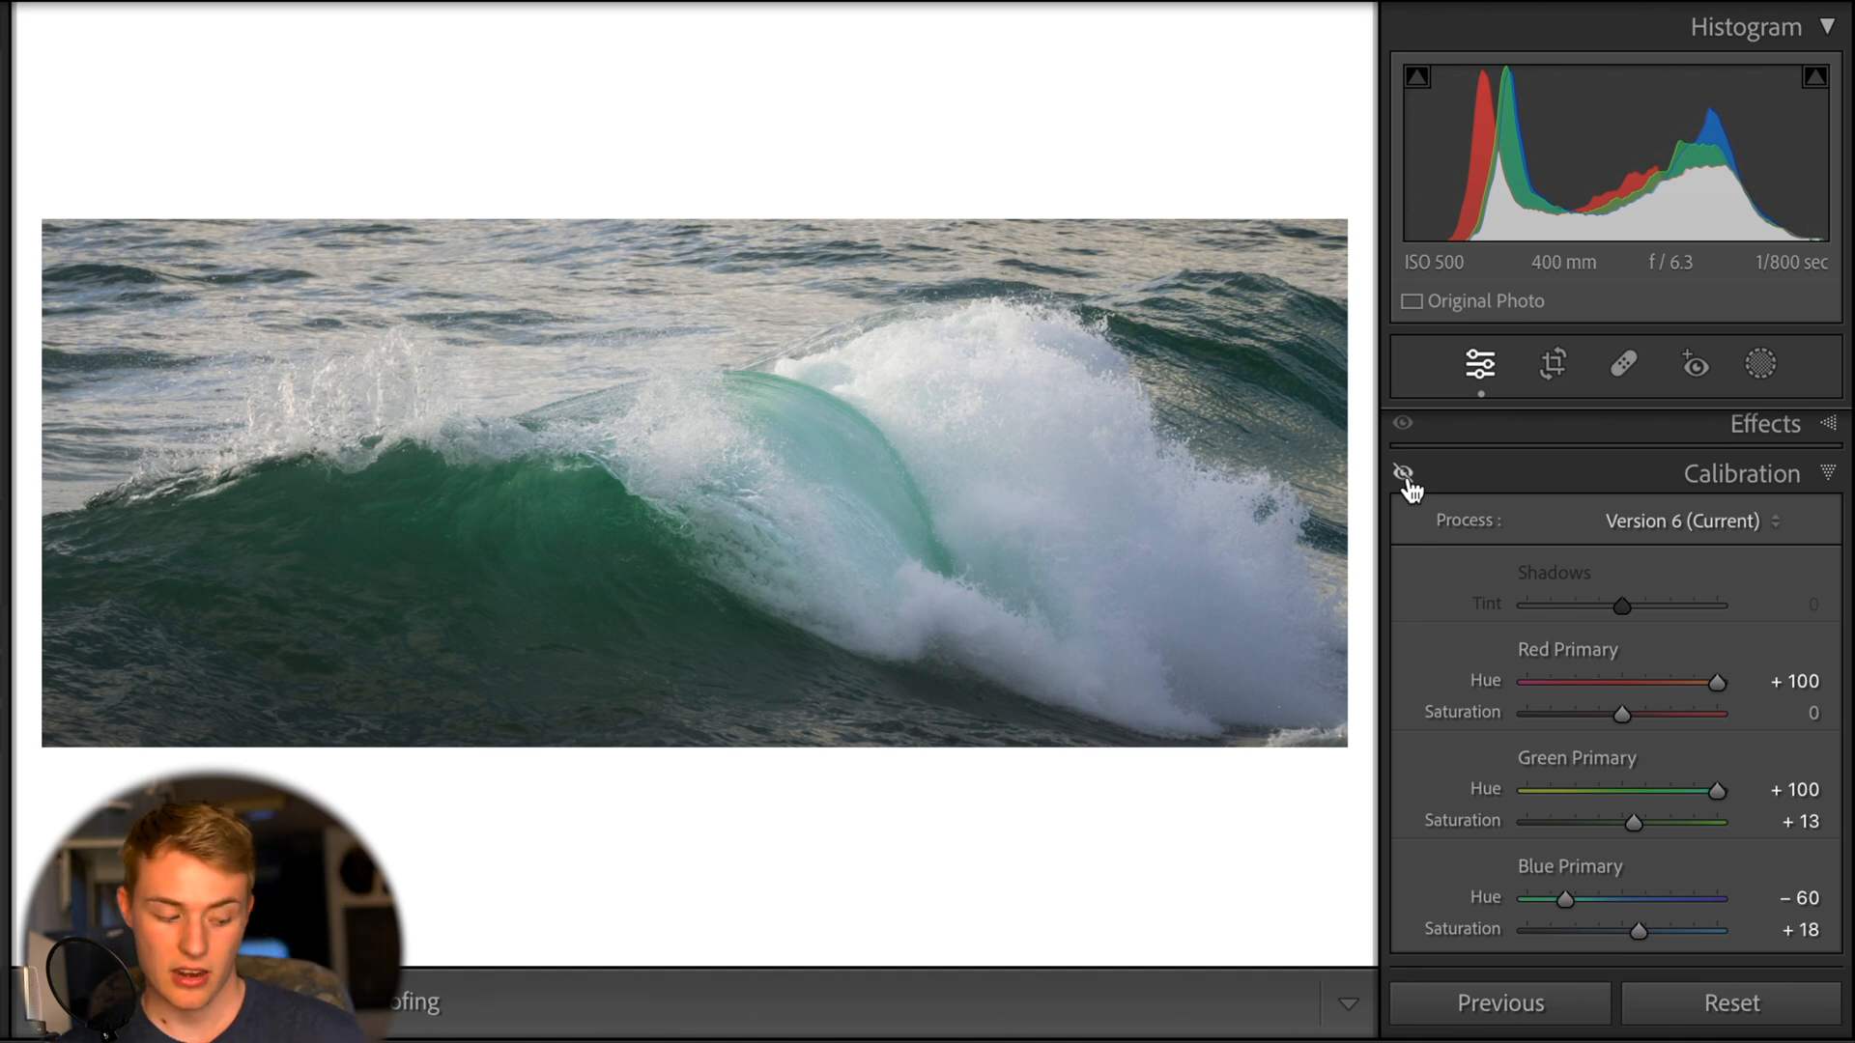
pyautogui.click(1404, 472)
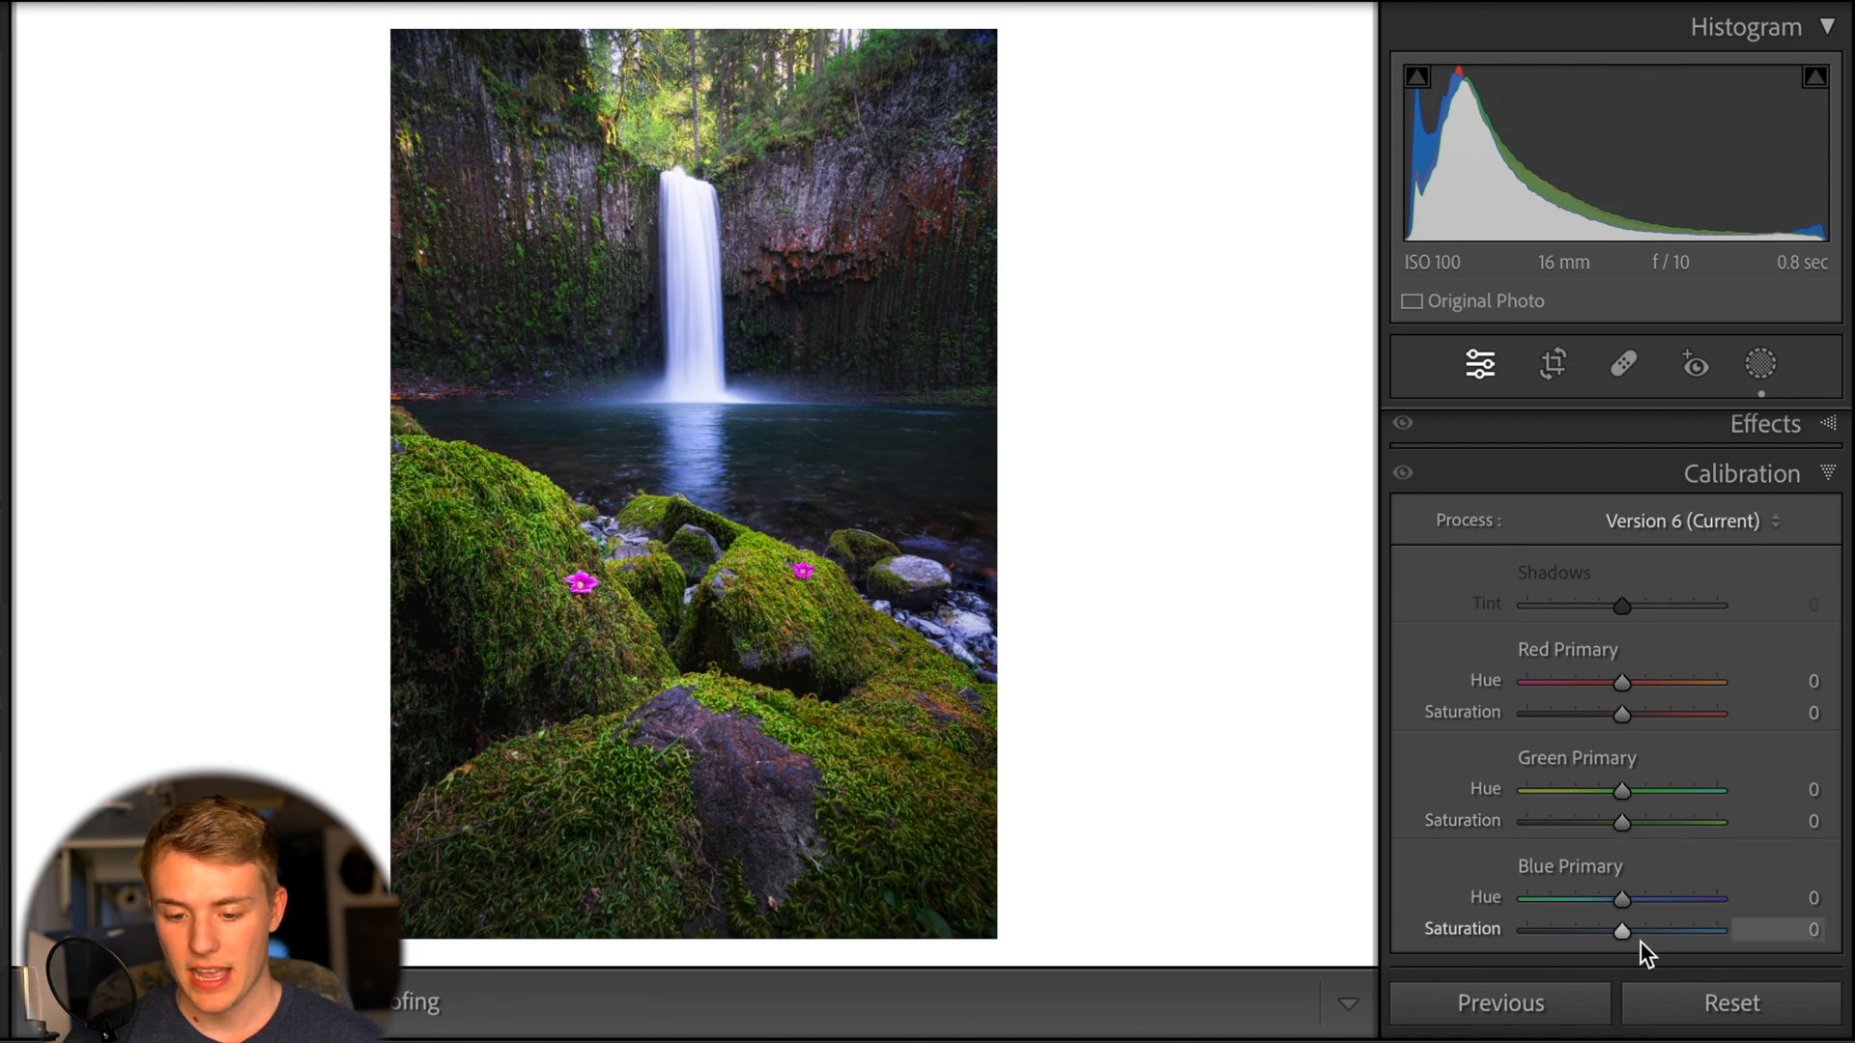
# Test the Blue Saturation and Red Hue sliders, settling Red Primary Hue at -14
pyautogui.moveTo(1622, 929); pyautogui.dragTo(1718, 930)
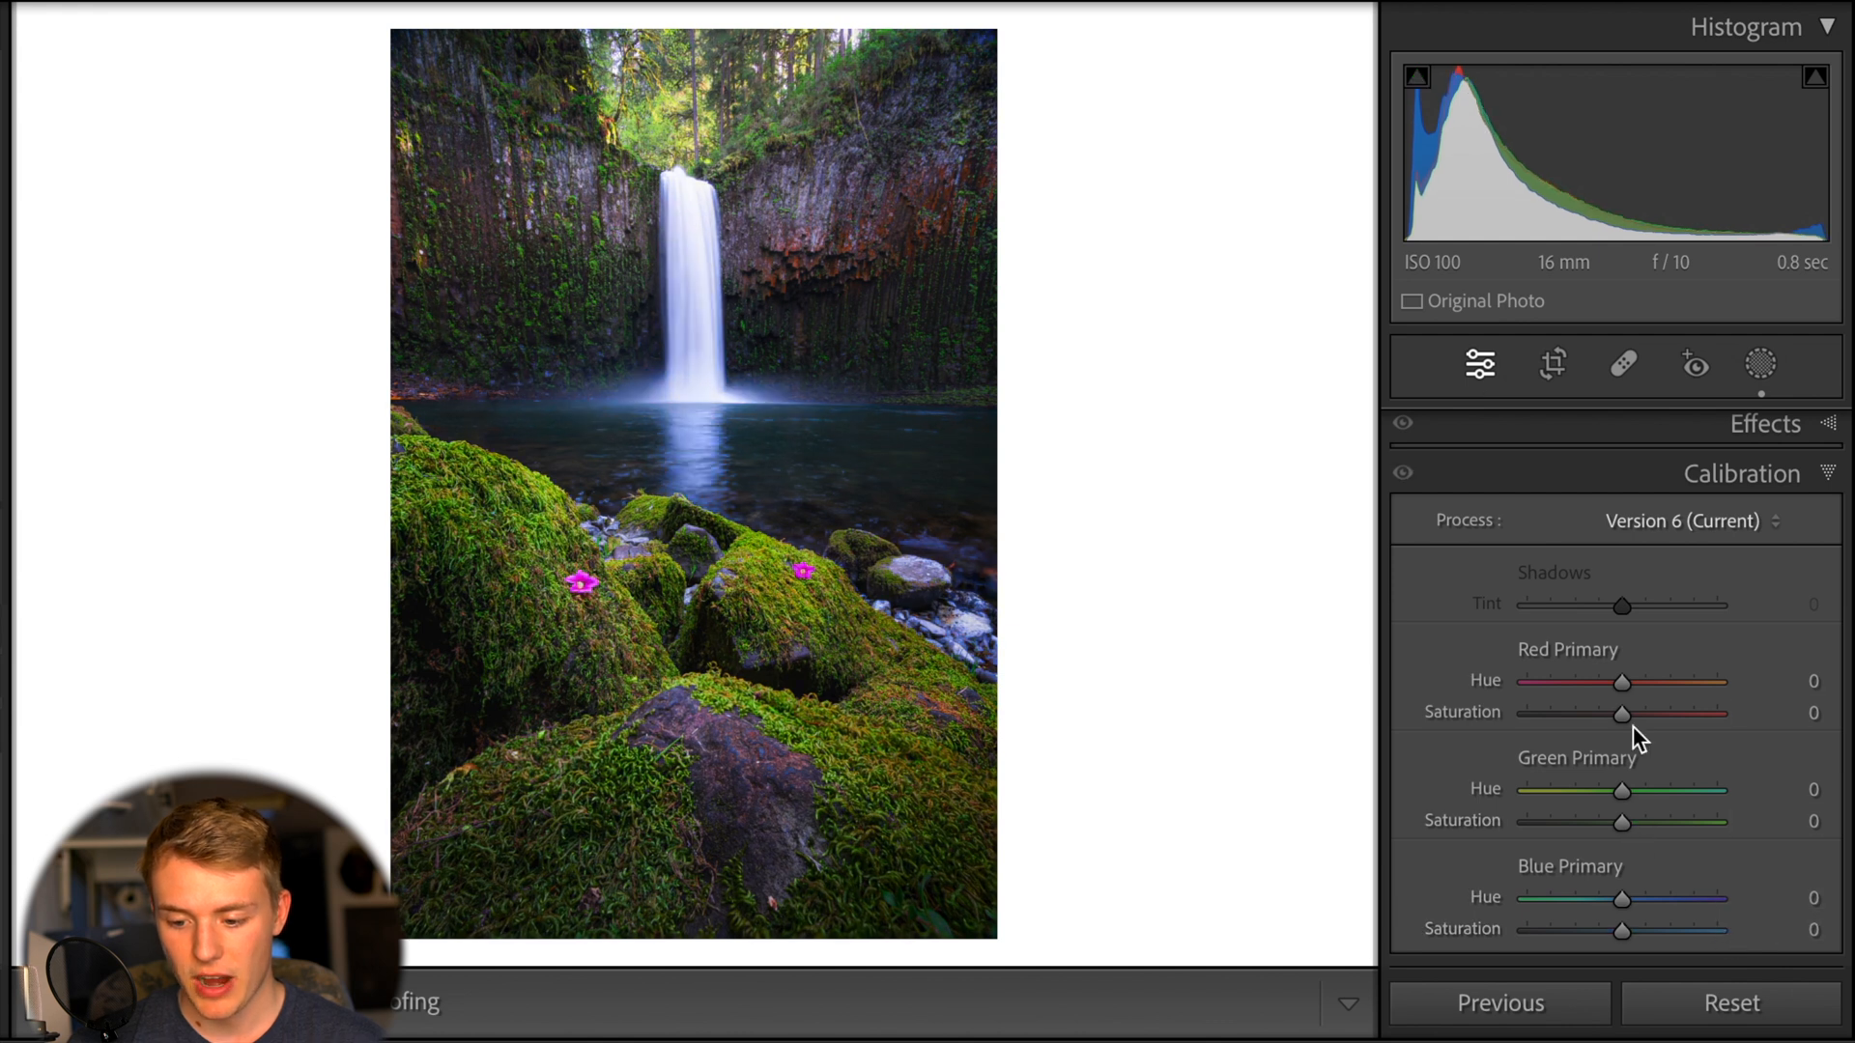
pyautogui.moveTo(1622, 681); pyautogui.dragTo(1699, 681)
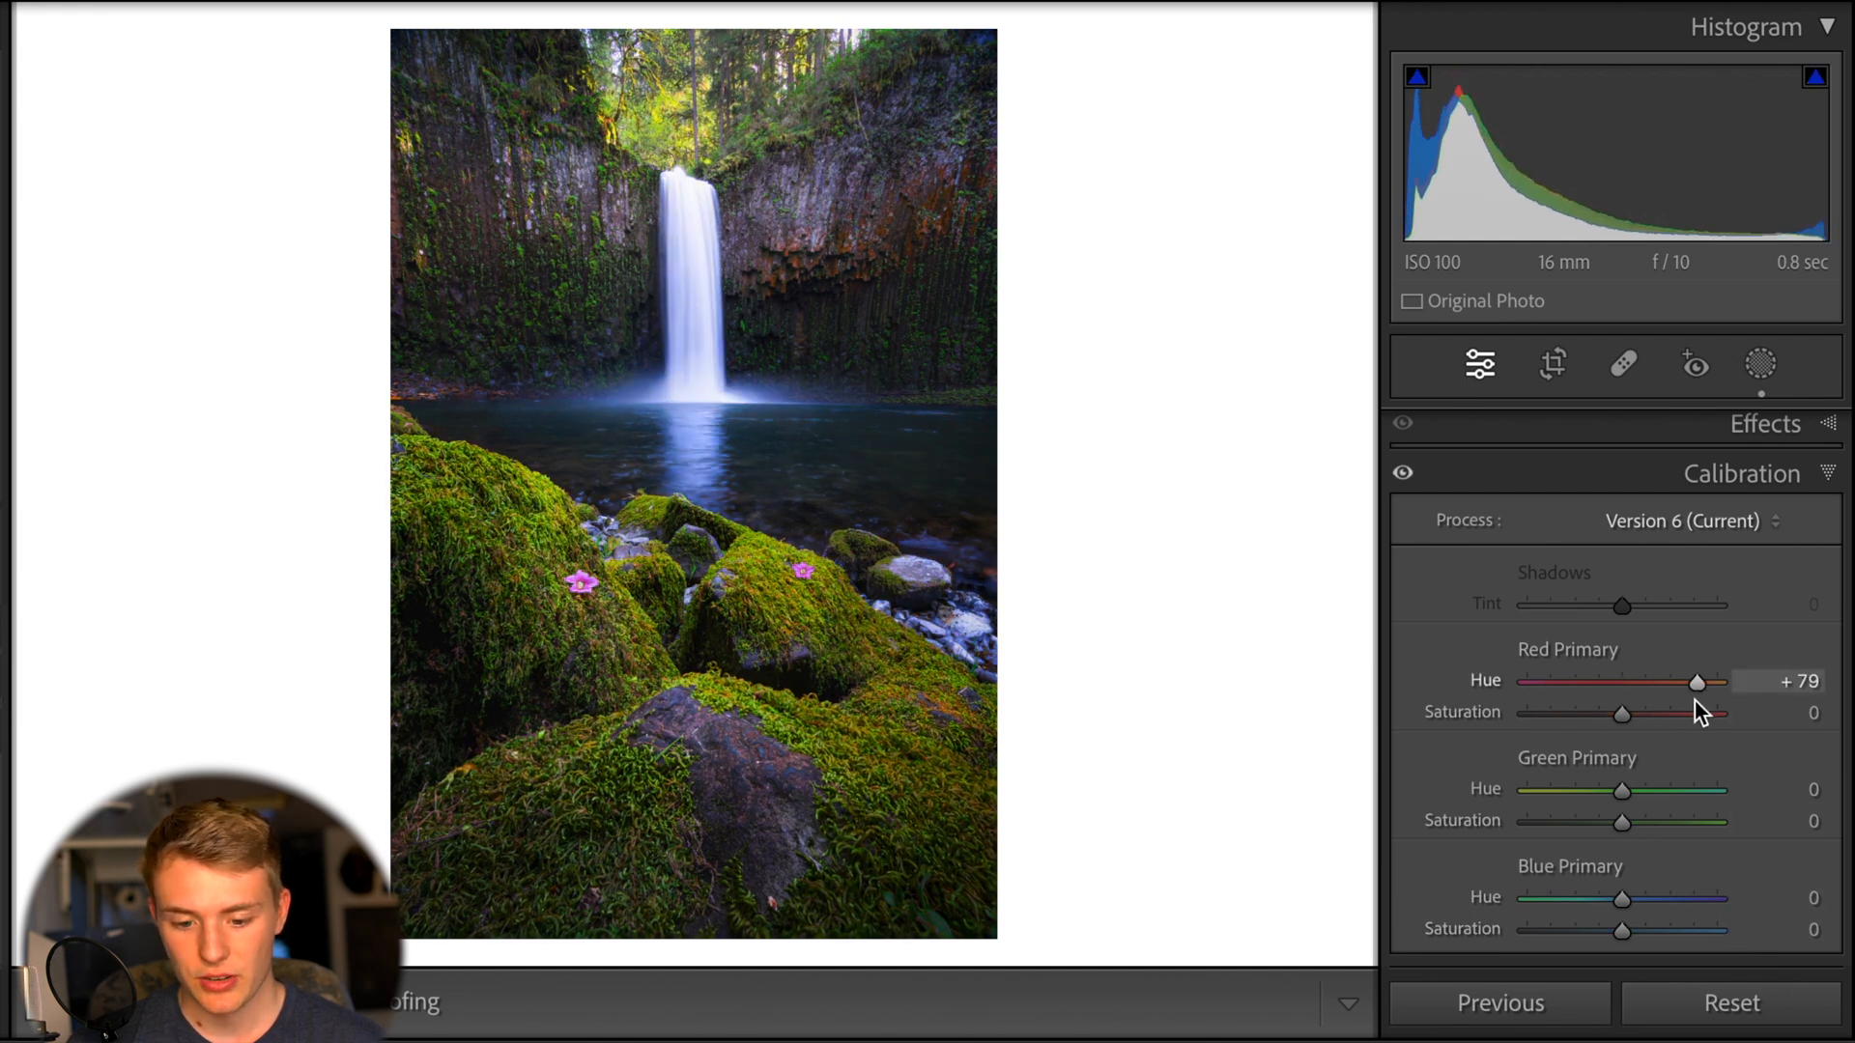
pyautogui.moveTo(1700, 681); pyautogui.dragTo(1622, 682)
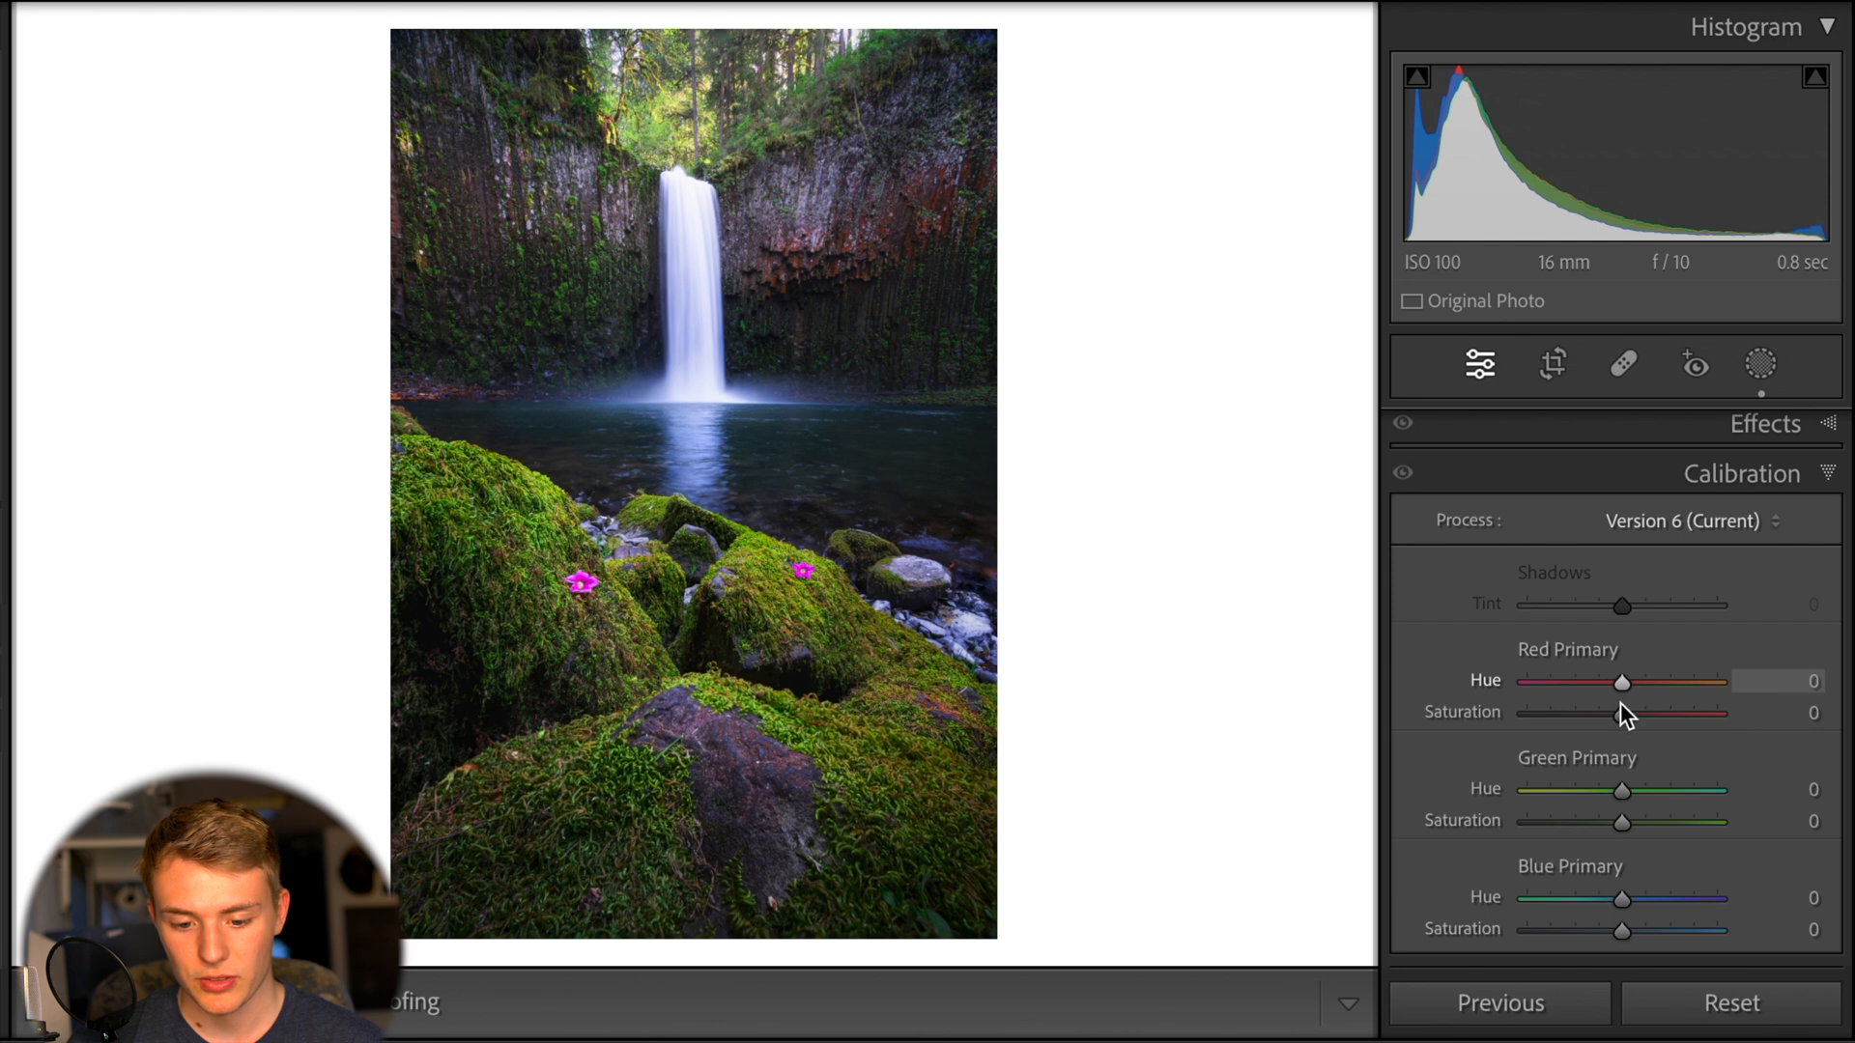
pyautogui.moveTo(1622, 682); pyautogui.dragTo(1528, 681)
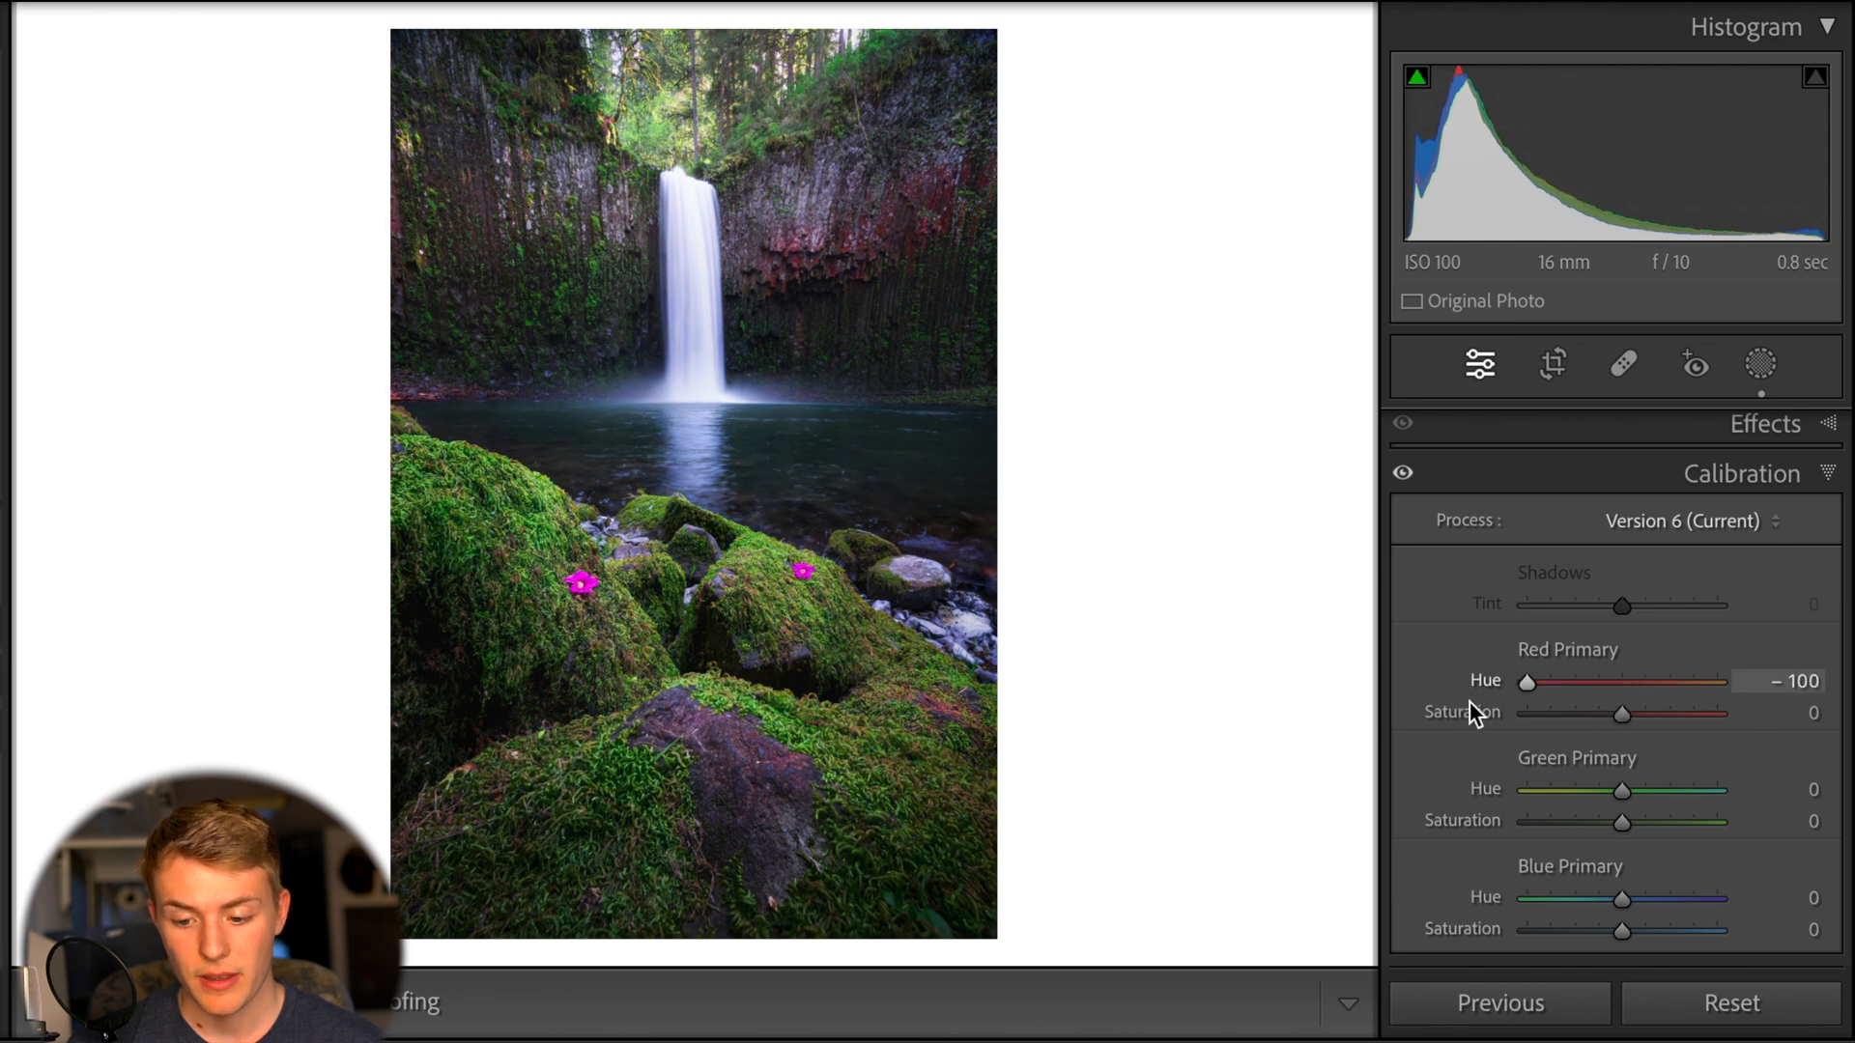
pyautogui.moveTo(1528, 680); pyautogui.dragTo(1607, 680)
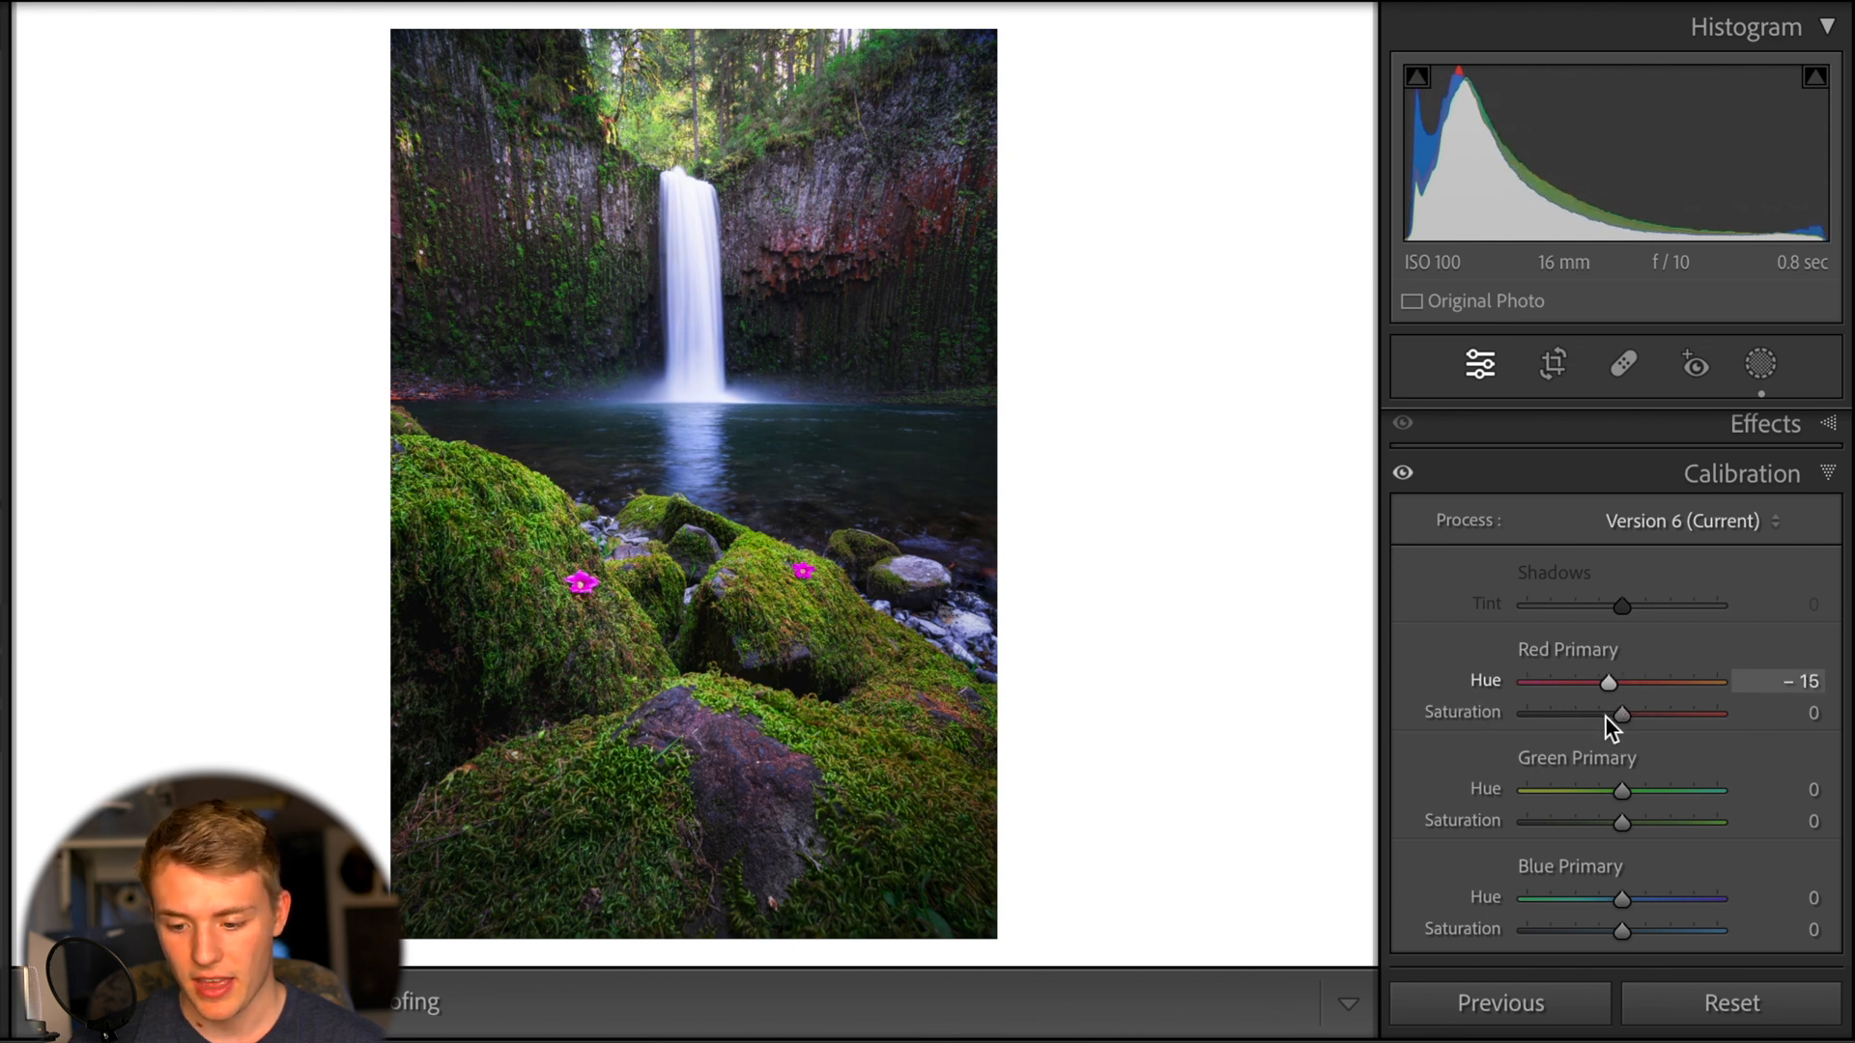
# Set Green Primary Hue to +3 and Green Primary Saturation to +25
pyautogui.moveTo(1623, 790); pyautogui.dragTo(1557, 790)
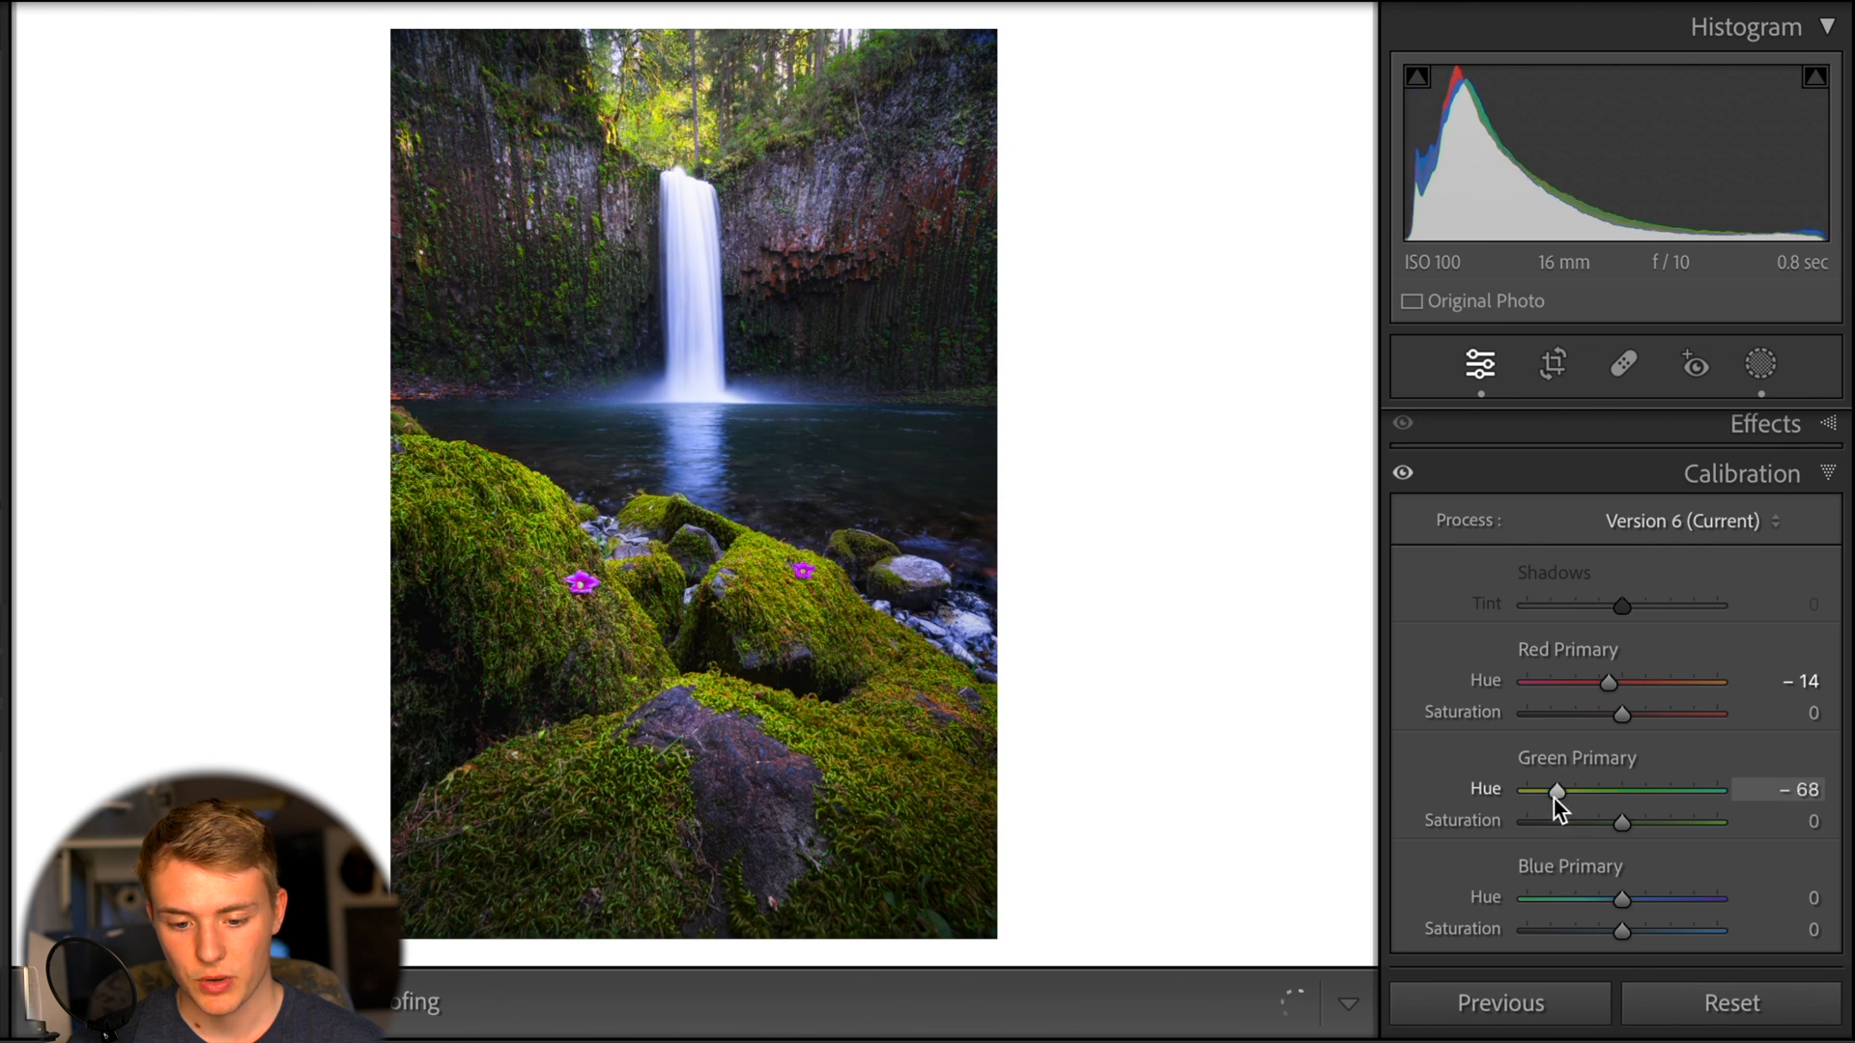
pyautogui.moveTo(1557, 791); pyautogui.dragTo(1640, 791)
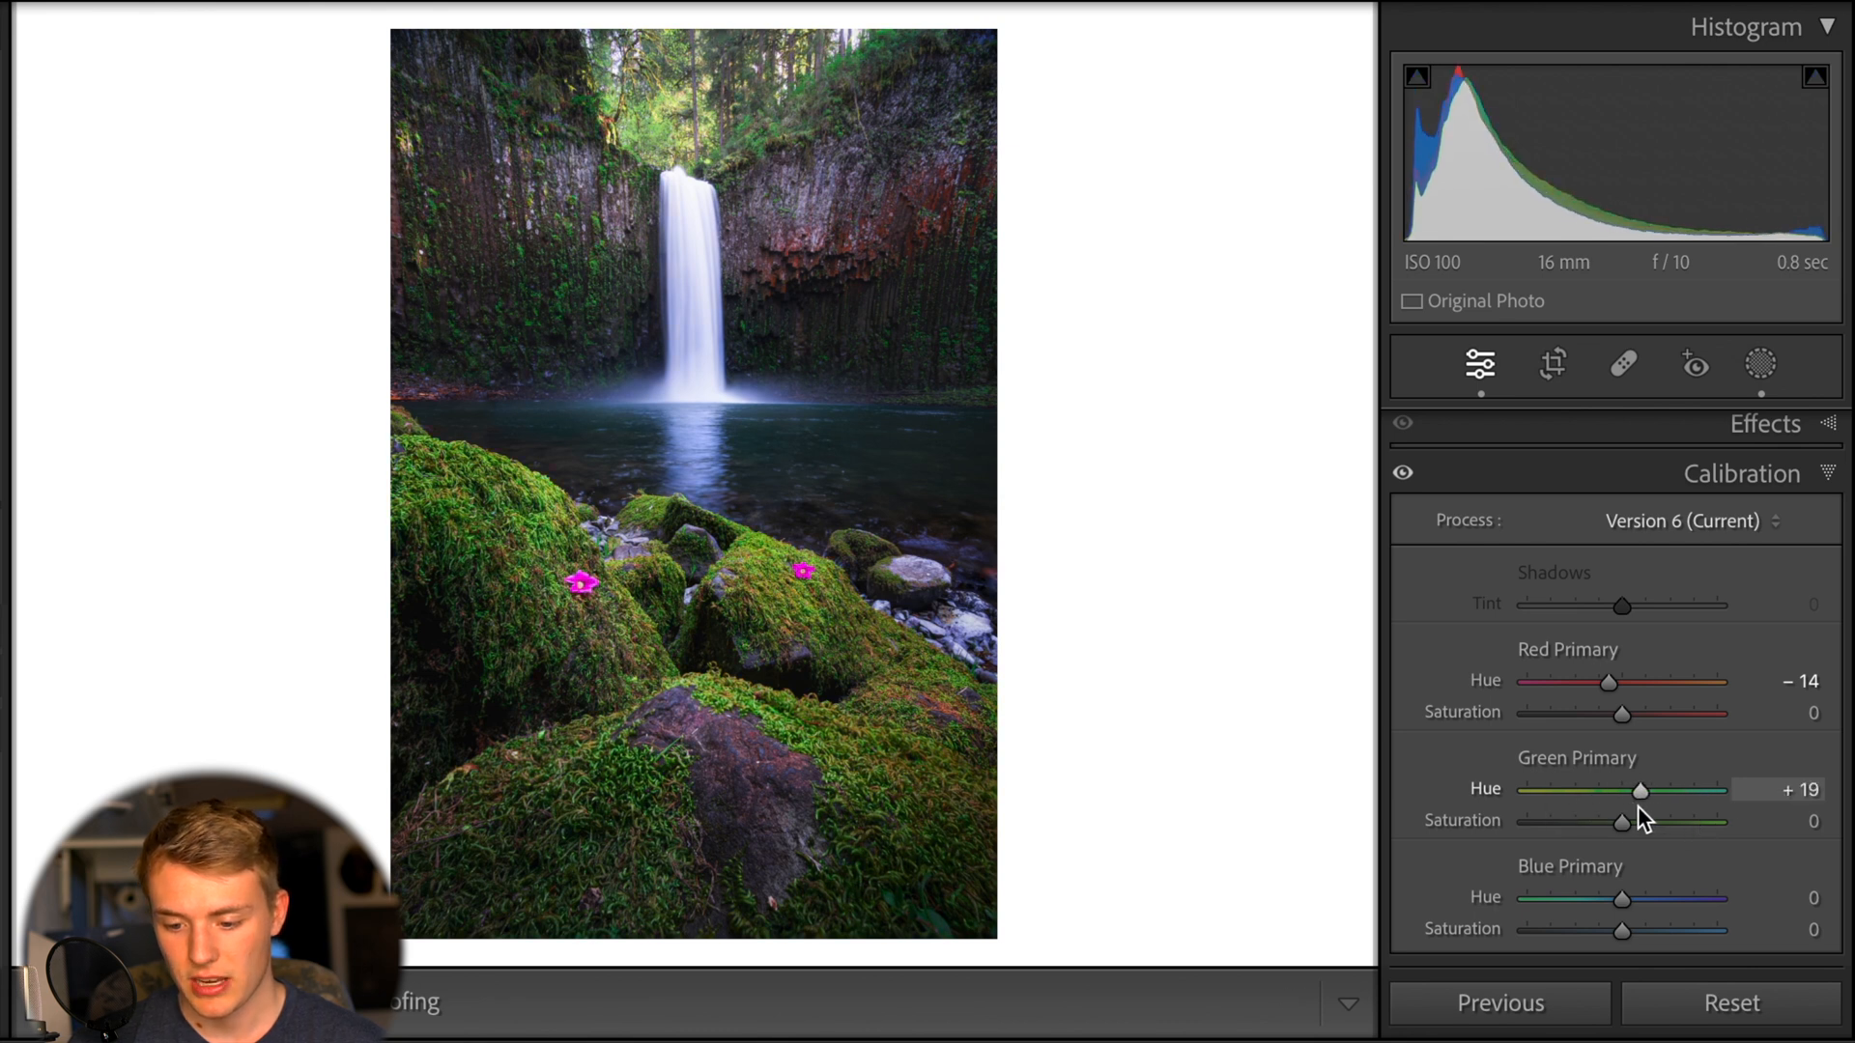
pyautogui.moveTo(1622, 821); pyautogui.dragTo(1680, 822)
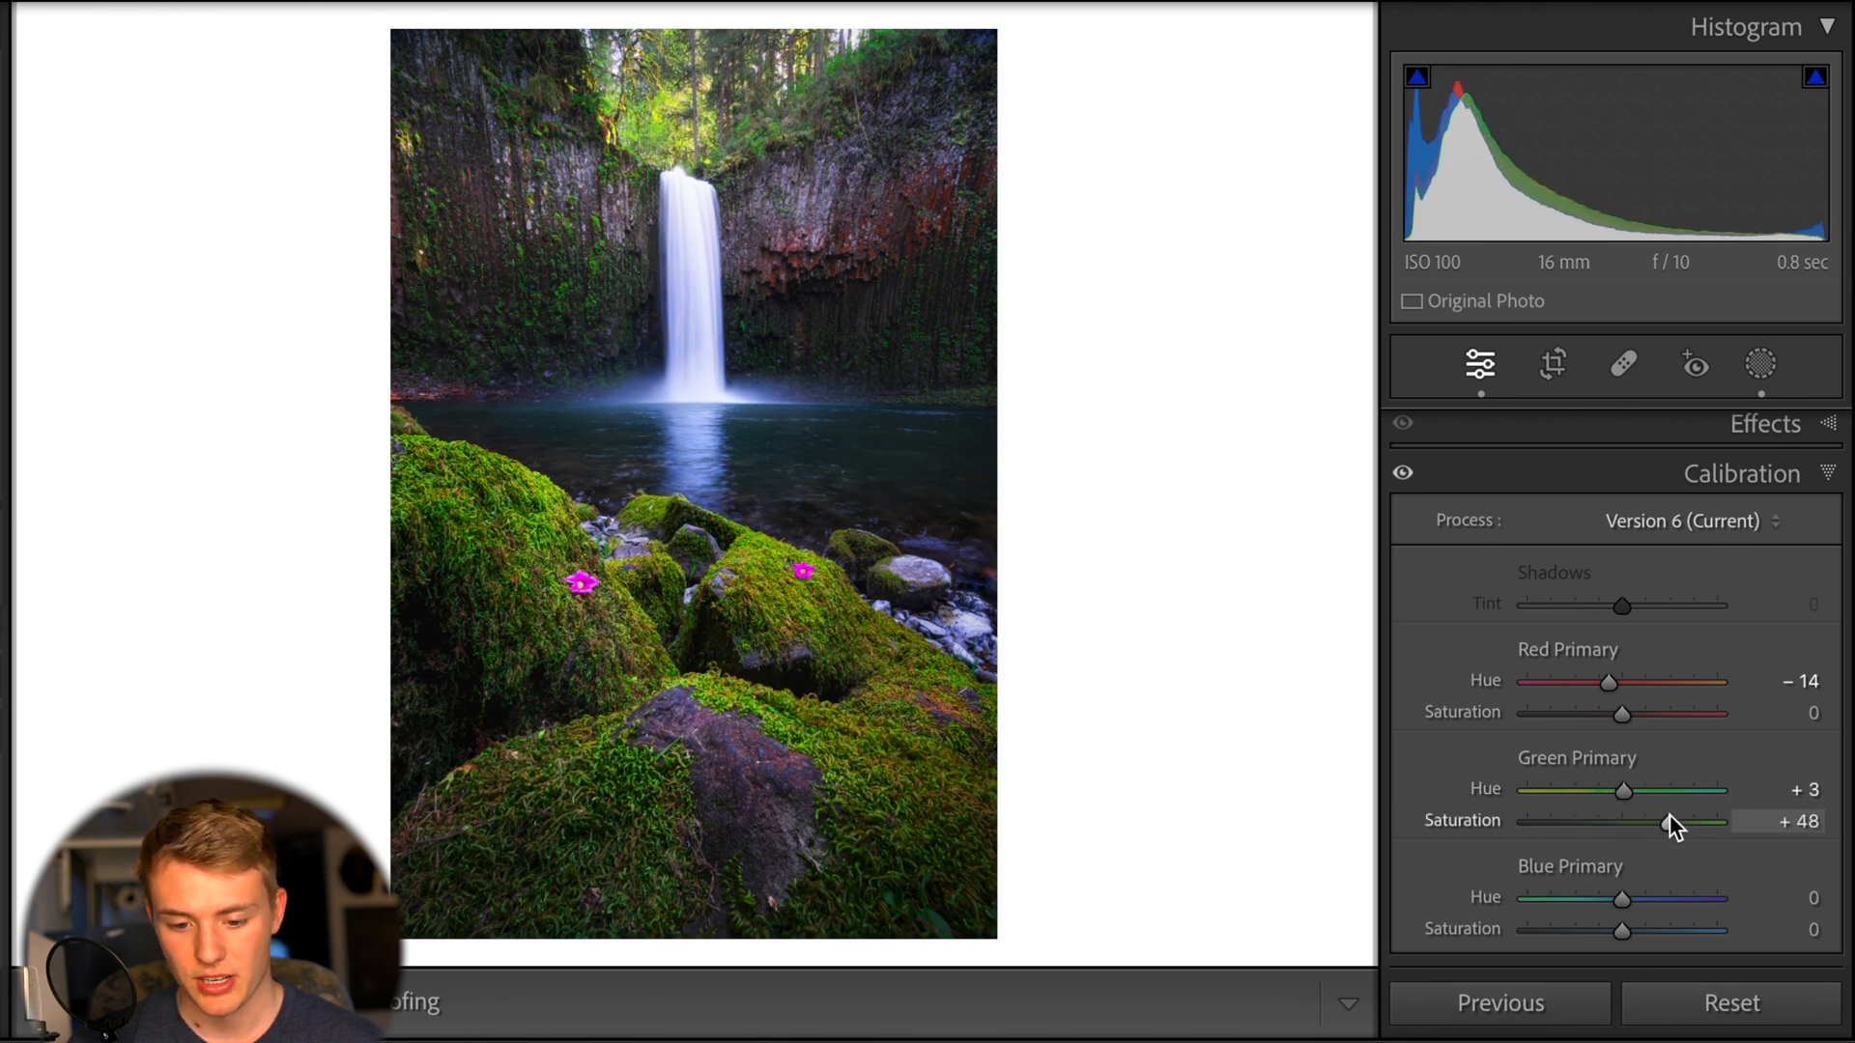
pyautogui.moveTo(1675, 821); pyautogui.dragTo(1645, 821)
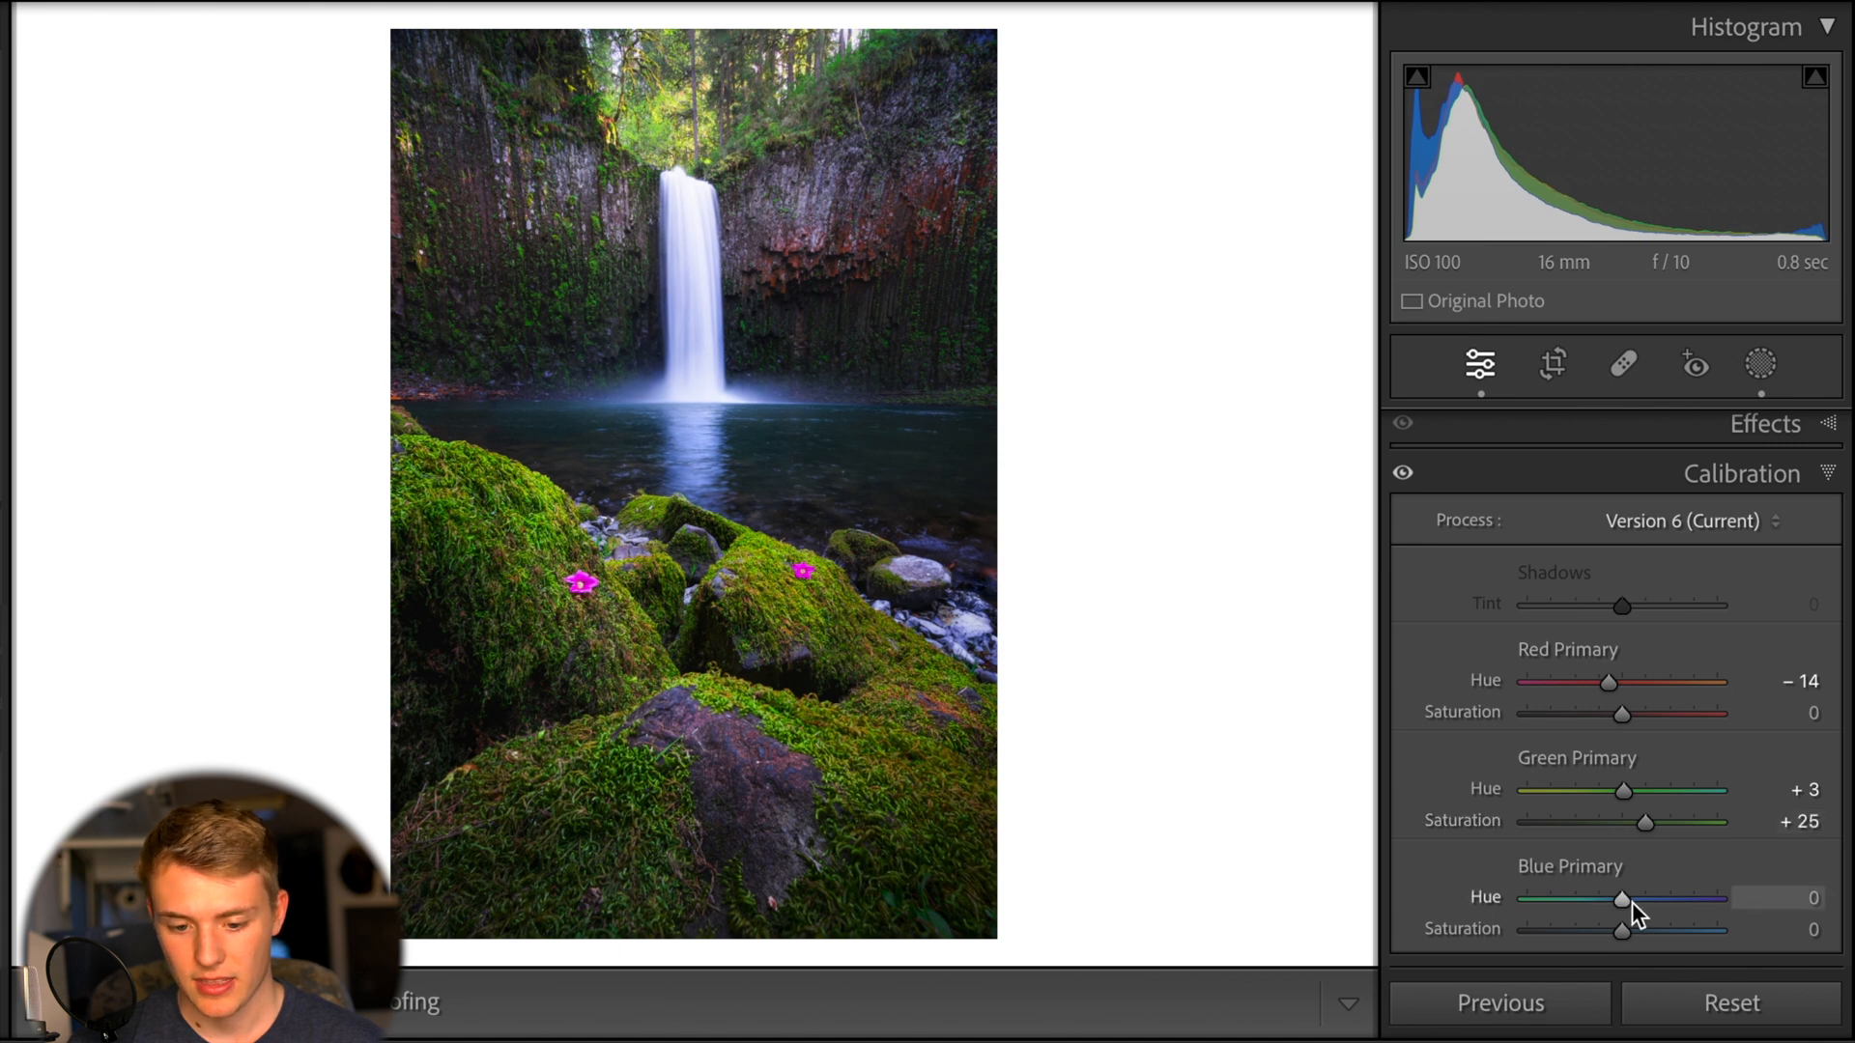
# Sweep Blue Primary Hue, set it to +6, and raise Blue Saturation slightly
pyautogui.moveTo(1622, 900); pyautogui.dragTo(1665, 900)
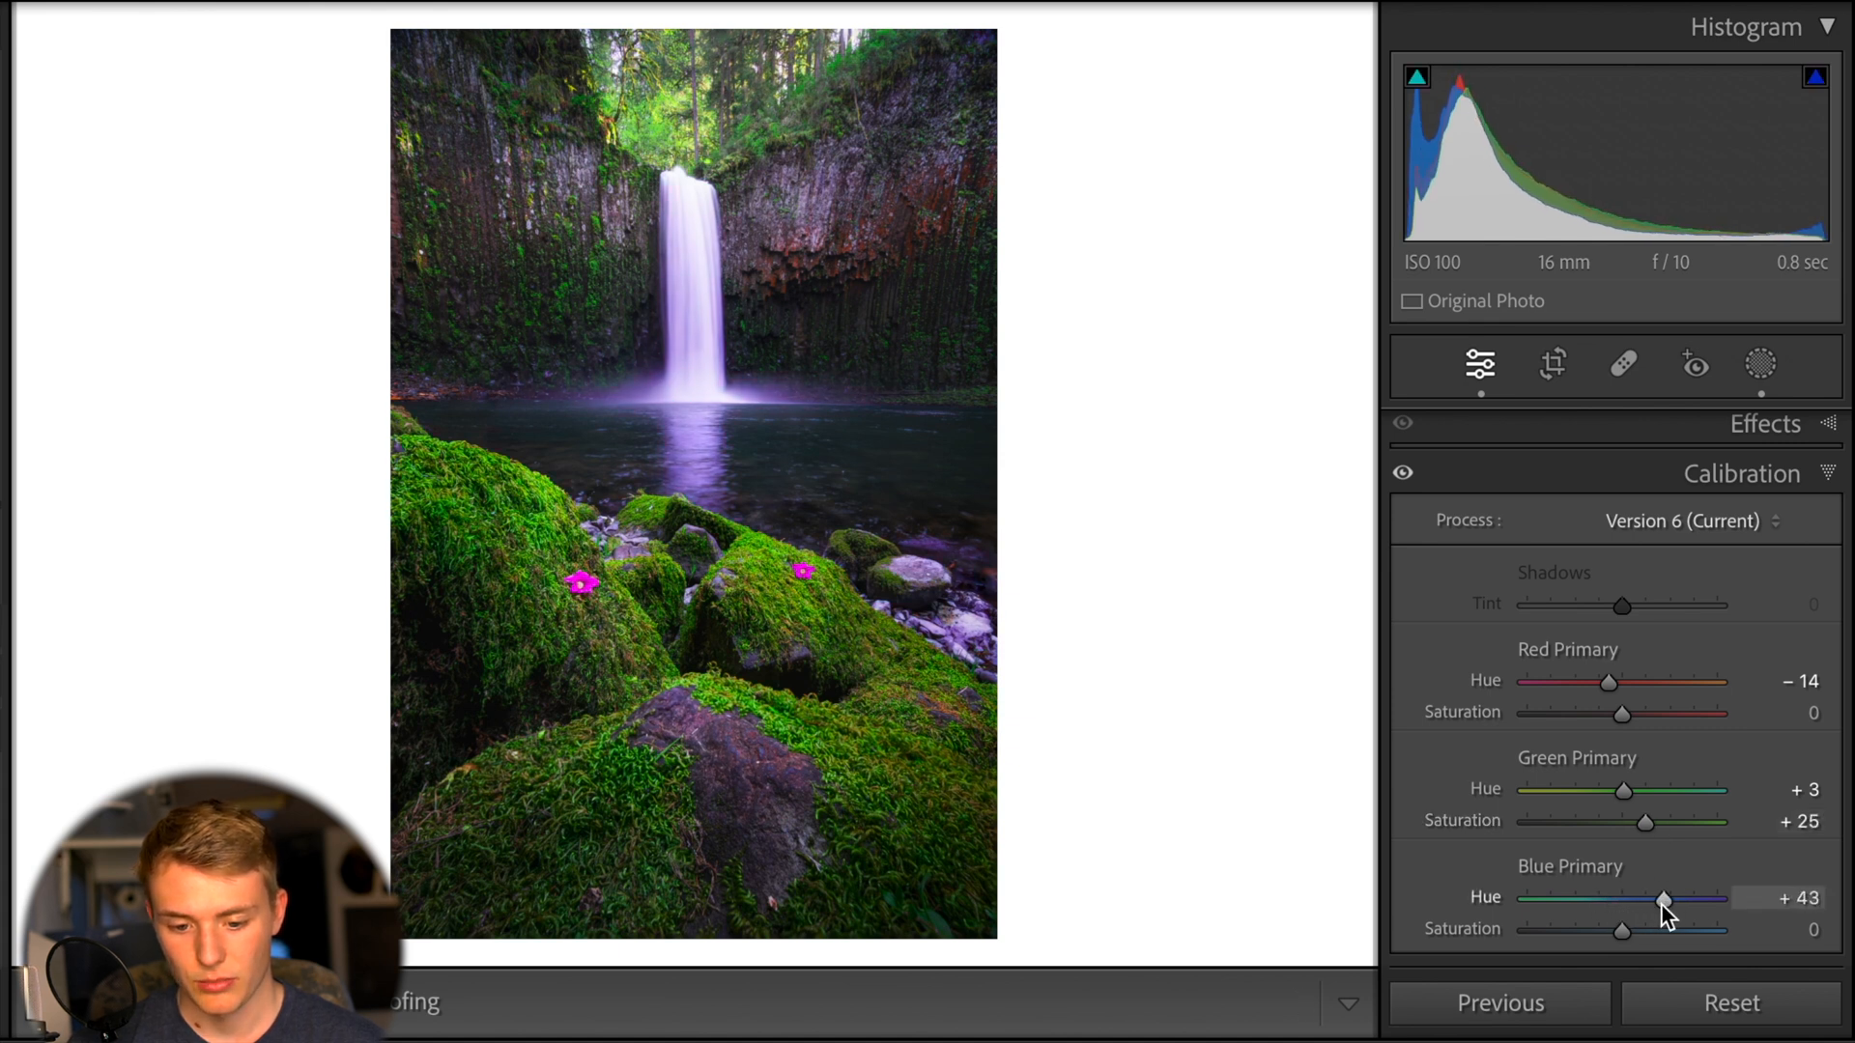
pyautogui.moveTo(1662, 897); pyautogui.dragTo(1617, 897)
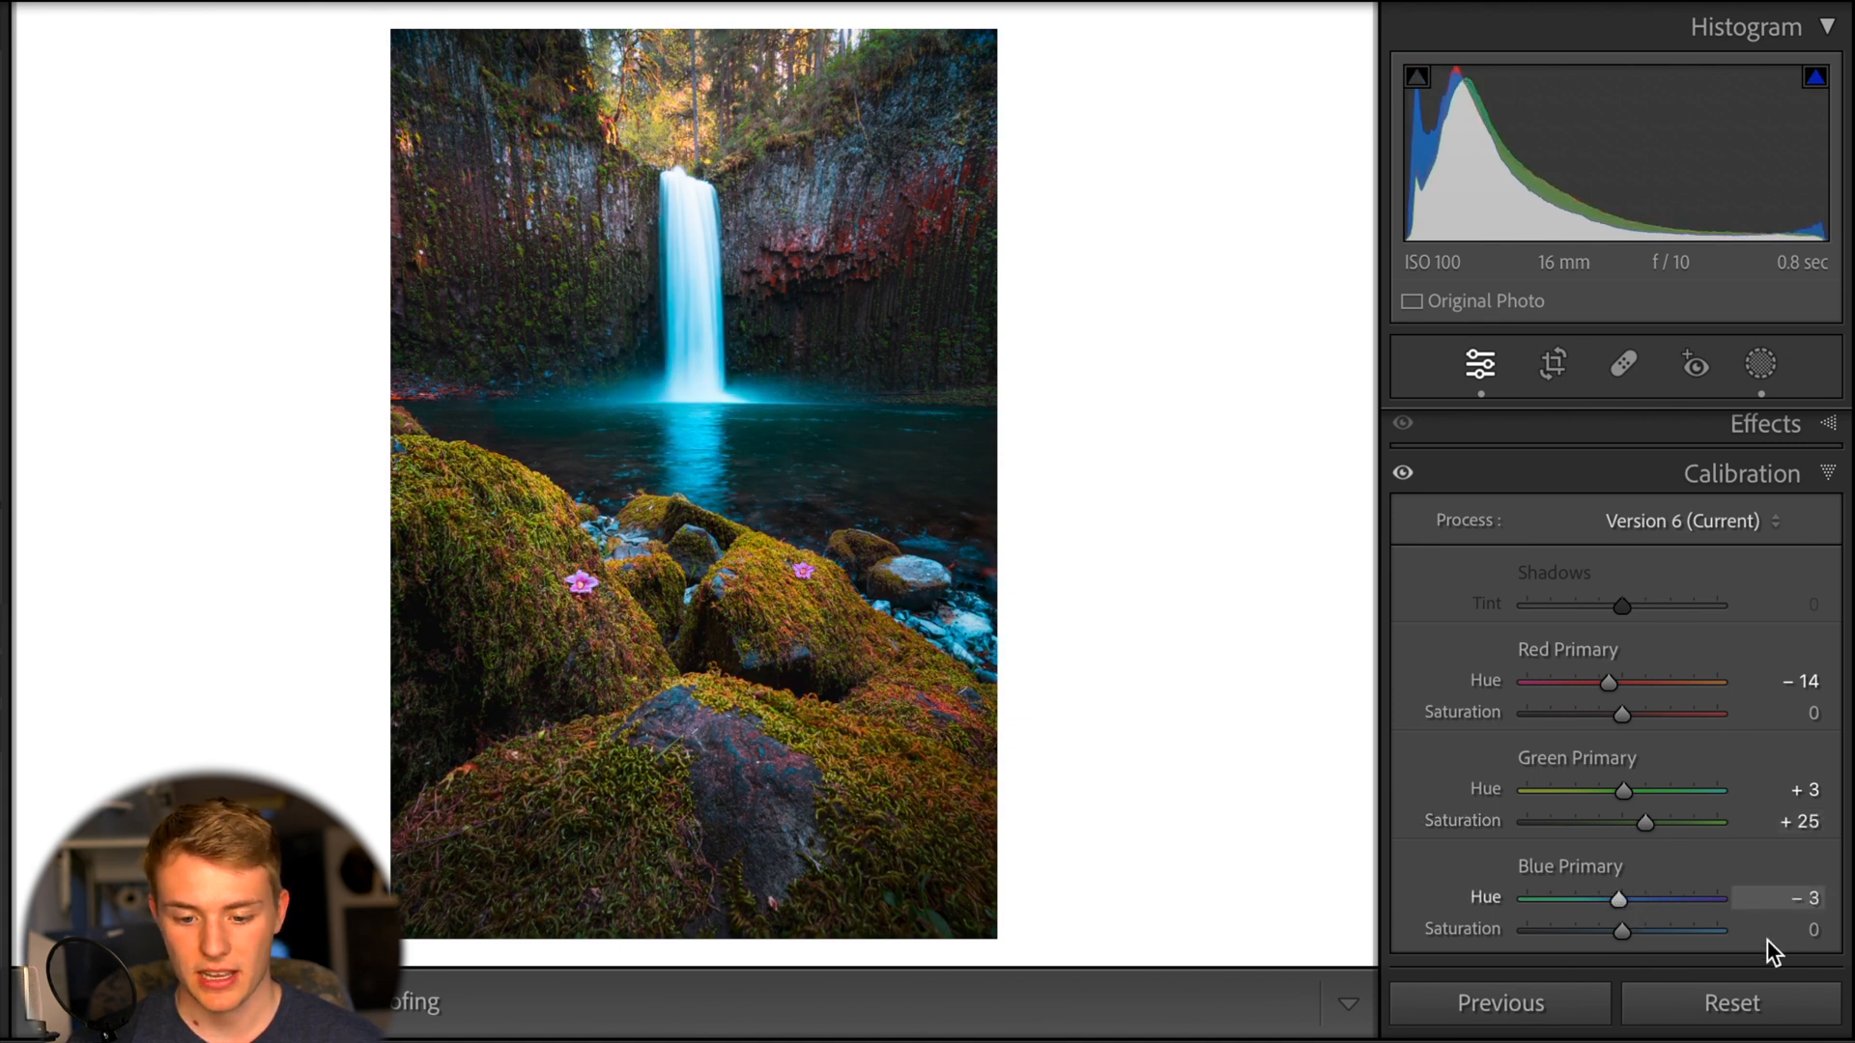
pyautogui.moveTo(1621, 898); pyautogui.dragTo(1718, 897)
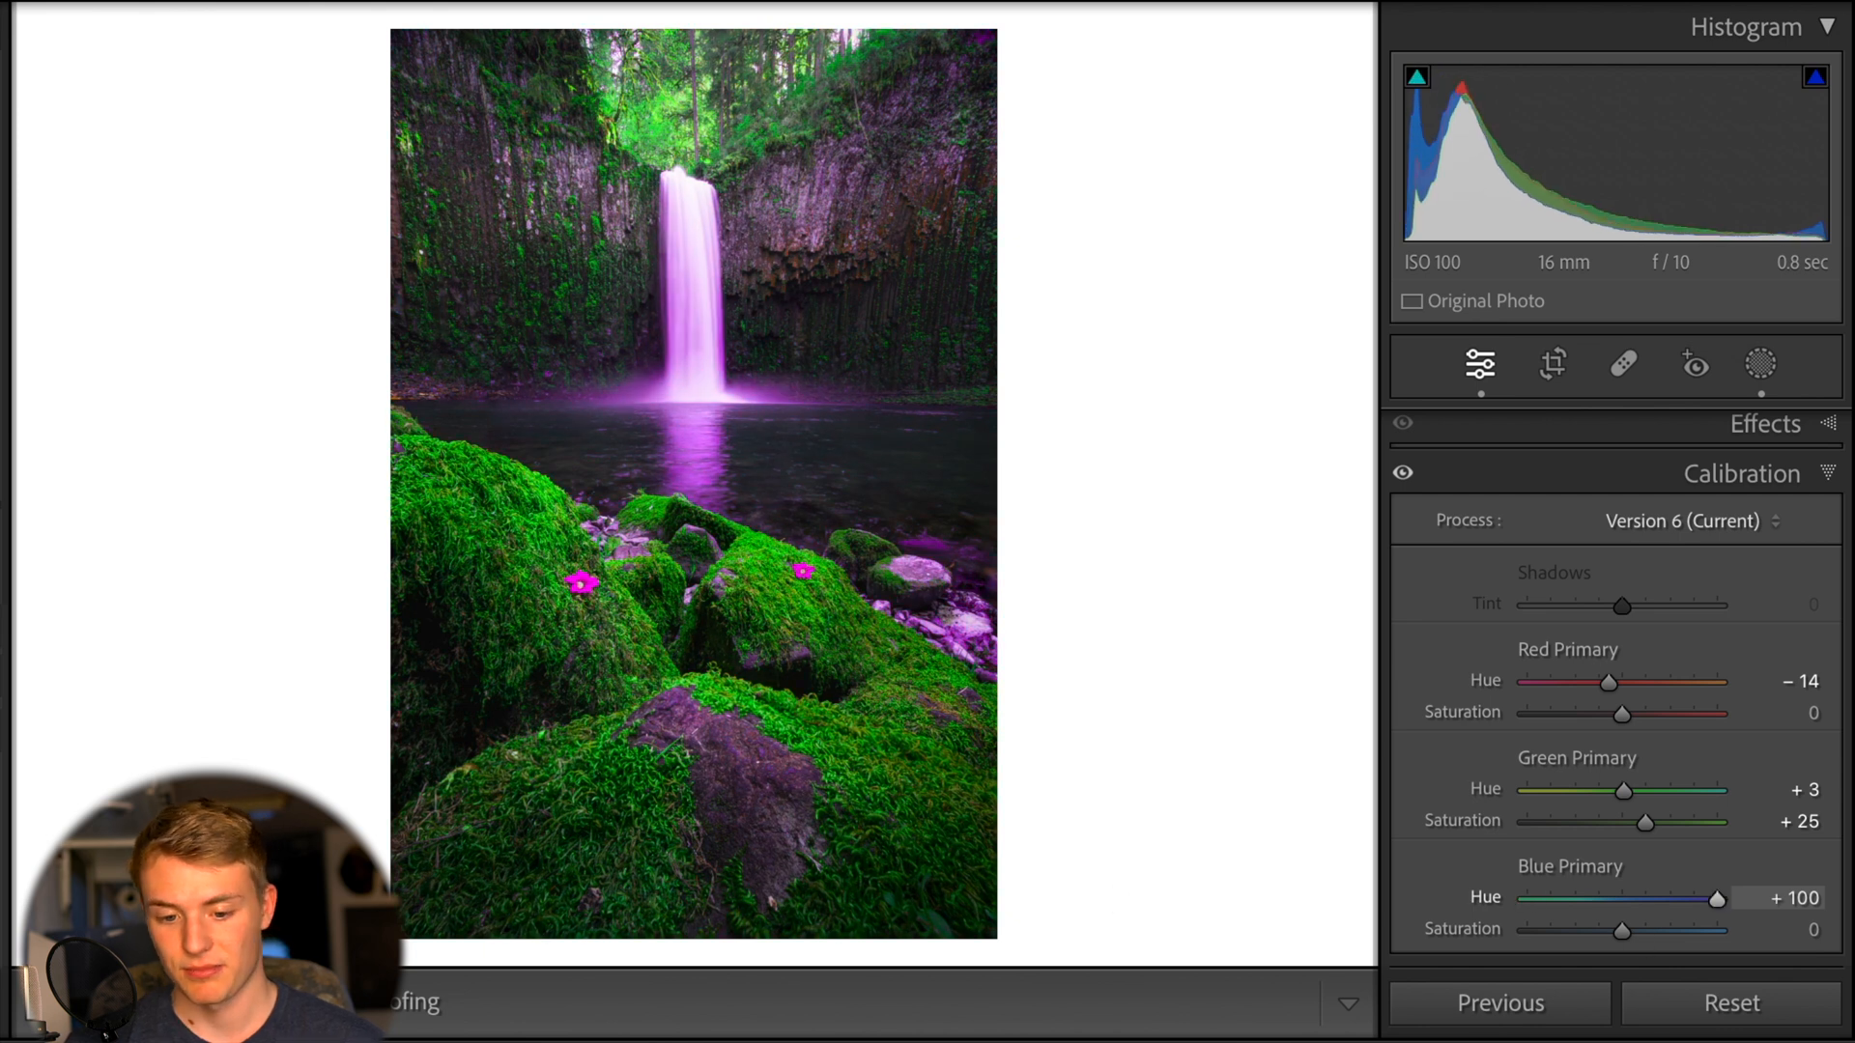
pyautogui.moveTo(1719, 898); pyautogui.dragTo(1528, 898)
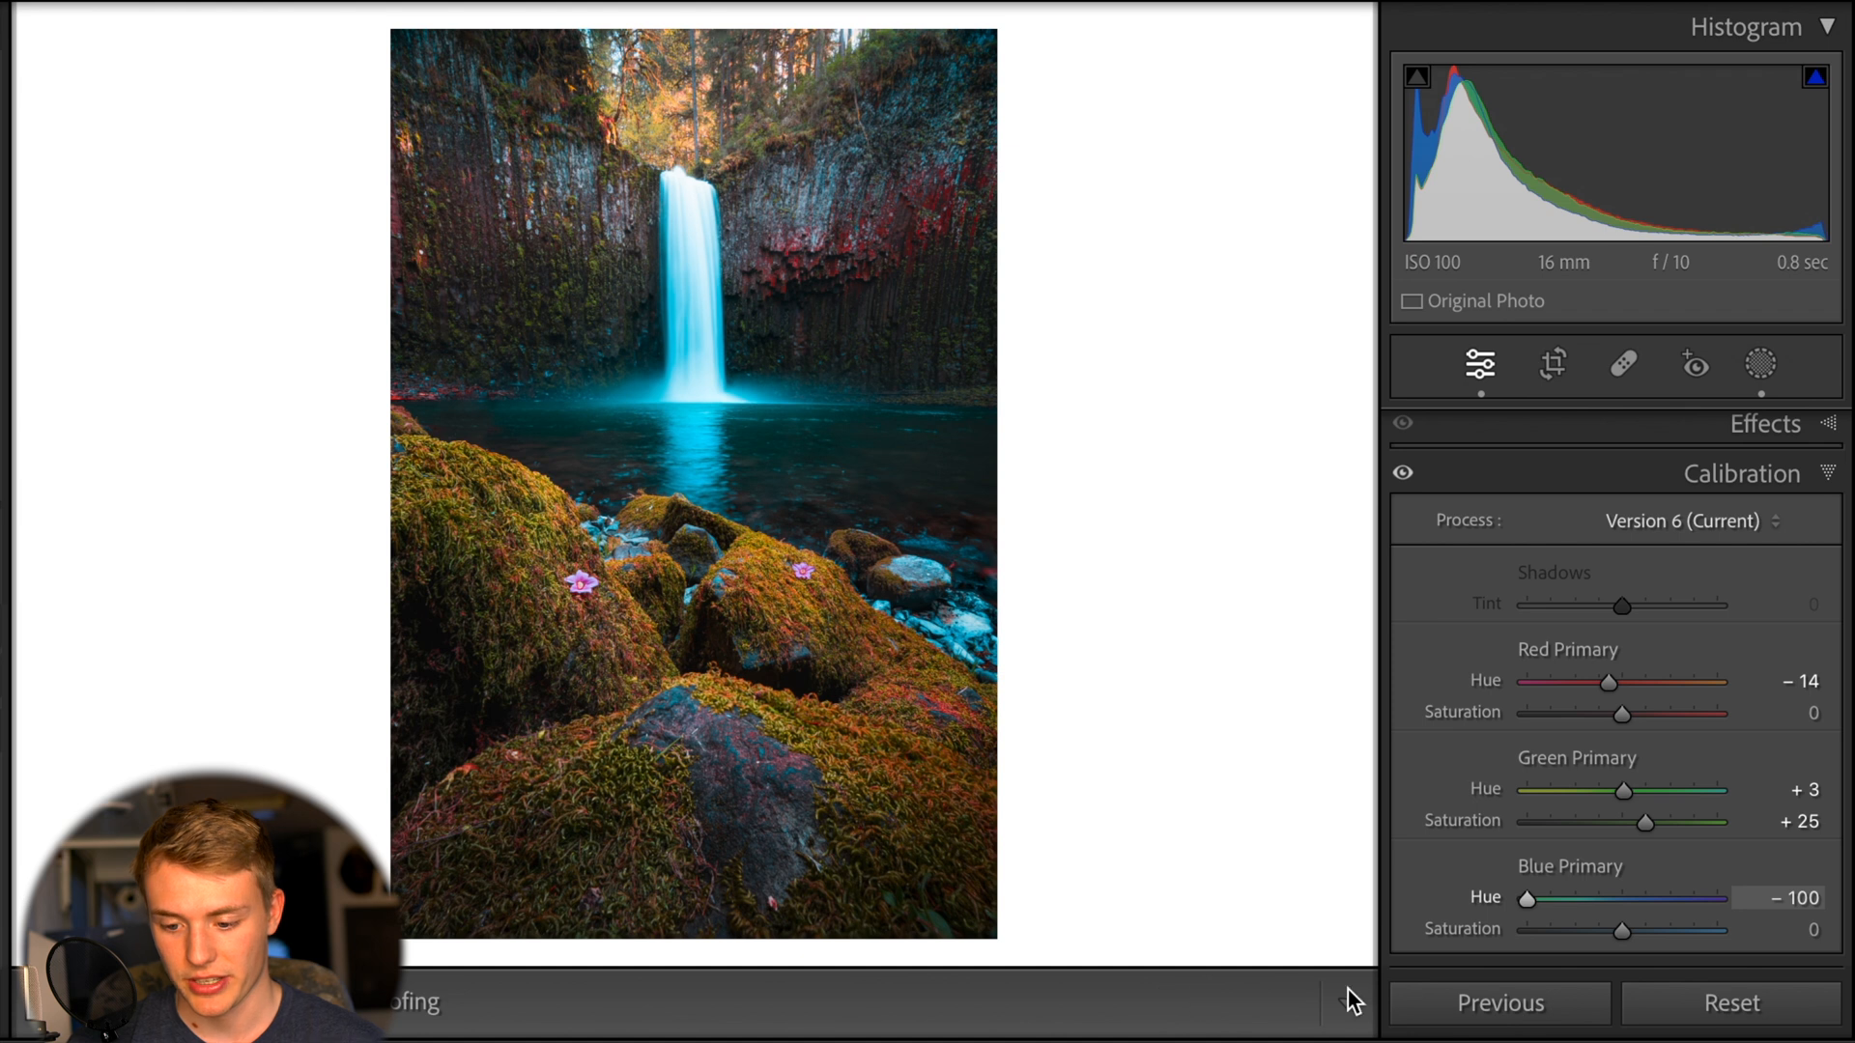
pyautogui.moveTo(1528, 900); pyautogui.dragTo(1622, 900)
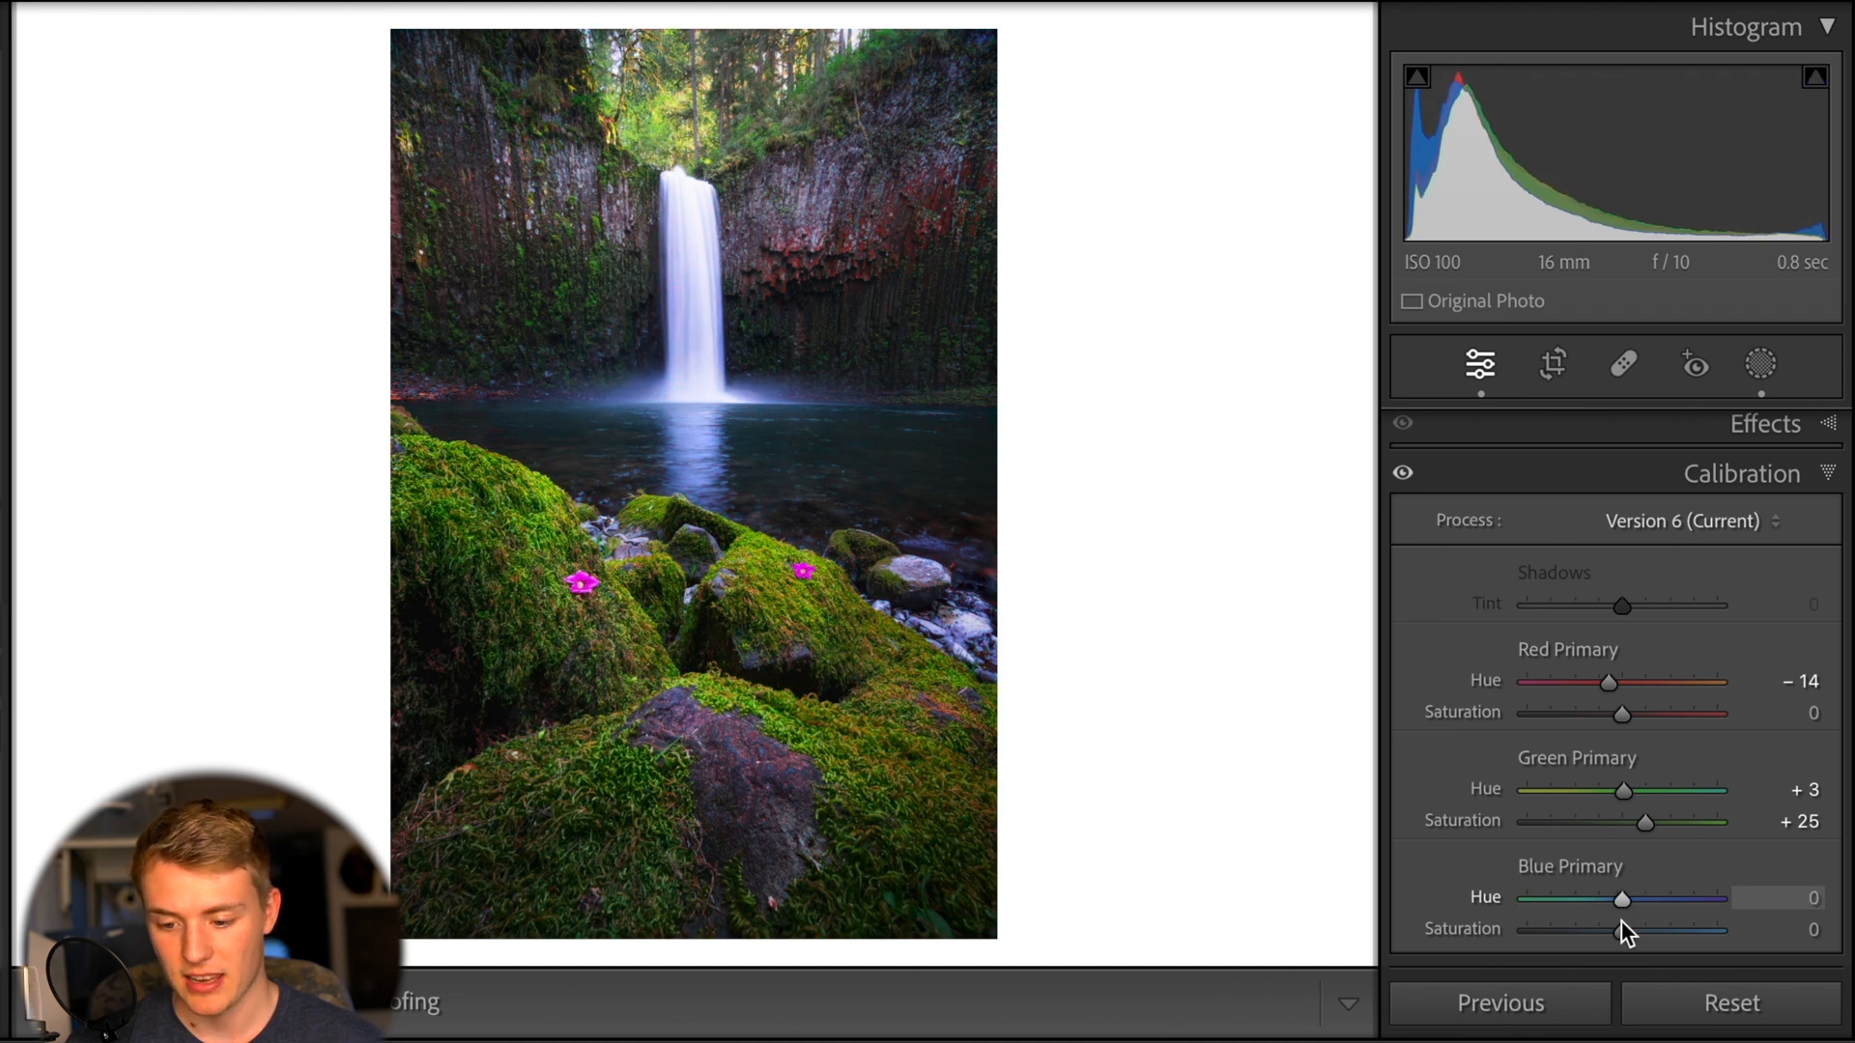
pyautogui.moveTo(1622, 900); pyautogui.dragTo(1630, 899)
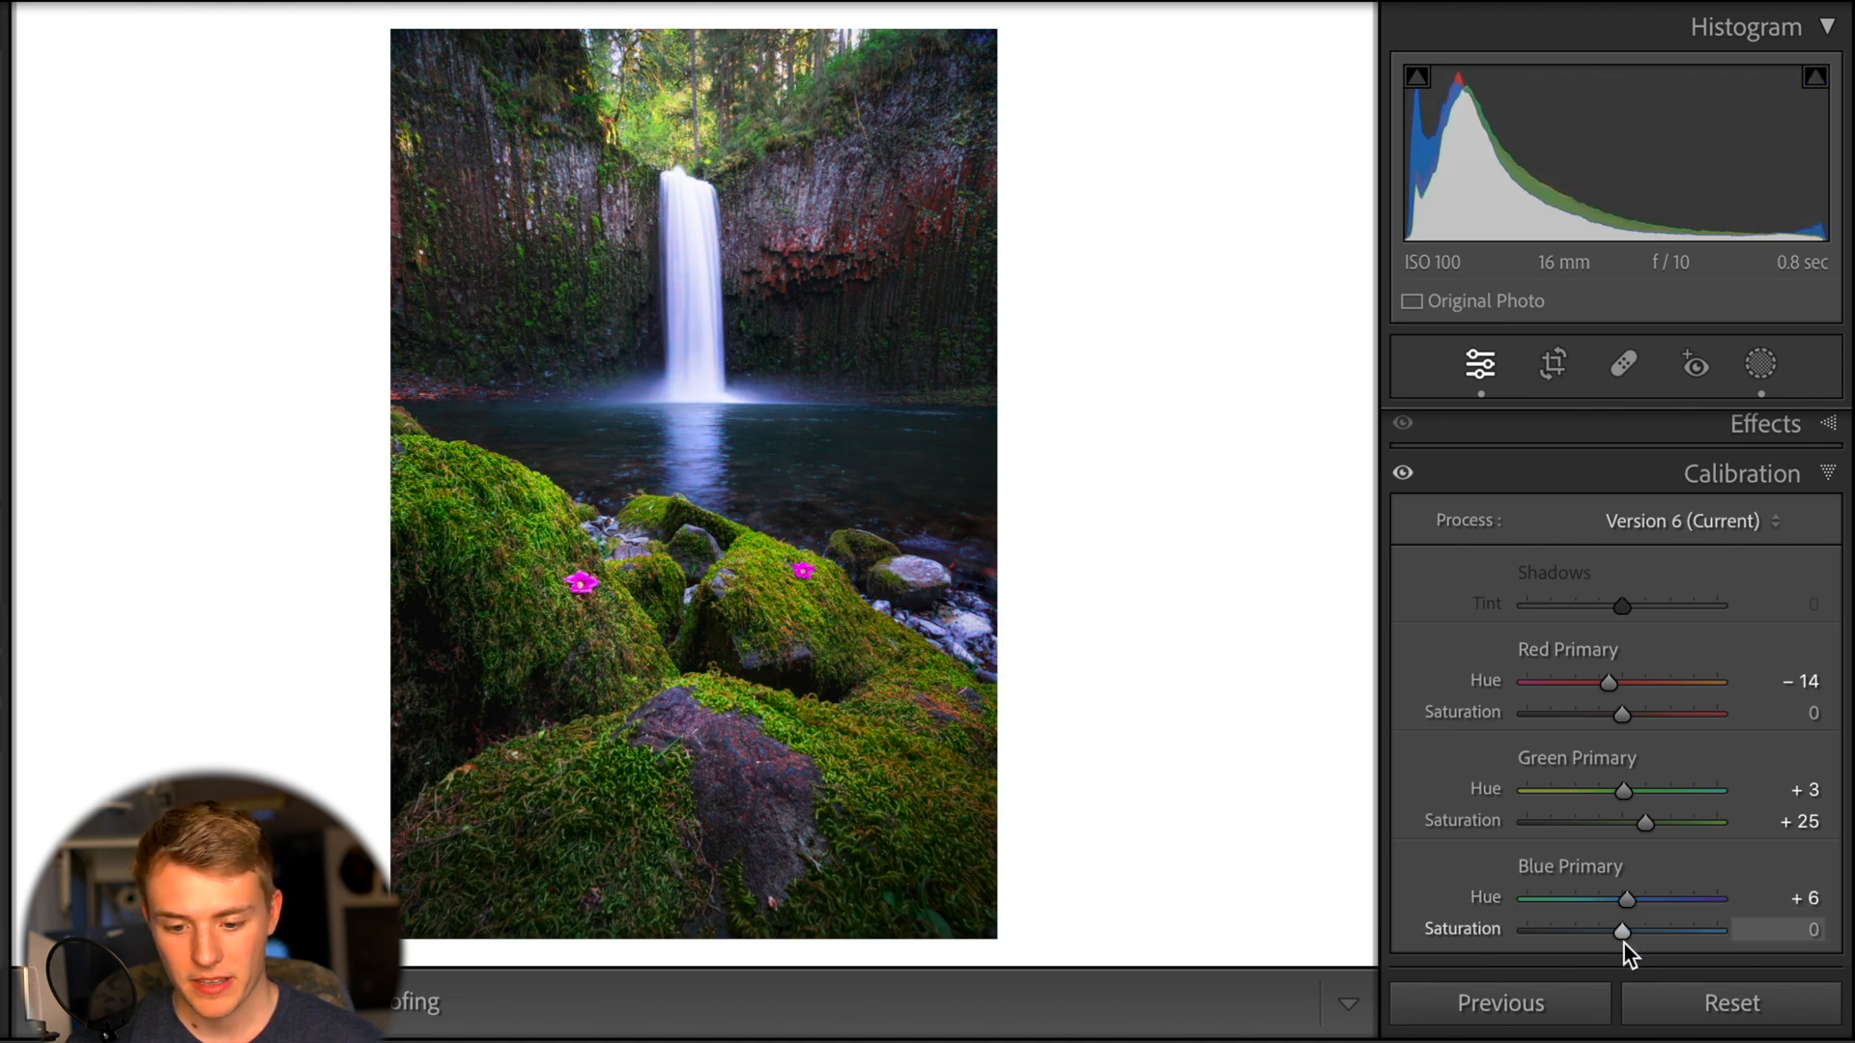
pyautogui.moveTo(1622, 929); pyautogui.dragTo(1635, 930)
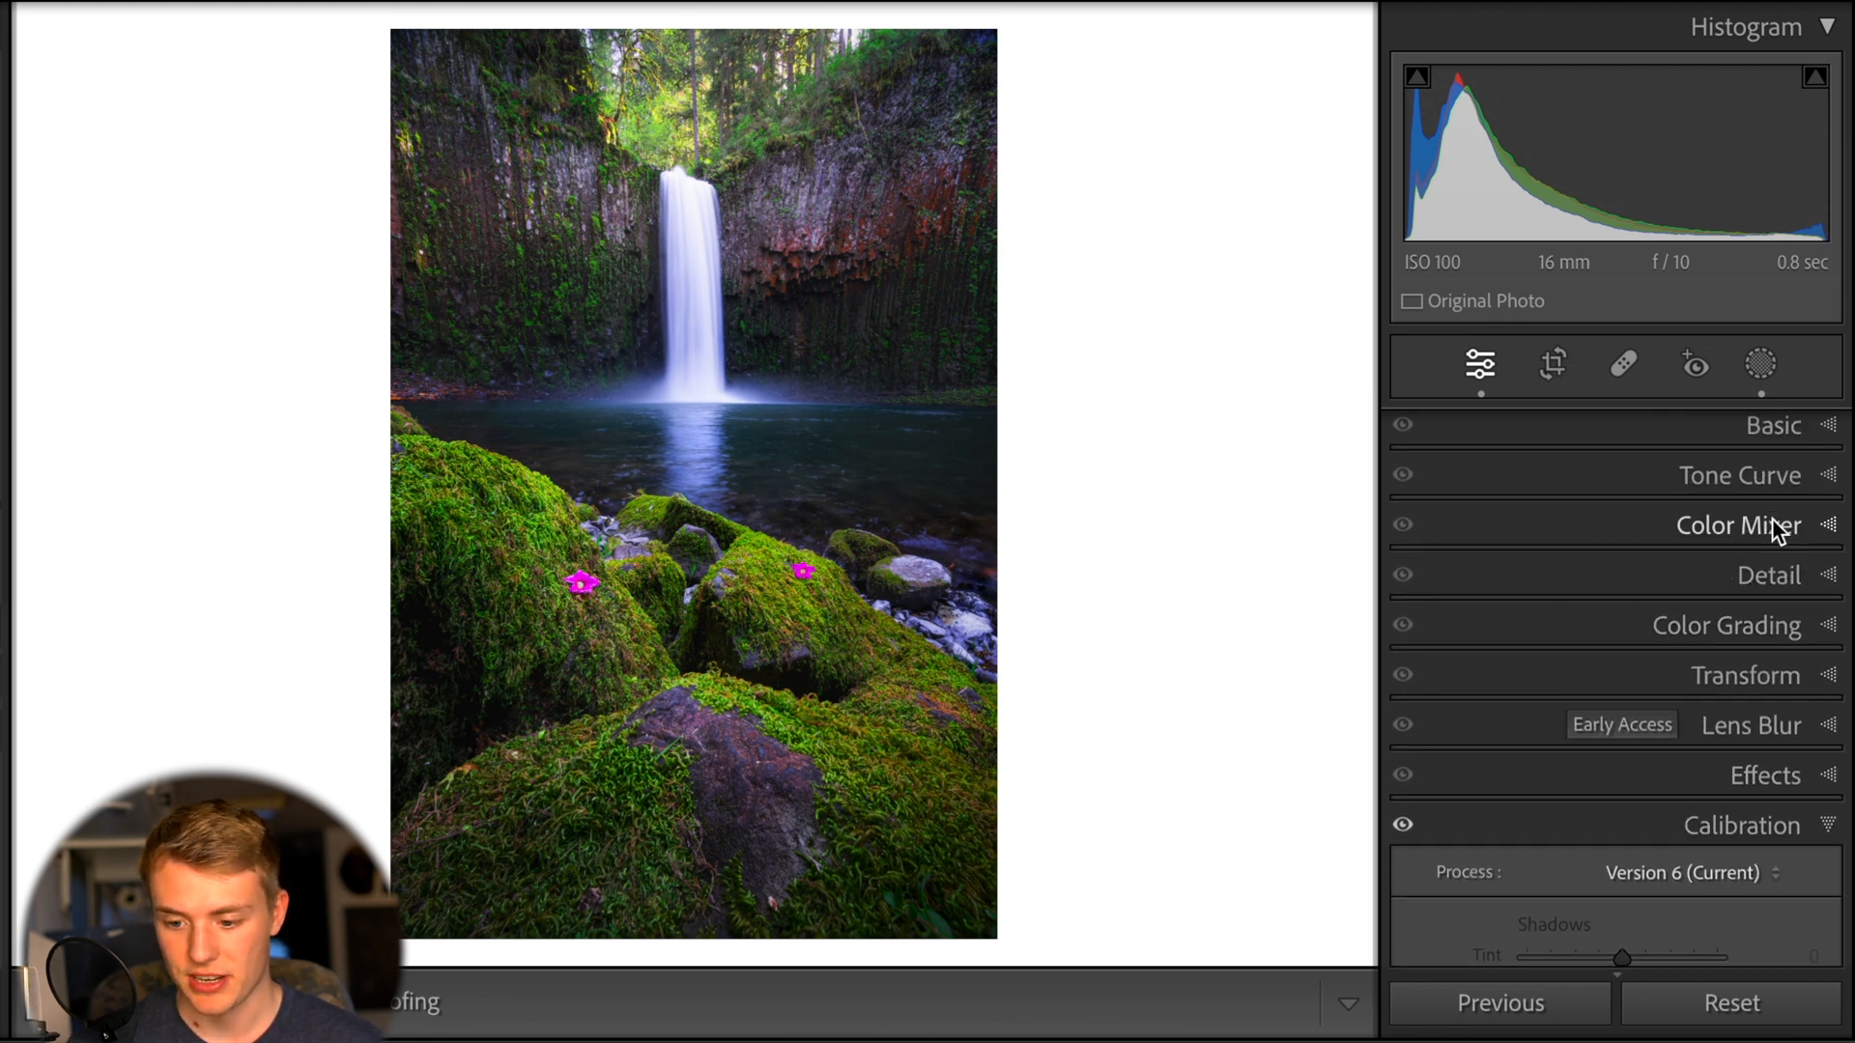
# Lower Green in Color Mixer HSL Saturation, then re-enable the Calibration adjustments
pyautogui.click(1738, 524)
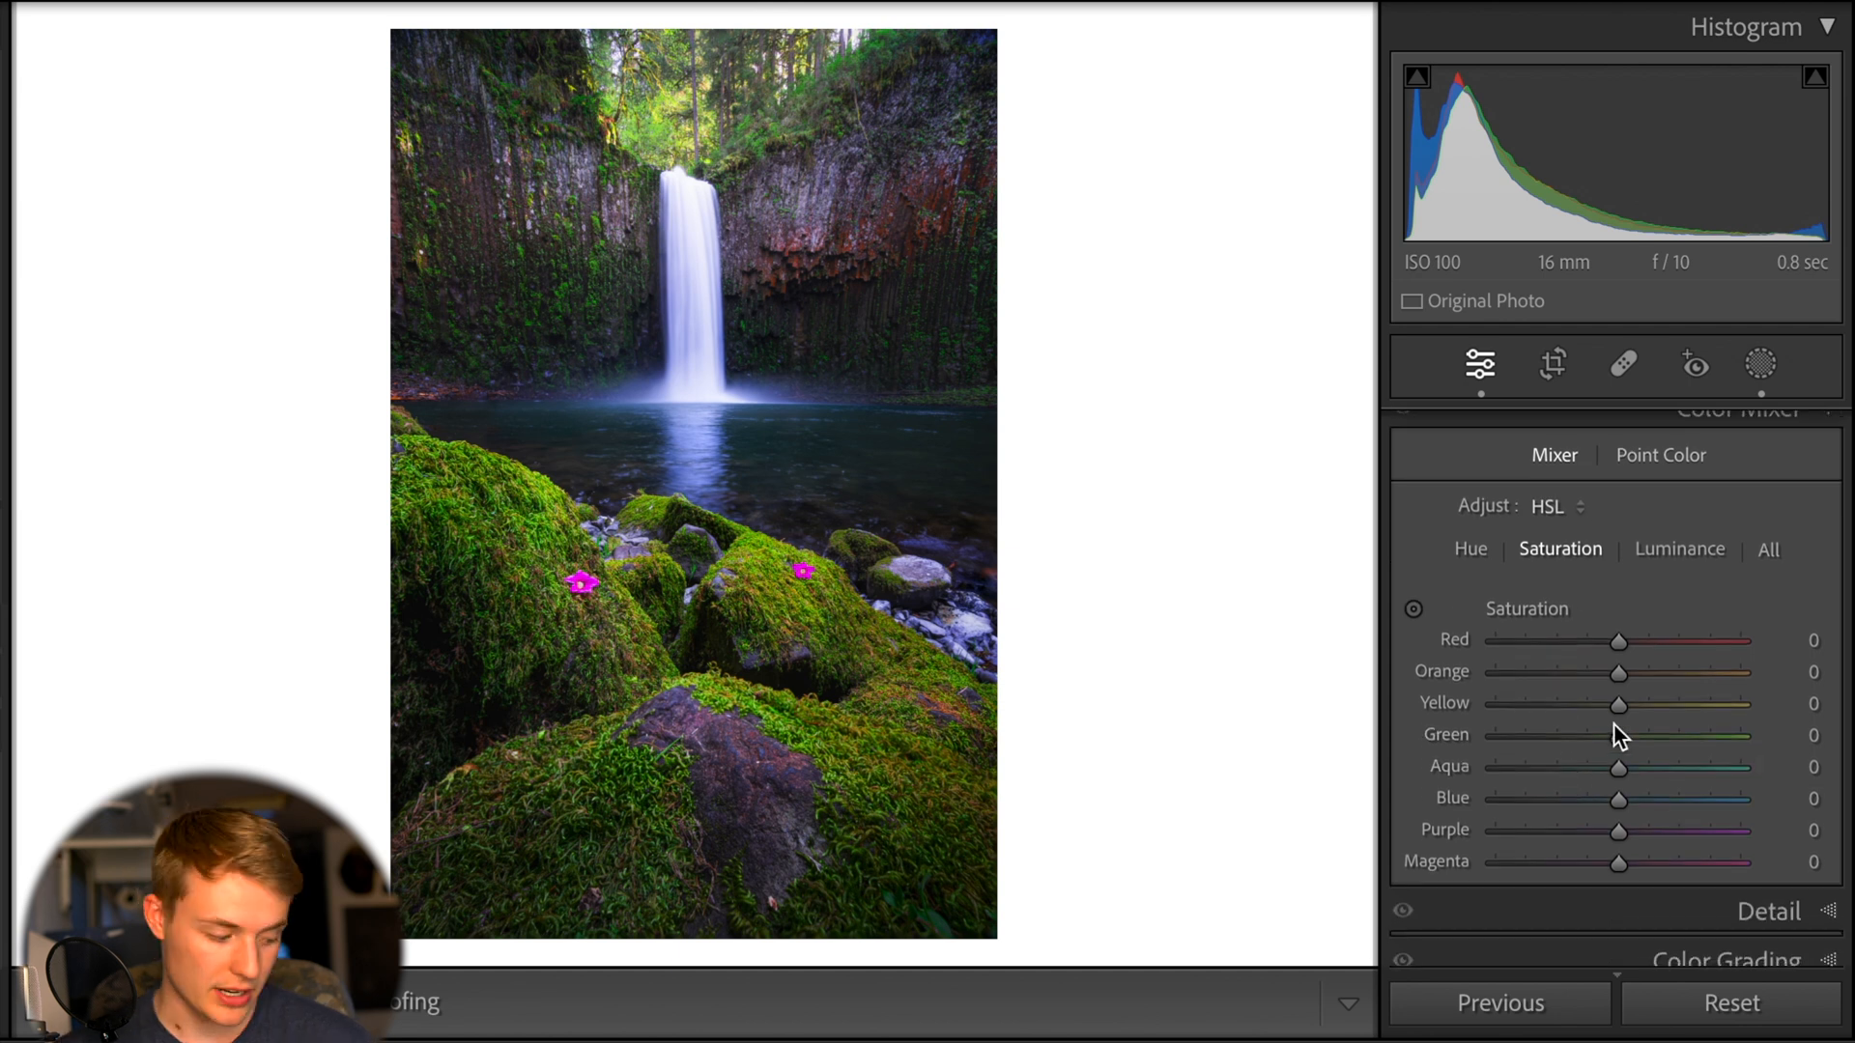
pyautogui.moveTo(1619, 737); pyautogui.dragTo(1590, 737)
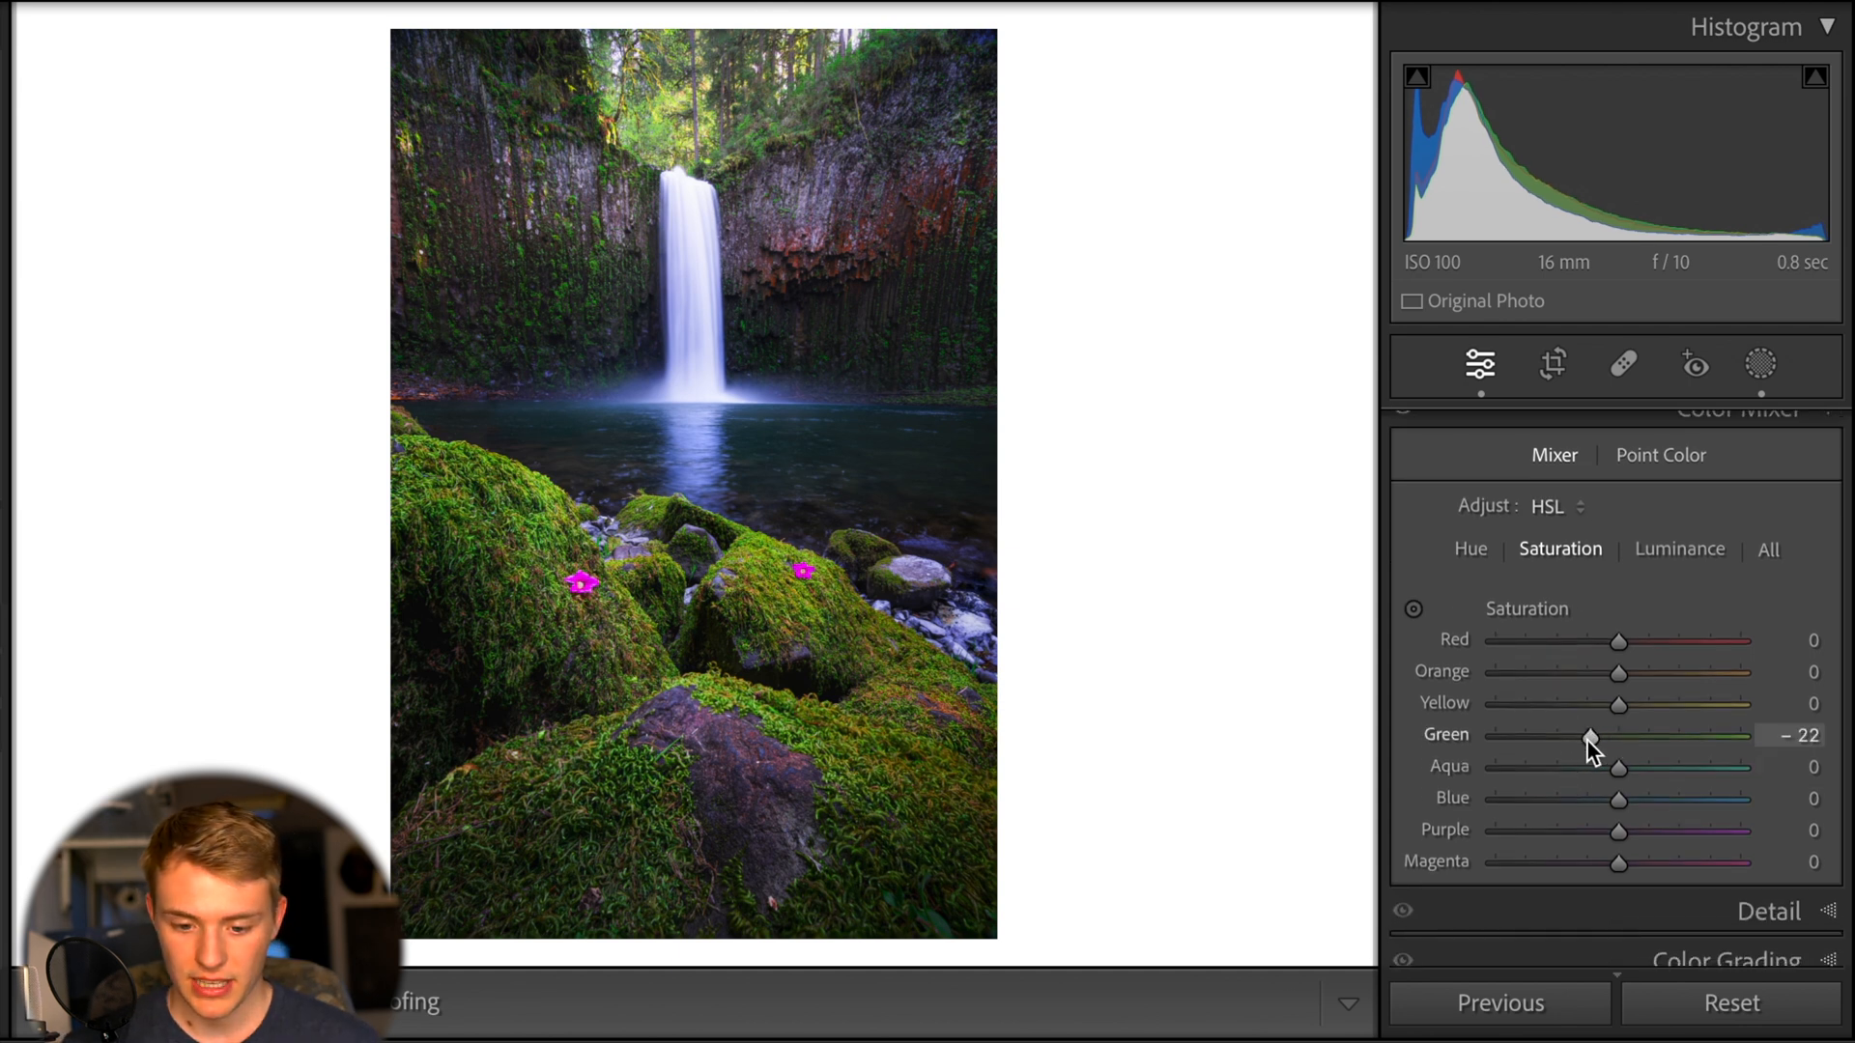
pyautogui.moveTo(1588, 736); pyautogui.dragTo(1574, 737)
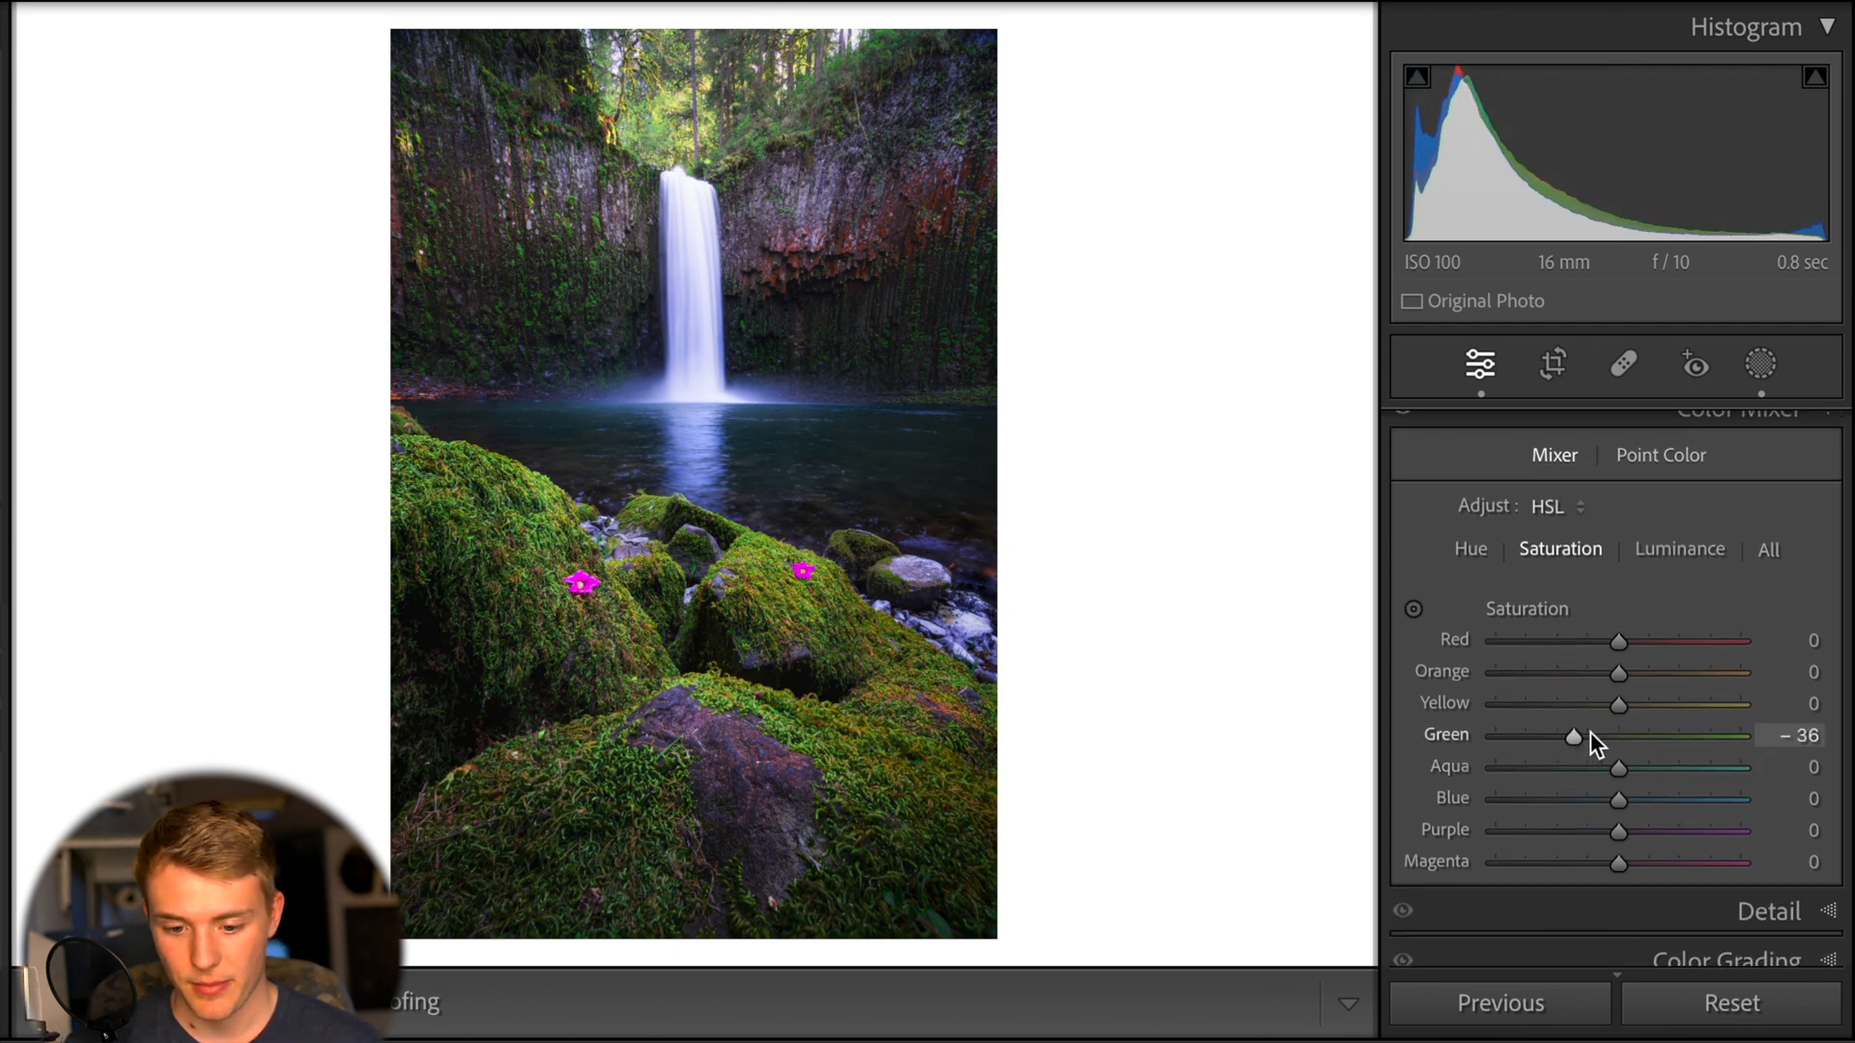
pyautogui.moveTo(1574, 736); pyautogui.dragTo(1609, 736)
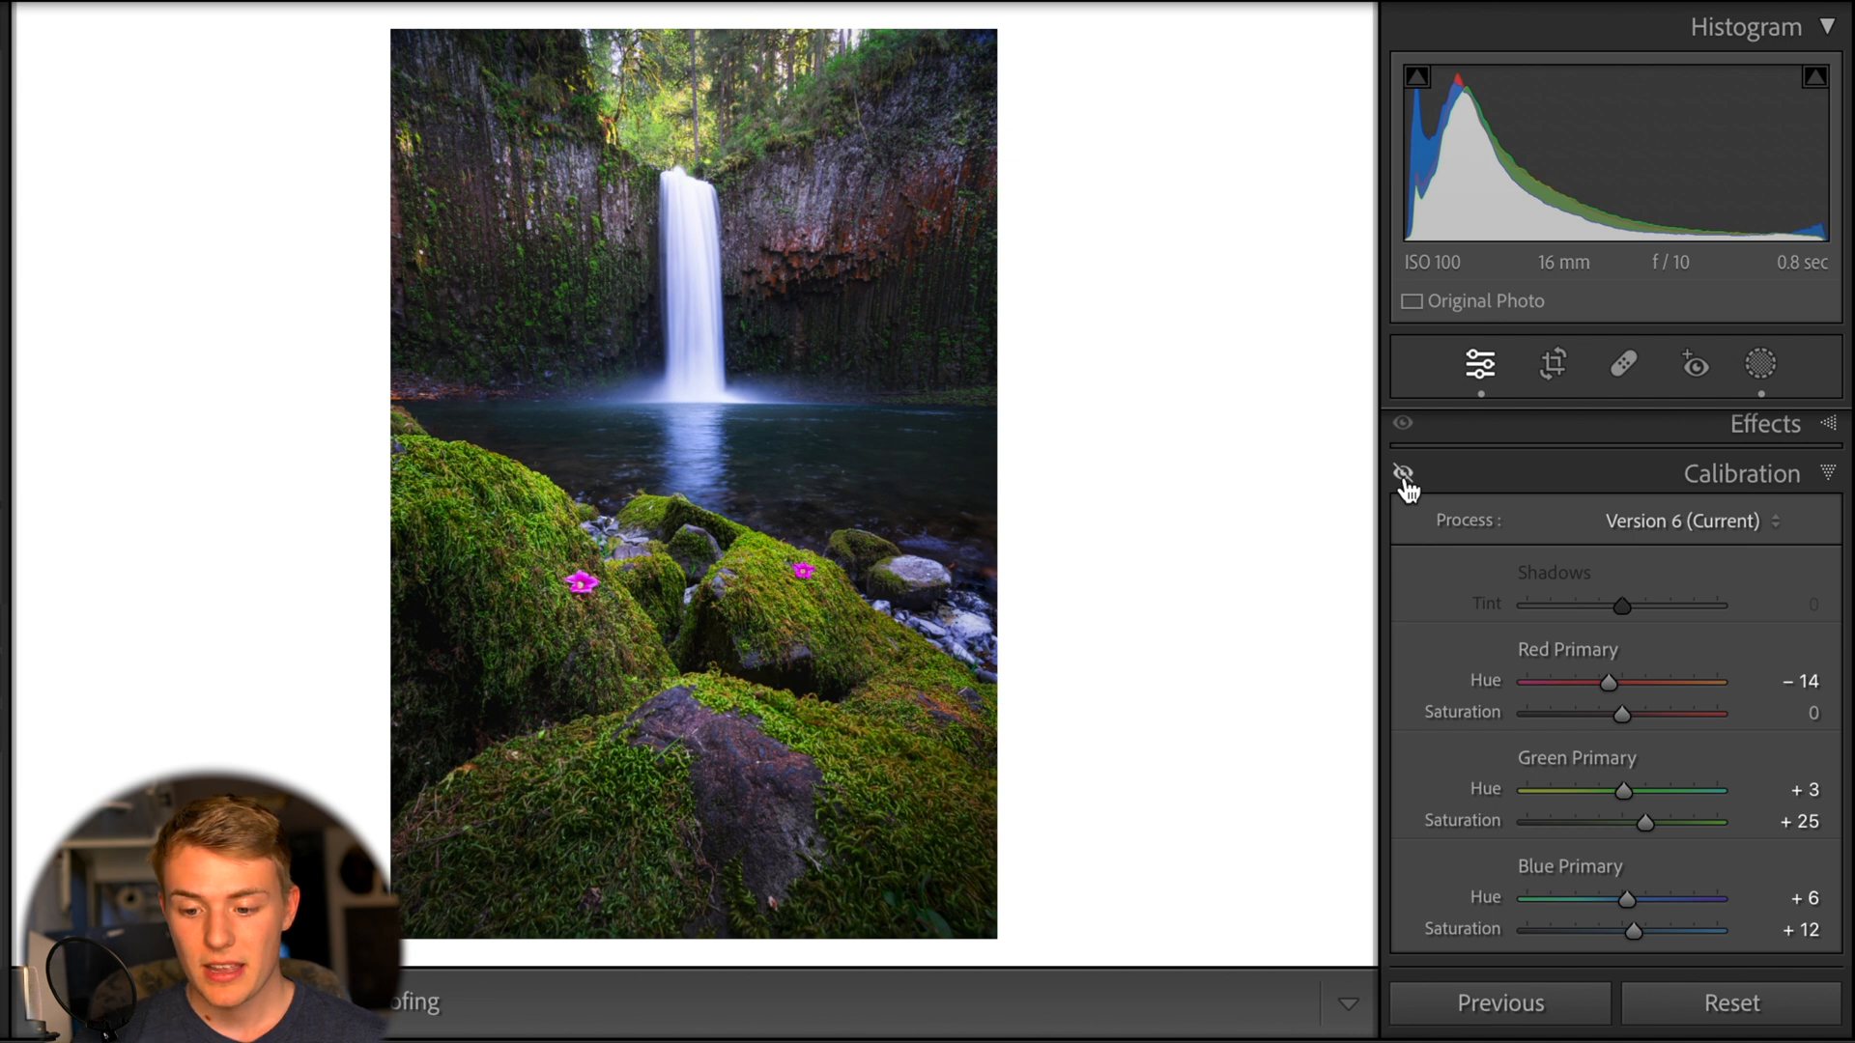
pyautogui.click(1402, 473)
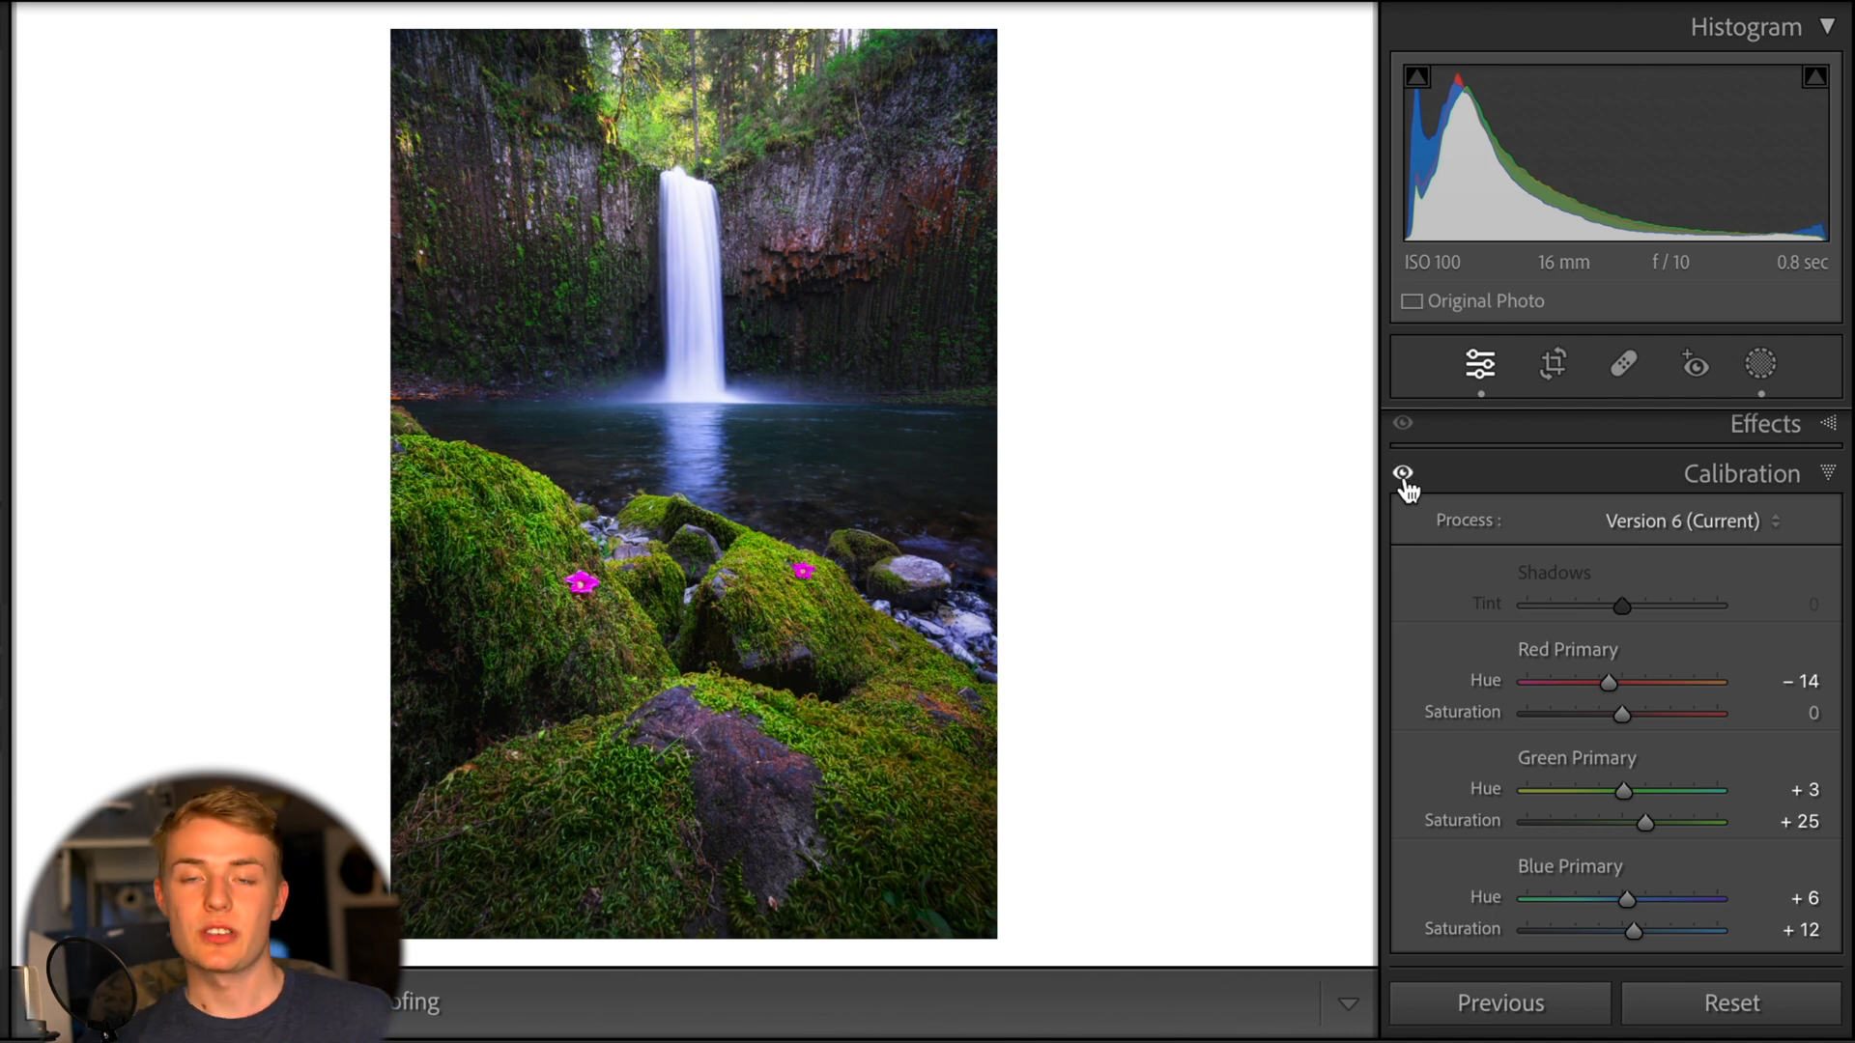